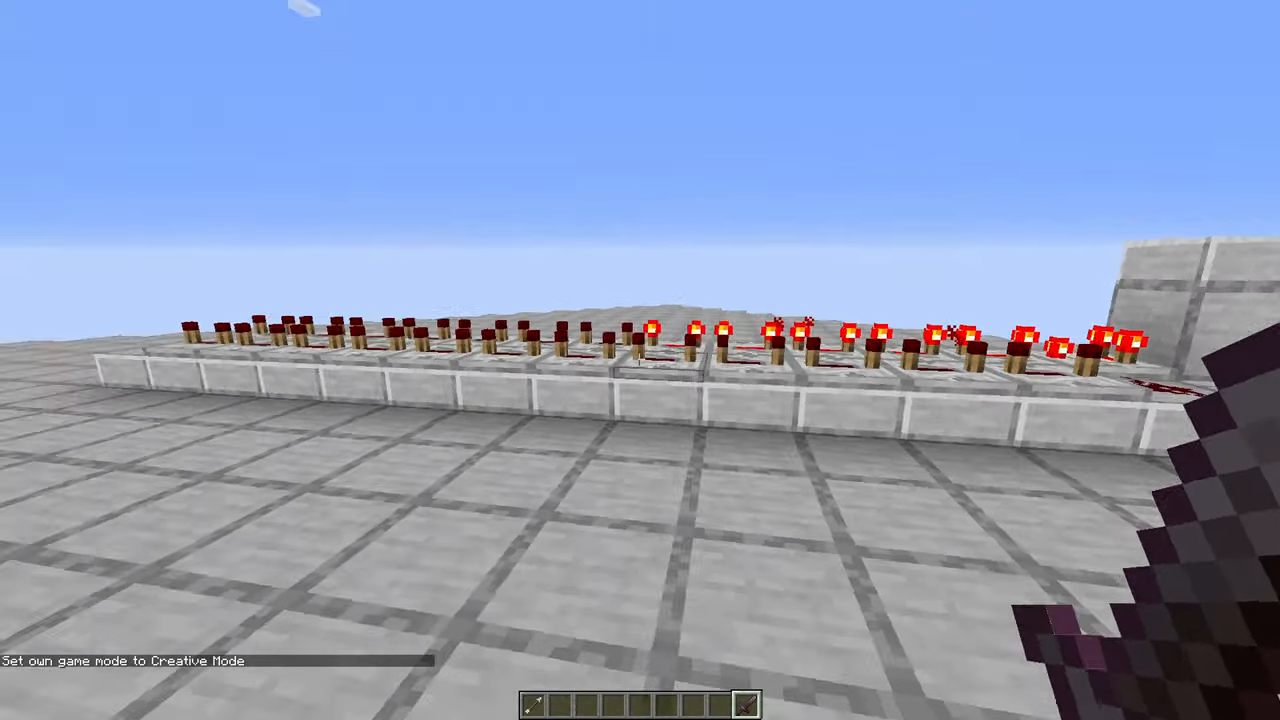
mouse_move(640, 360)
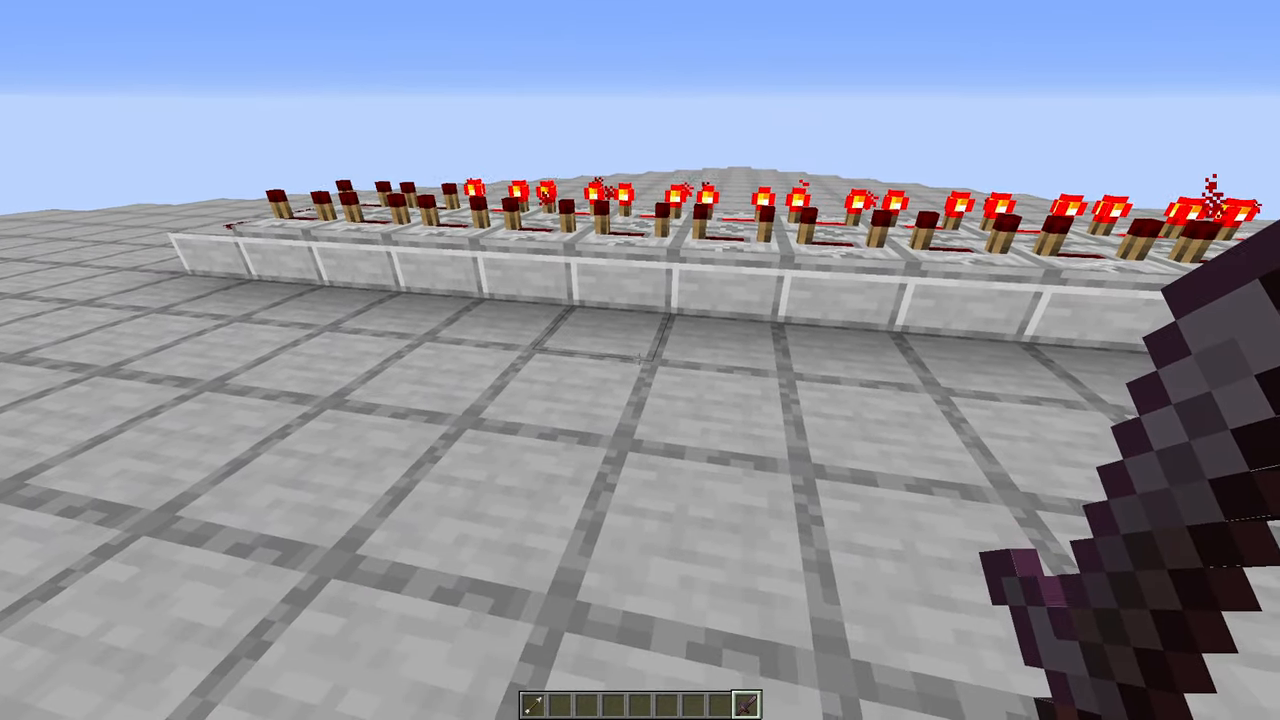
mouse_move(640, 360)
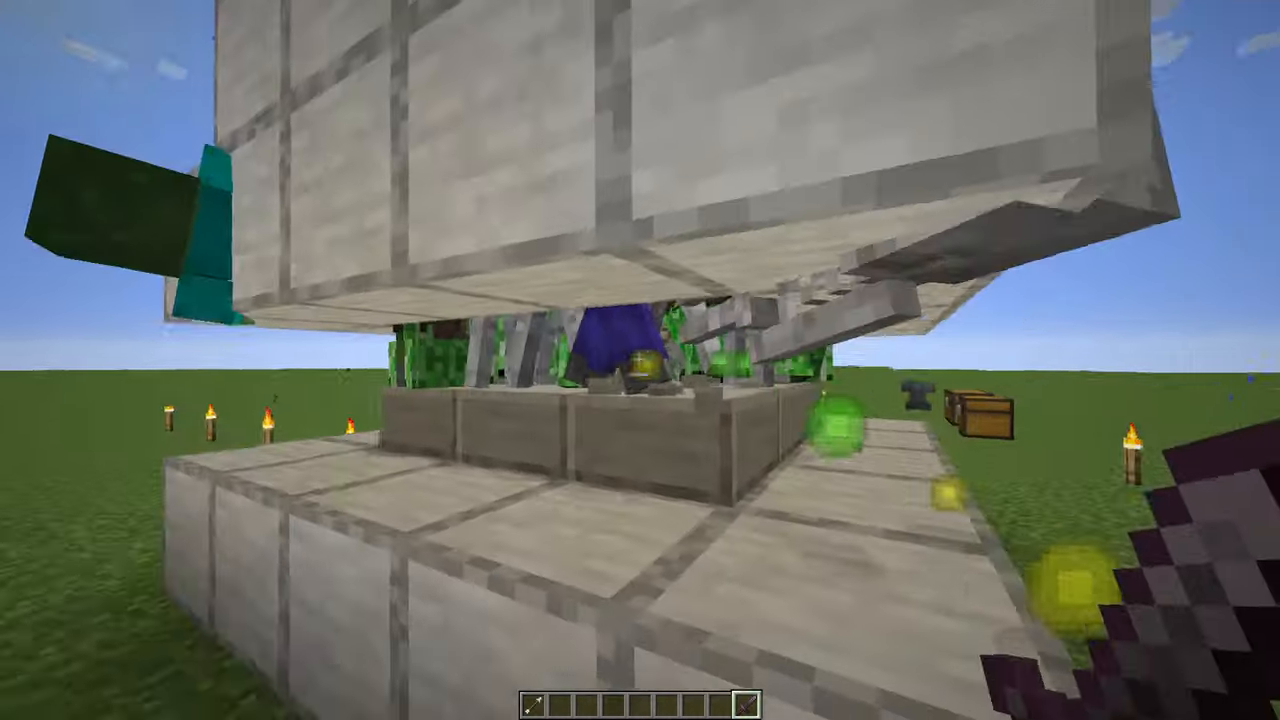
Step: Review the materials chest (water buckets, torches, scaffolding) and close it
key(f3)
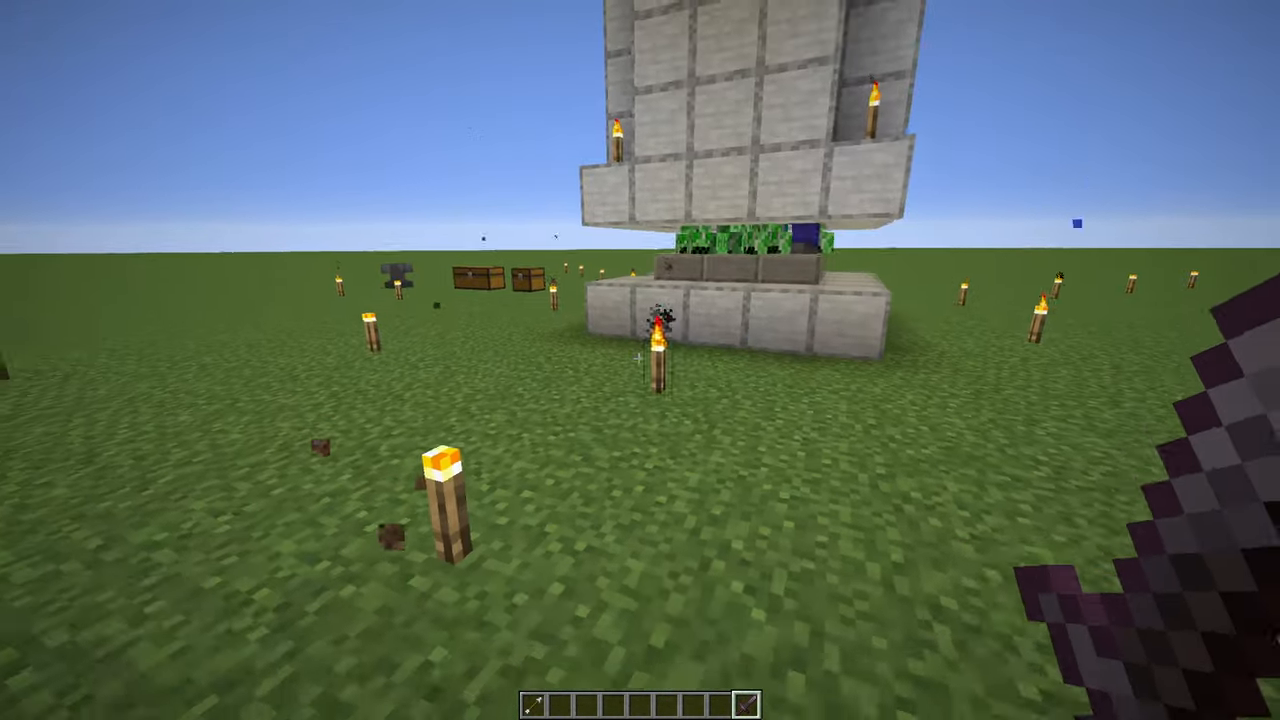
mouse_move(640, 360)
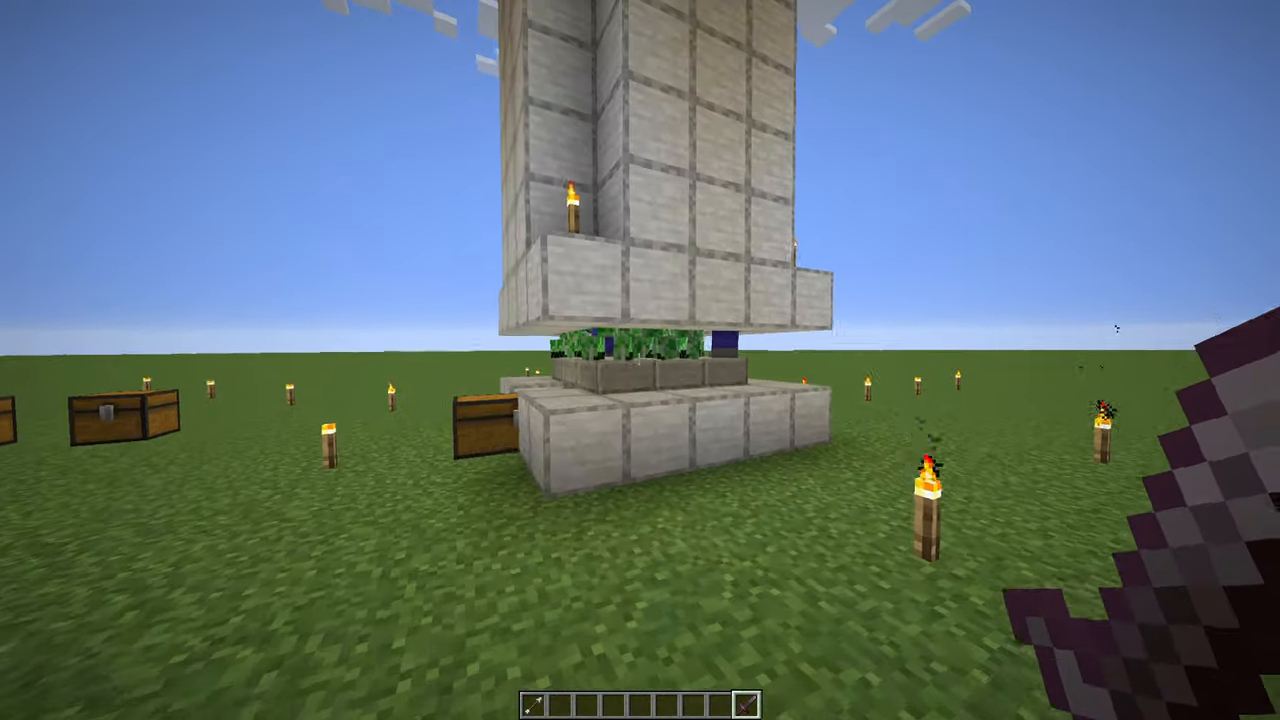
mouse_move(640, 360)
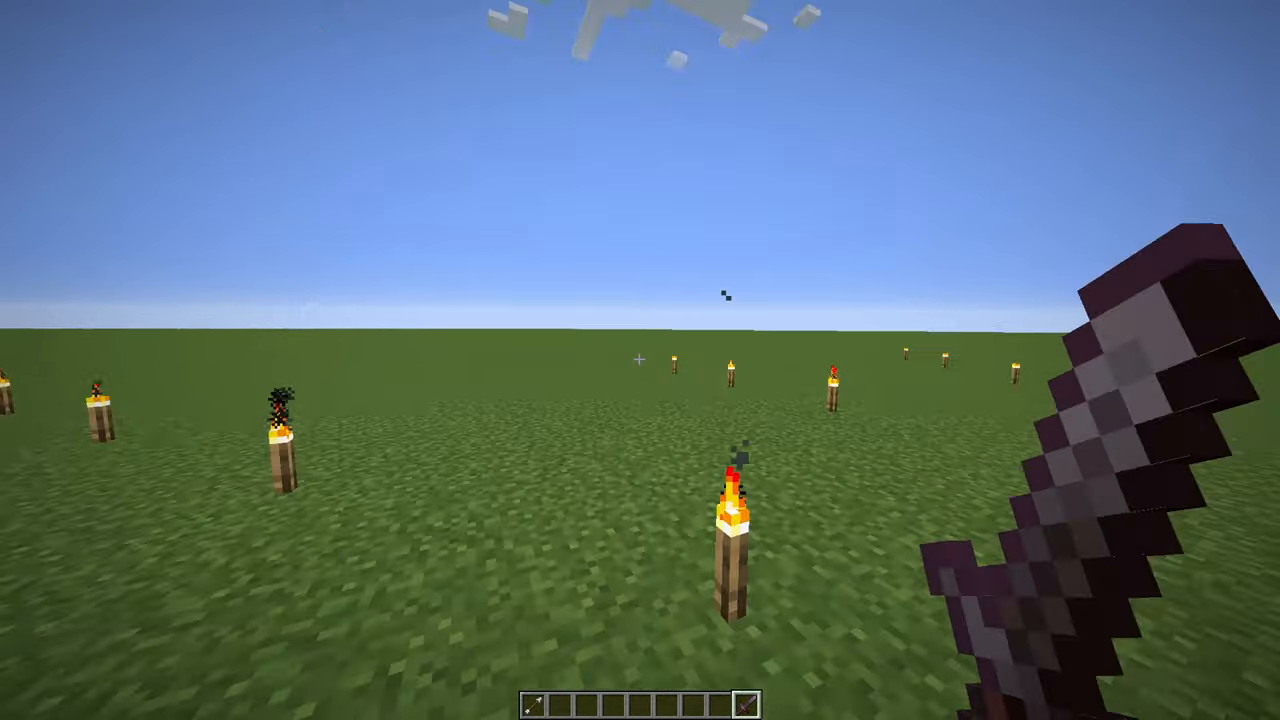
mouse_move(640, 360)
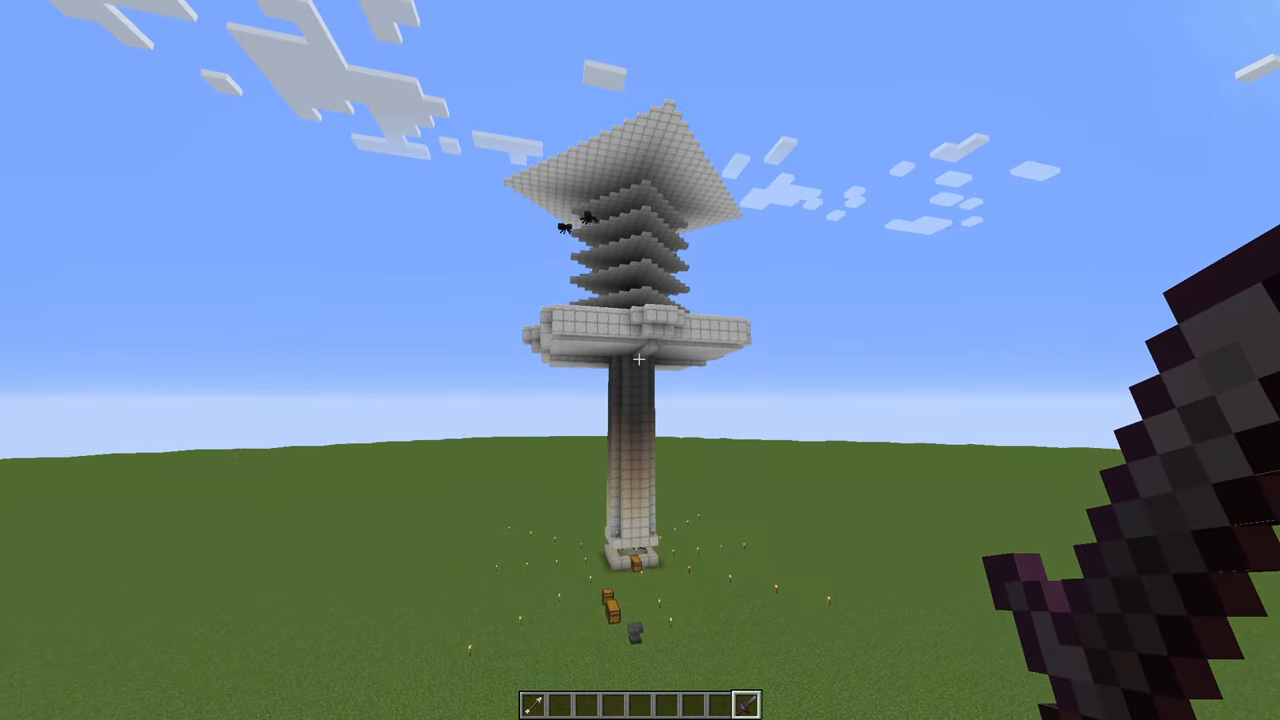
mouse_move(640, 360)
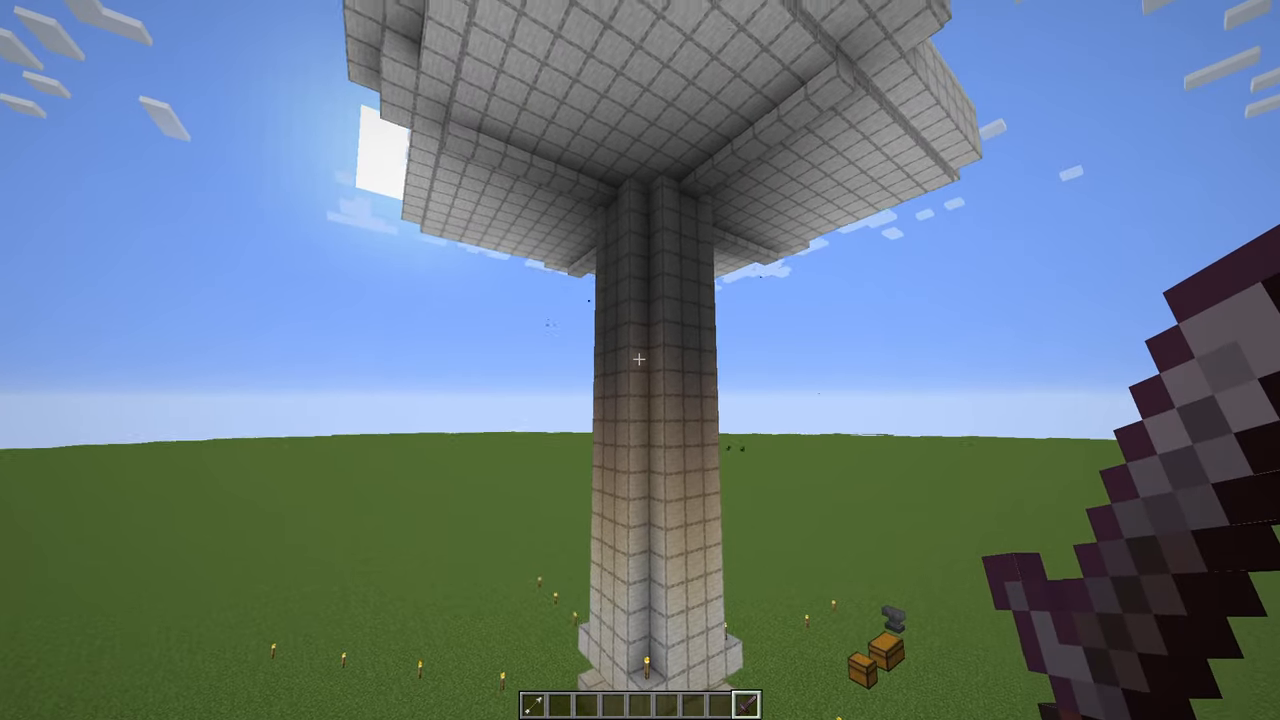
mouse_move(640, 360)
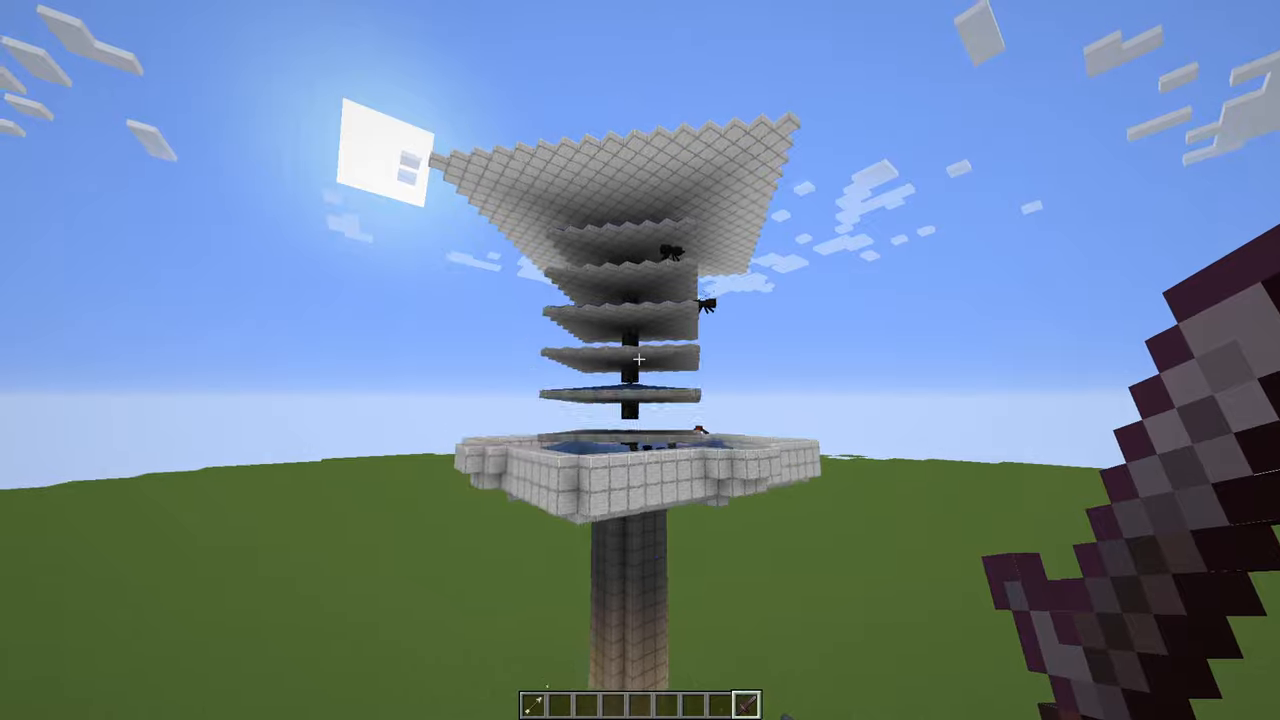
mouse_move(640, 360)
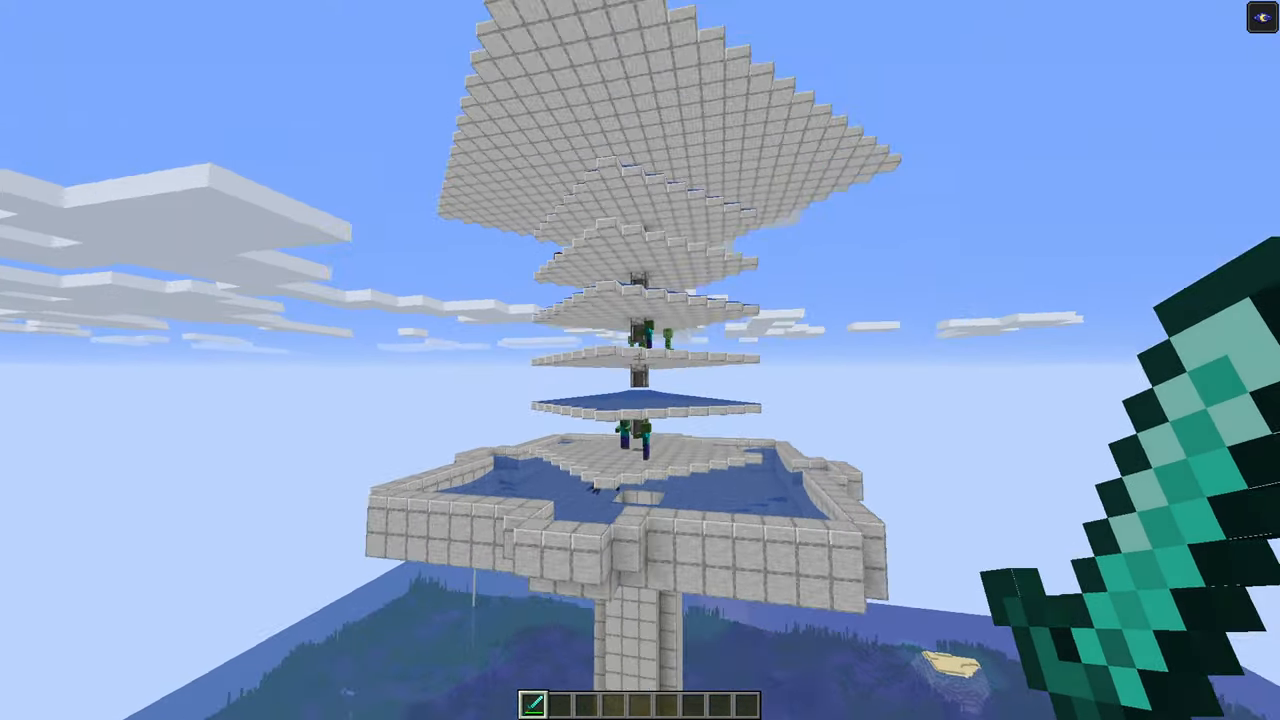
mouse_move(640, 360)
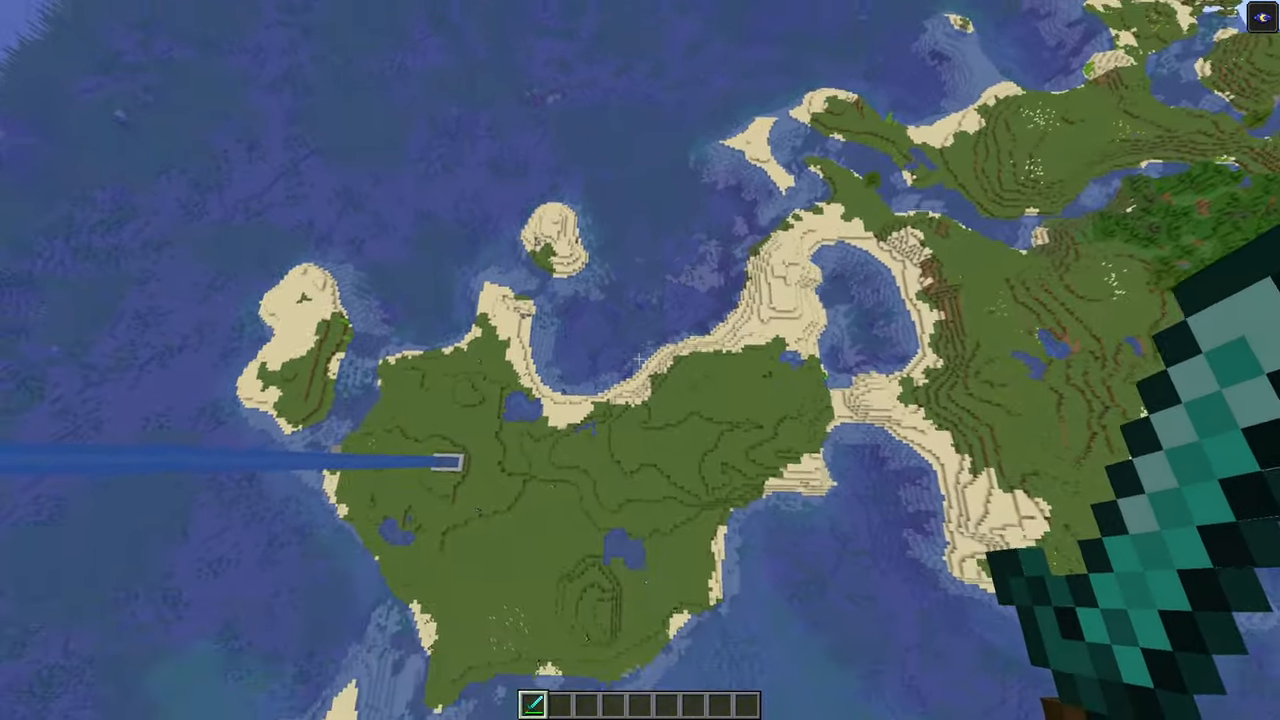
mouse_move(640, 360)
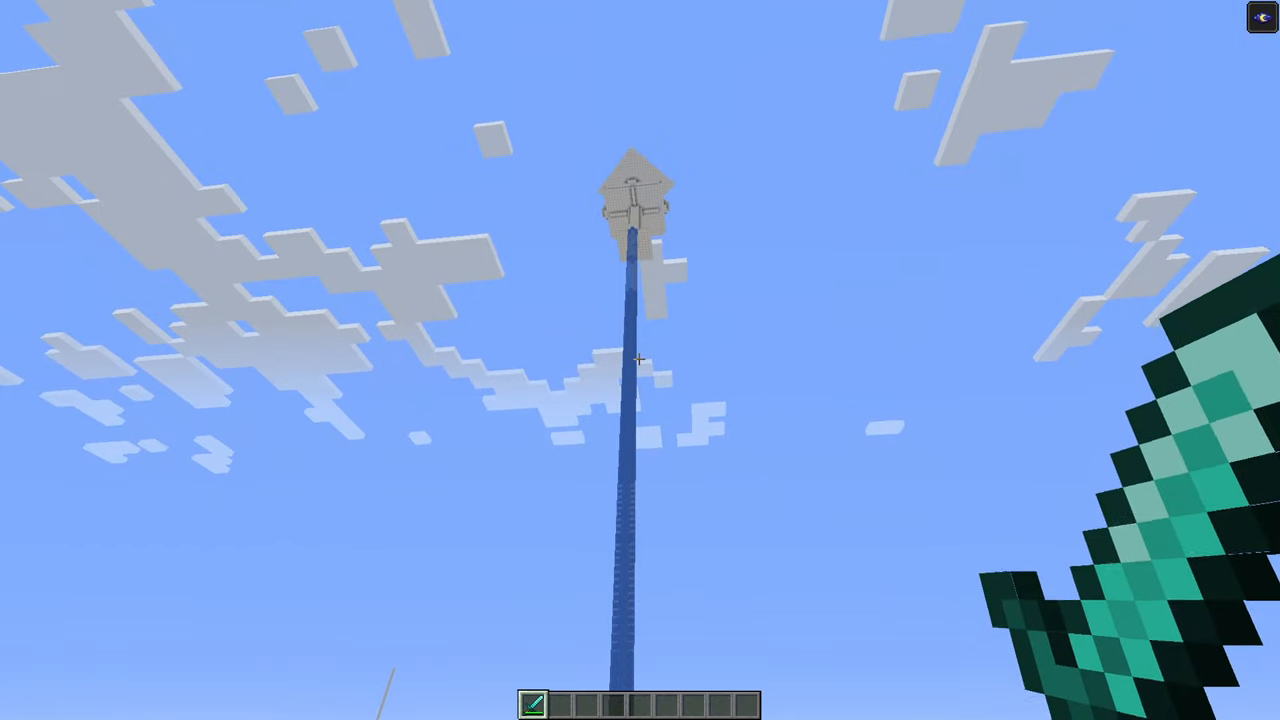
mouse_move(640, 360)
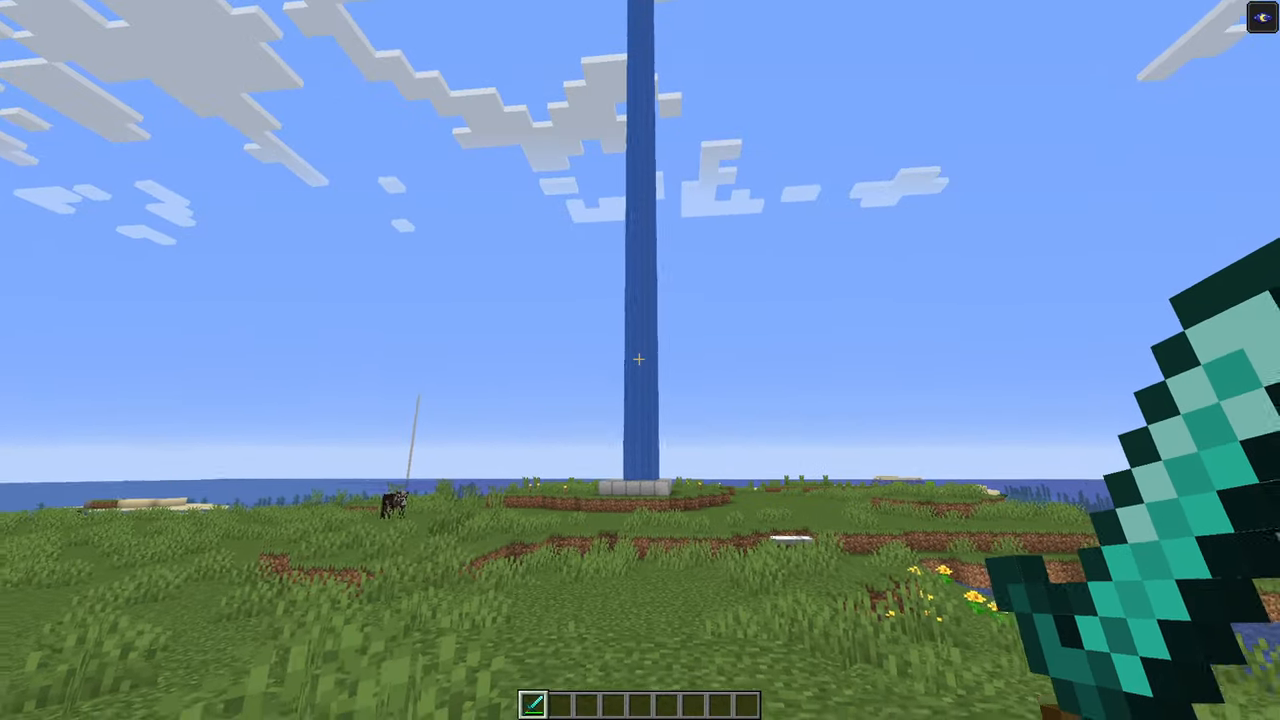
mouse_move(640, 360)
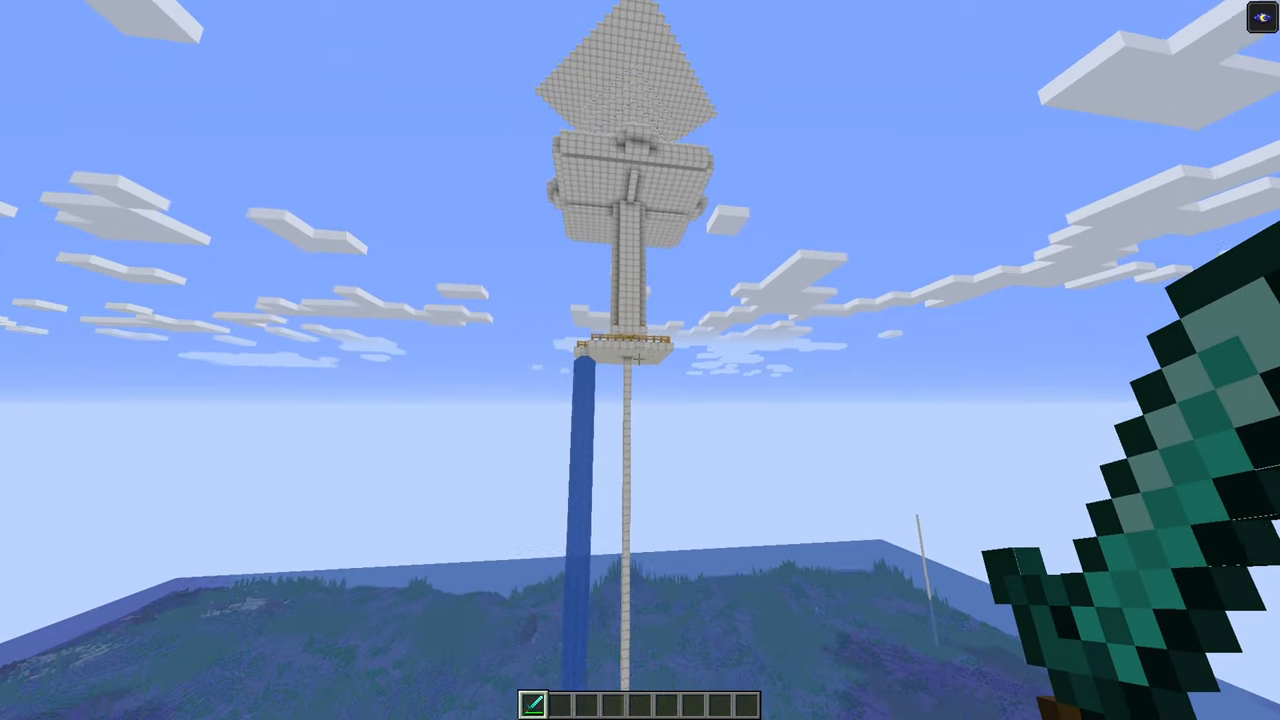
mouse_move(640, 360)
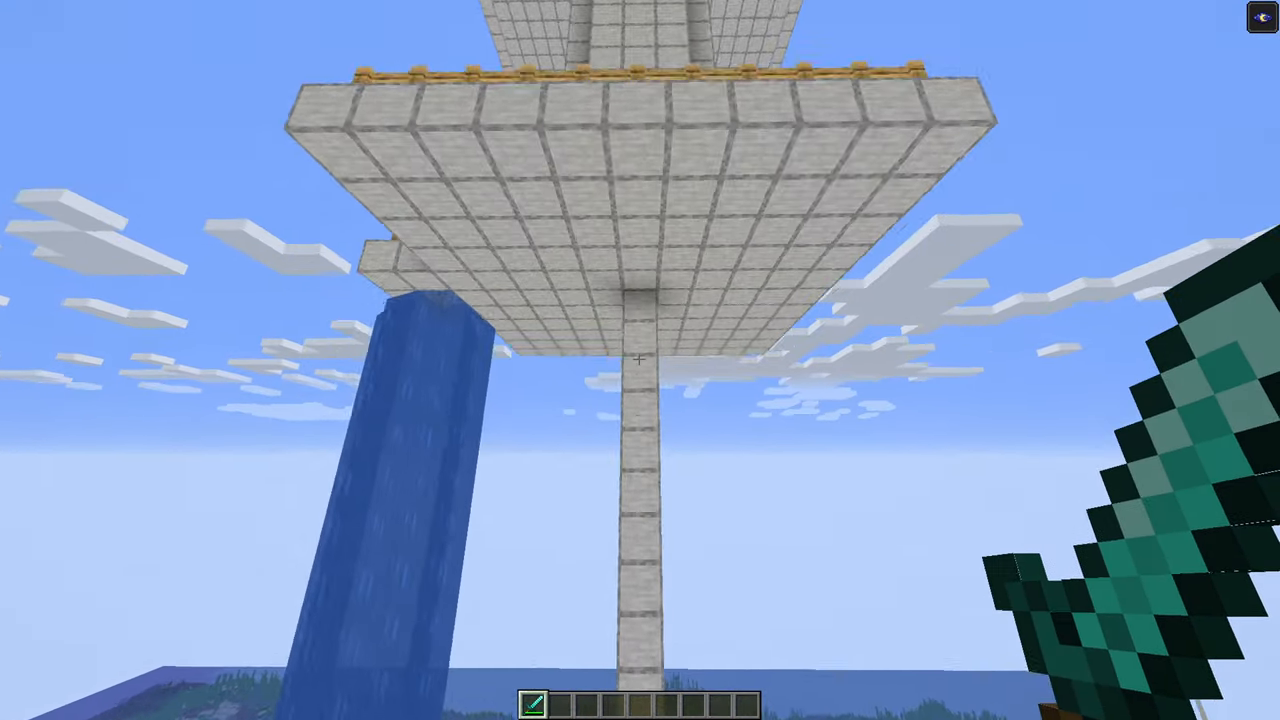
mouse_move(640, 360)
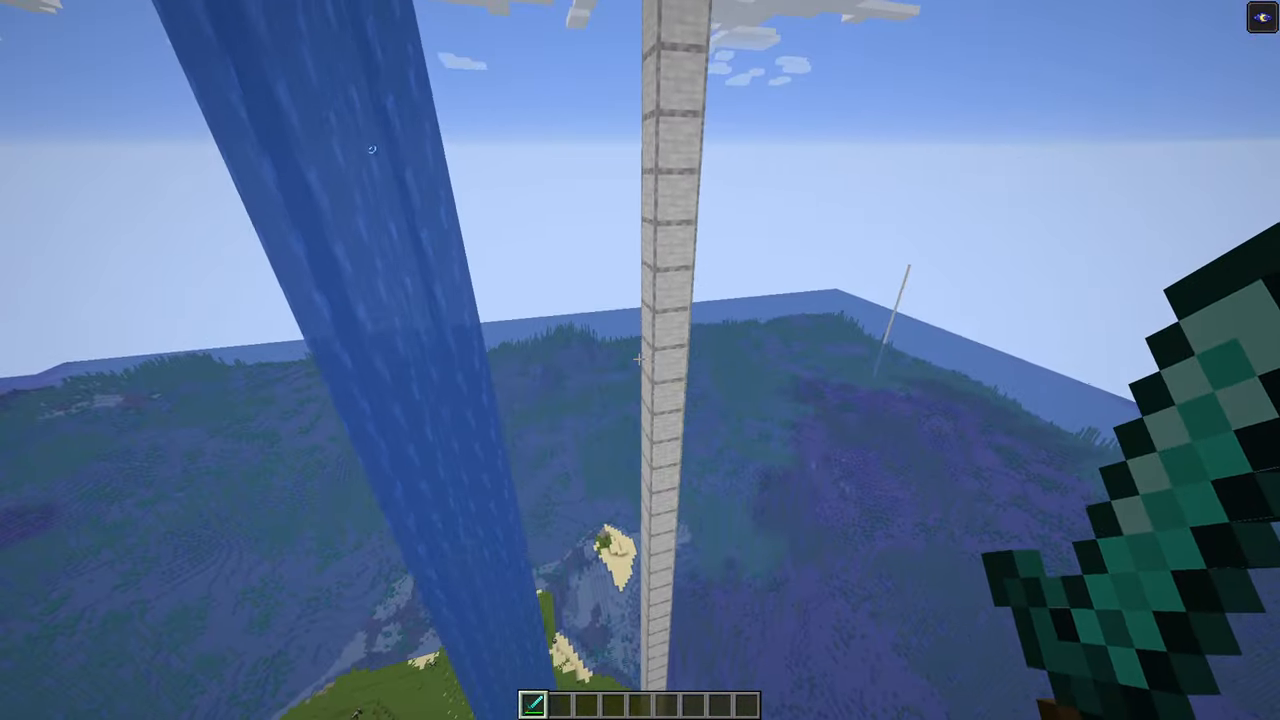
mouse_move(640, 360)
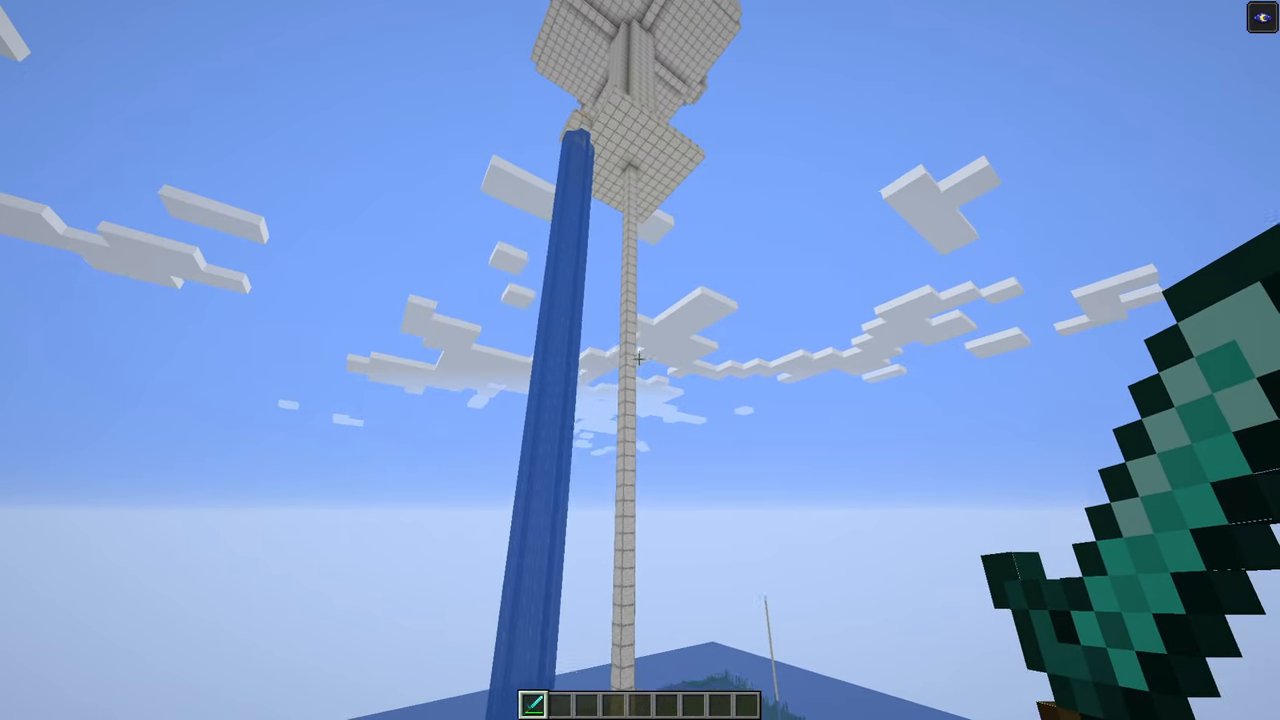
mouse_move(640, 360)
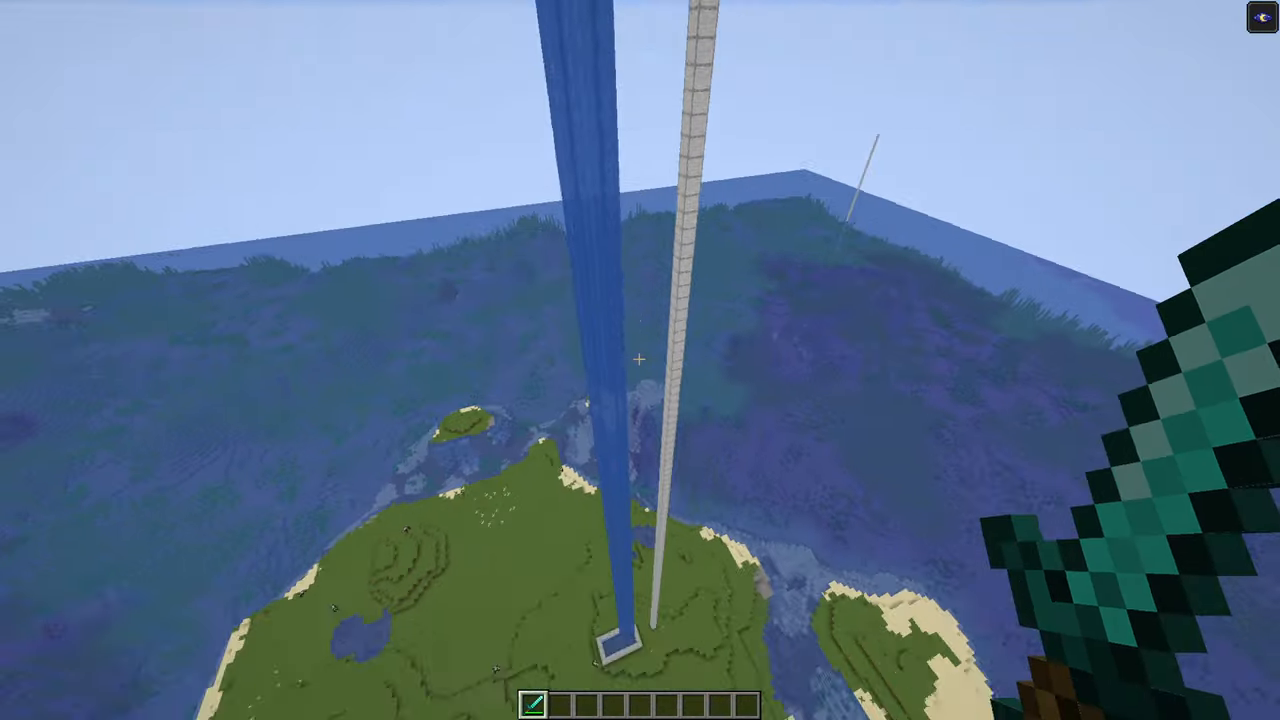
mouse_move(640, 360)
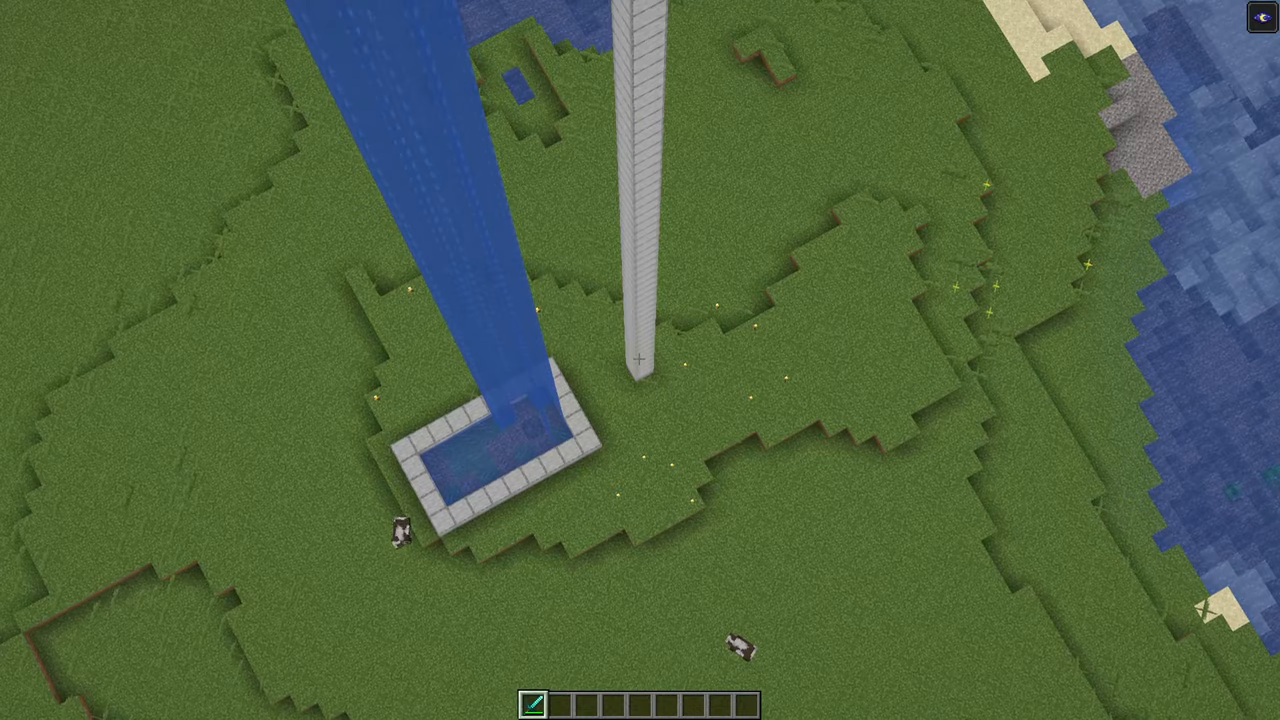
mouse_move(640, 360)
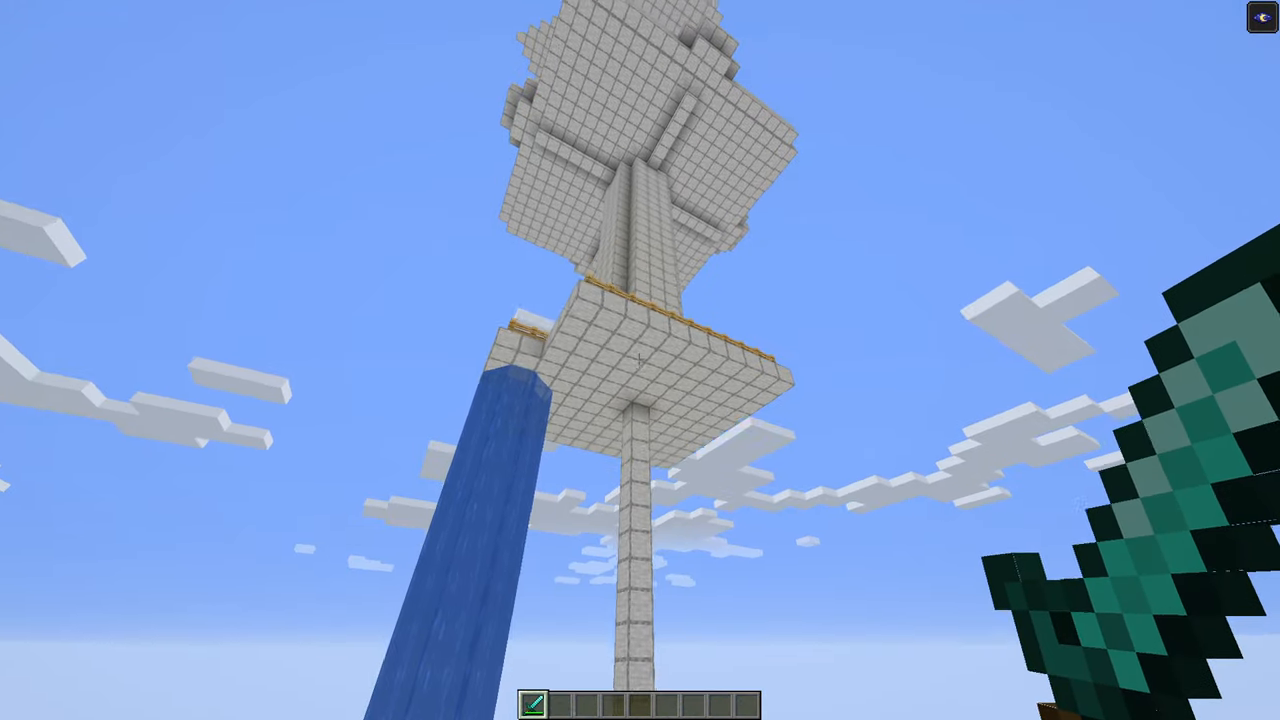
mouse_move(640, 360)
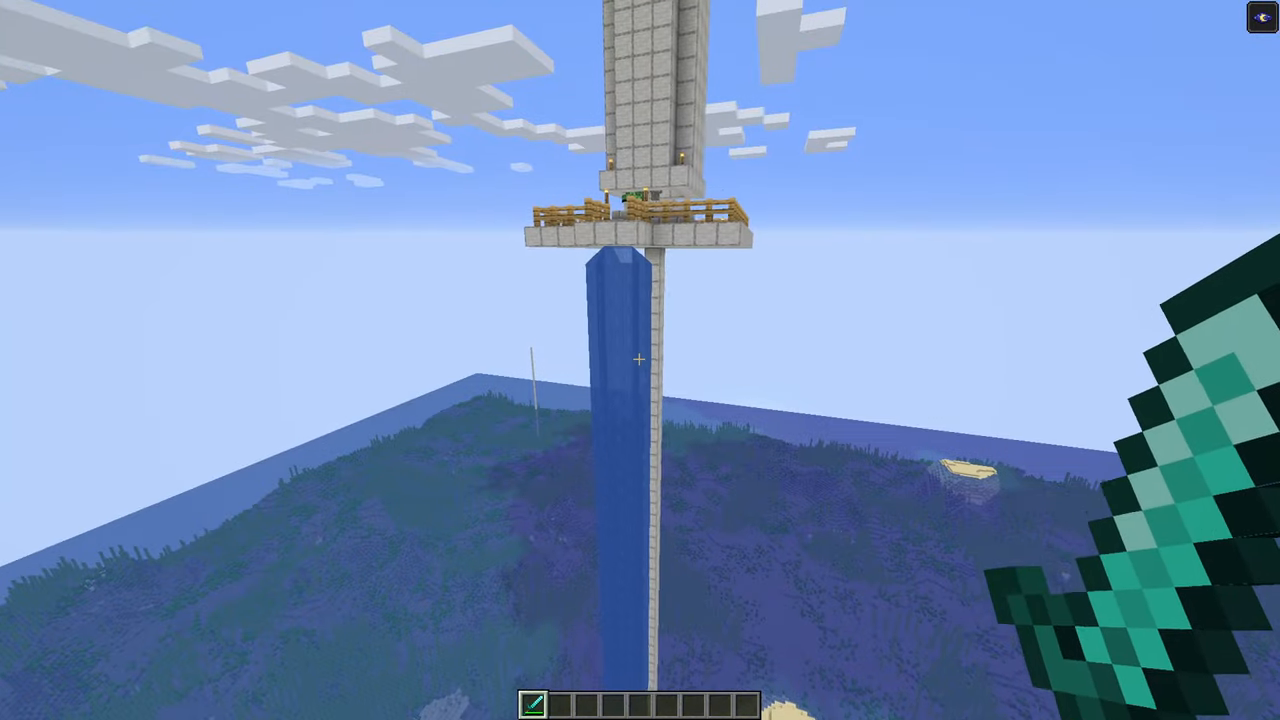
mouse_move(640, 360)
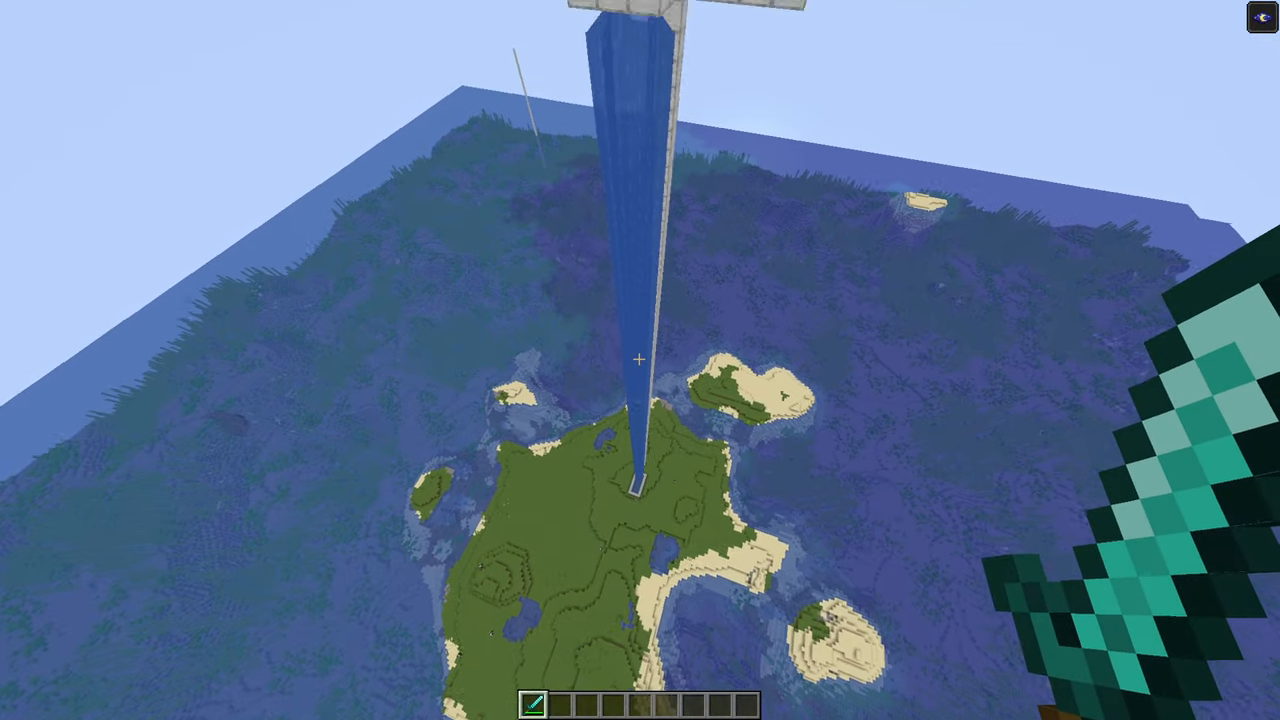
mouse_move(640, 360)
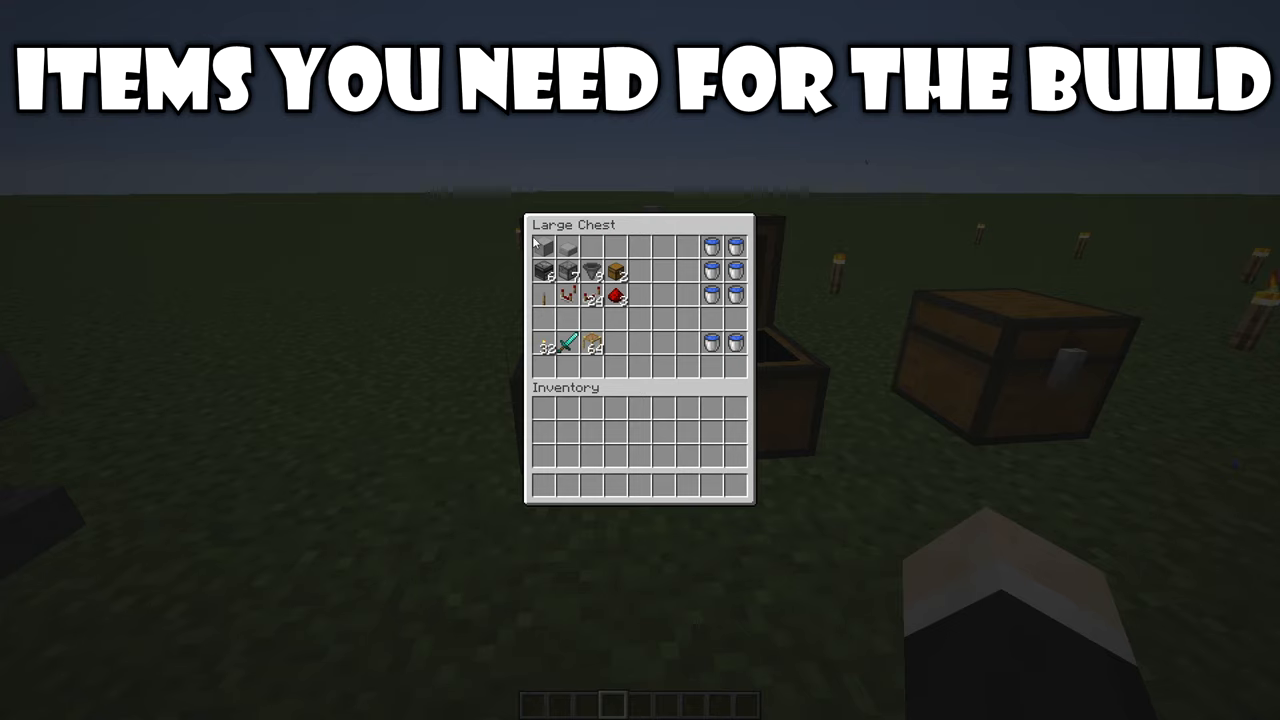
mouse_move(568, 248)
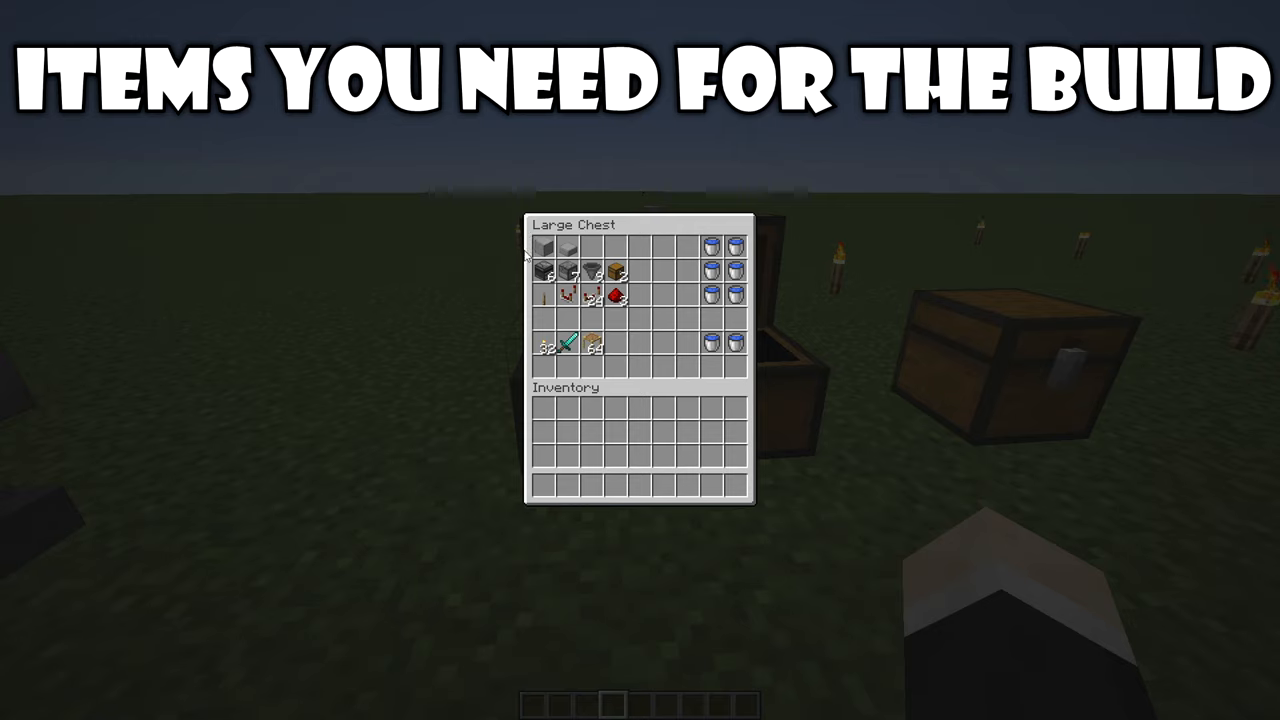
mouse_move(504, 256)
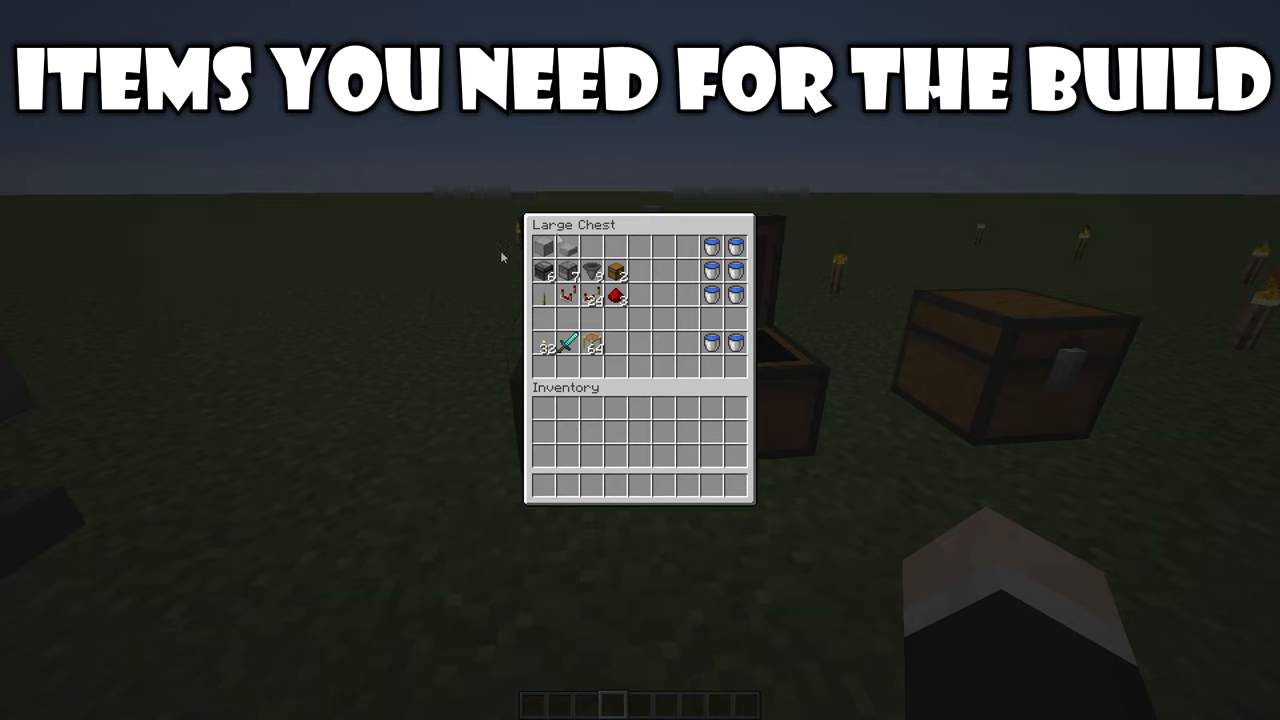
mouse_move(560, 270)
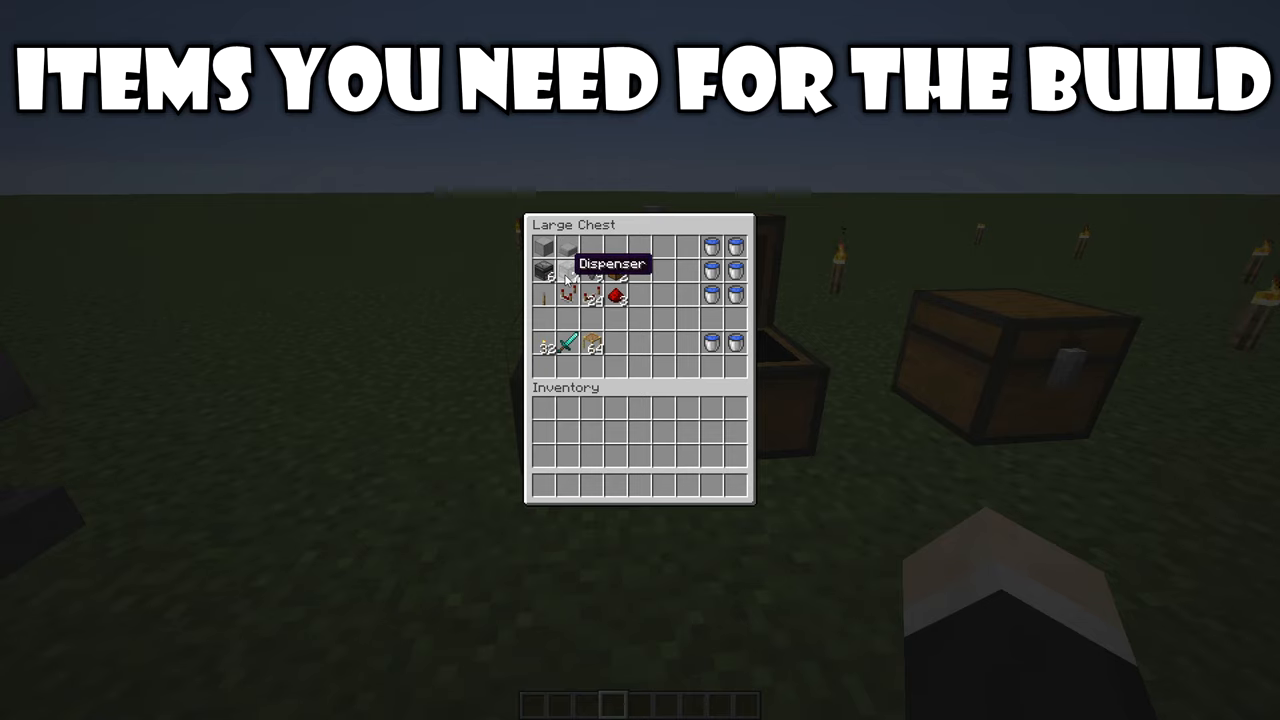
mouse_move(616, 270)
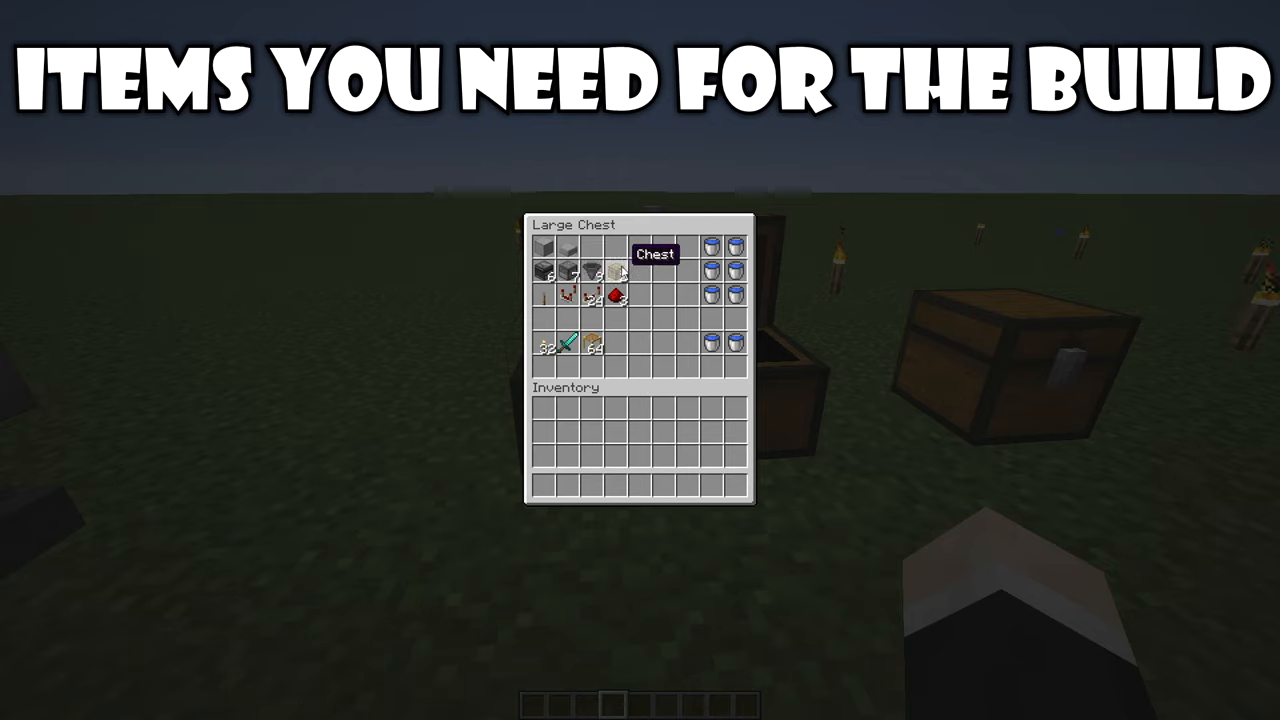
mouse_move(564, 298)
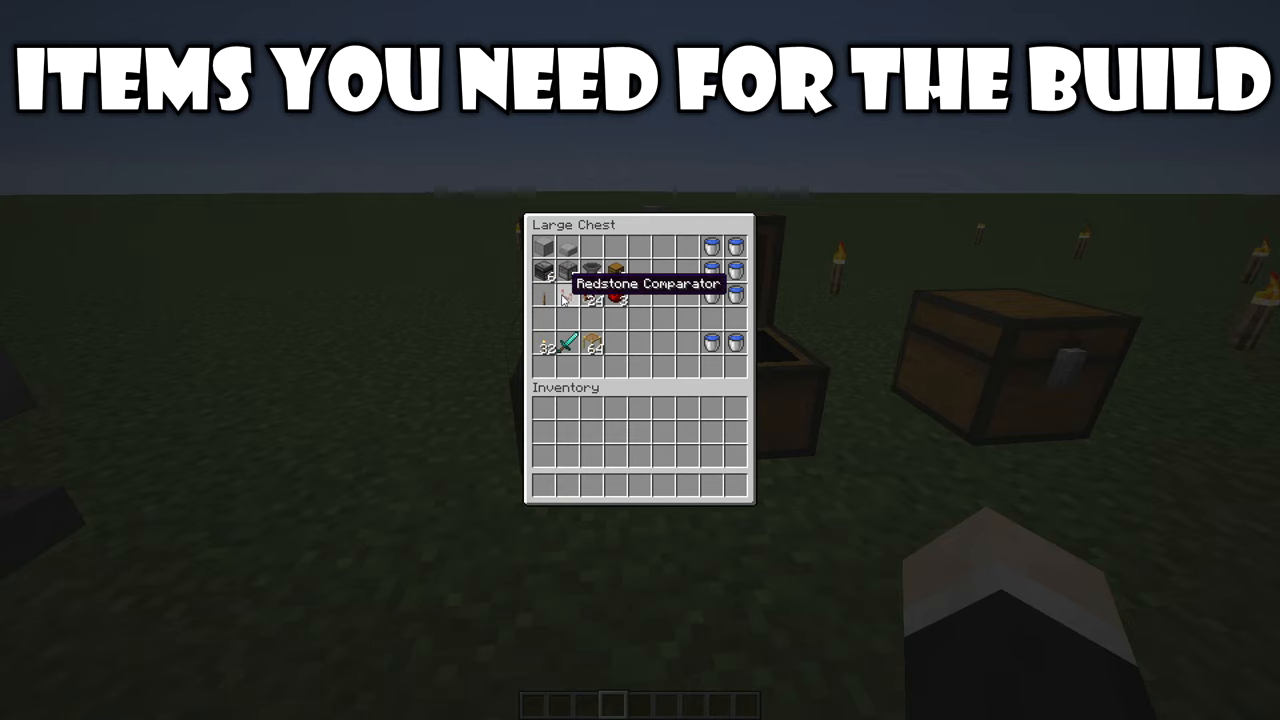
mouse_move(600, 290)
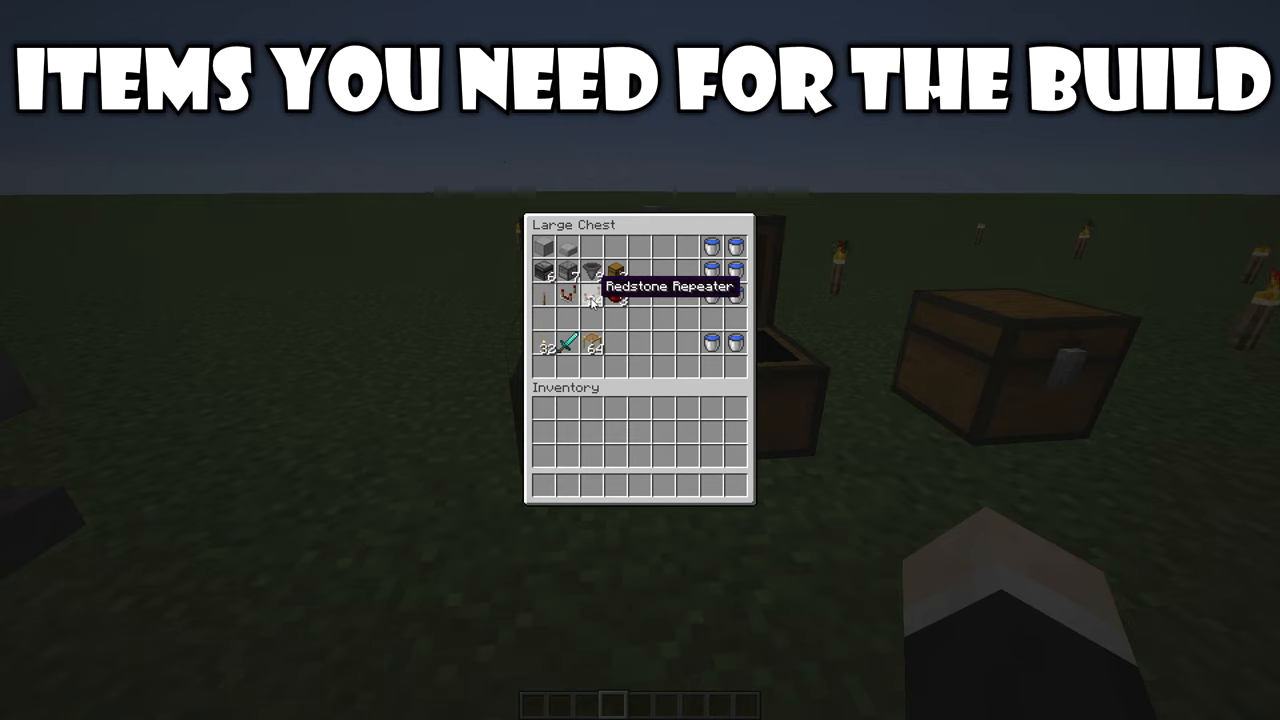
mouse_move(614, 298)
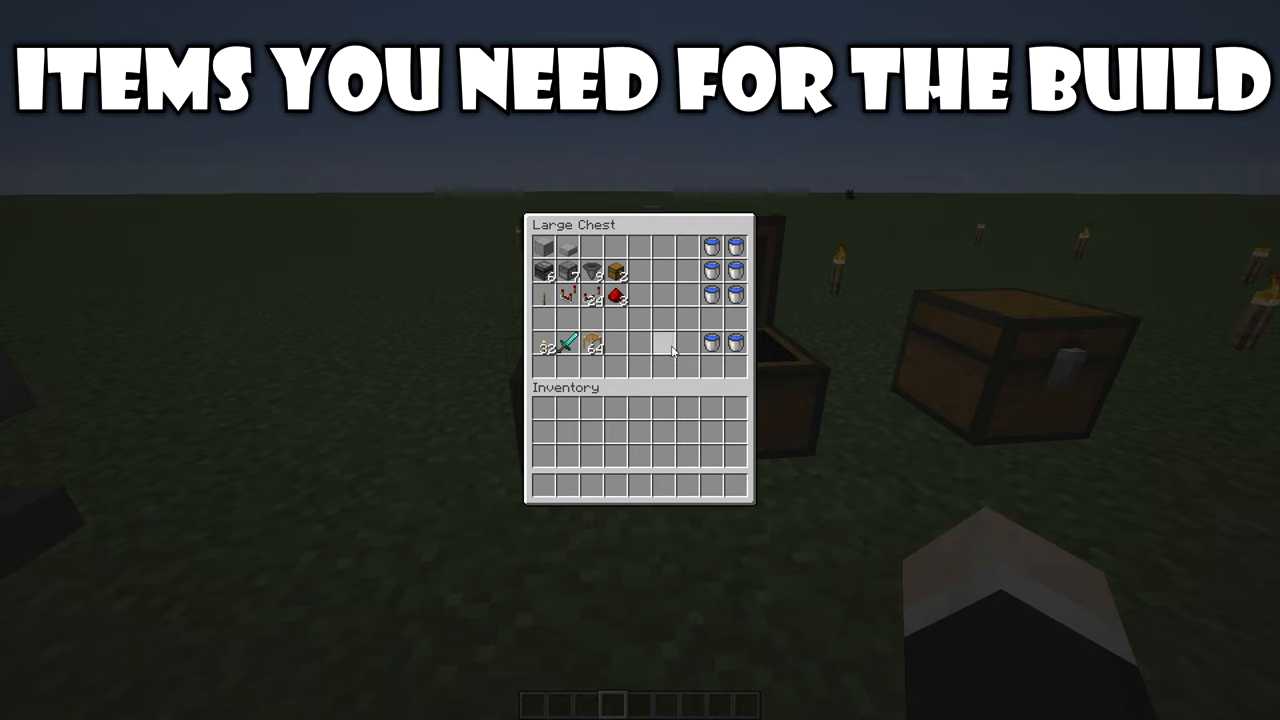
mouse_move(736, 340)
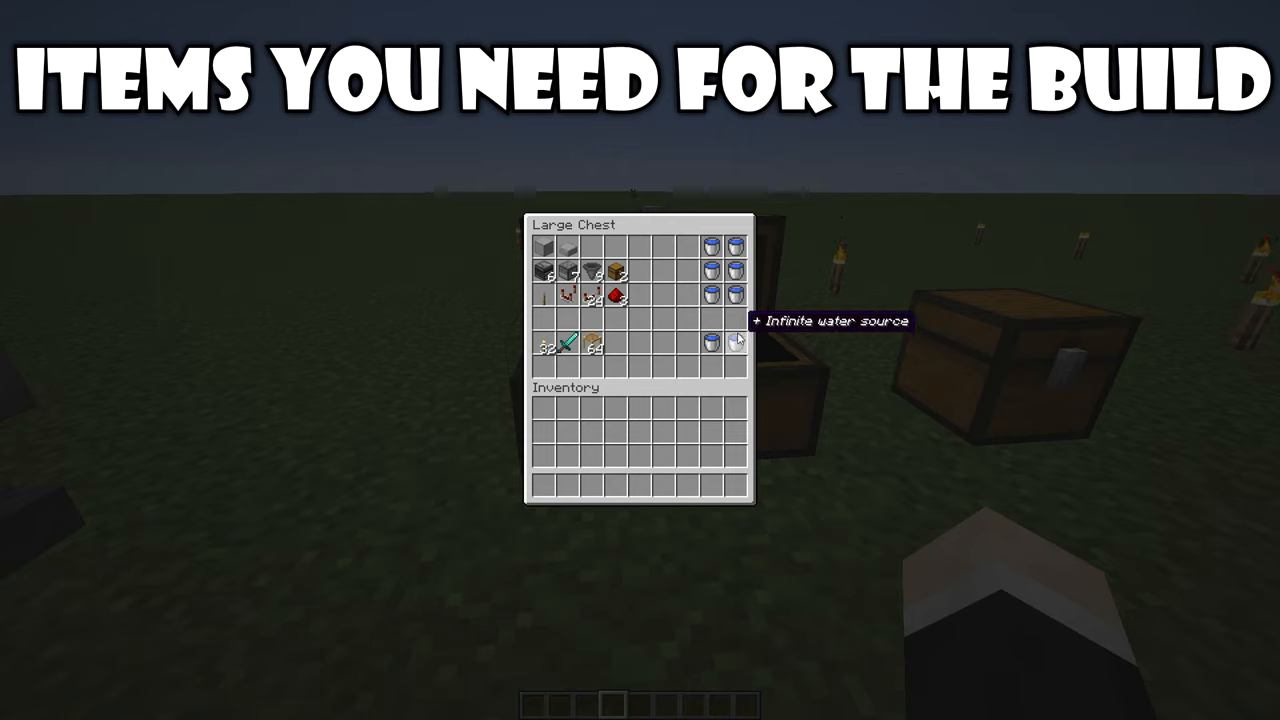
mouse_move(736, 350)
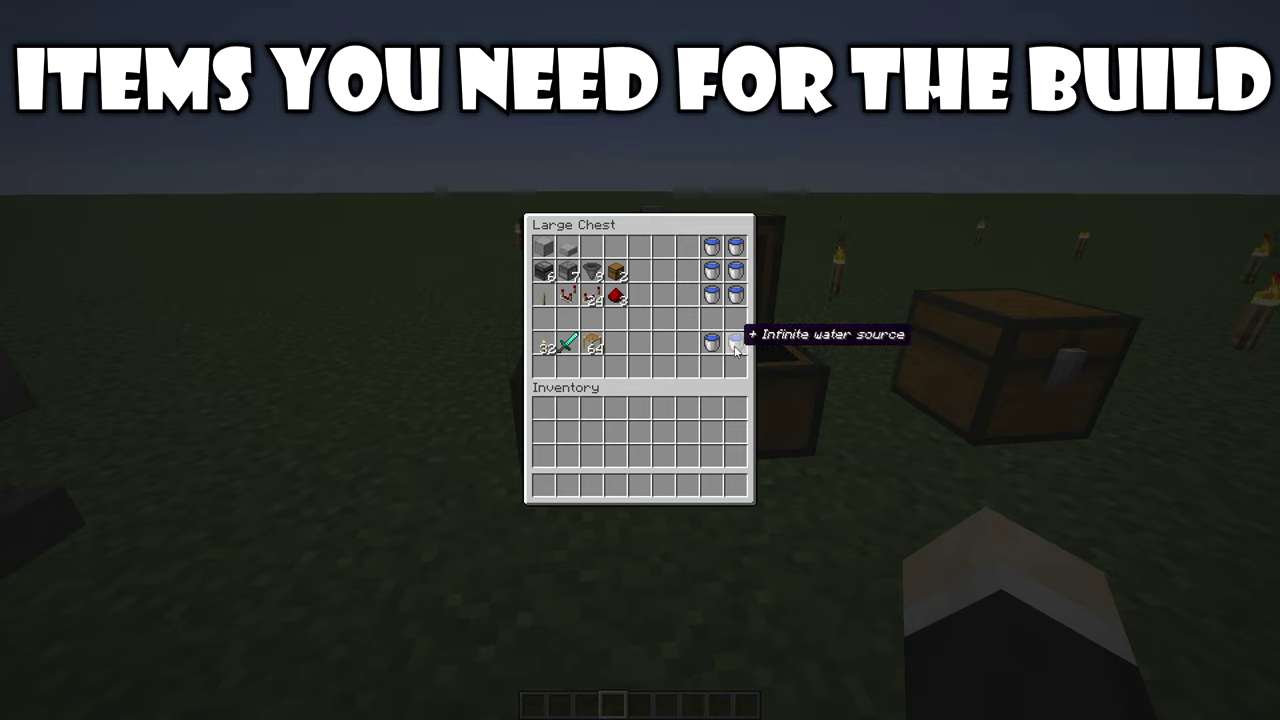
mouse_move(544, 348)
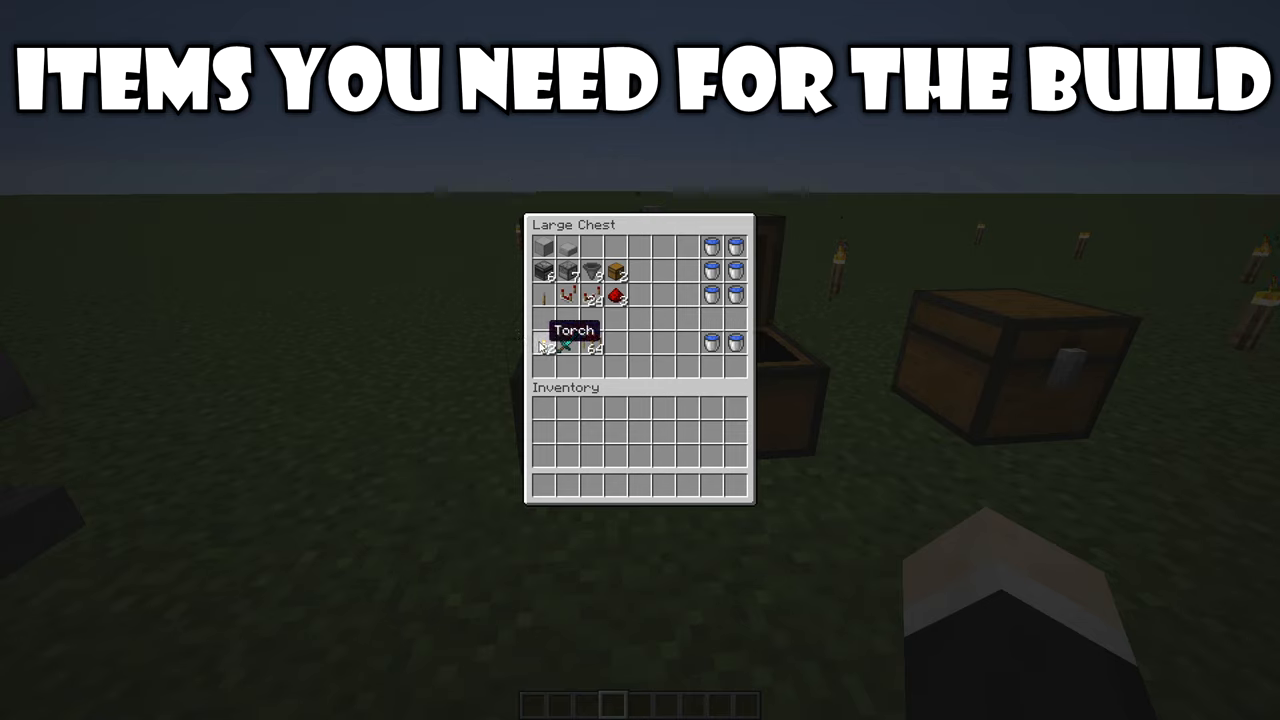
mouse_move(596, 344)
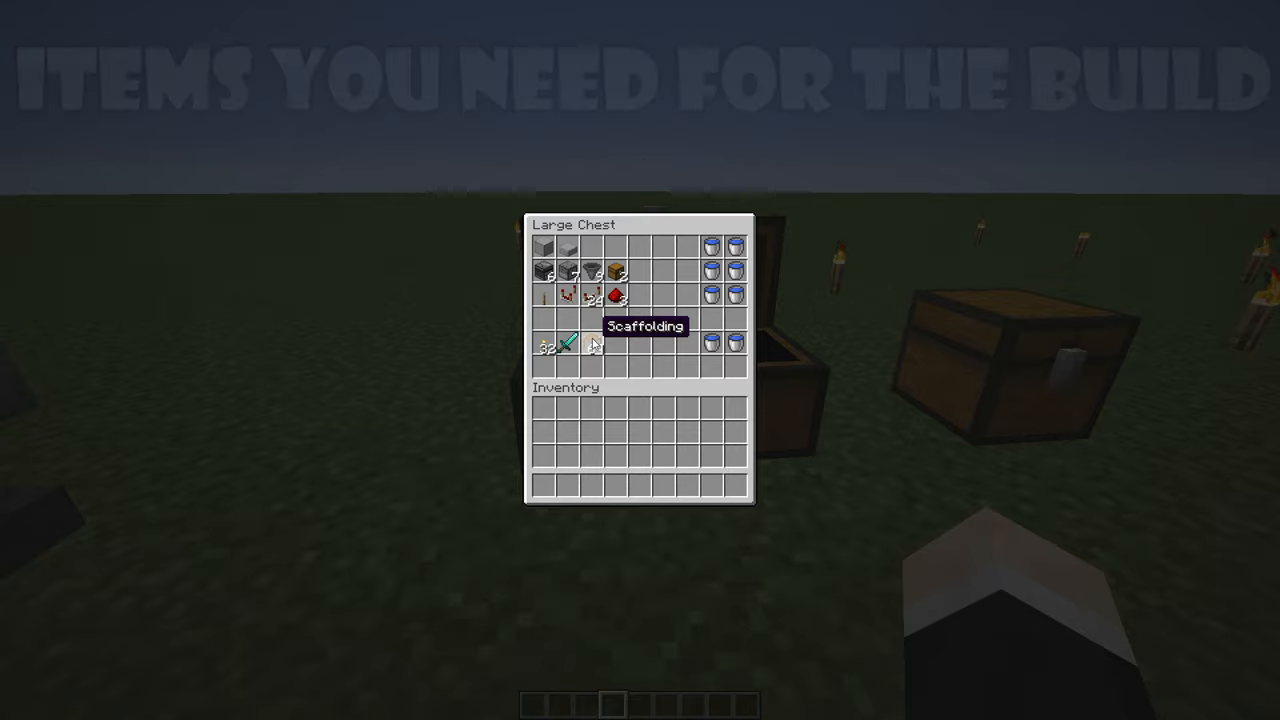
key(Escape)
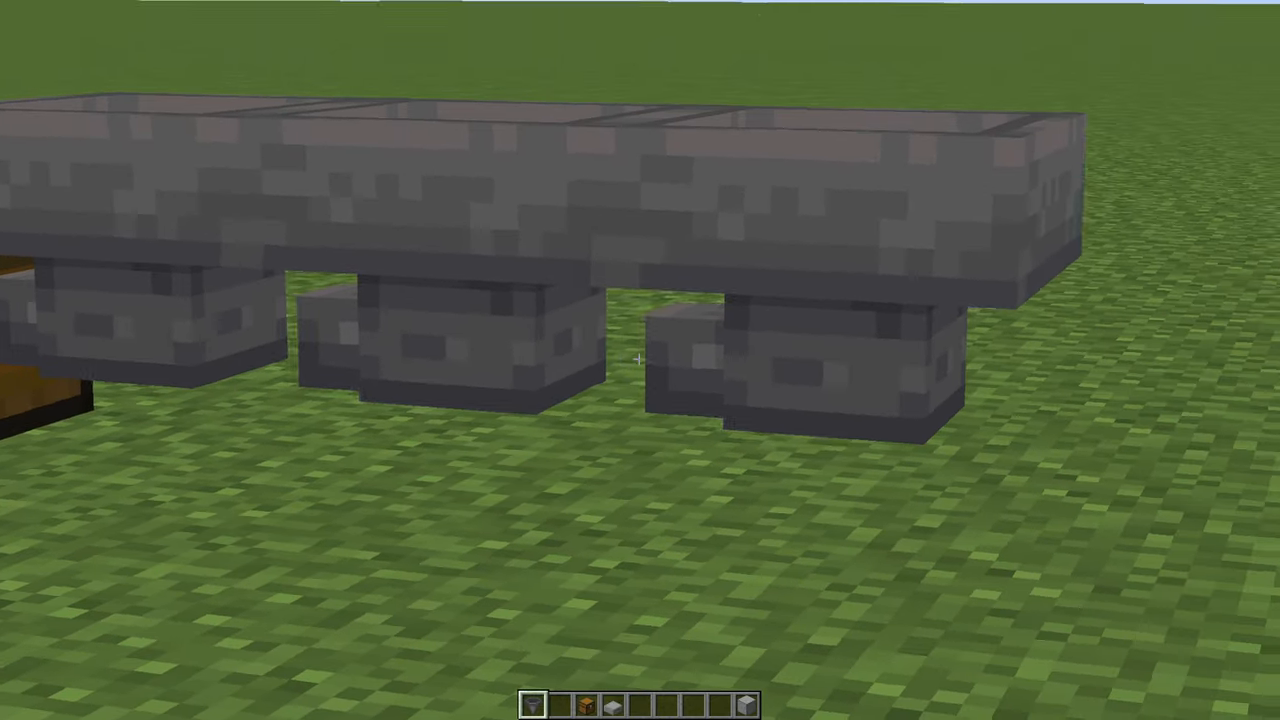
mouse_move(640, 360)
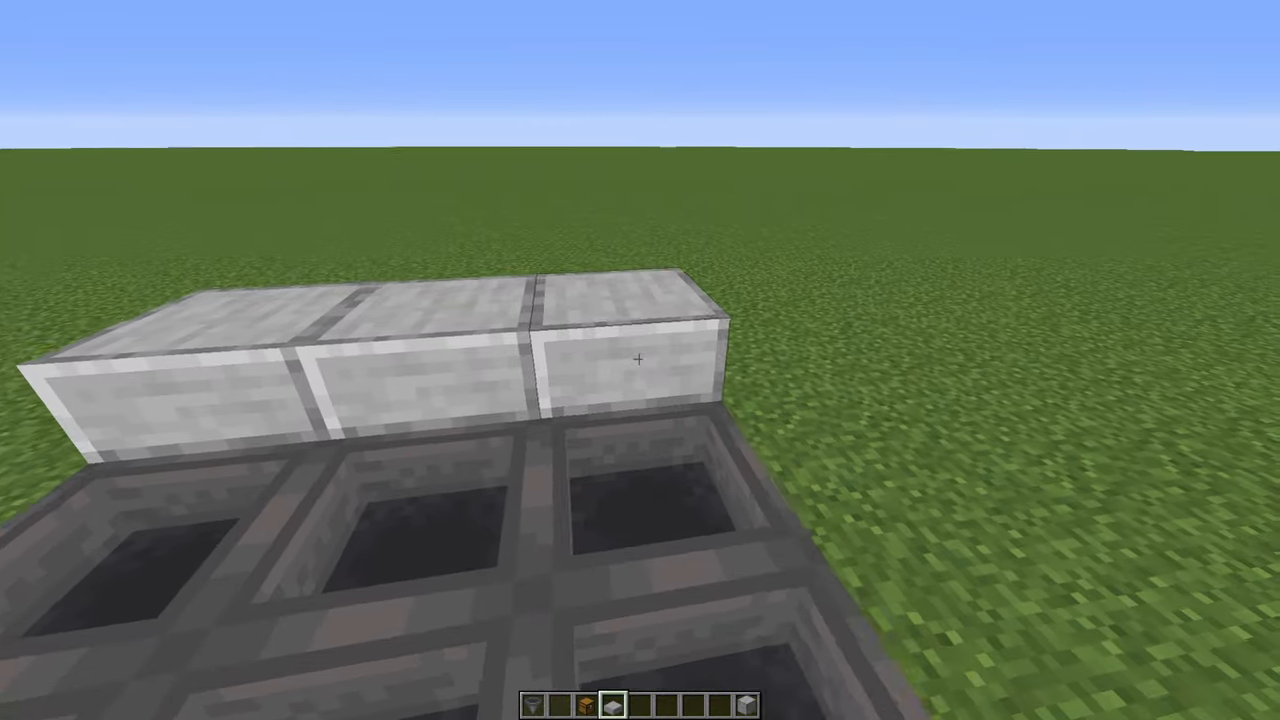
mouse_move(640, 360)
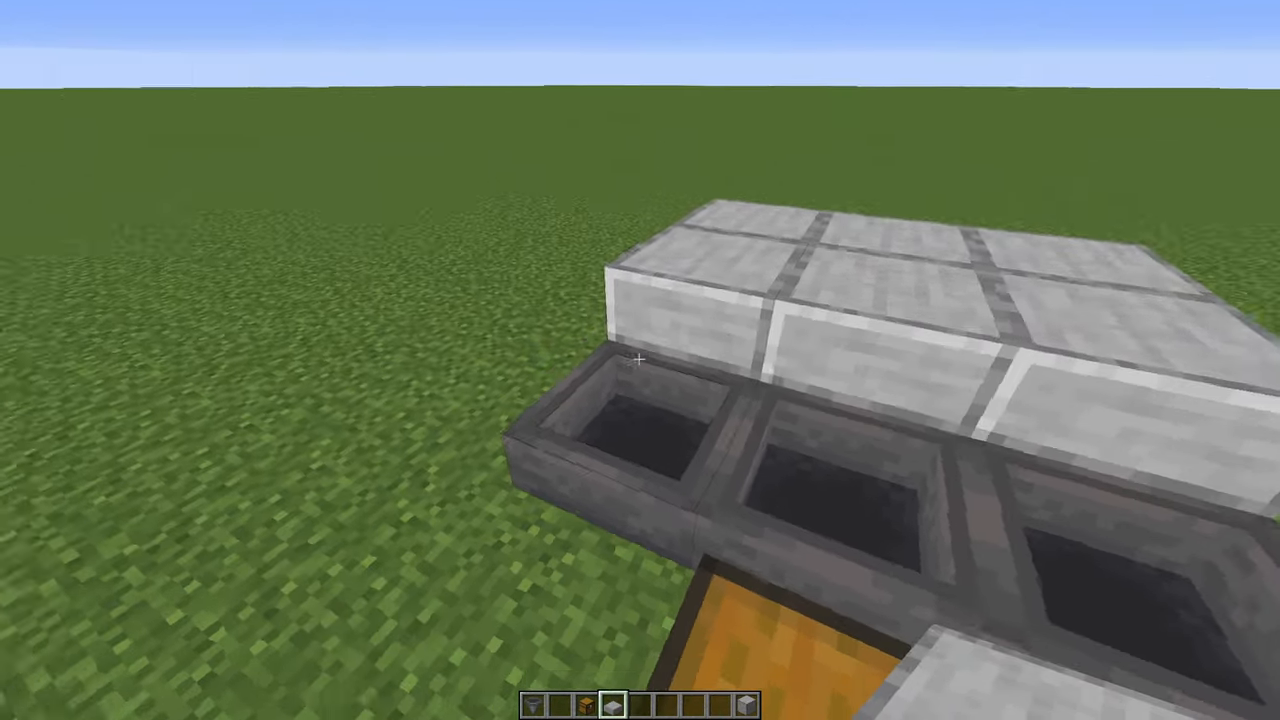
mouse_move(640, 360)
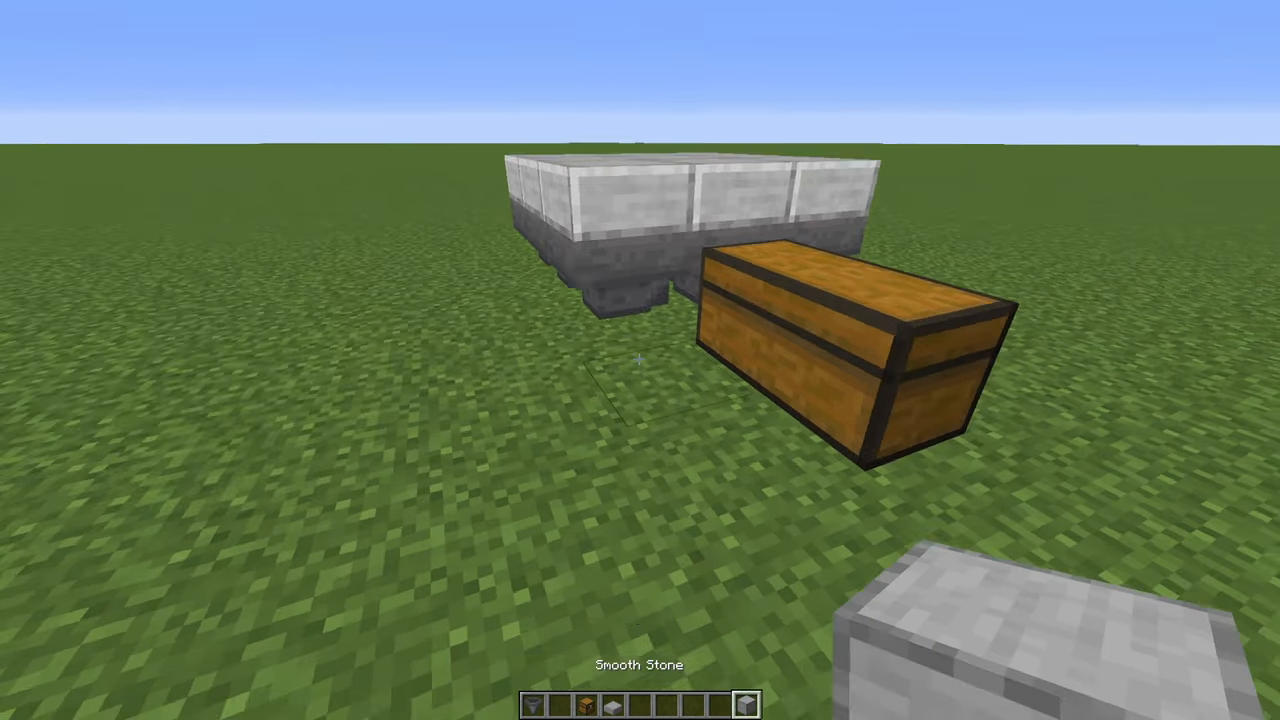
mouse_move(640, 360)
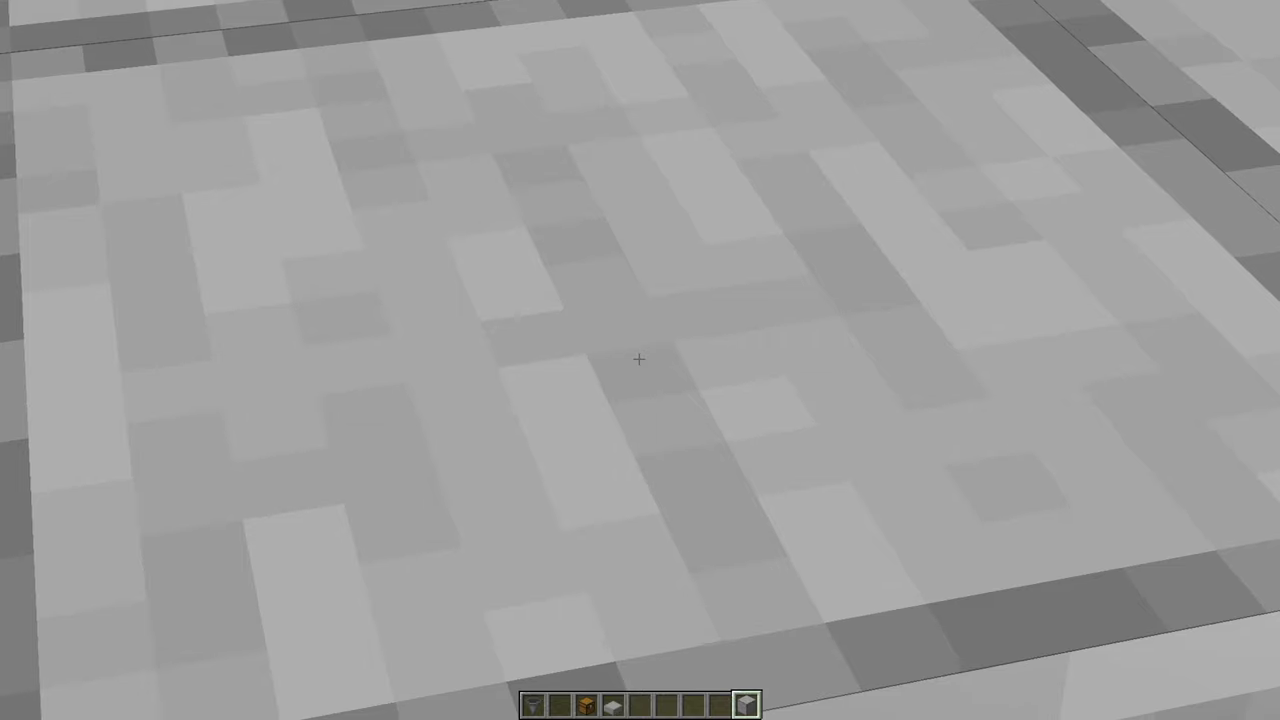
mouse_move(640, 360)
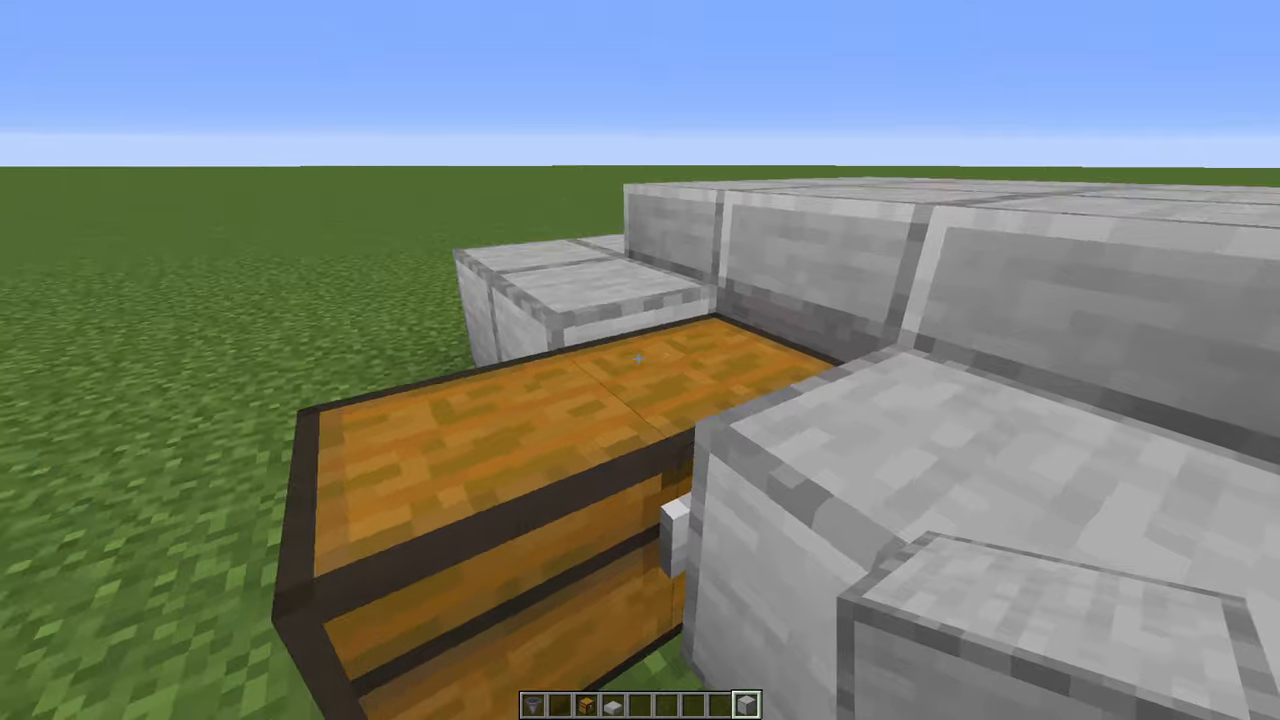
mouse_move(640, 360)
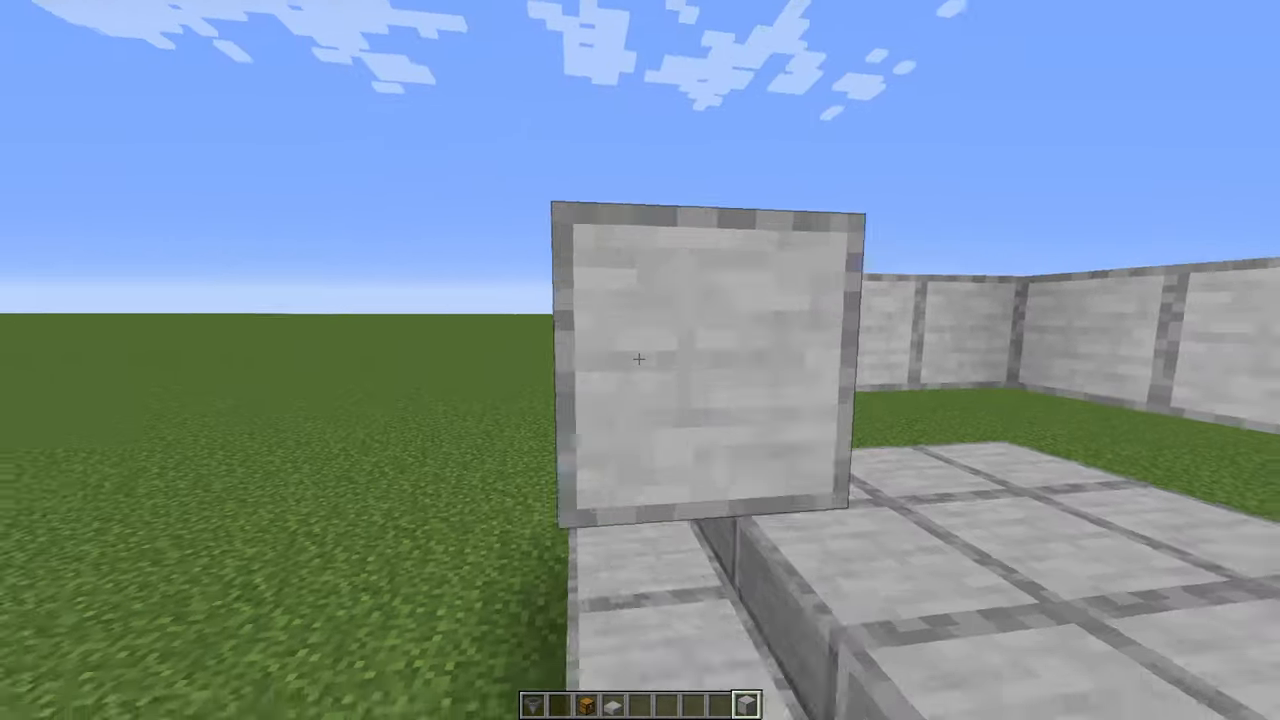
mouse_move(640, 360)
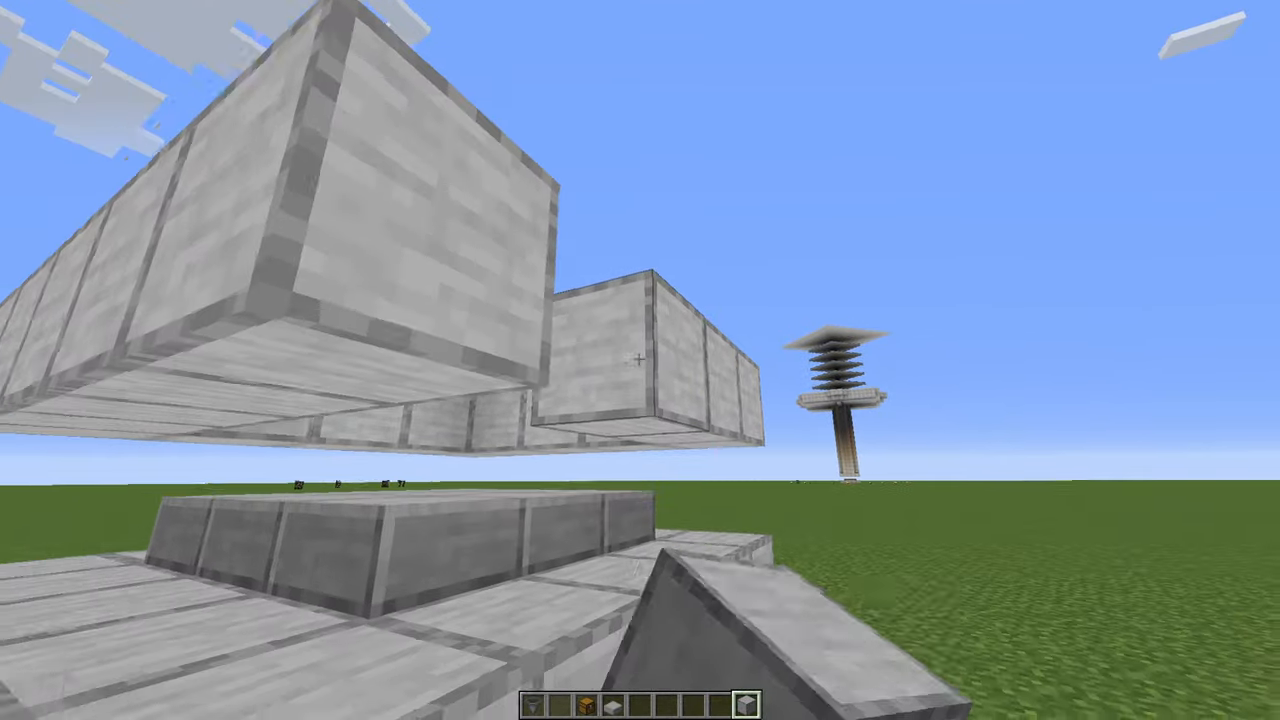
Step: Grab torches and smooth stone from the creative inventory for the torch ring and tower
key(e)
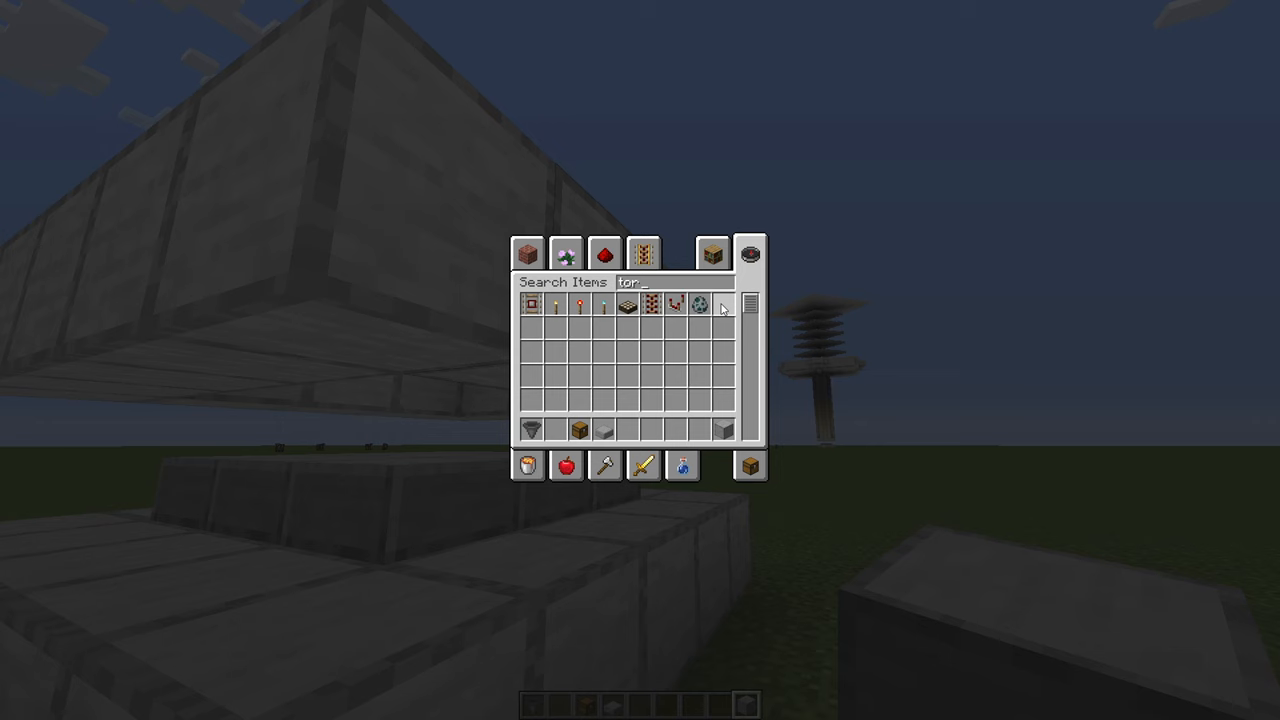
key(Escape)
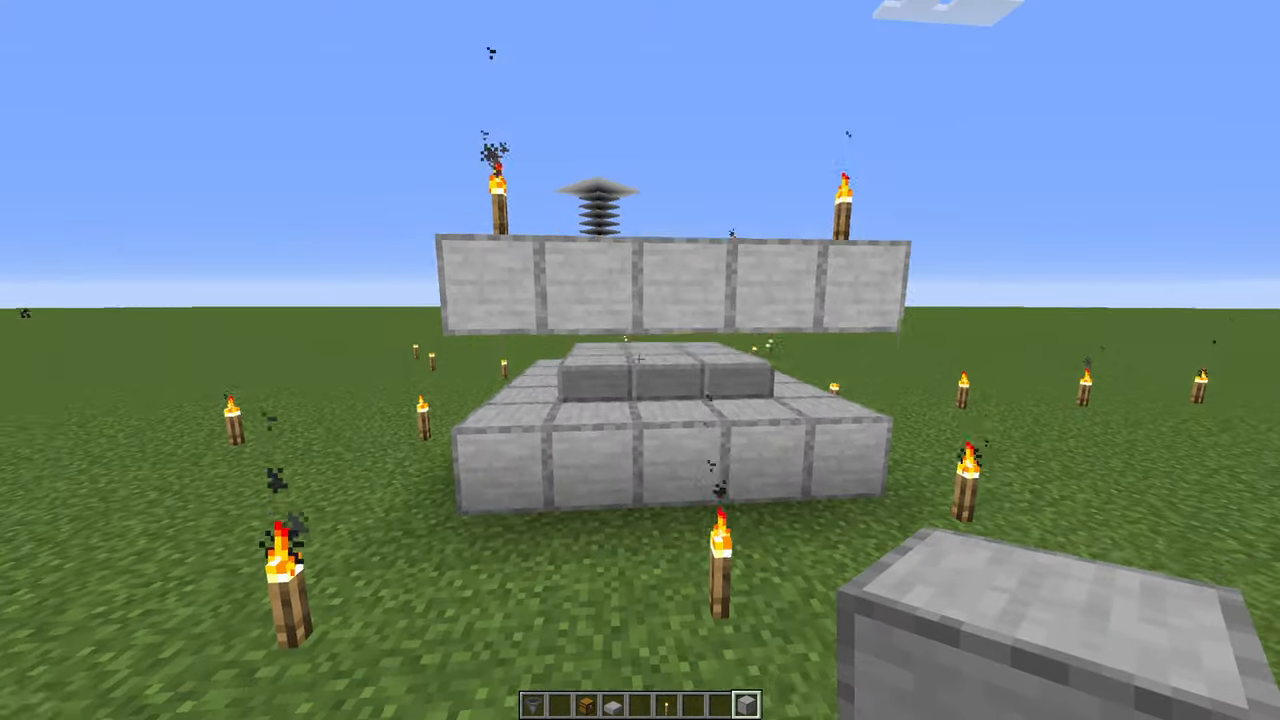
mouse_move(640, 360)
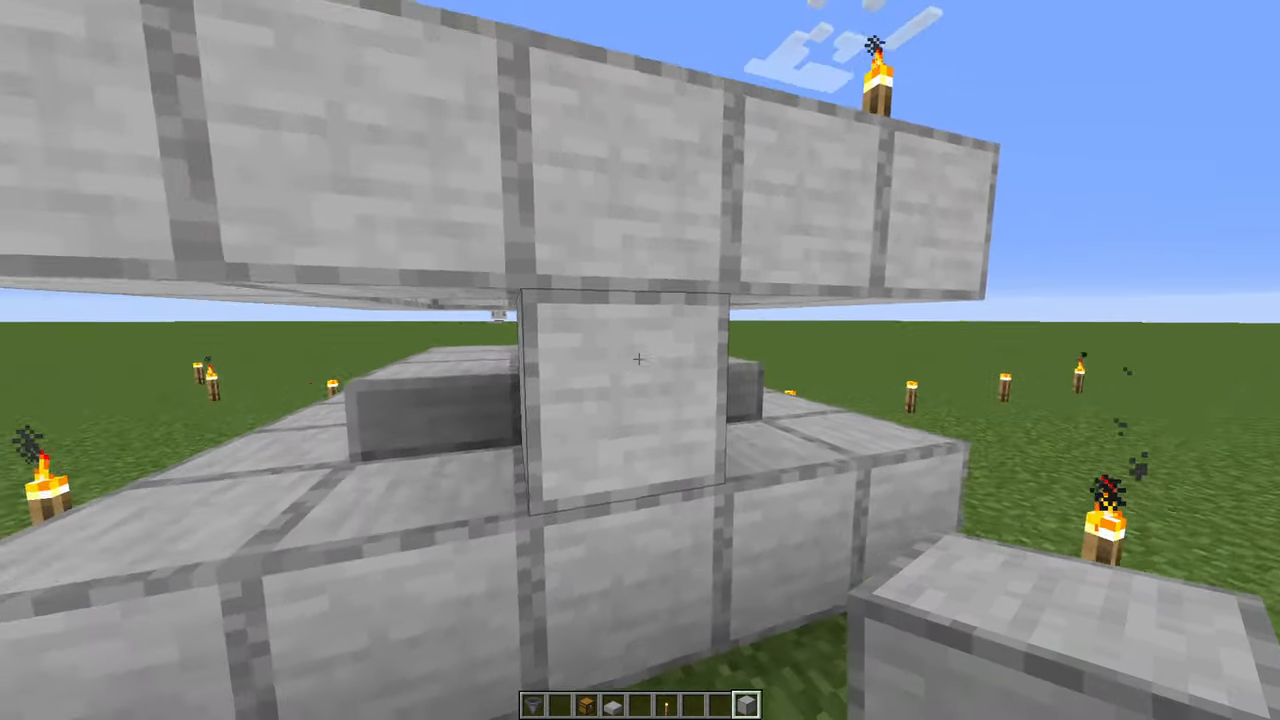
mouse_move(640, 360)
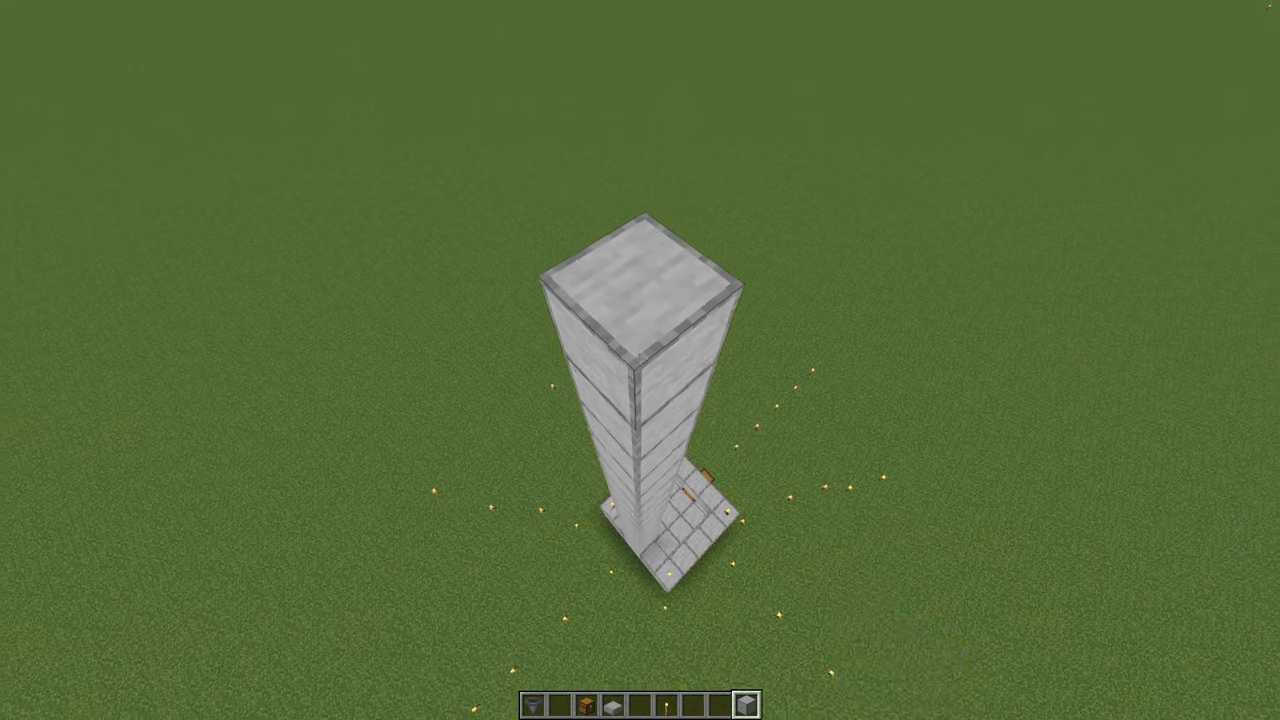
mouse_move(640, 360)
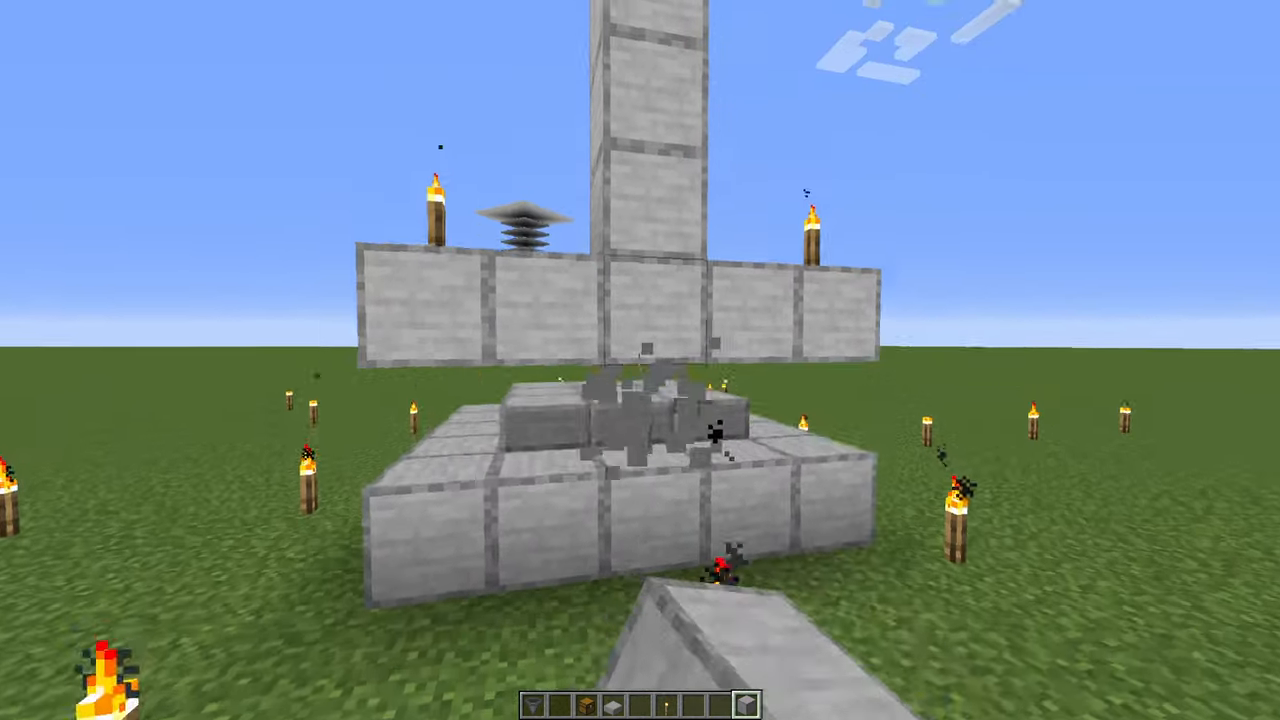
mouse_move(640, 360)
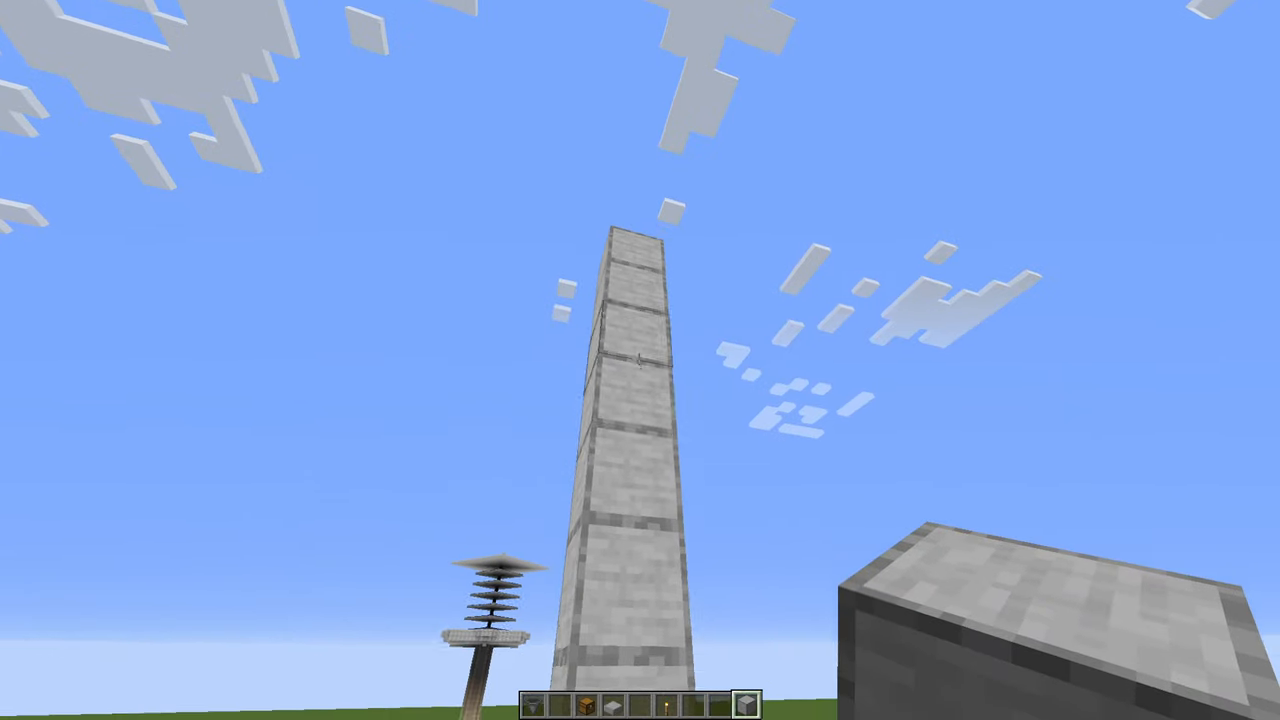
key(e)
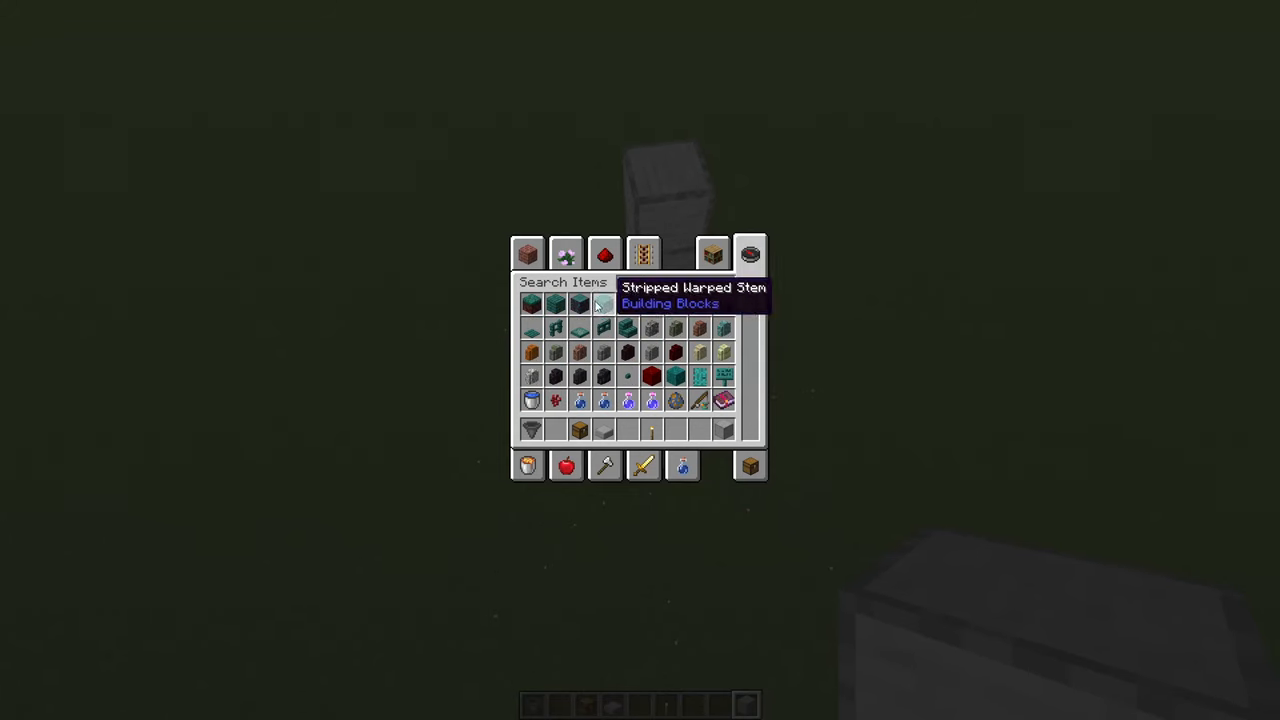
key(Escape)
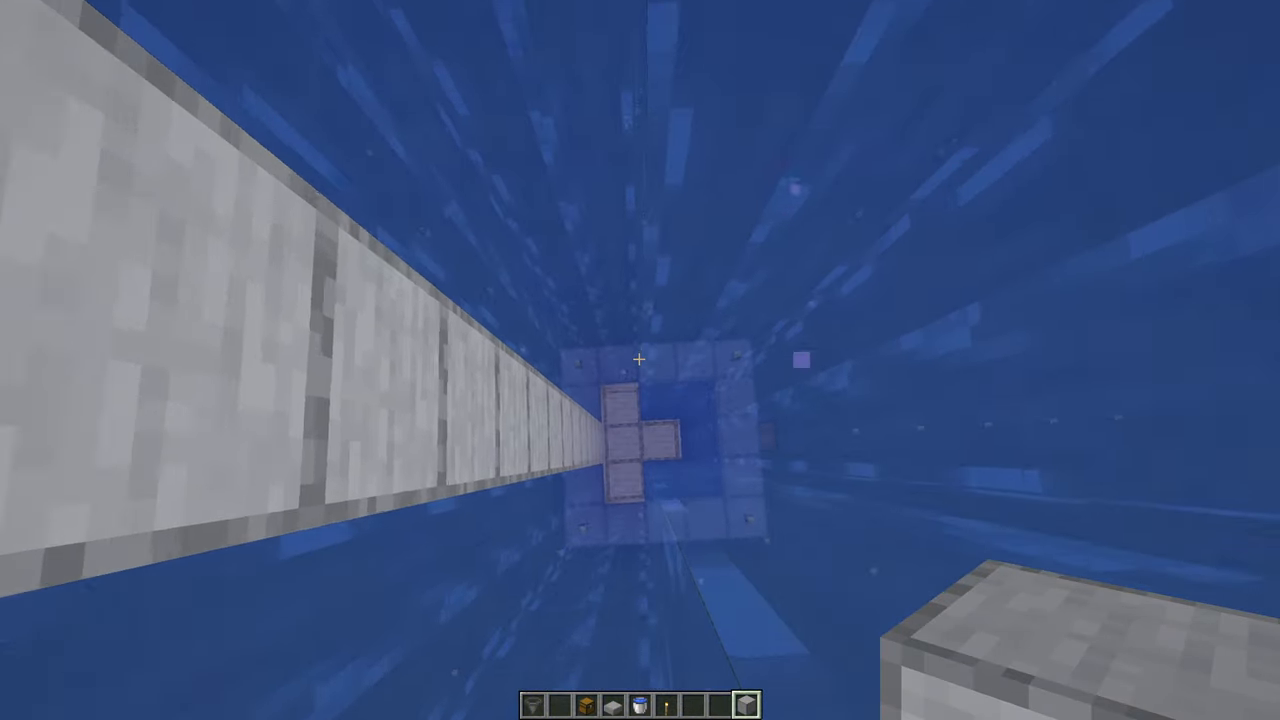
mouse_move(640, 360)
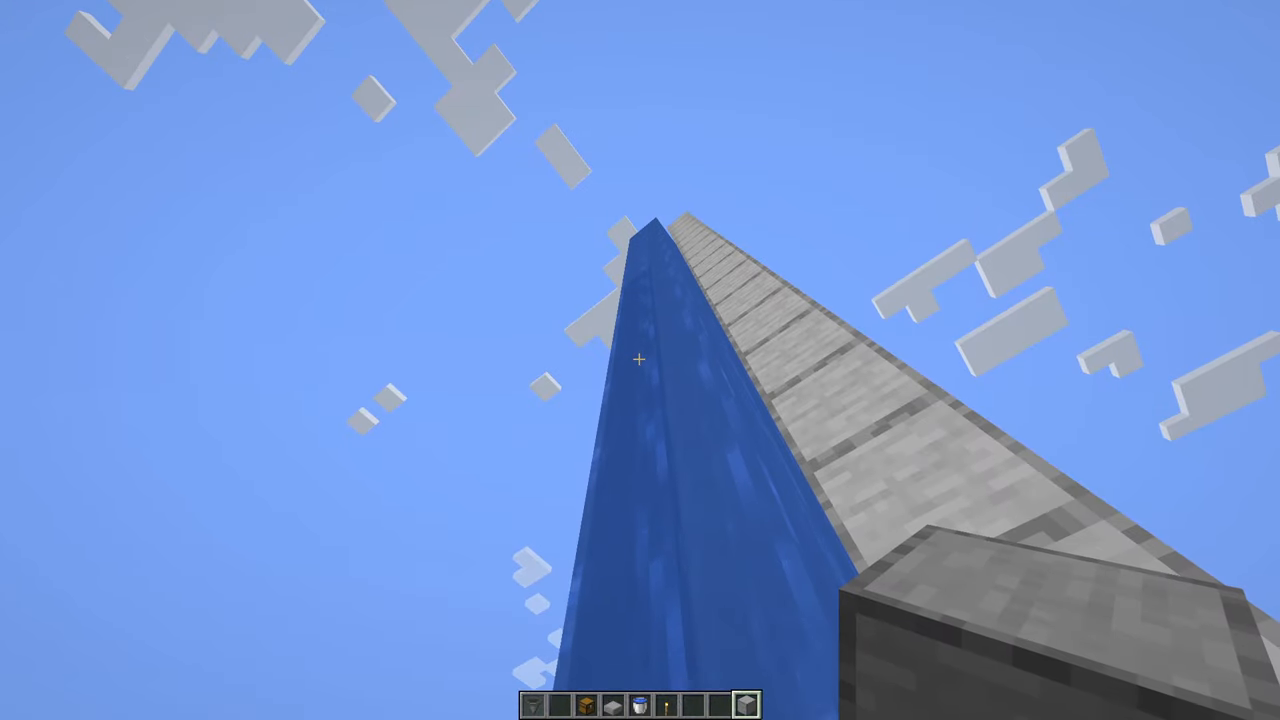
mouse_move(640, 360)
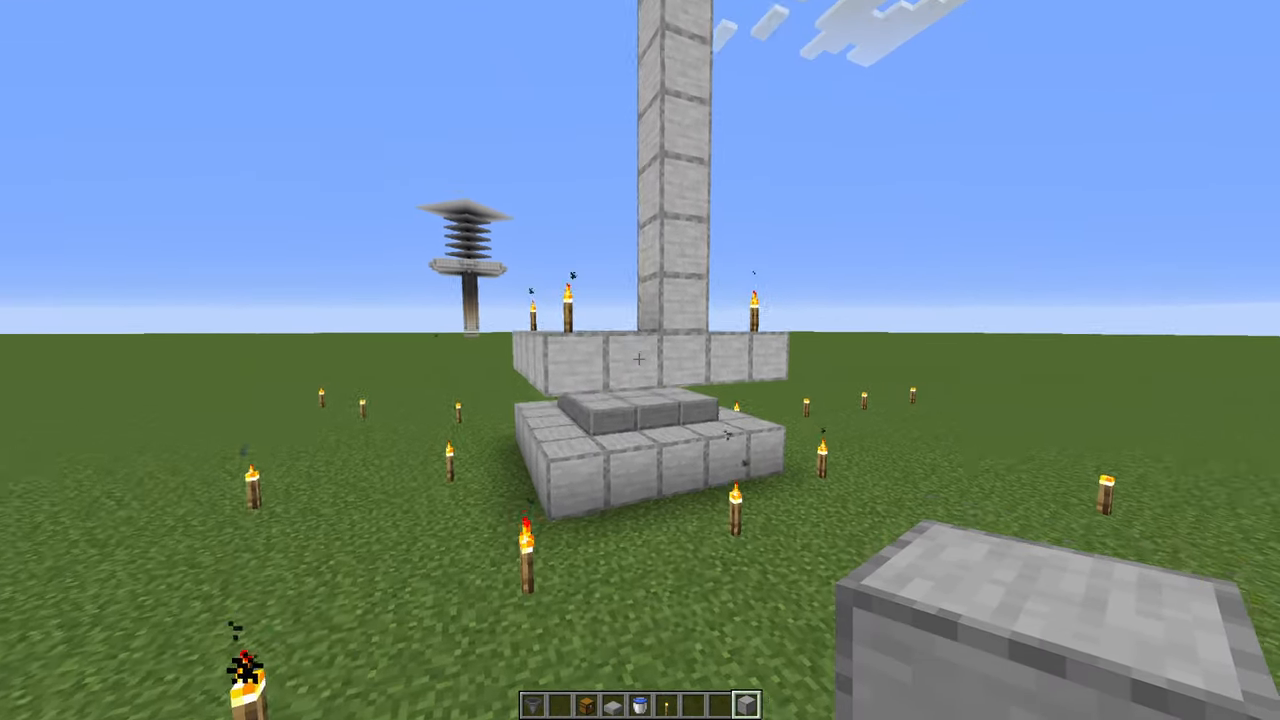
mouse_move(640, 360)
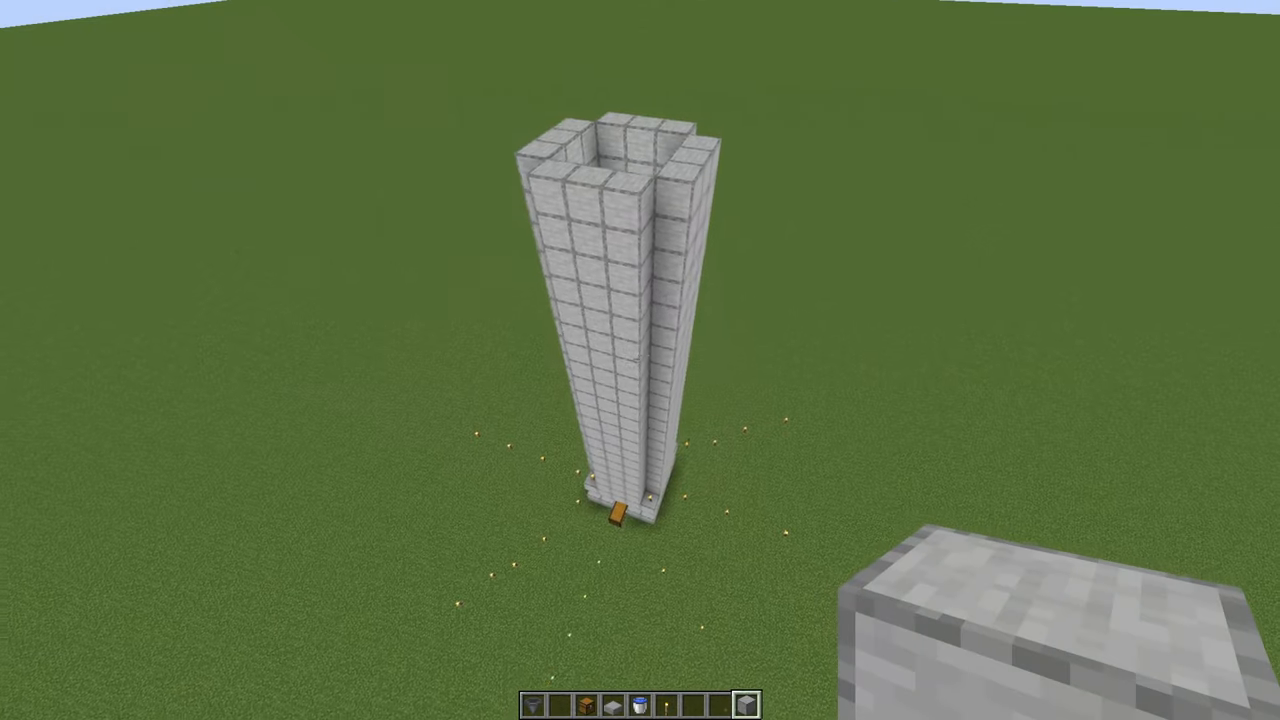
mouse_move(640, 360)
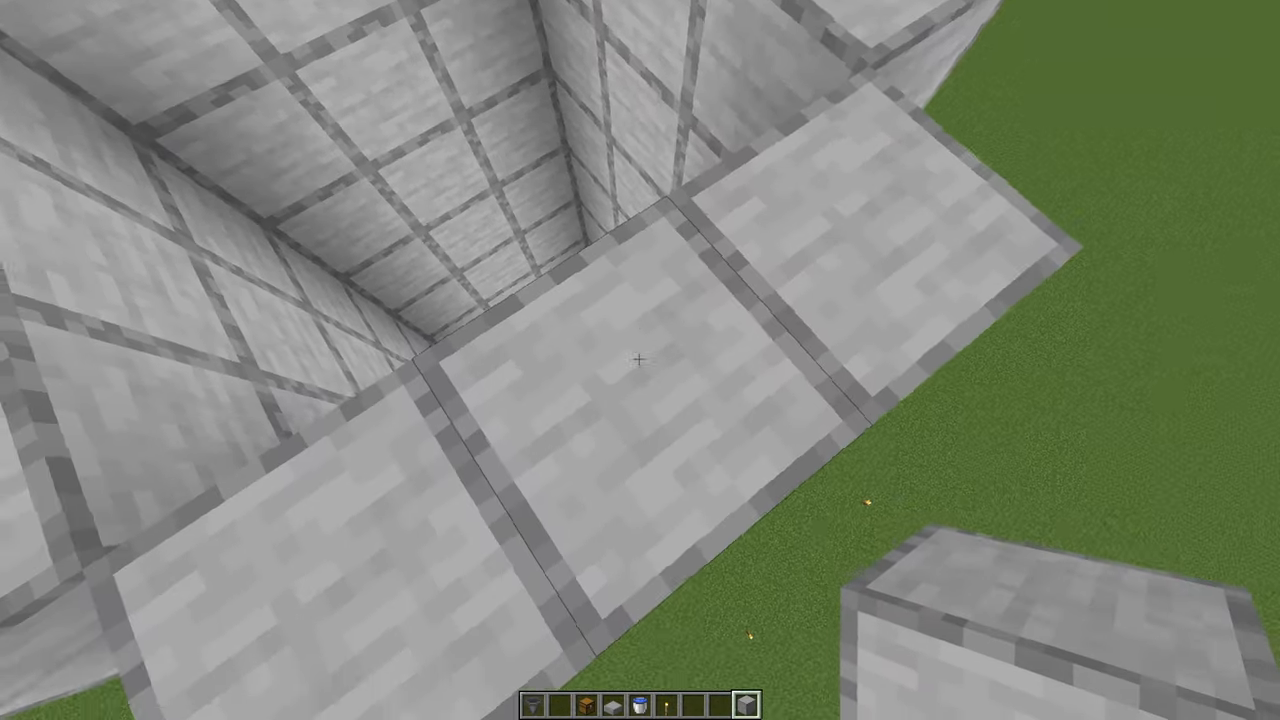
mouse_move(640, 360)
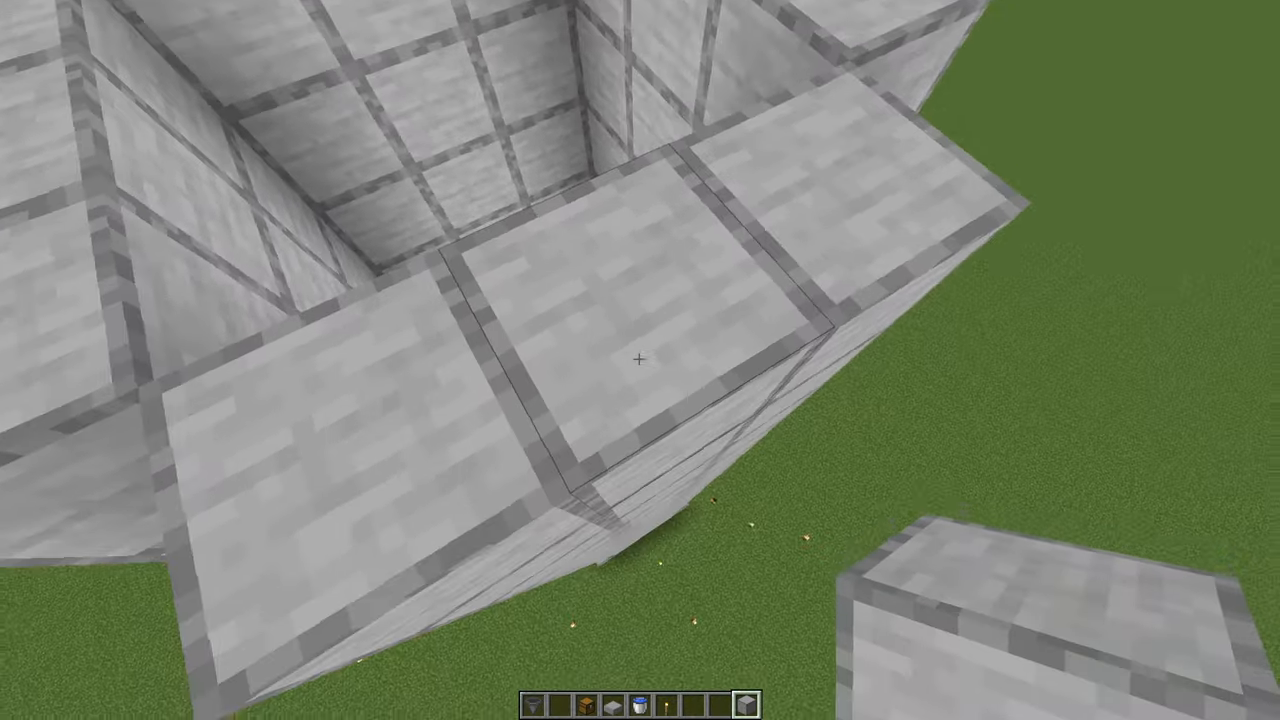
mouse_move(640, 360)
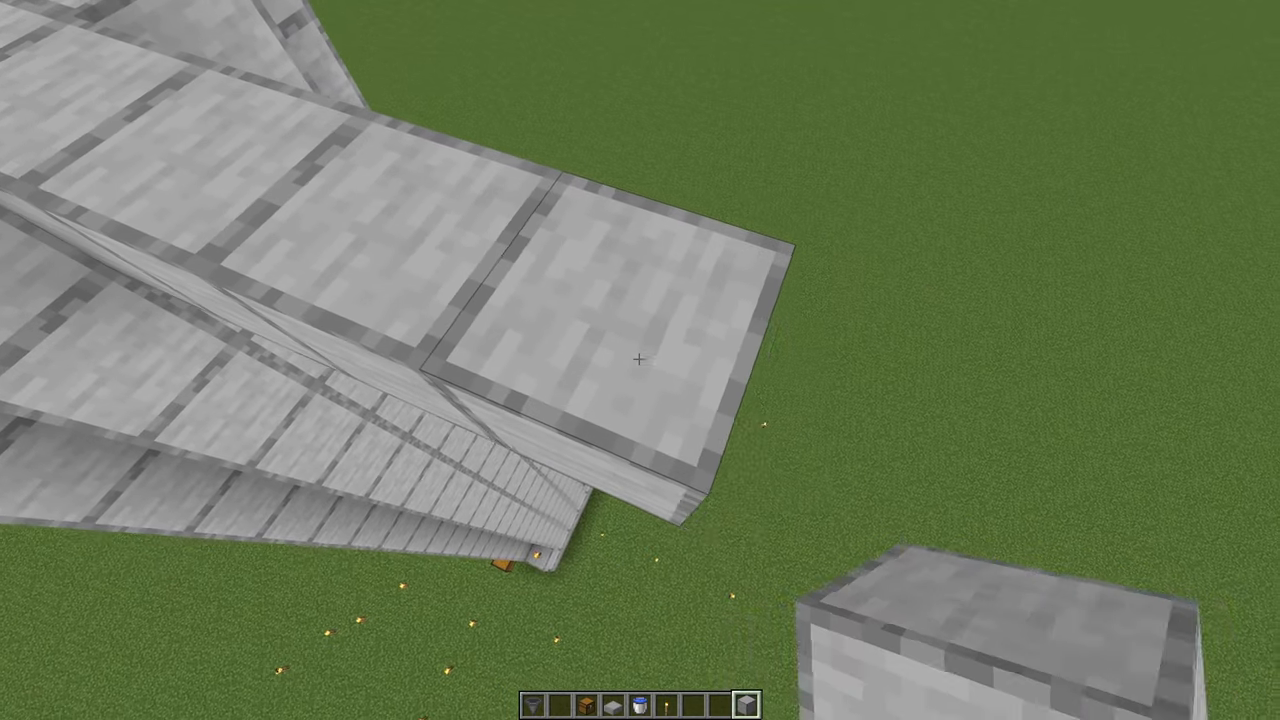
mouse_move(640, 360)
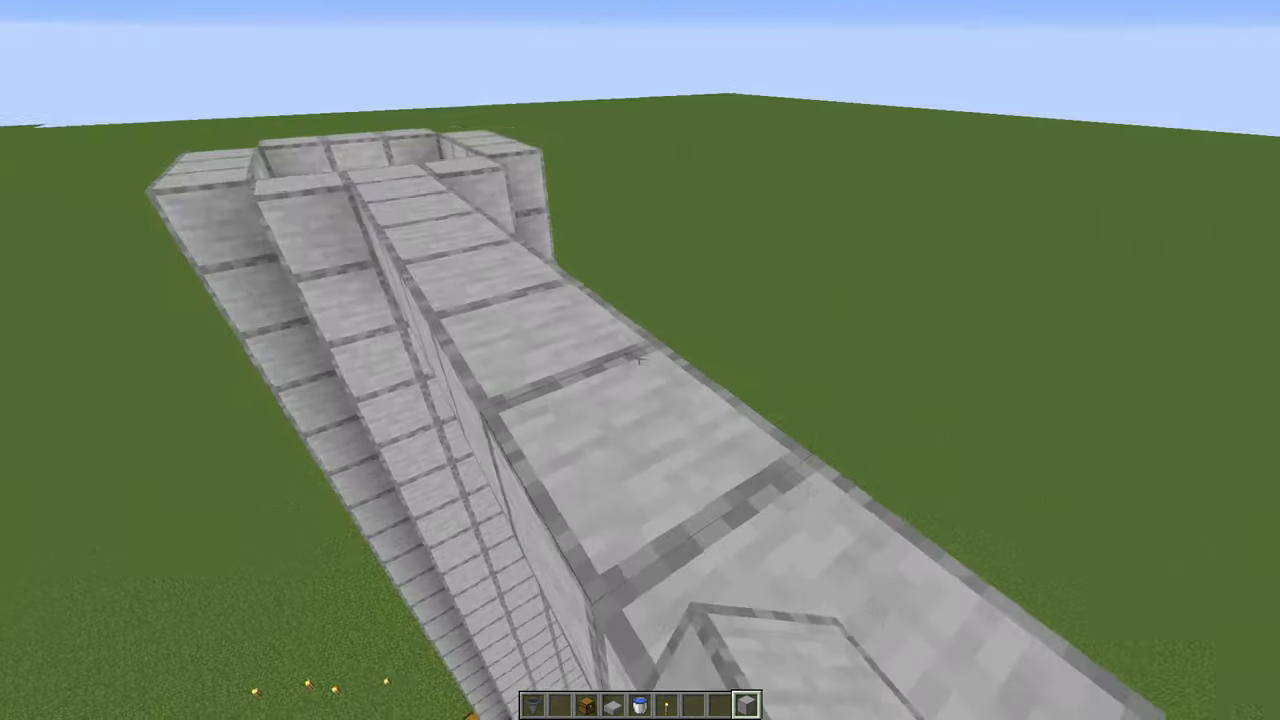
mouse_move(640, 360)
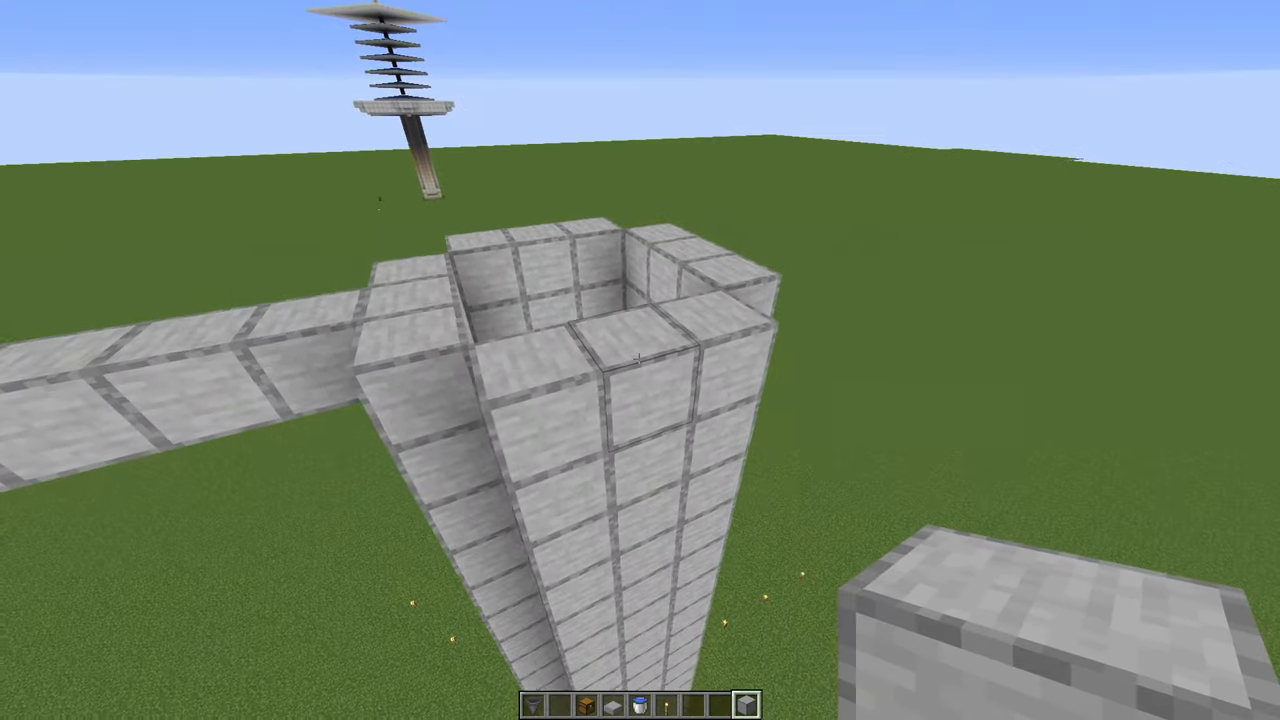
mouse_move(640, 360)
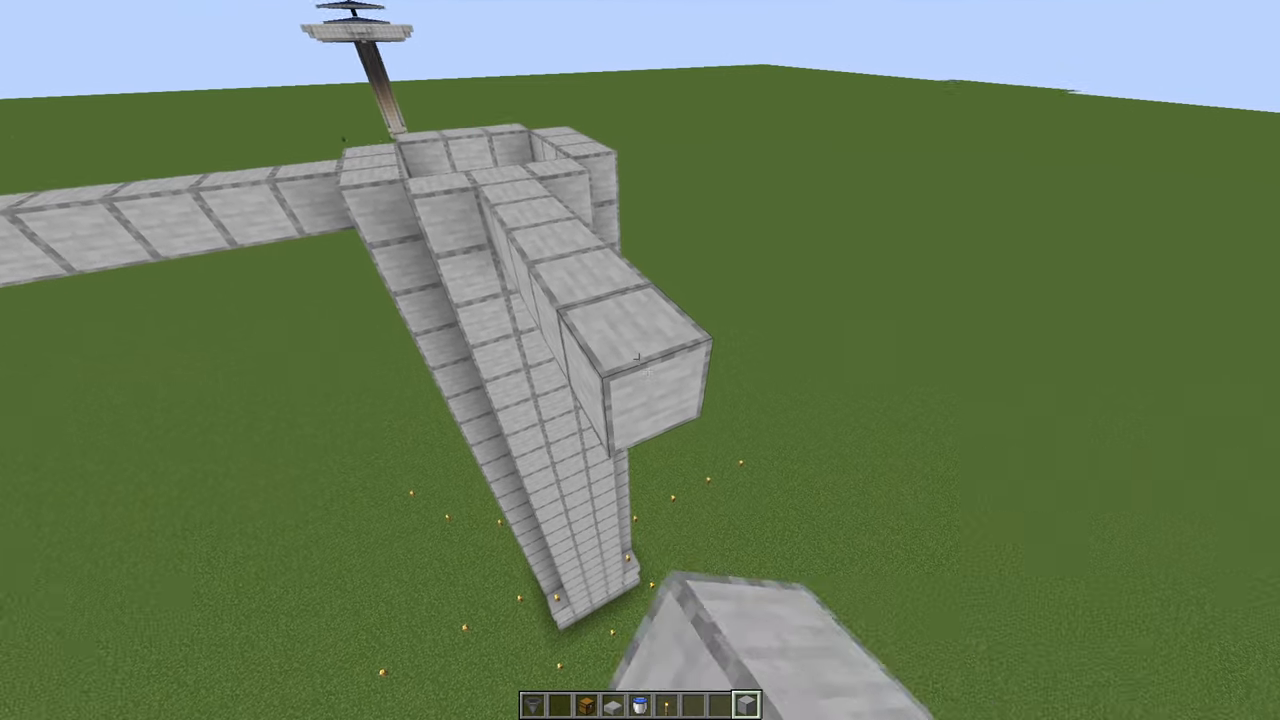
mouse_move(640, 360)
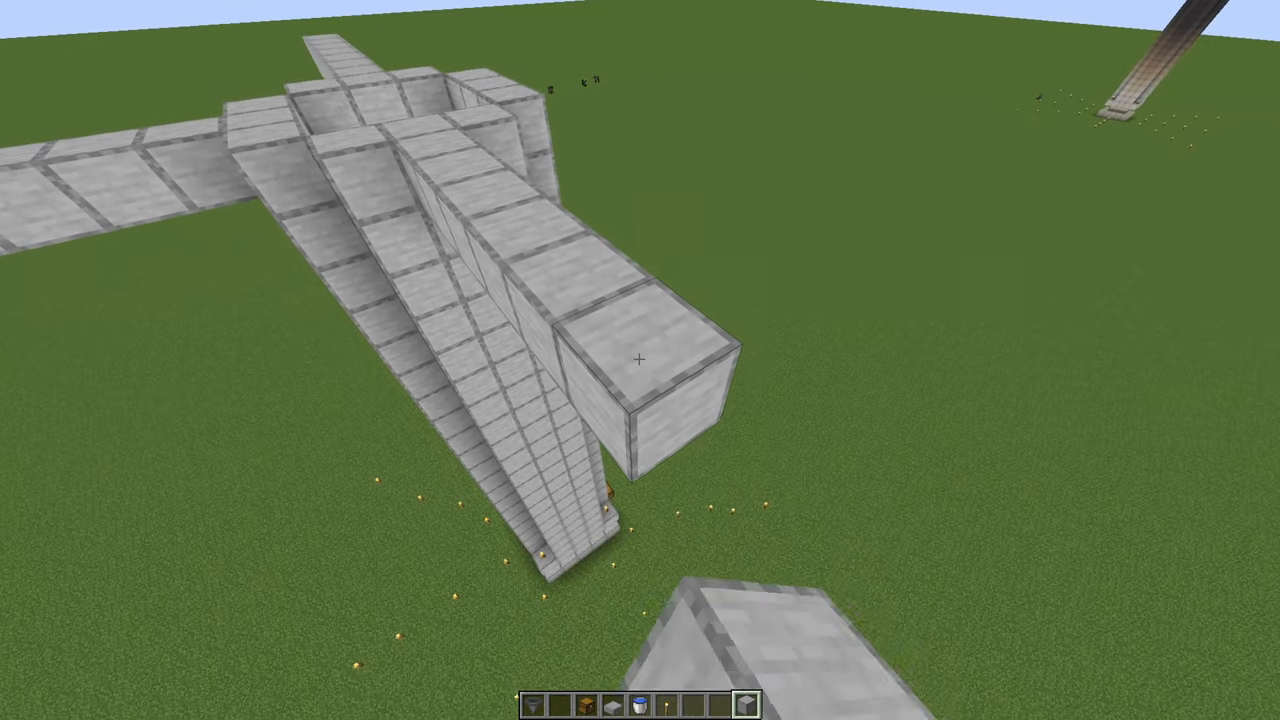
mouse_move(640, 360)
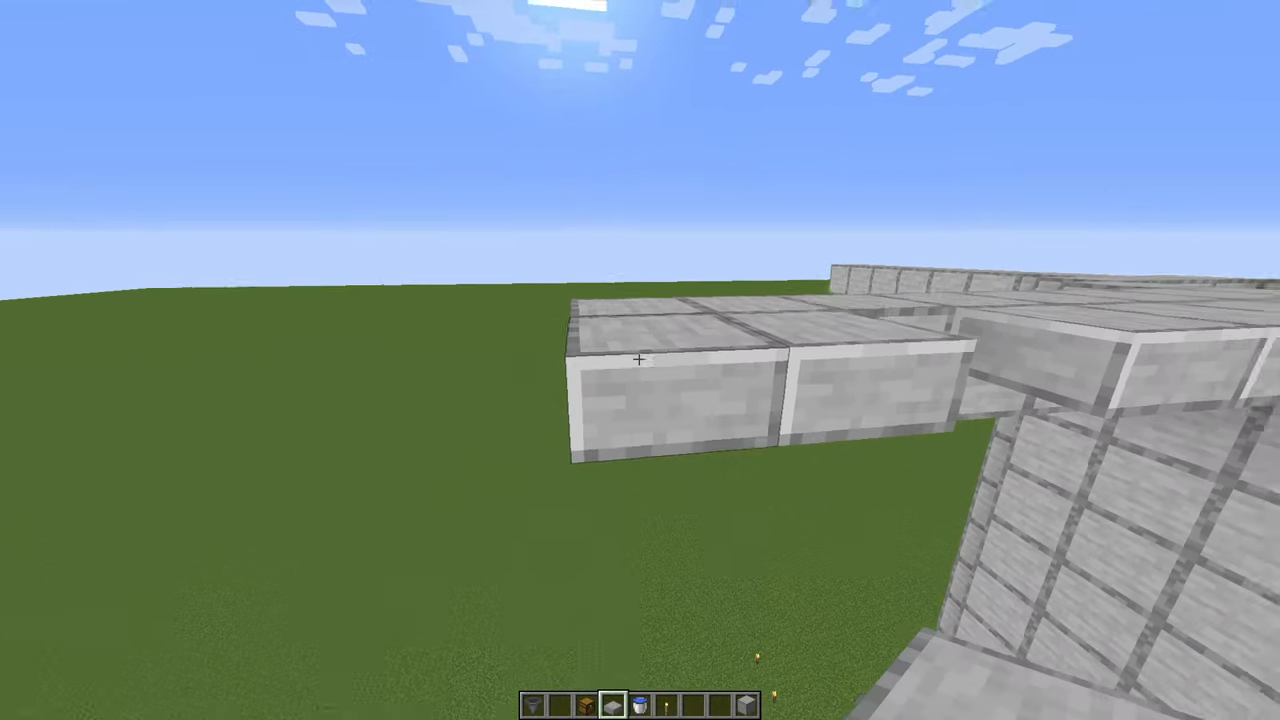
mouse_move(640, 360)
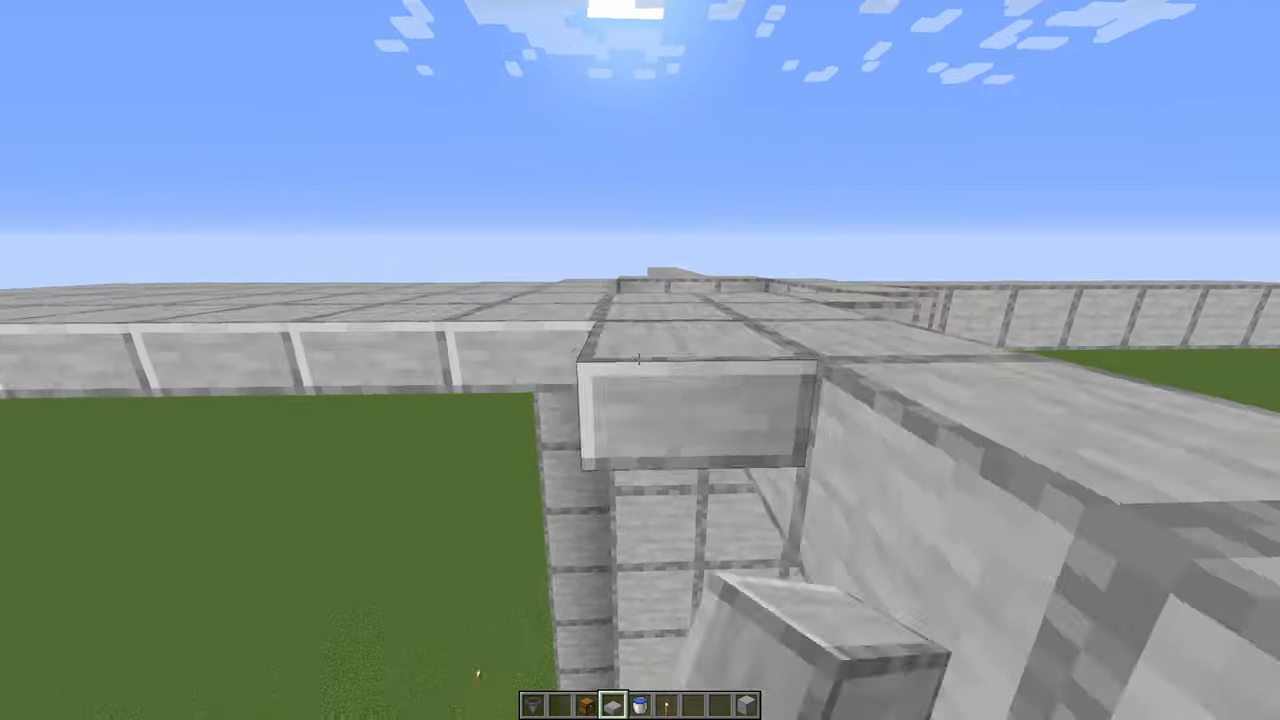
mouse_move(640, 360)
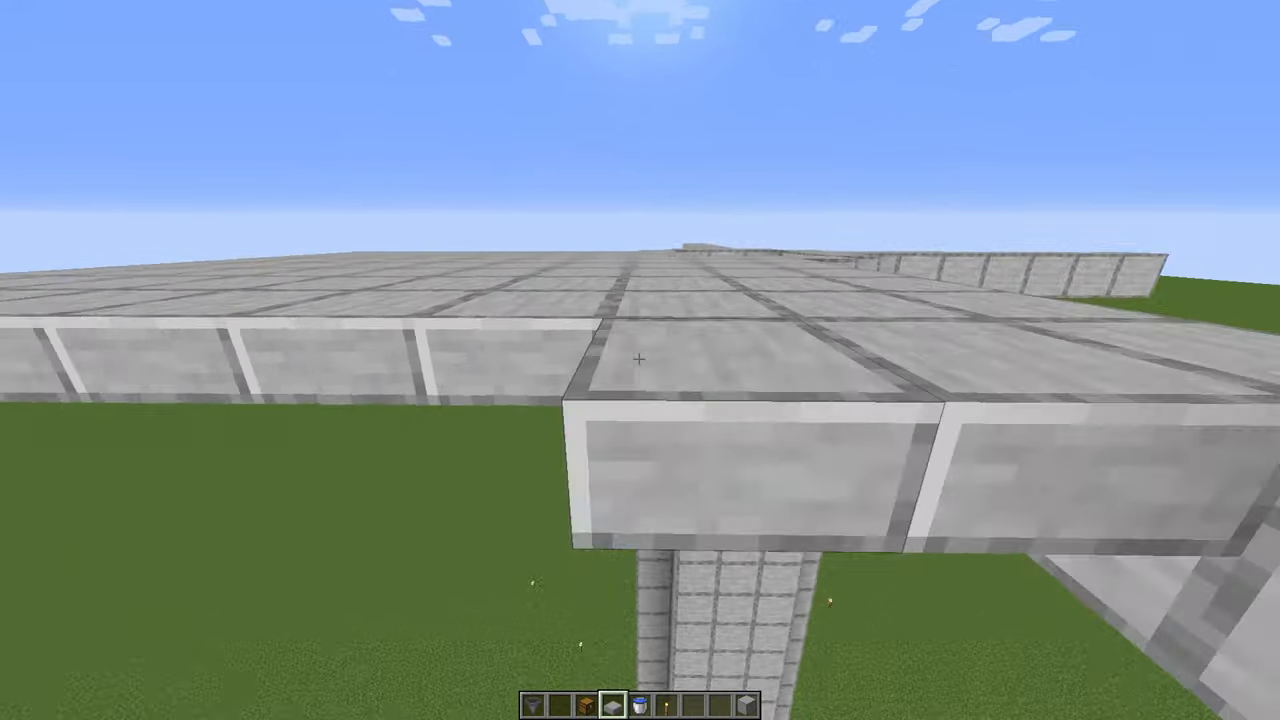
mouse_move(640, 360)
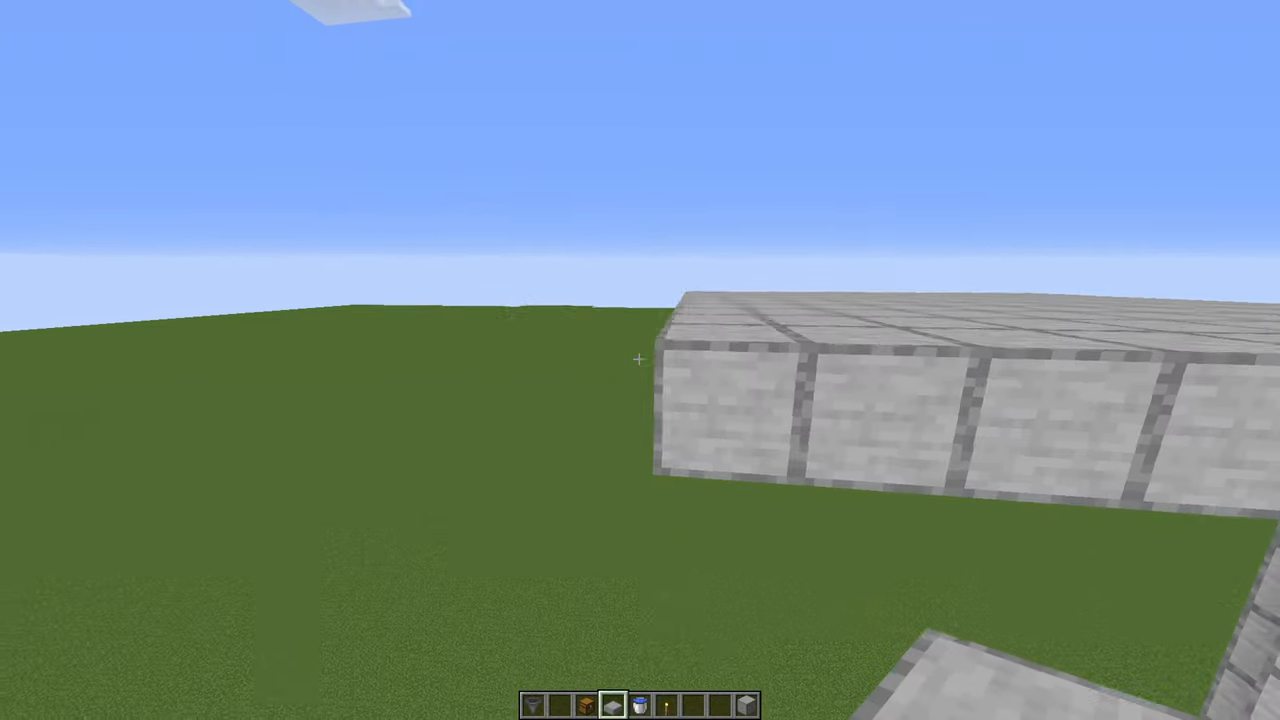
mouse_move(636, 360)
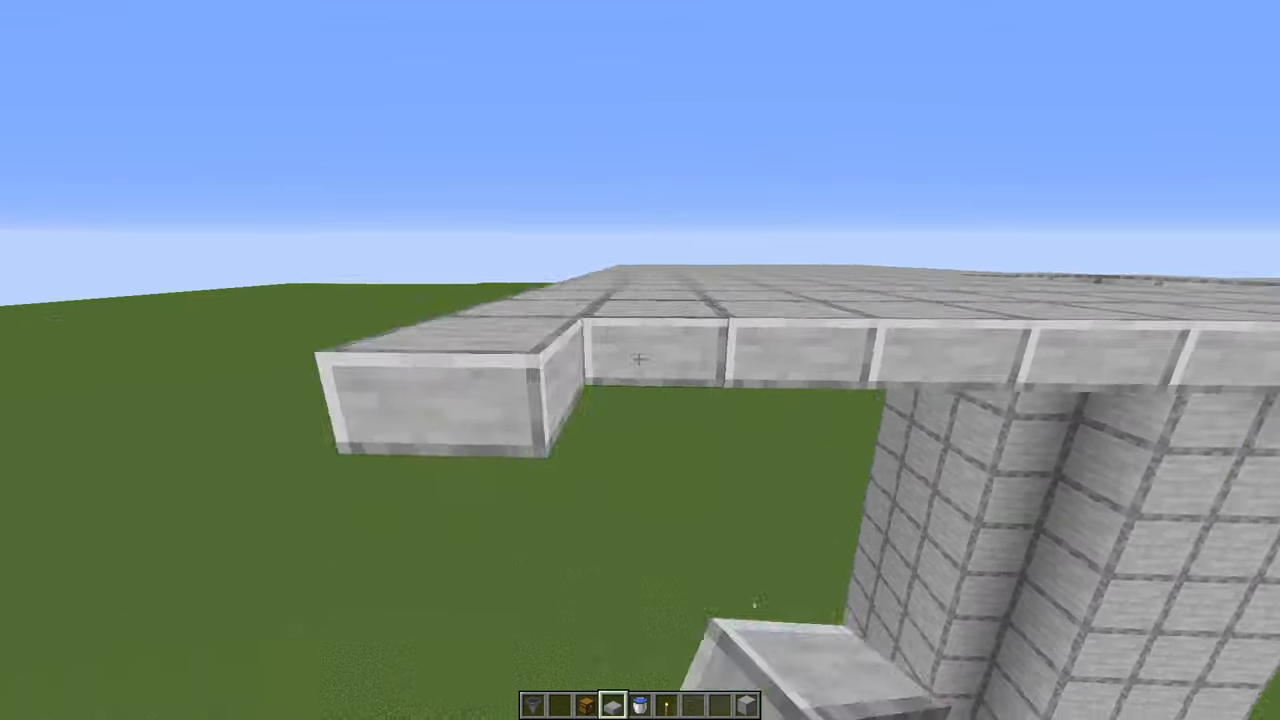
mouse_move(640, 360)
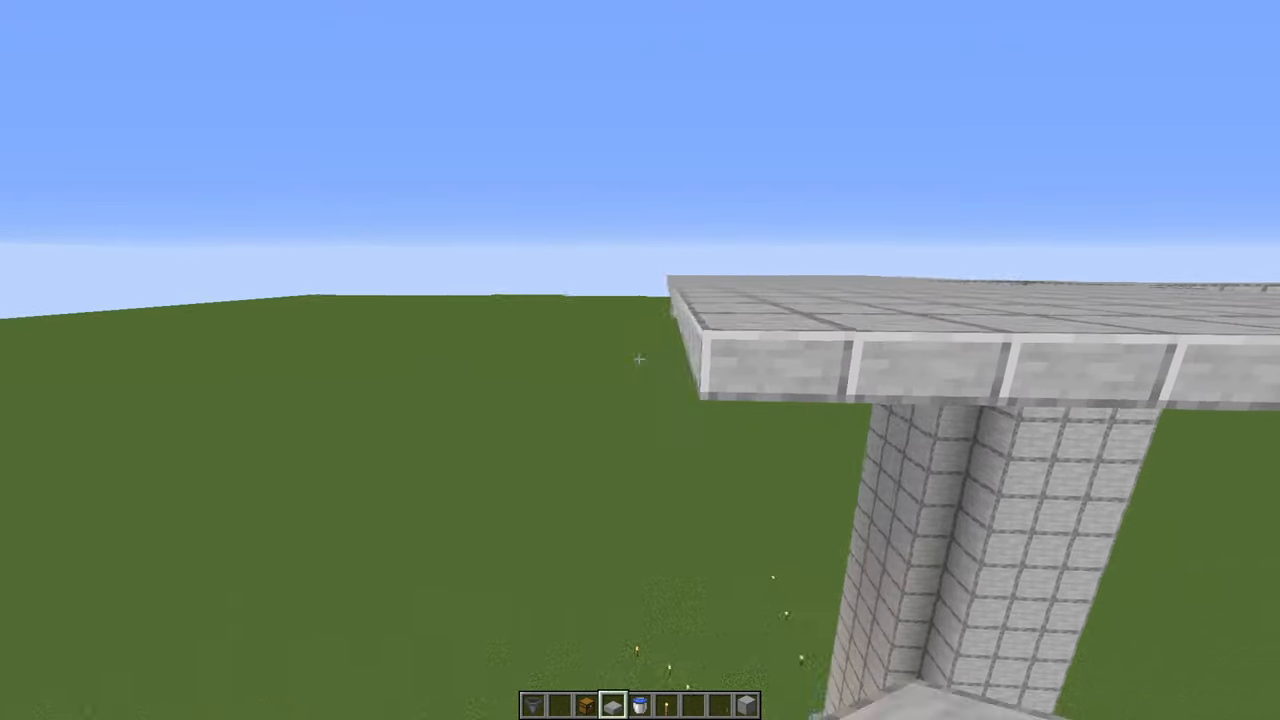
mouse_move(640, 360)
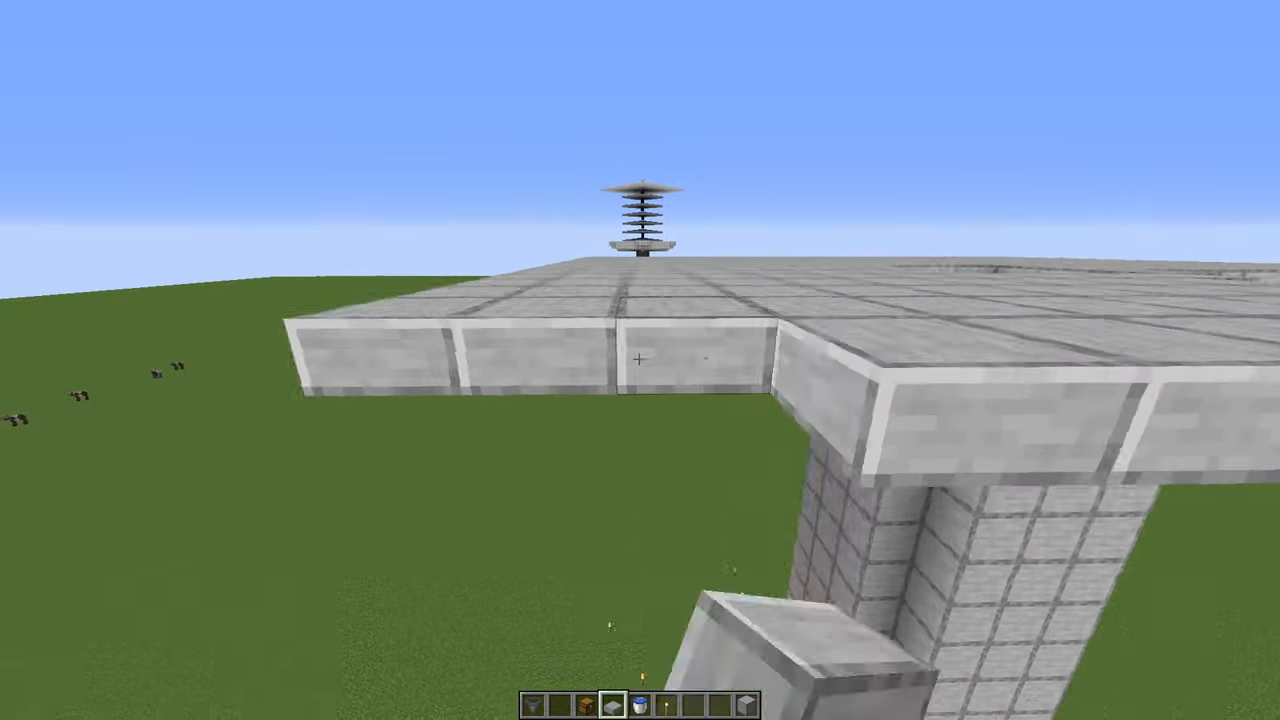
mouse_move(640, 360)
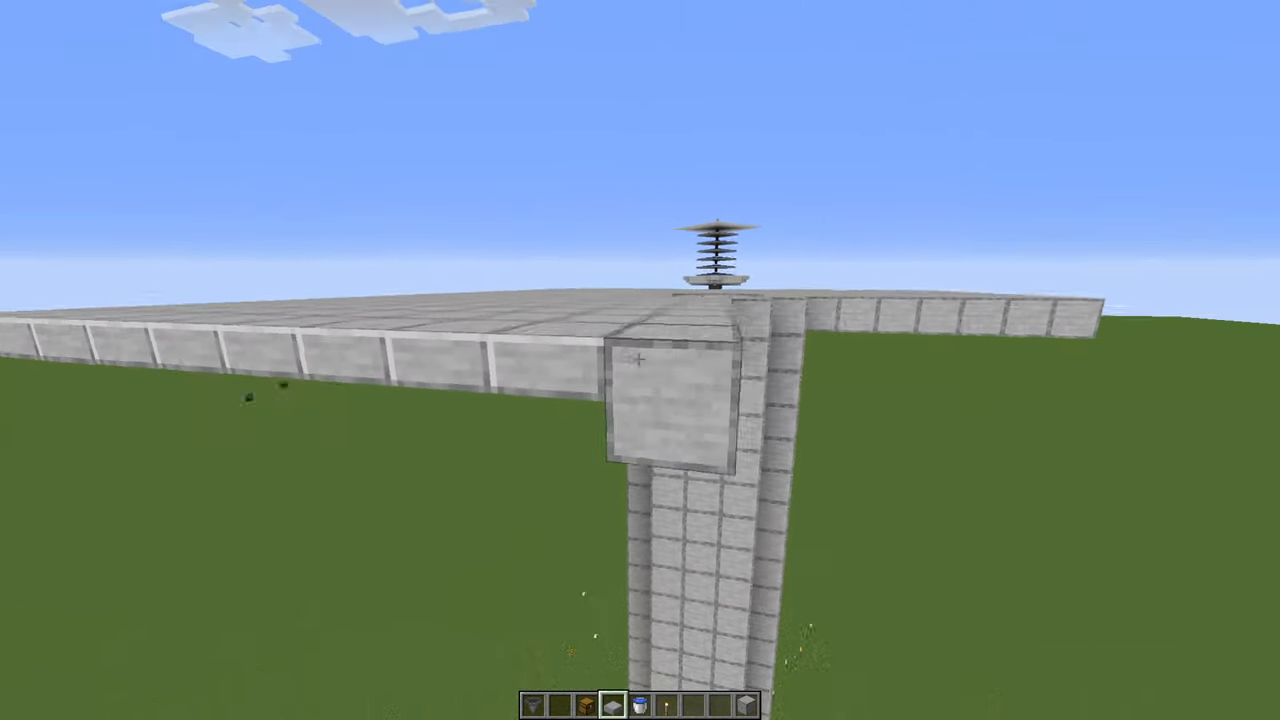
mouse_move(640, 360)
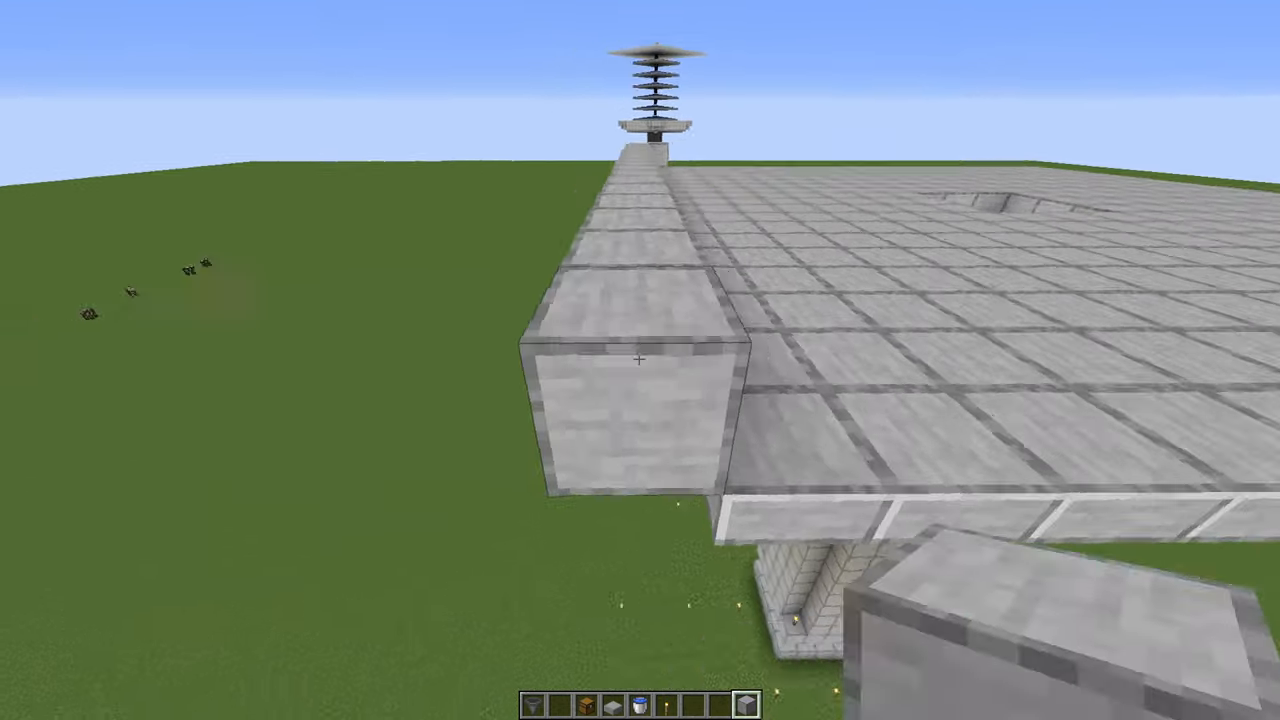
mouse_move(640, 360)
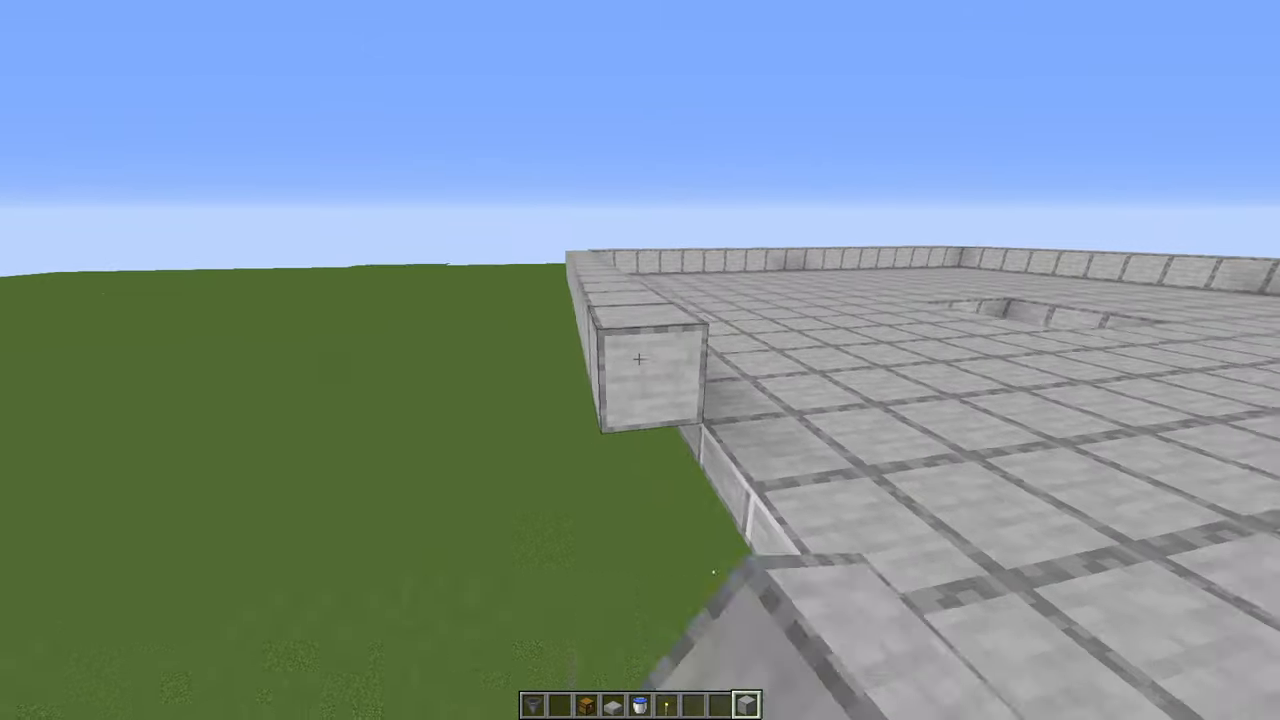
mouse_move(640, 360)
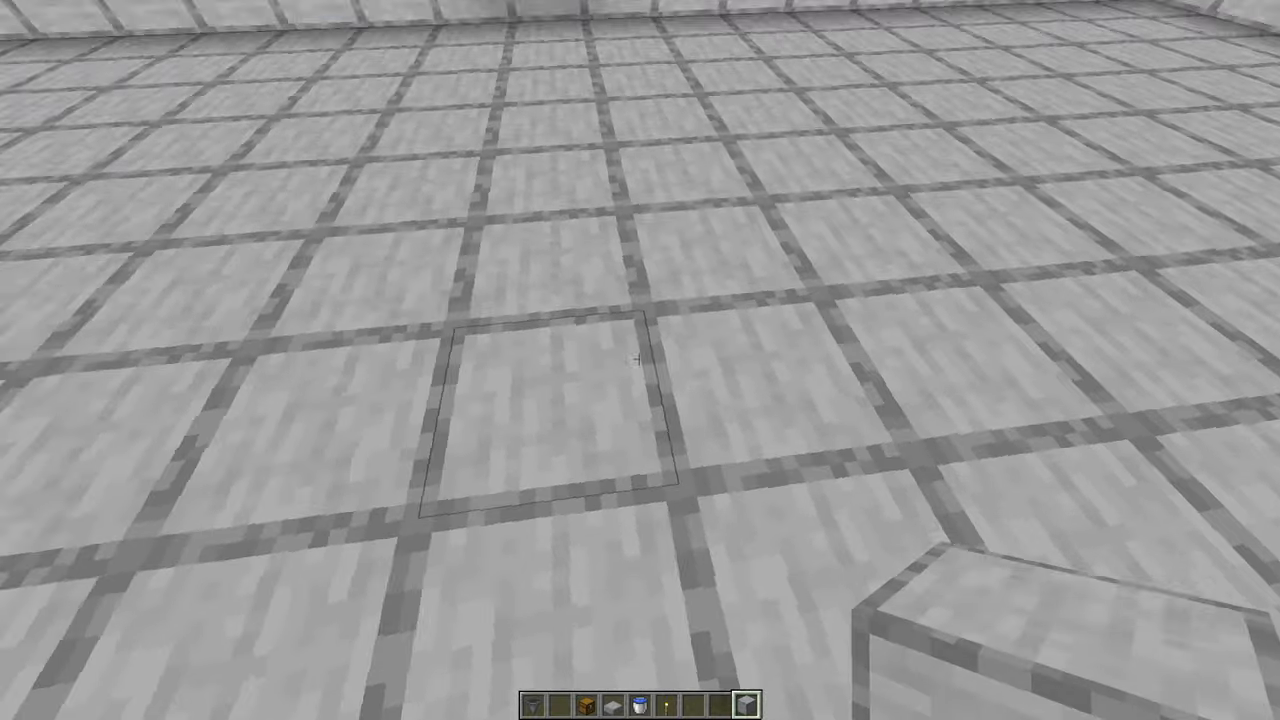
mouse_move(640, 360)
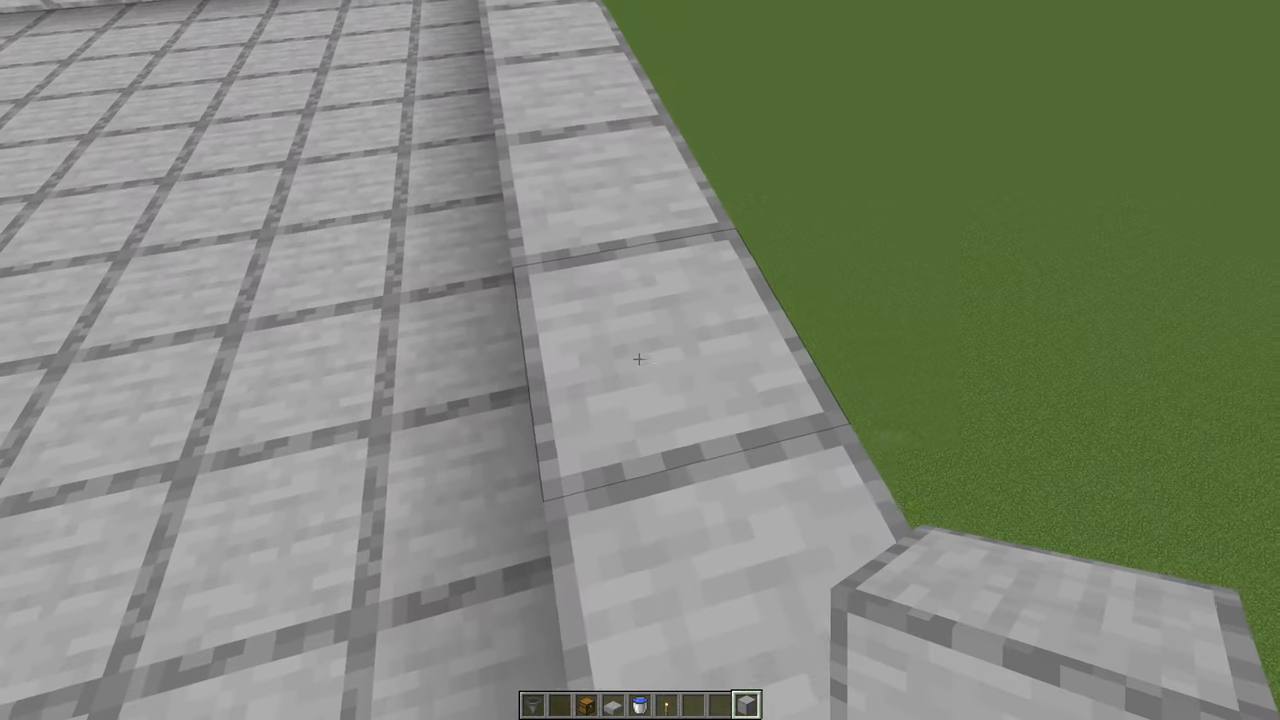
mouse_move(640, 360)
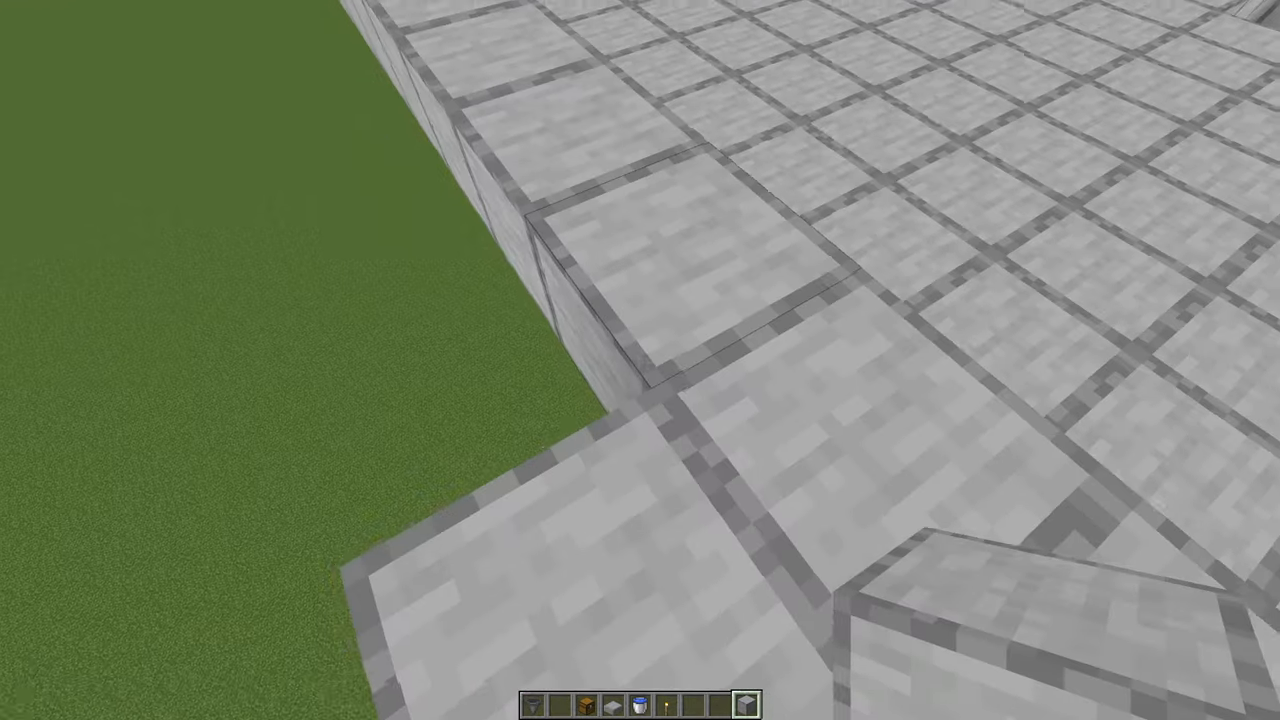
mouse_move(640, 360)
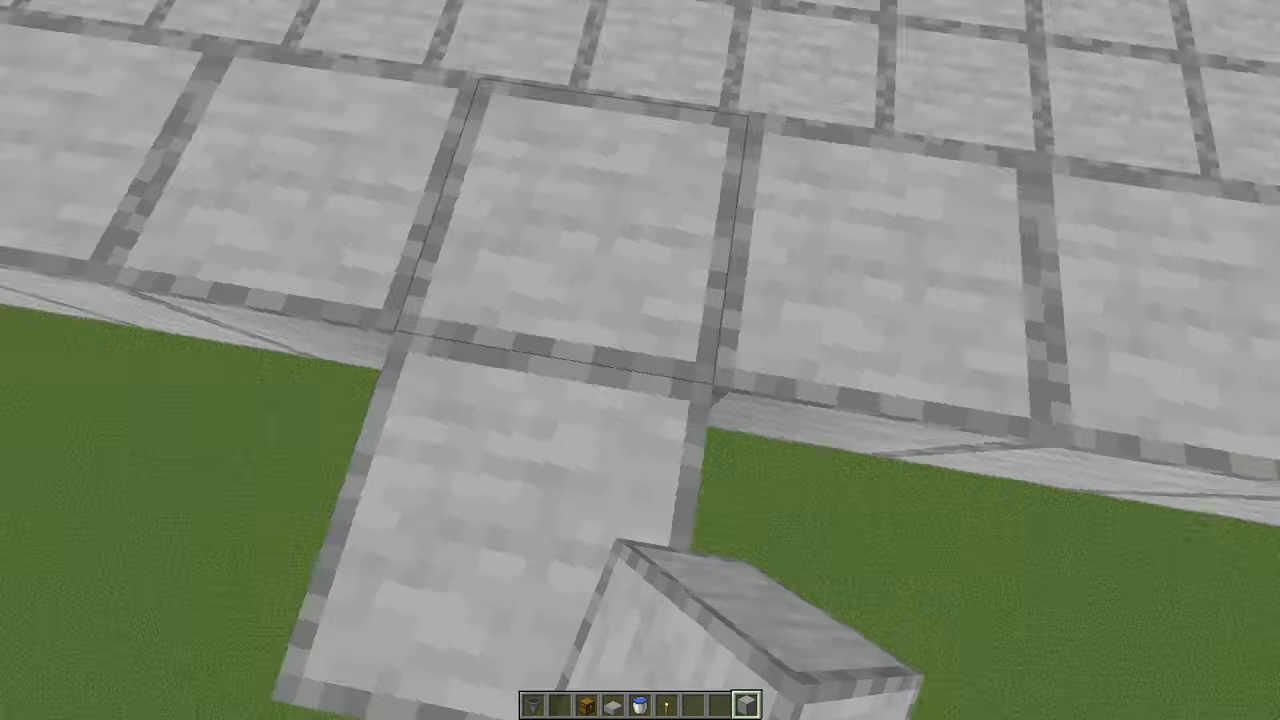
mouse_move(640, 360)
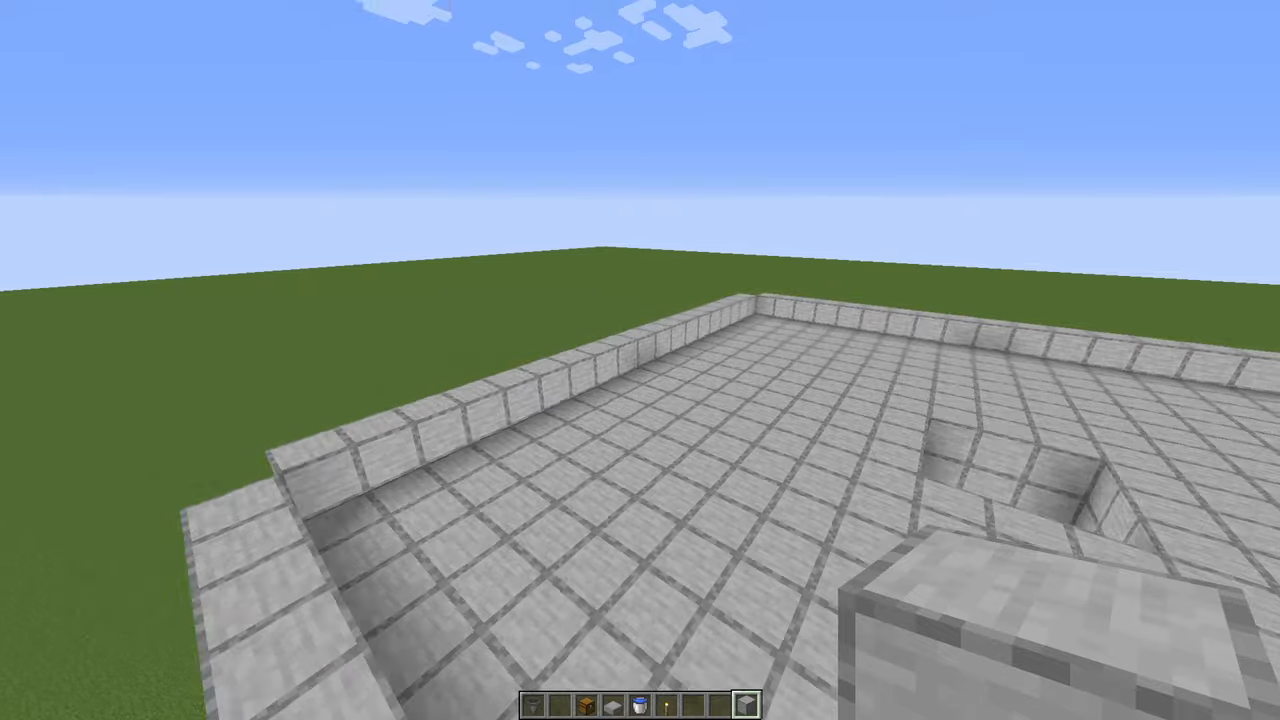
mouse_move(640, 360)
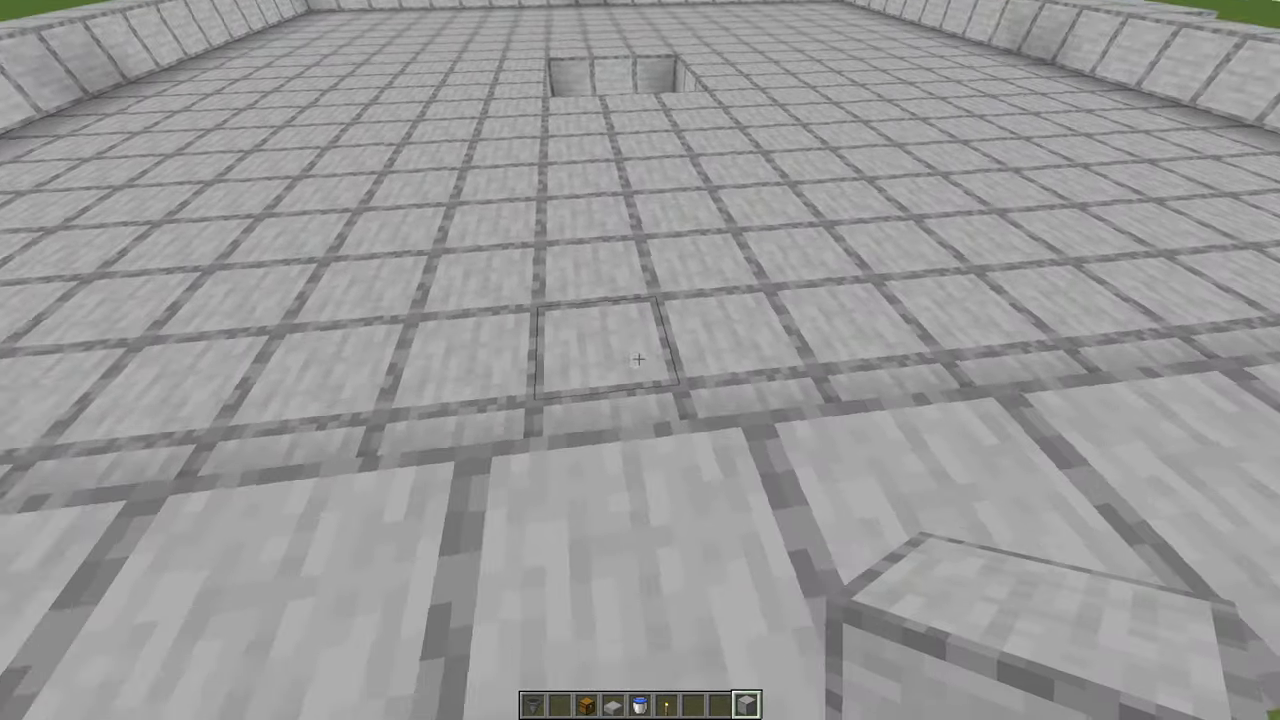
mouse_move(640, 360)
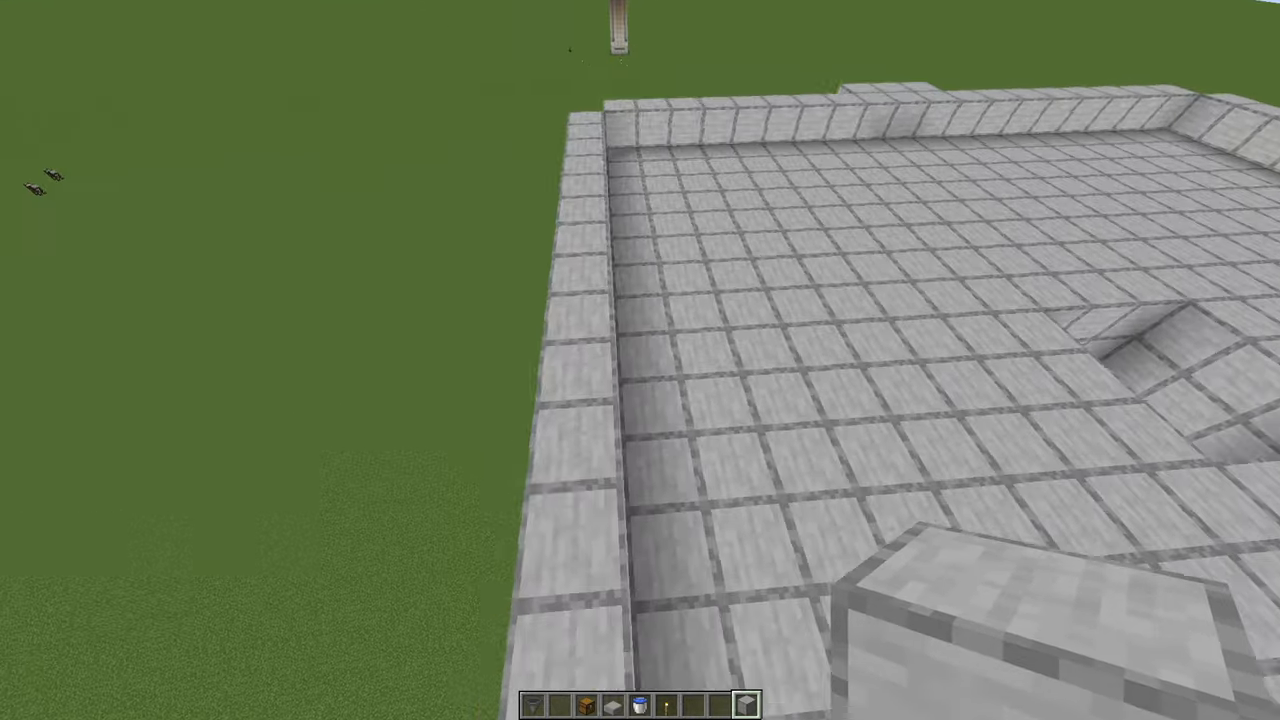
mouse_move(640, 360)
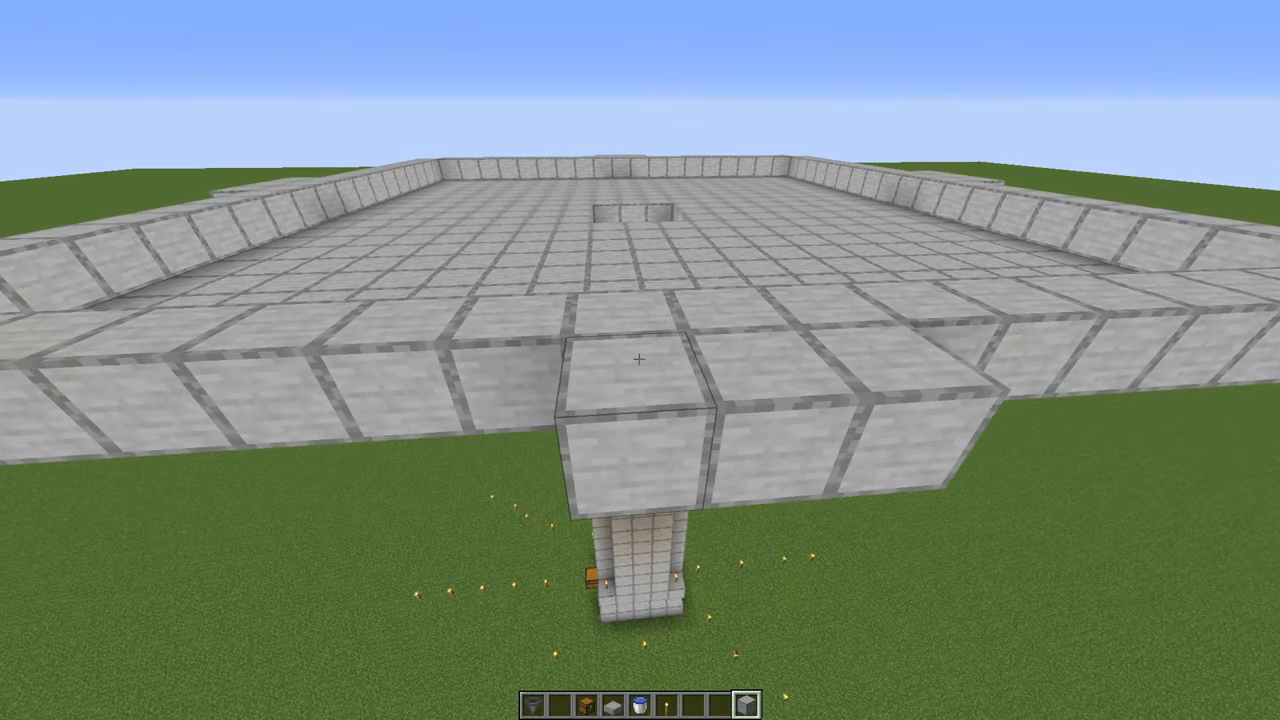
mouse_move(640, 360)
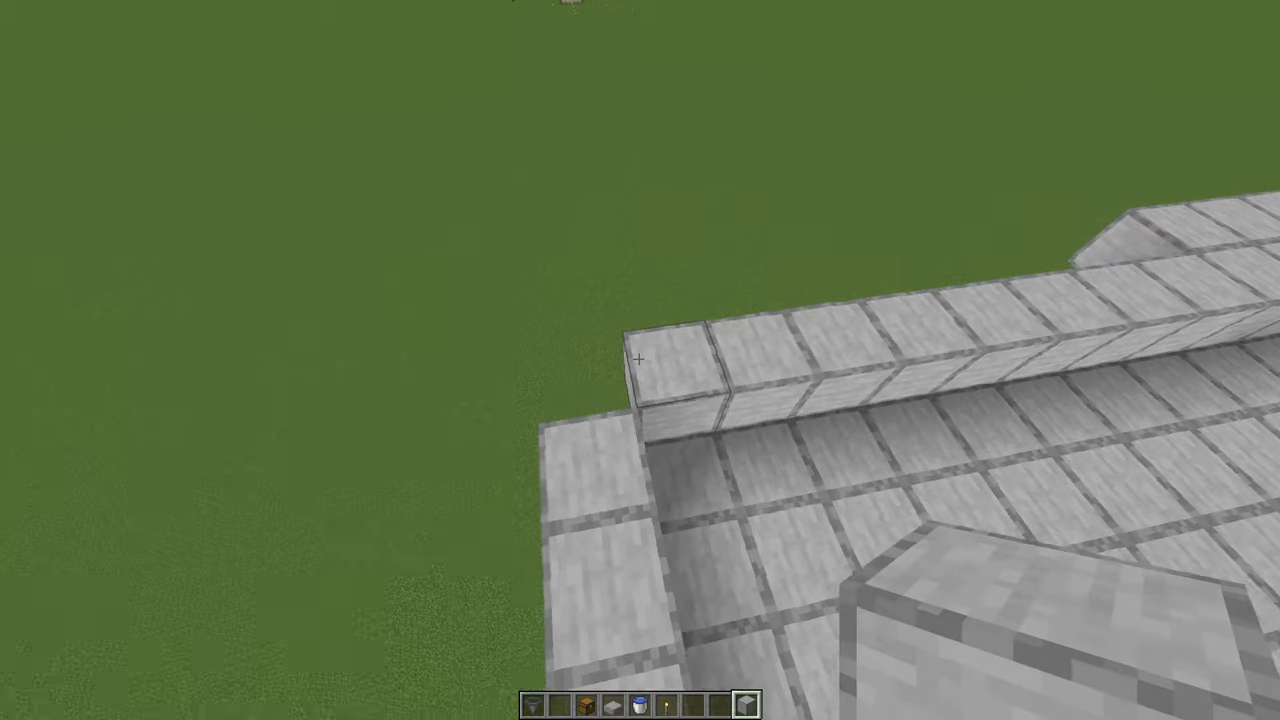
mouse_move(640, 360)
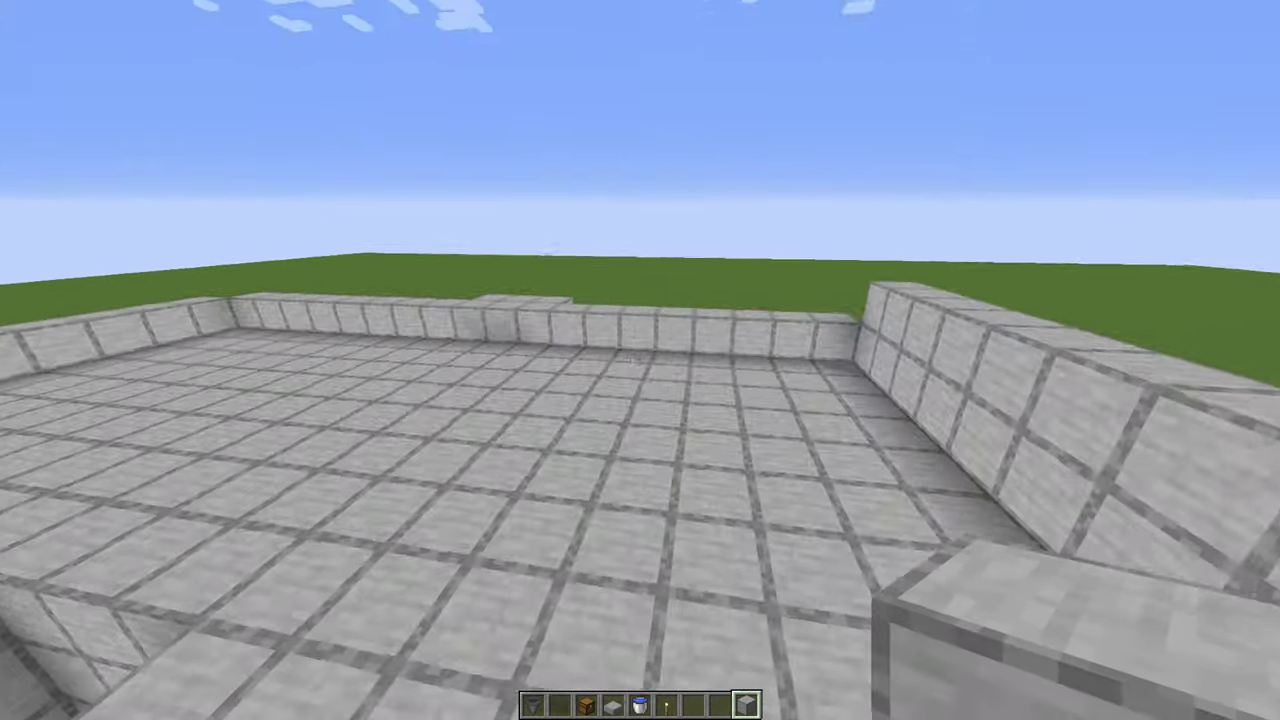
mouse_move(640, 360)
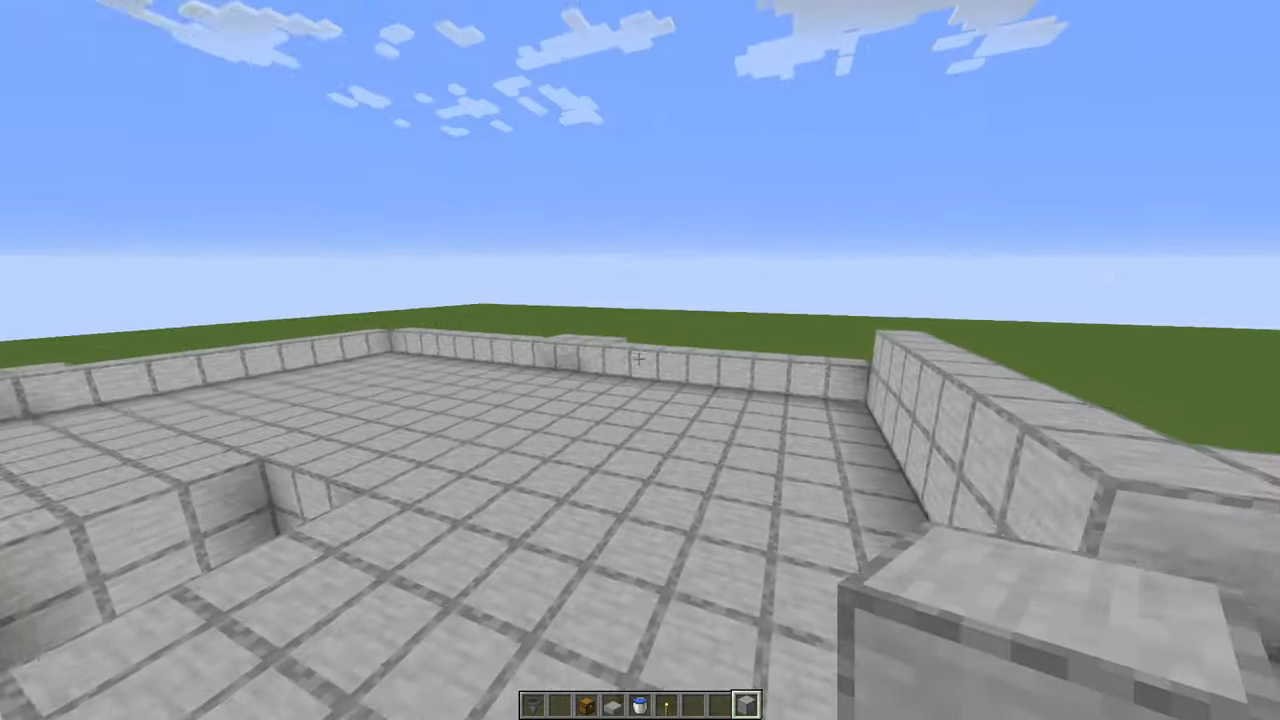
mouse_move(640, 360)
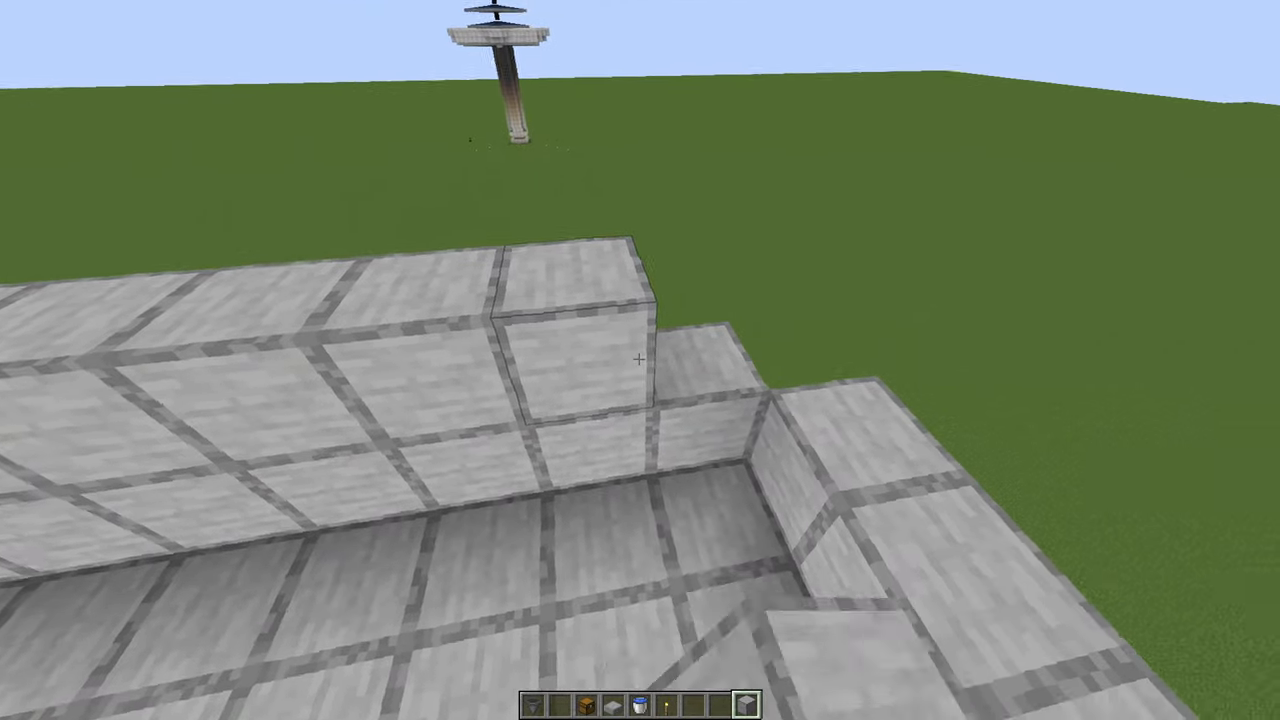
mouse_move(640, 360)
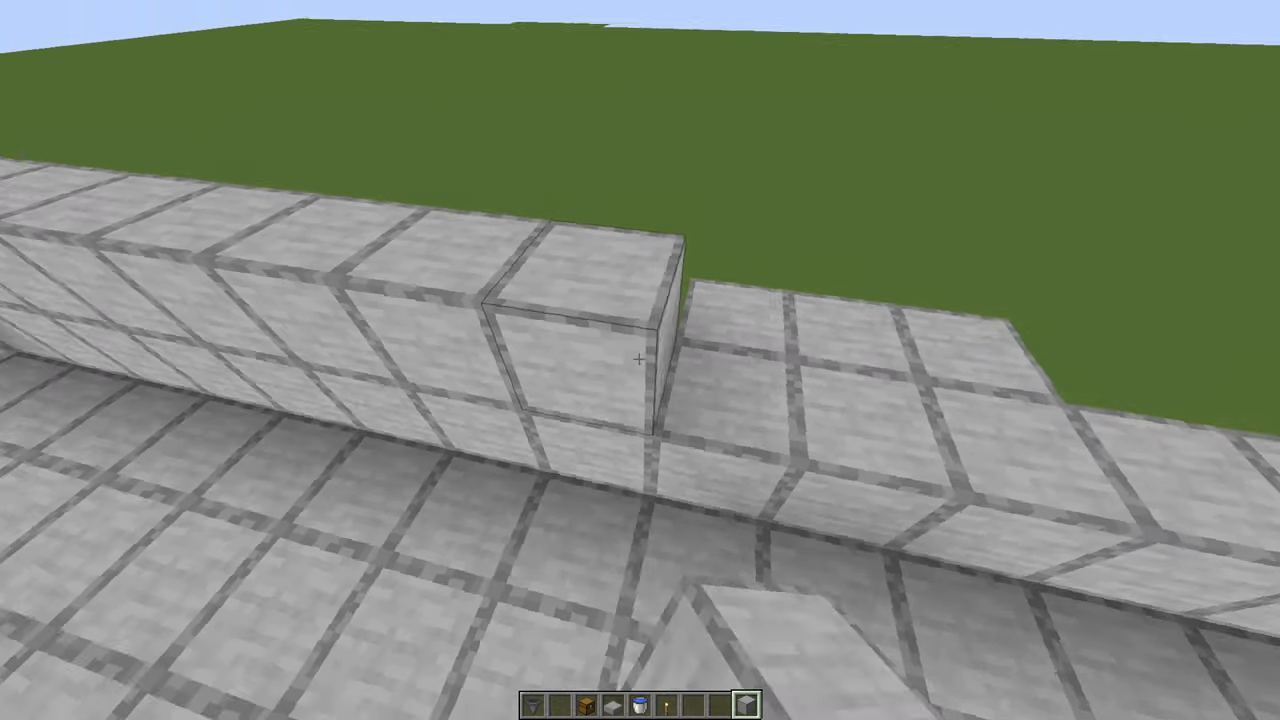
mouse_move(640, 360)
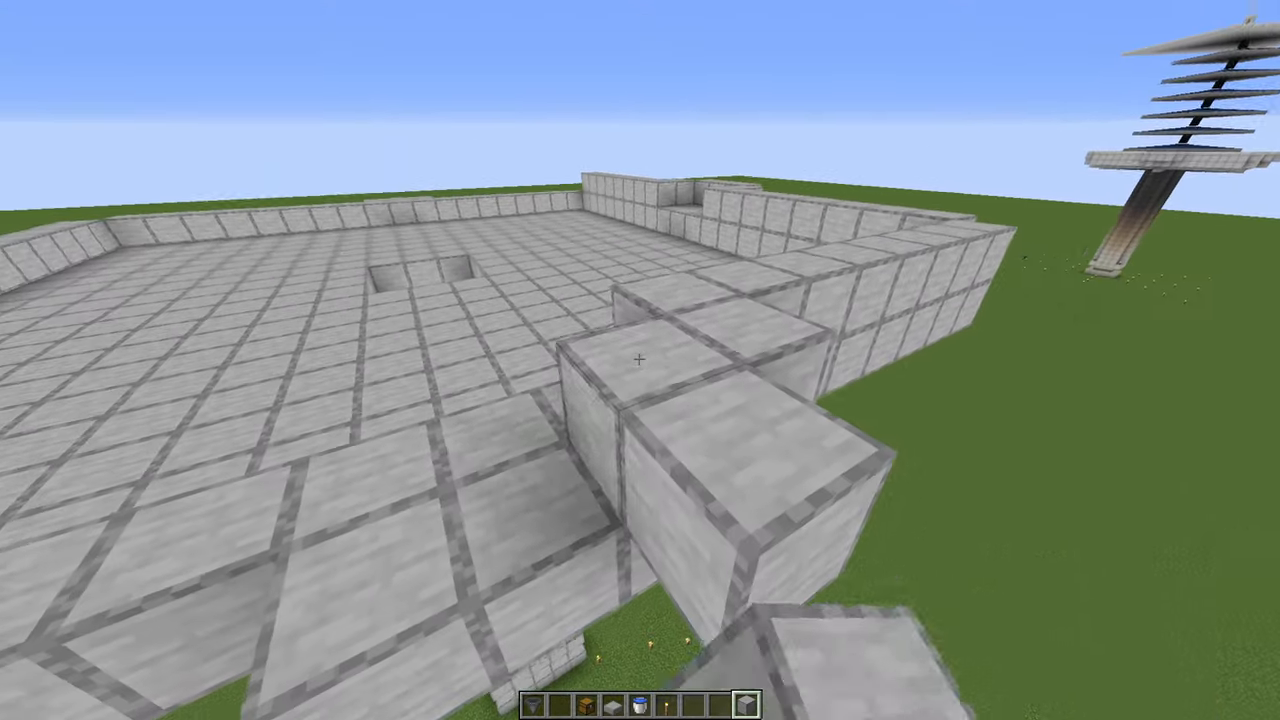
mouse_move(640, 360)
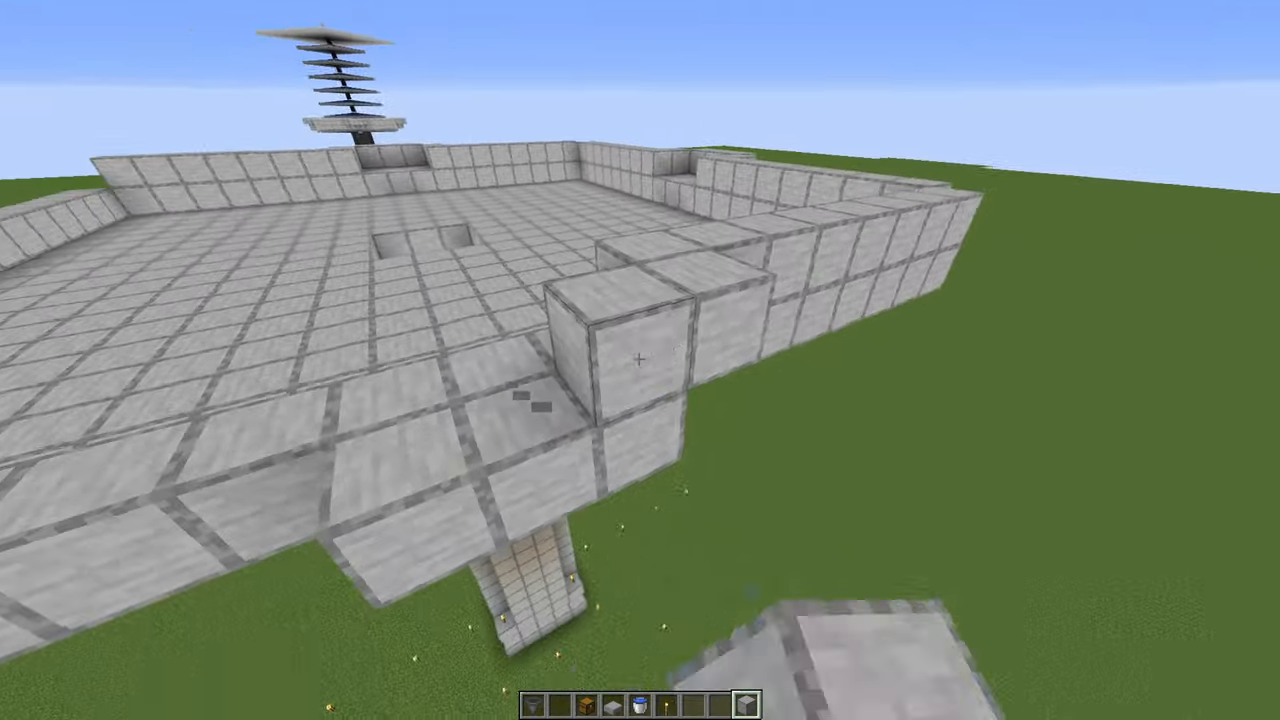
mouse_move(640, 360)
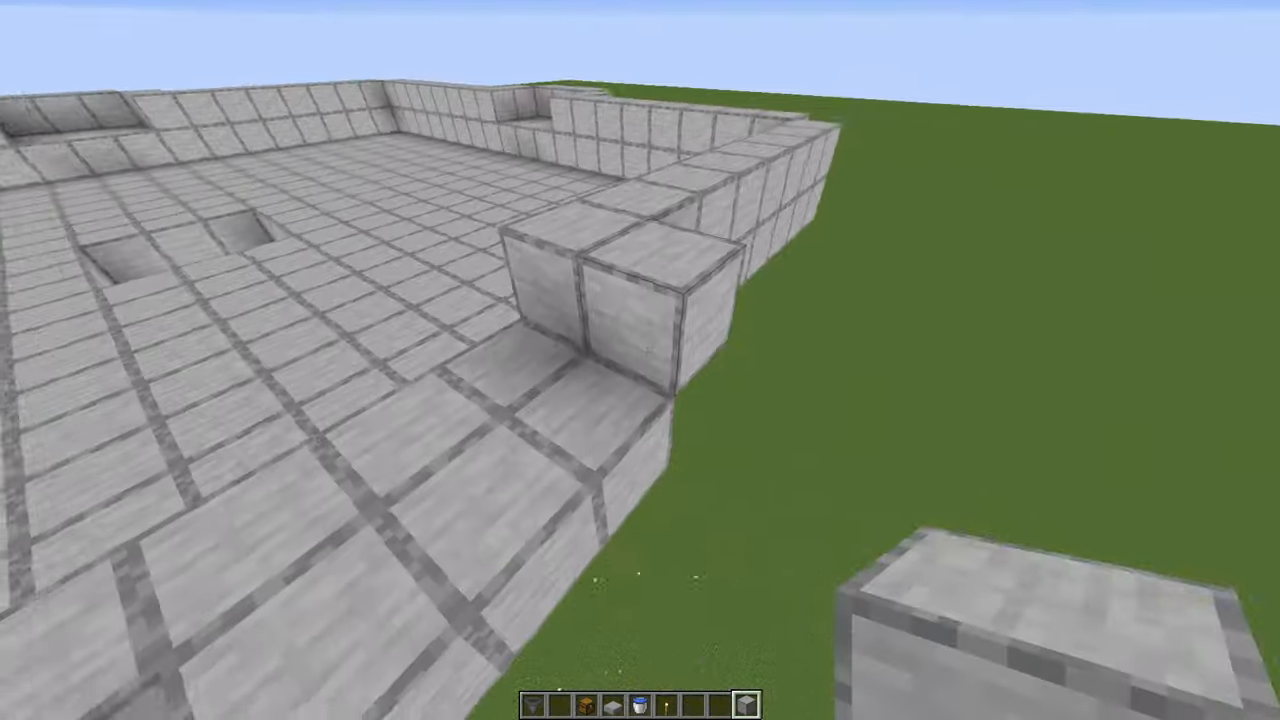
mouse_move(640, 360)
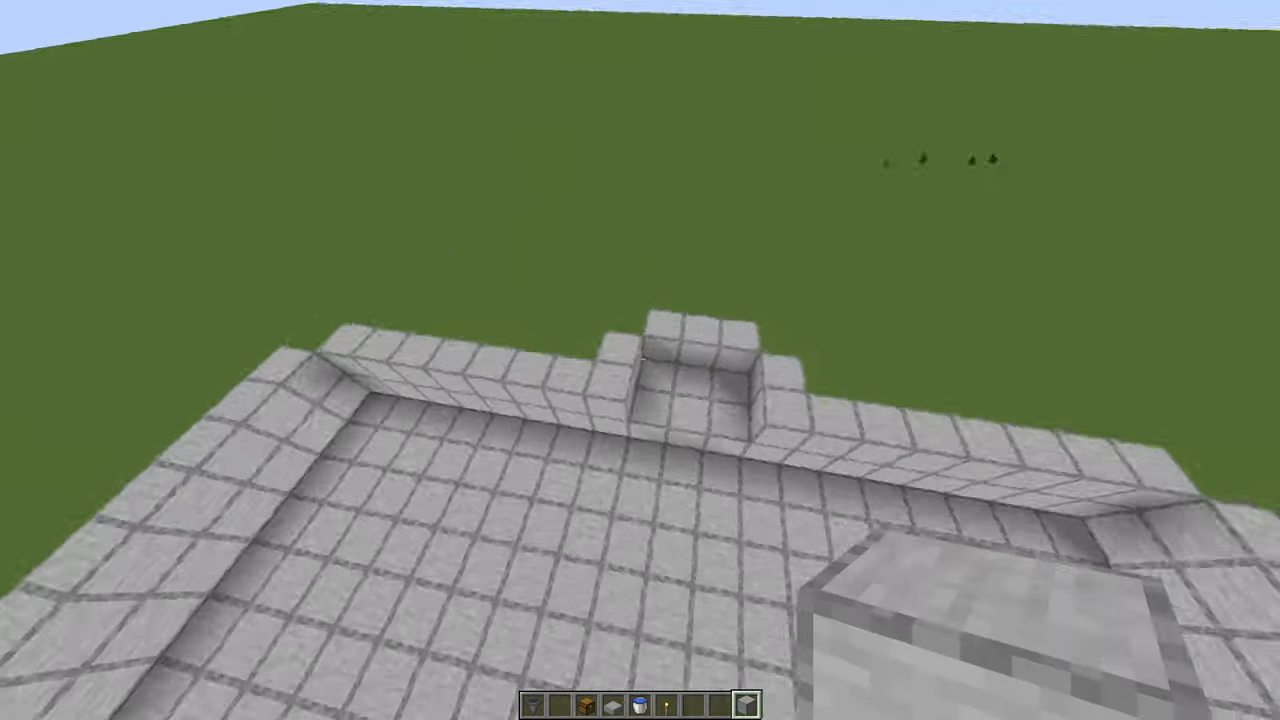
mouse_move(640, 360)
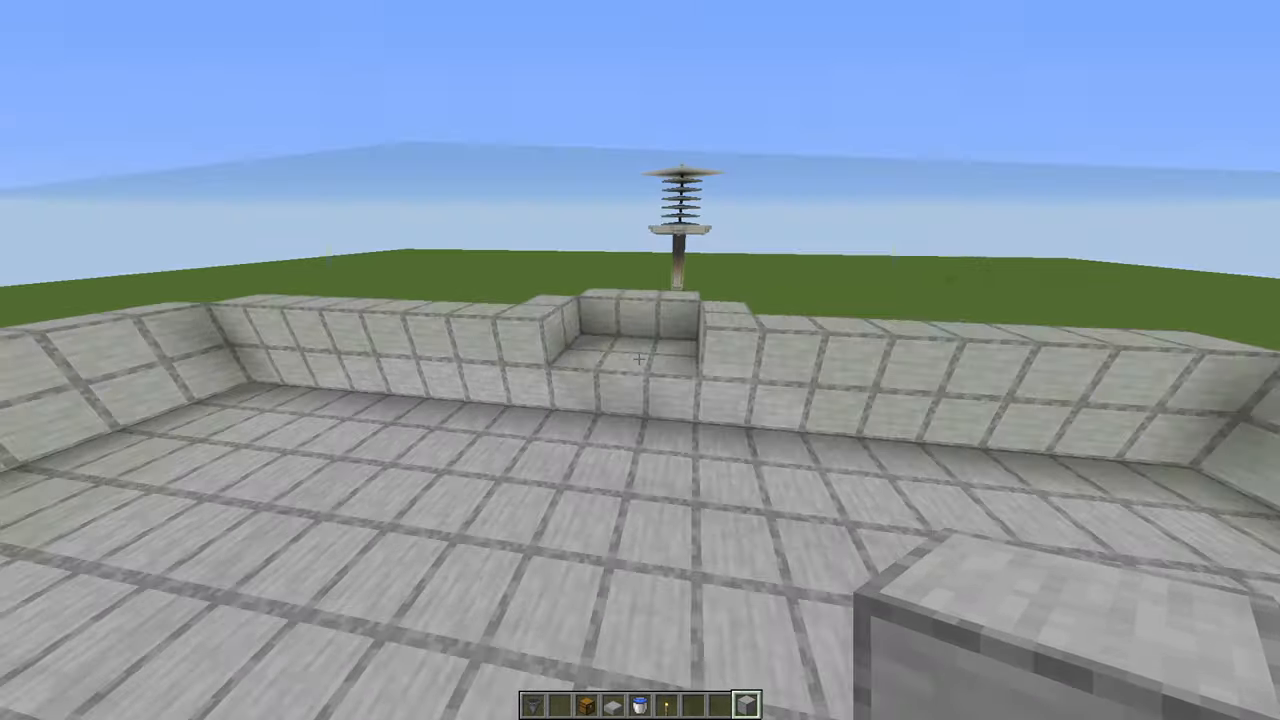
mouse_move(640, 360)
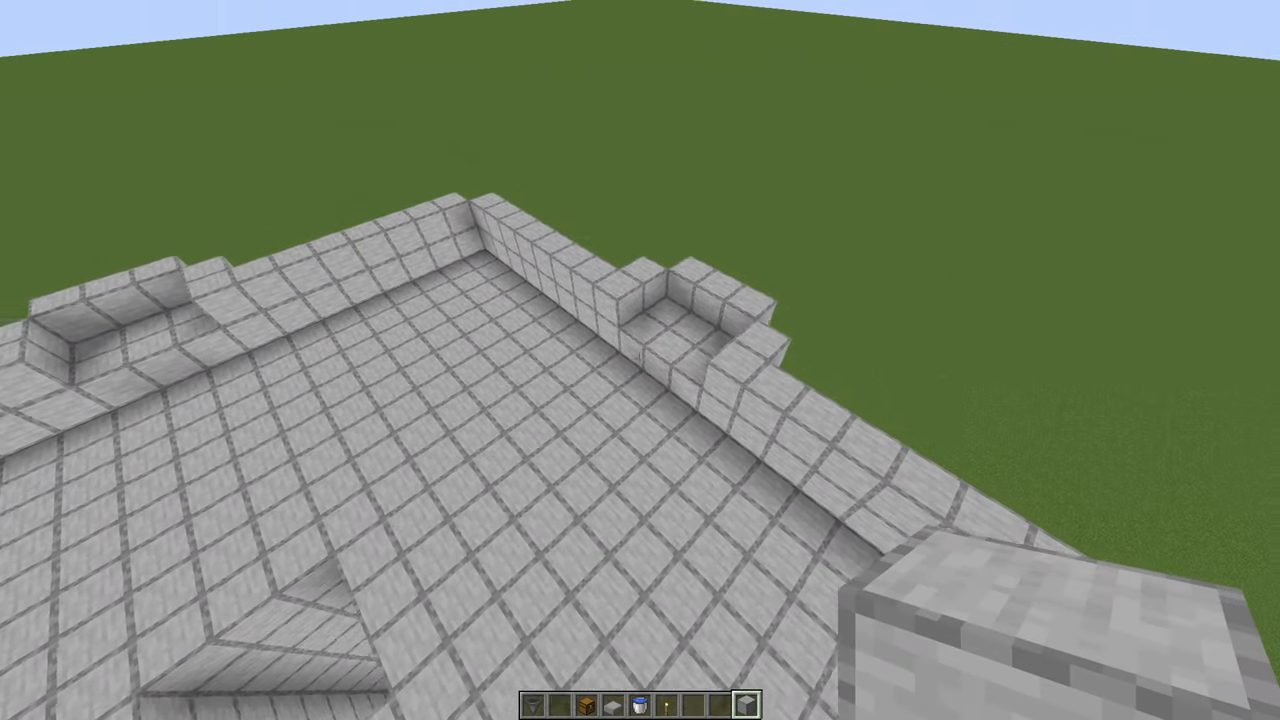
mouse_move(640, 360)
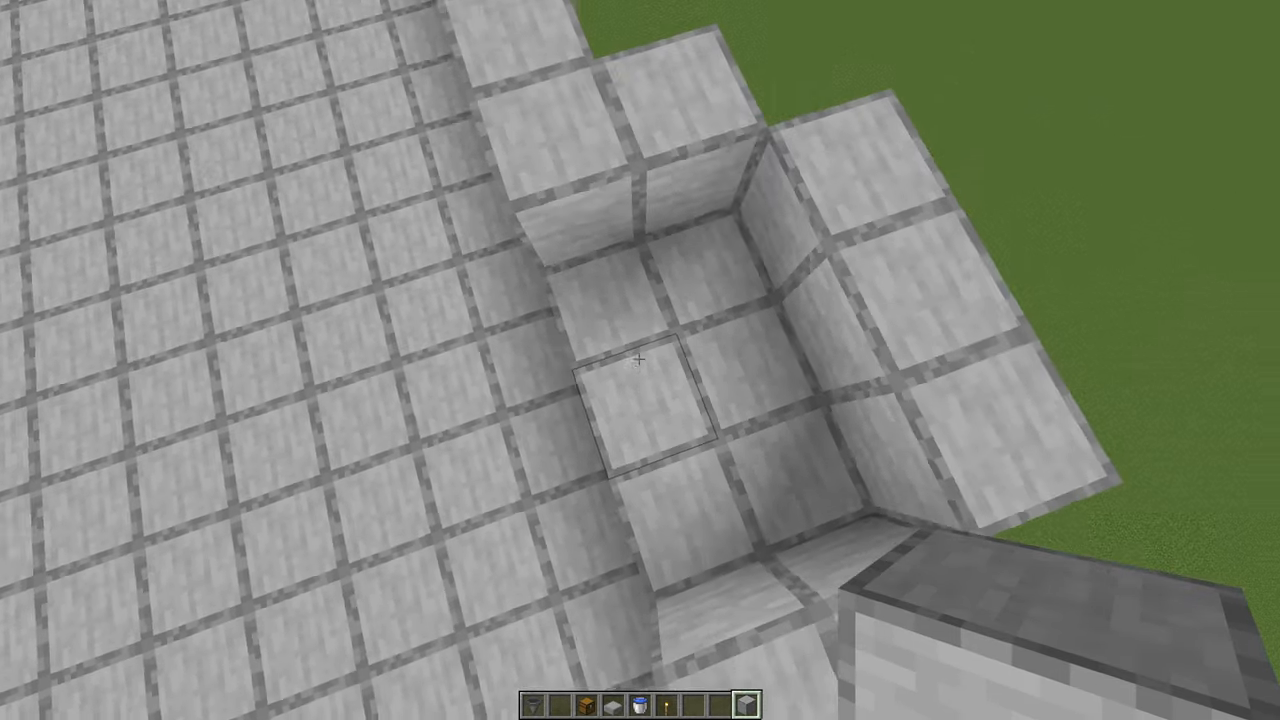
mouse_move(640, 360)
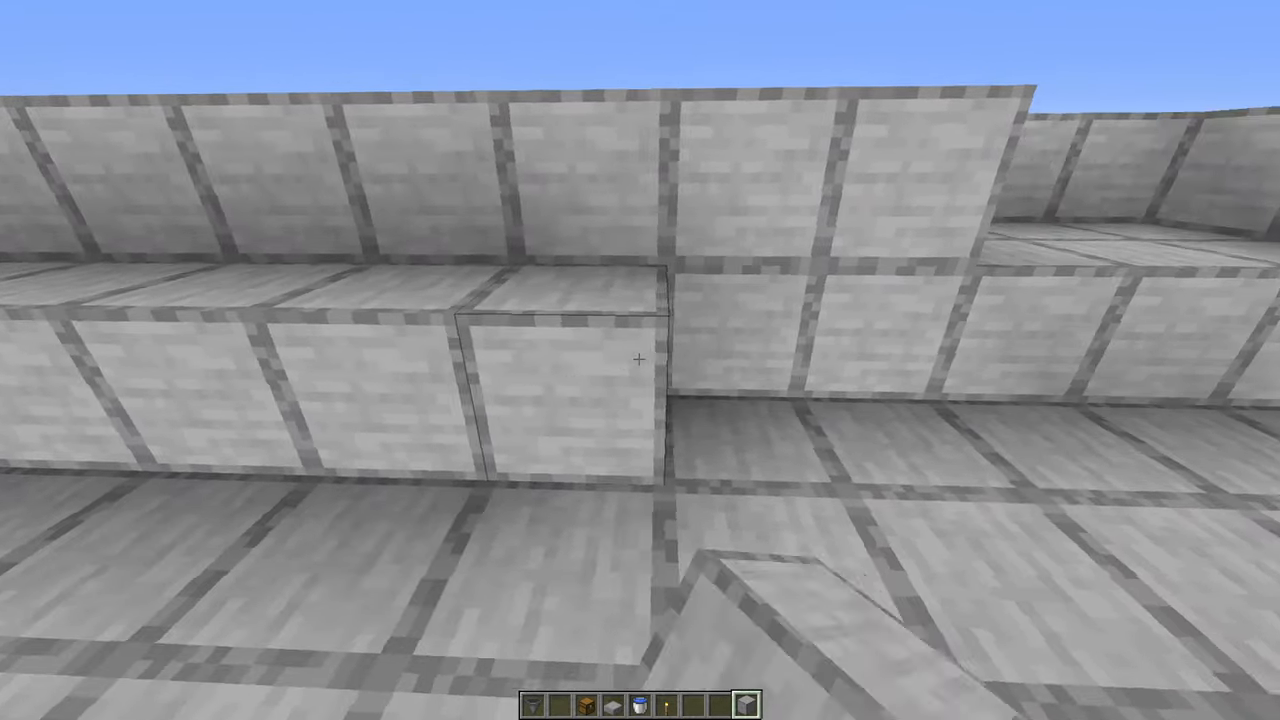
mouse_move(640, 360)
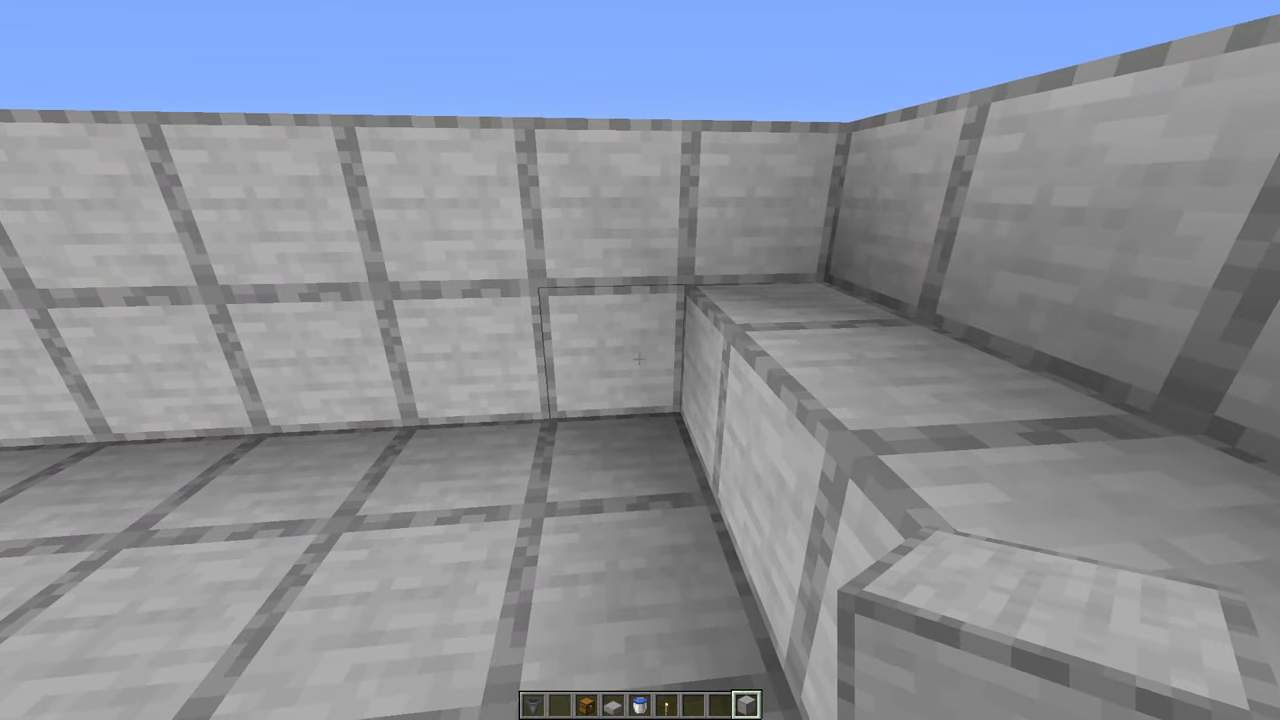
mouse_move(640, 360)
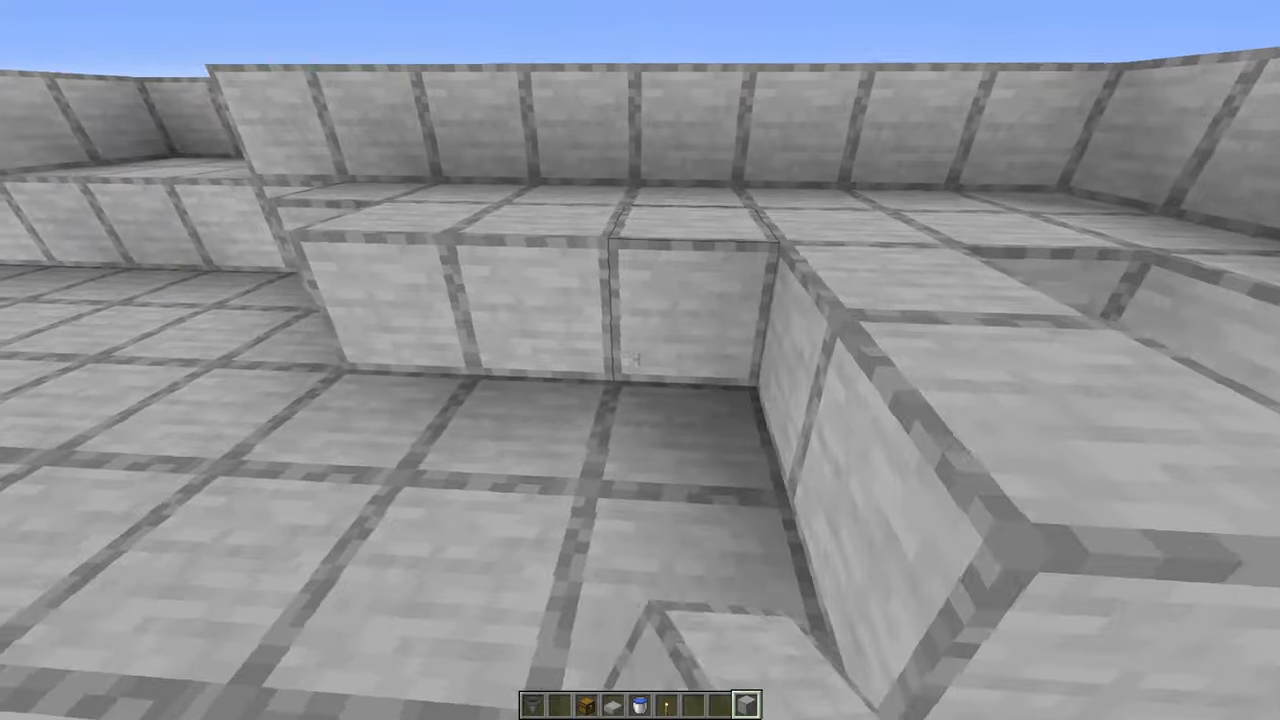
mouse_move(640, 360)
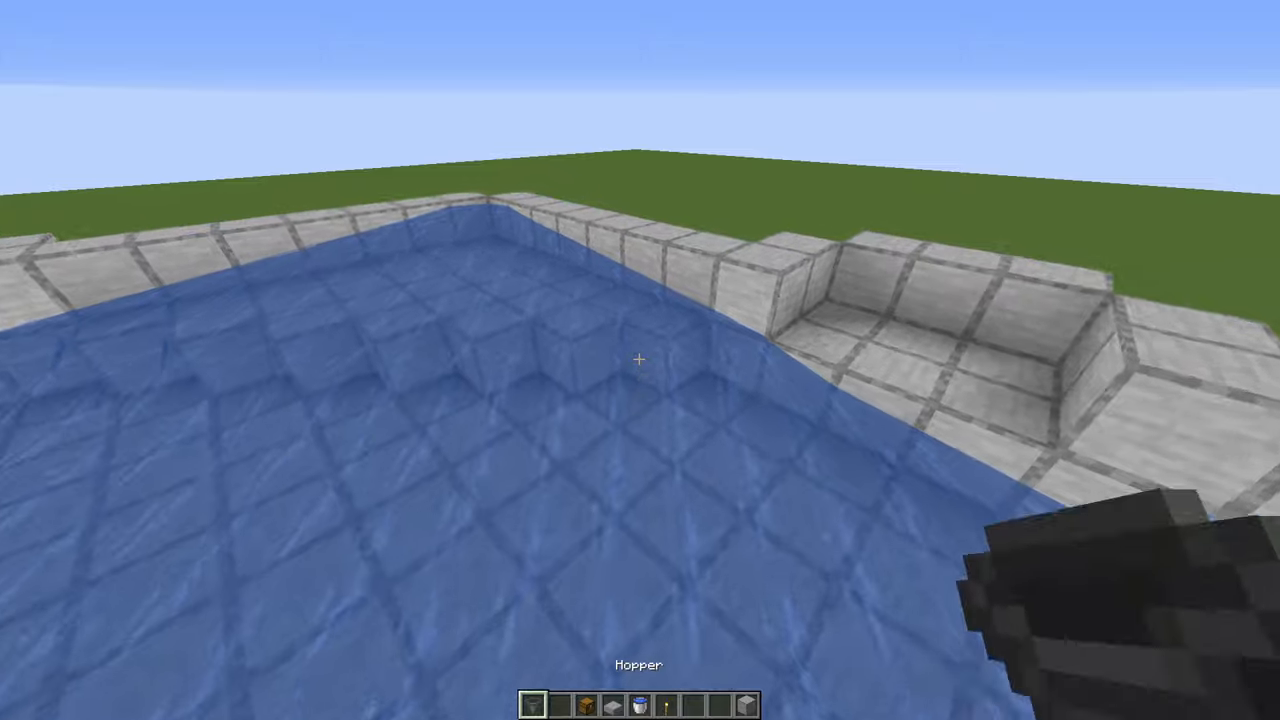
mouse_move(640, 360)
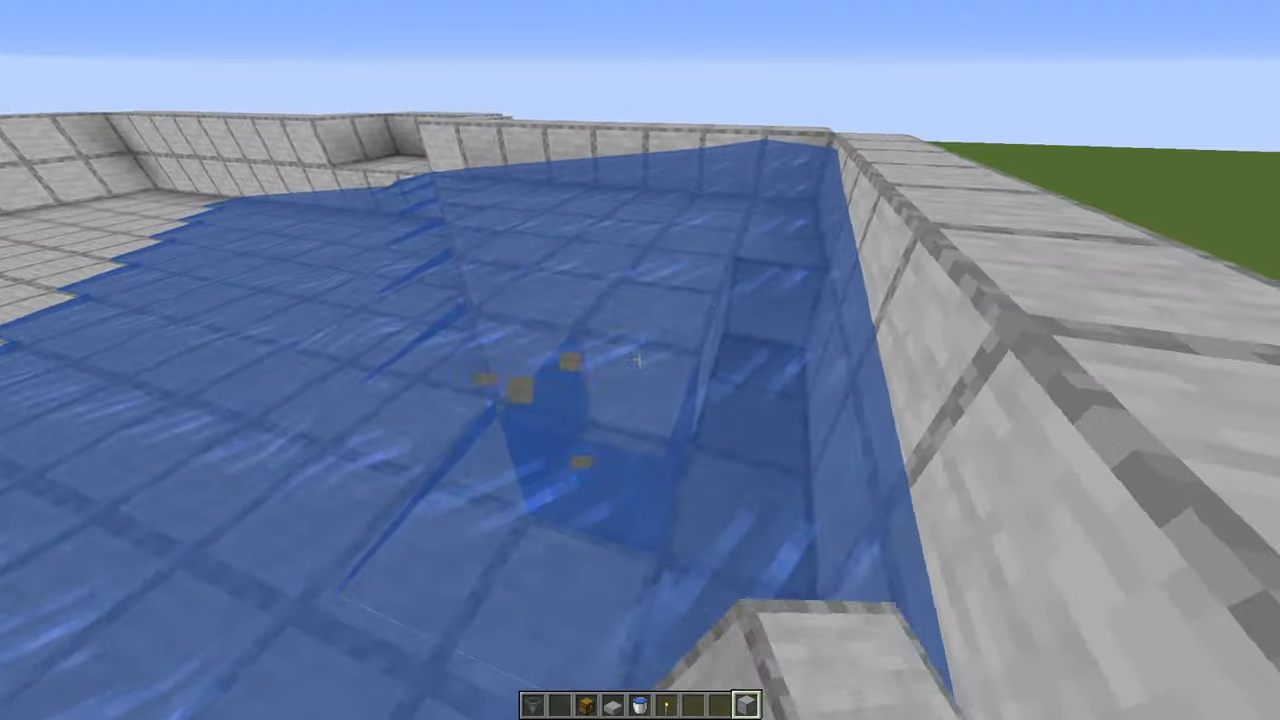
mouse_move(640, 360)
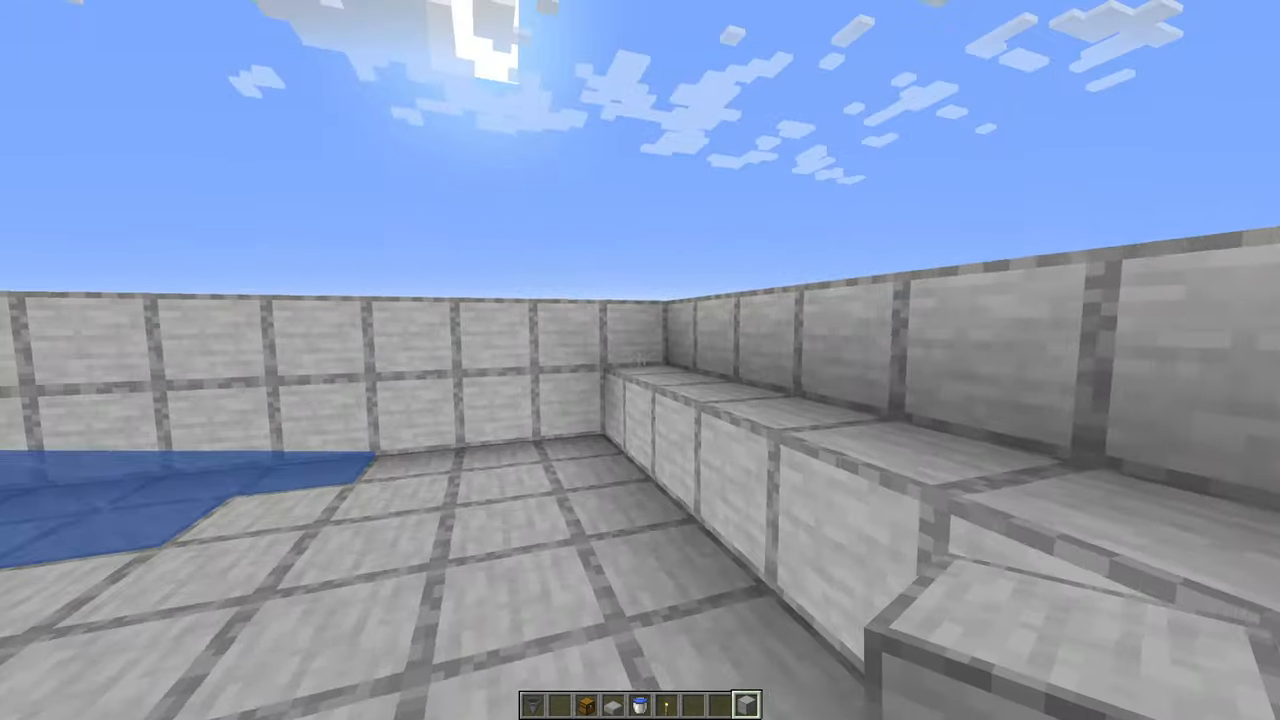
mouse_move(640, 360)
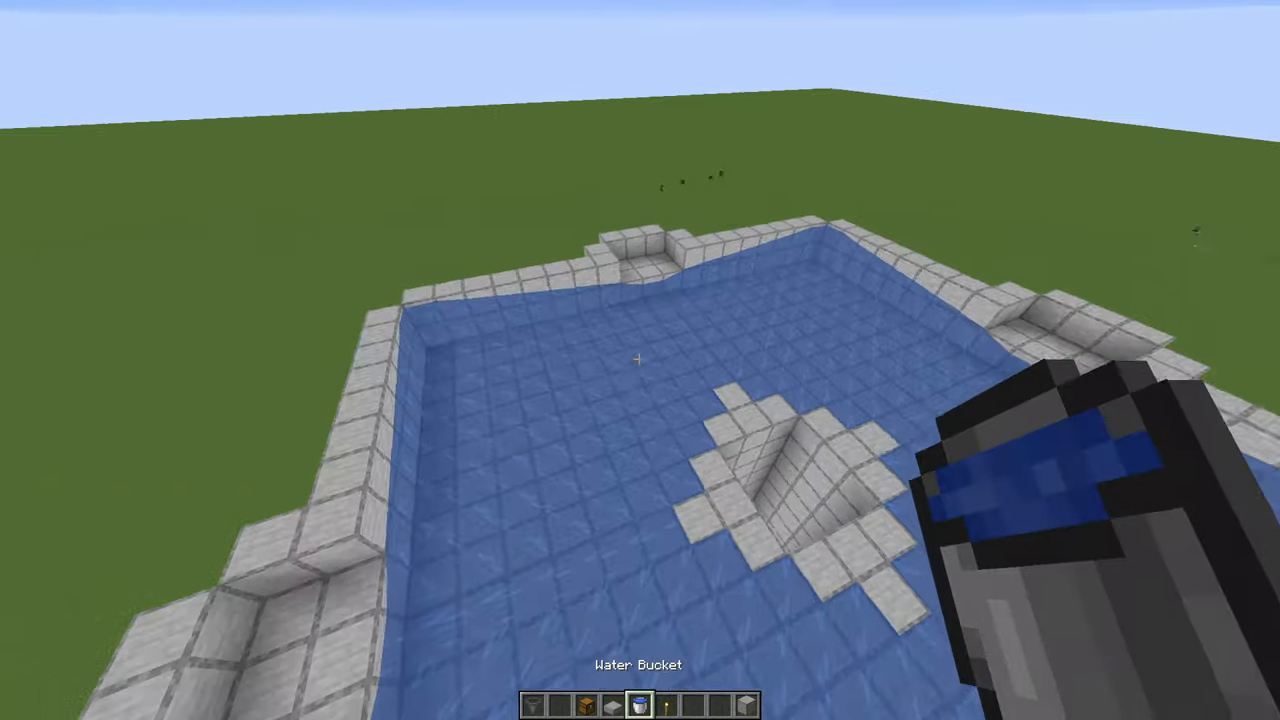
mouse_move(640, 360)
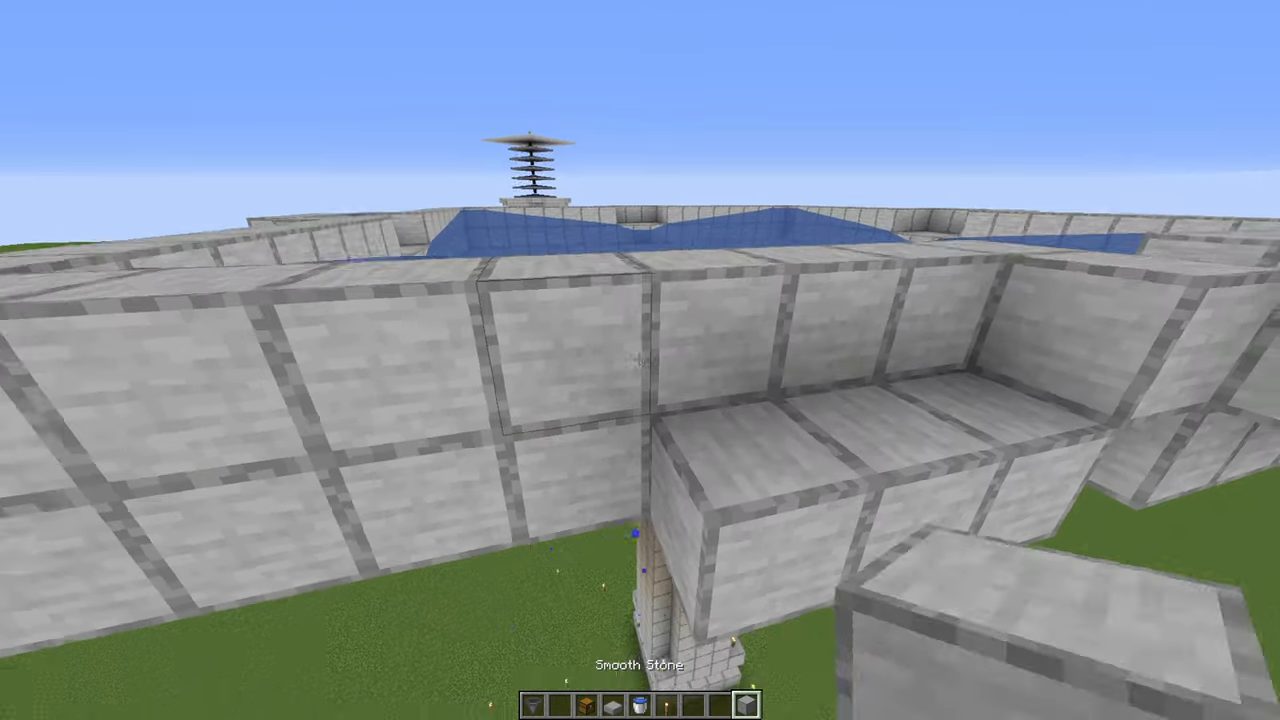
mouse_move(640, 360)
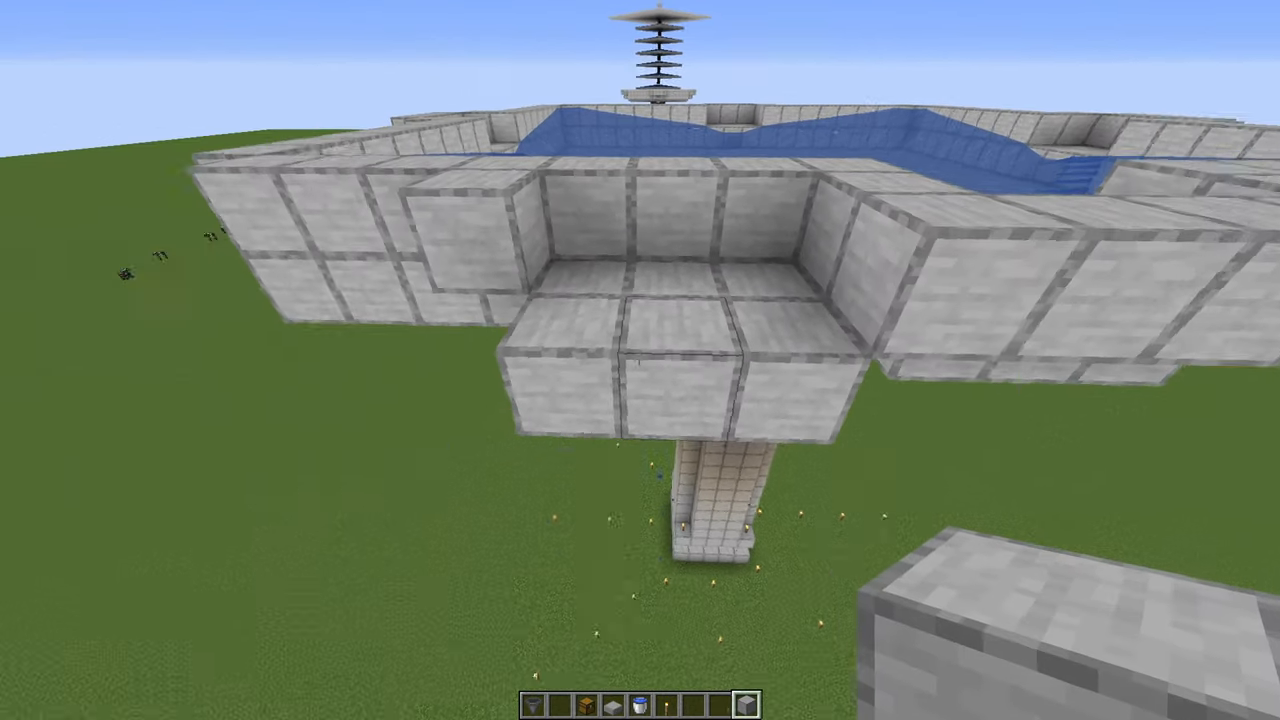
mouse_move(640, 360)
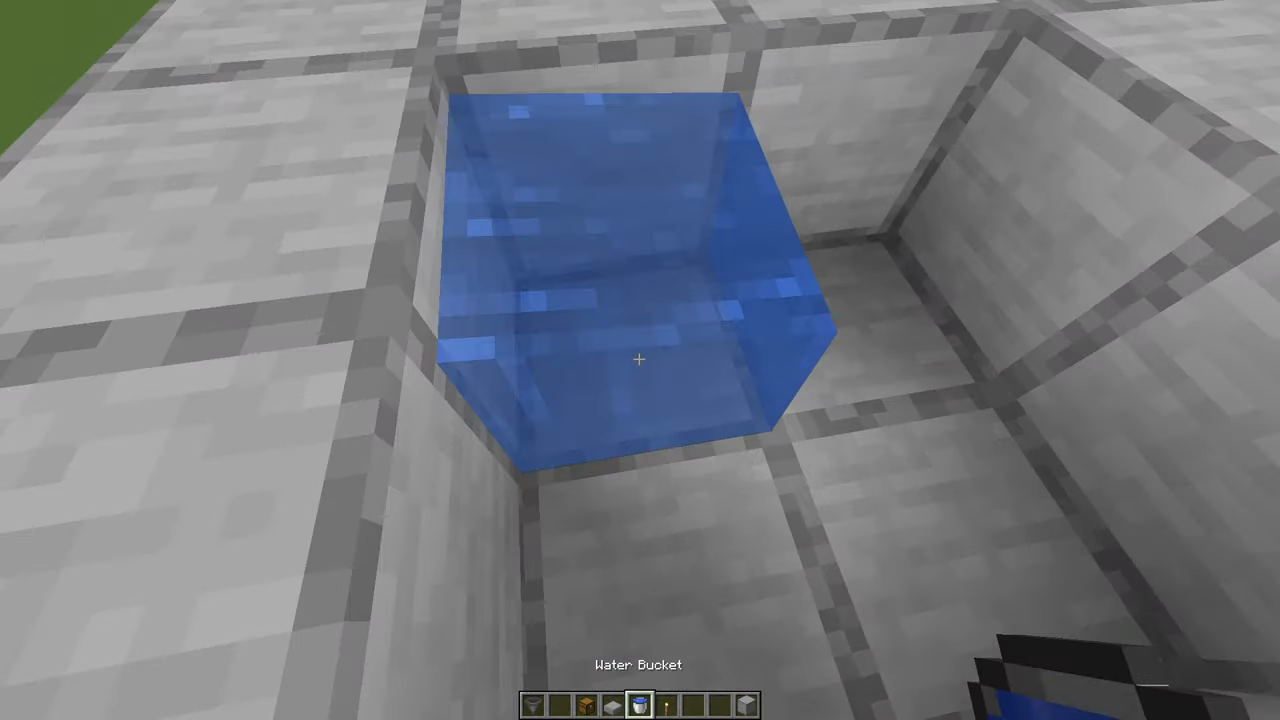
mouse_move(640, 360)
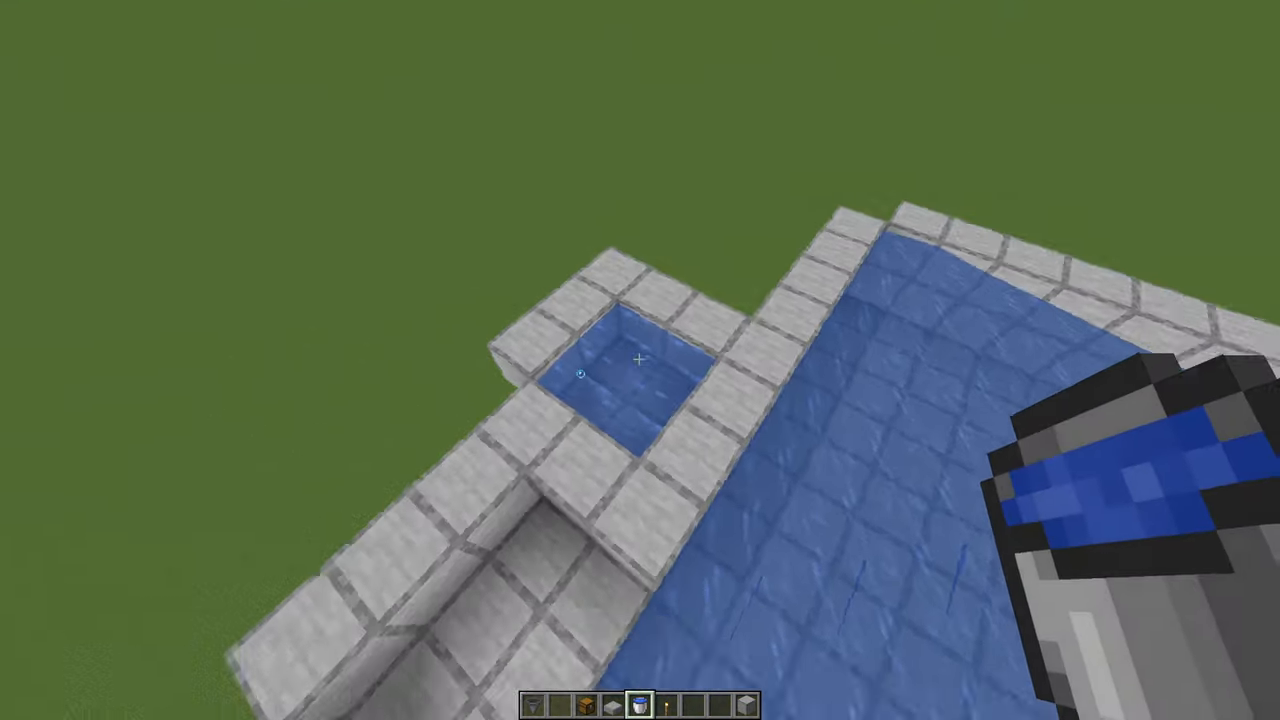
mouse_move(640, 360)
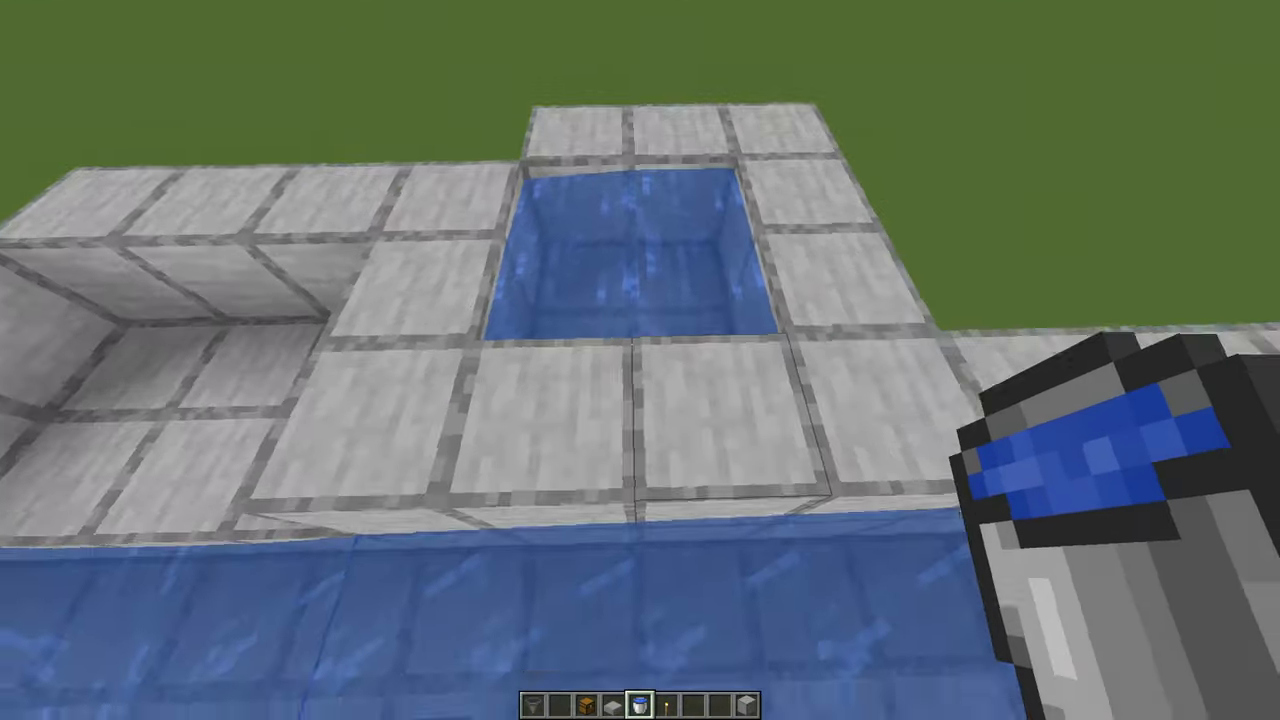
mouse_move(640, 360)
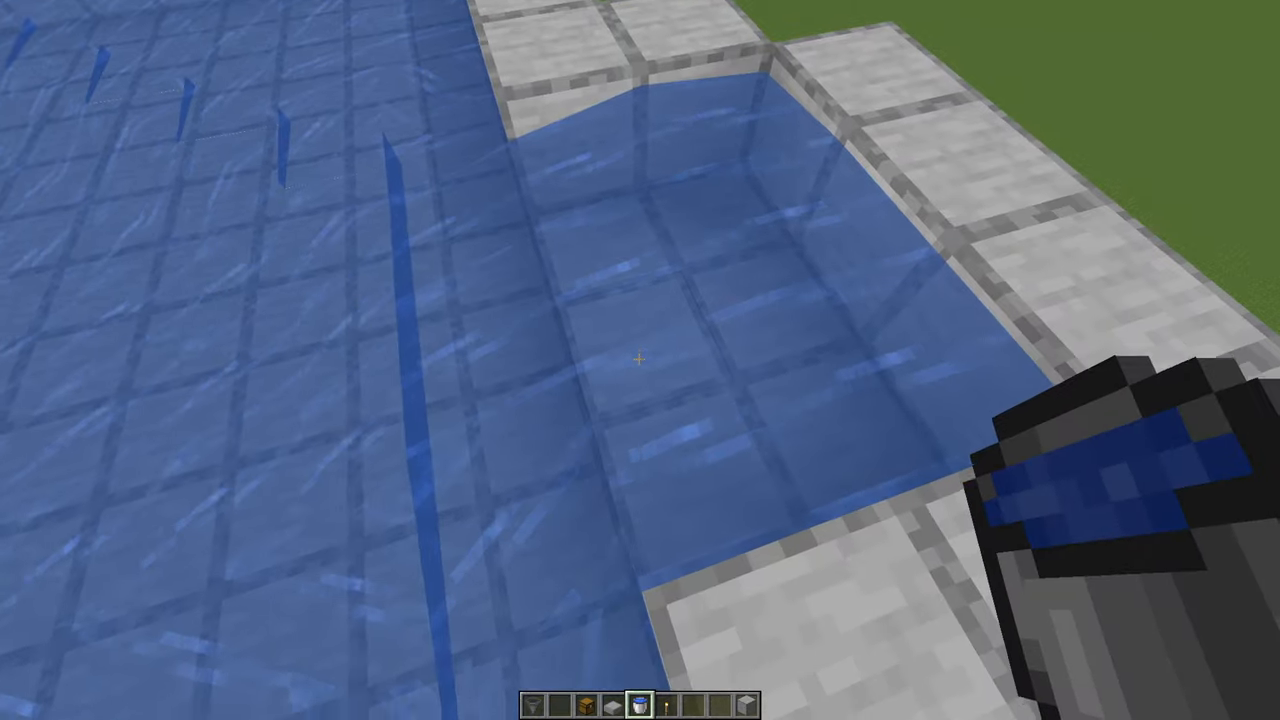
mouse_move(640, 360)
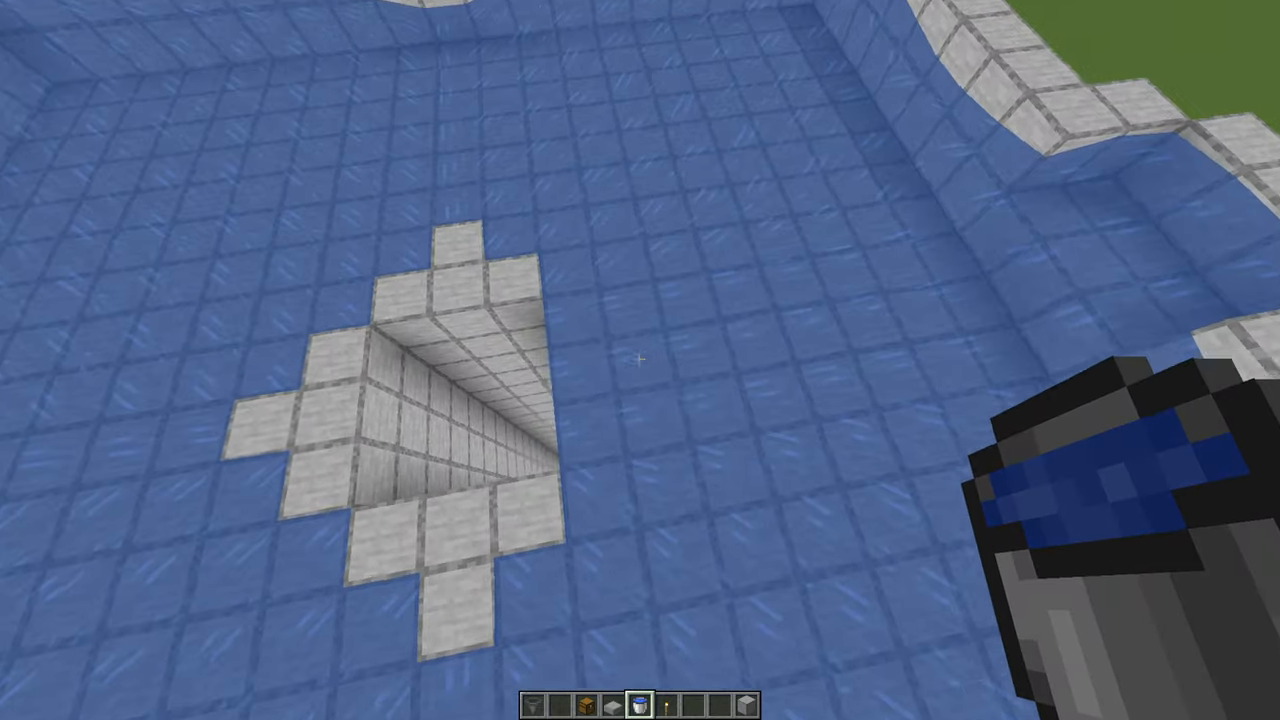
mouse_move(640, 360)
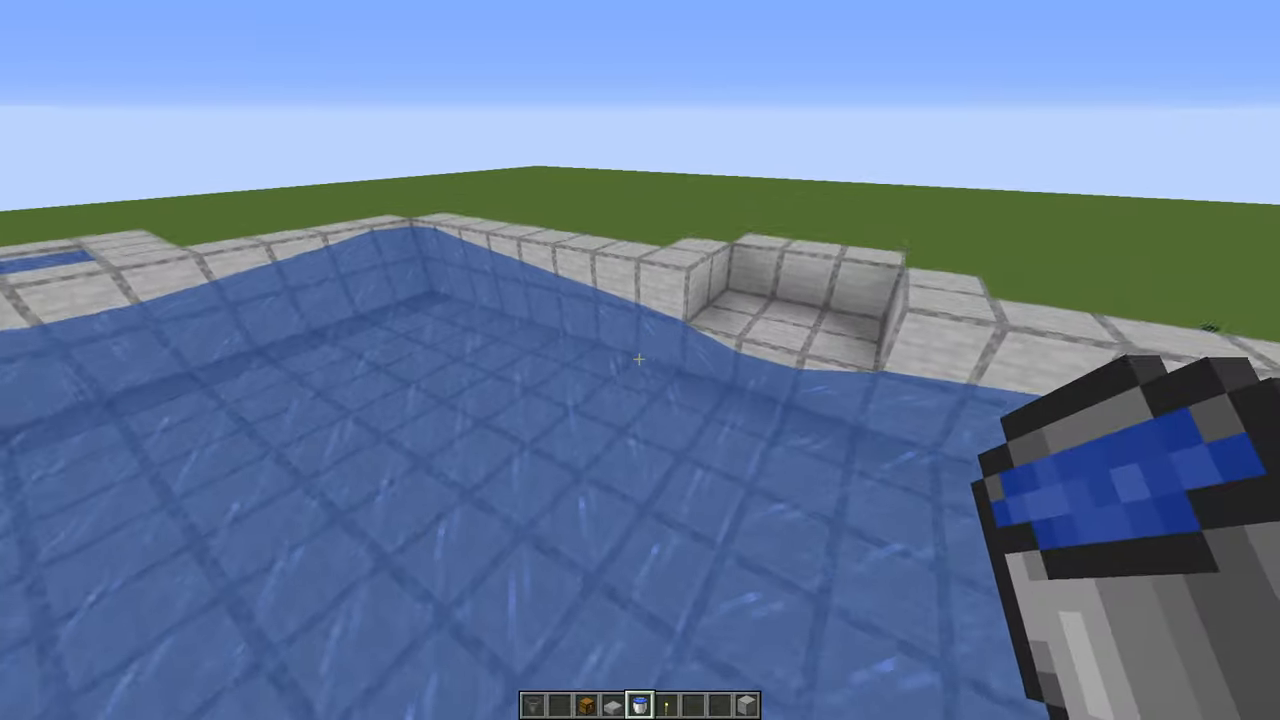
mouse_move(640, 360)
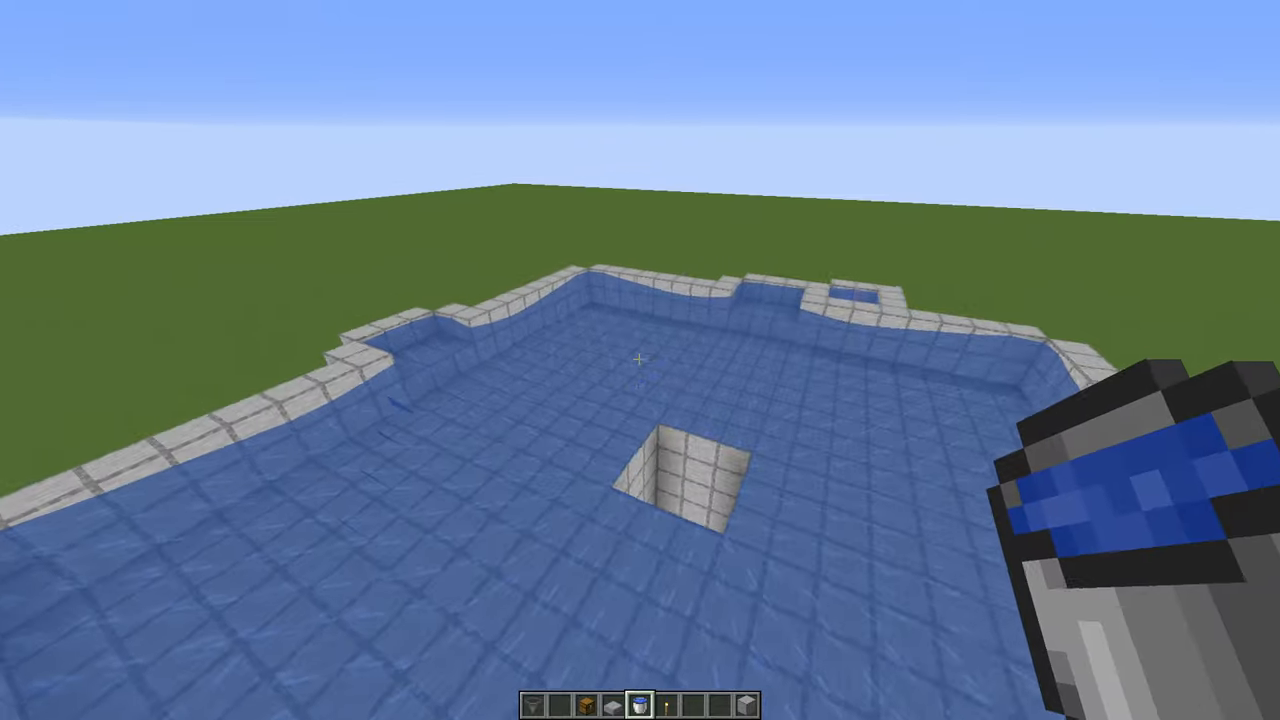
mouse_move(640, 360)
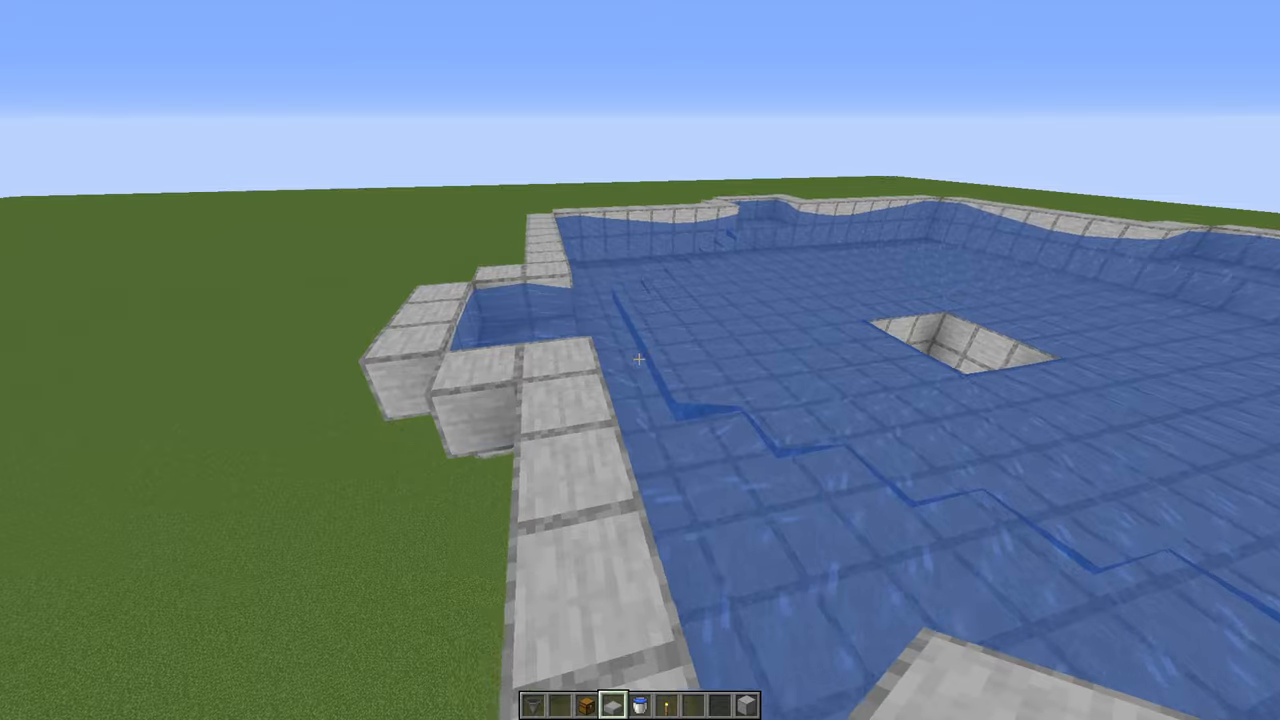
mouse_move(640, 360)
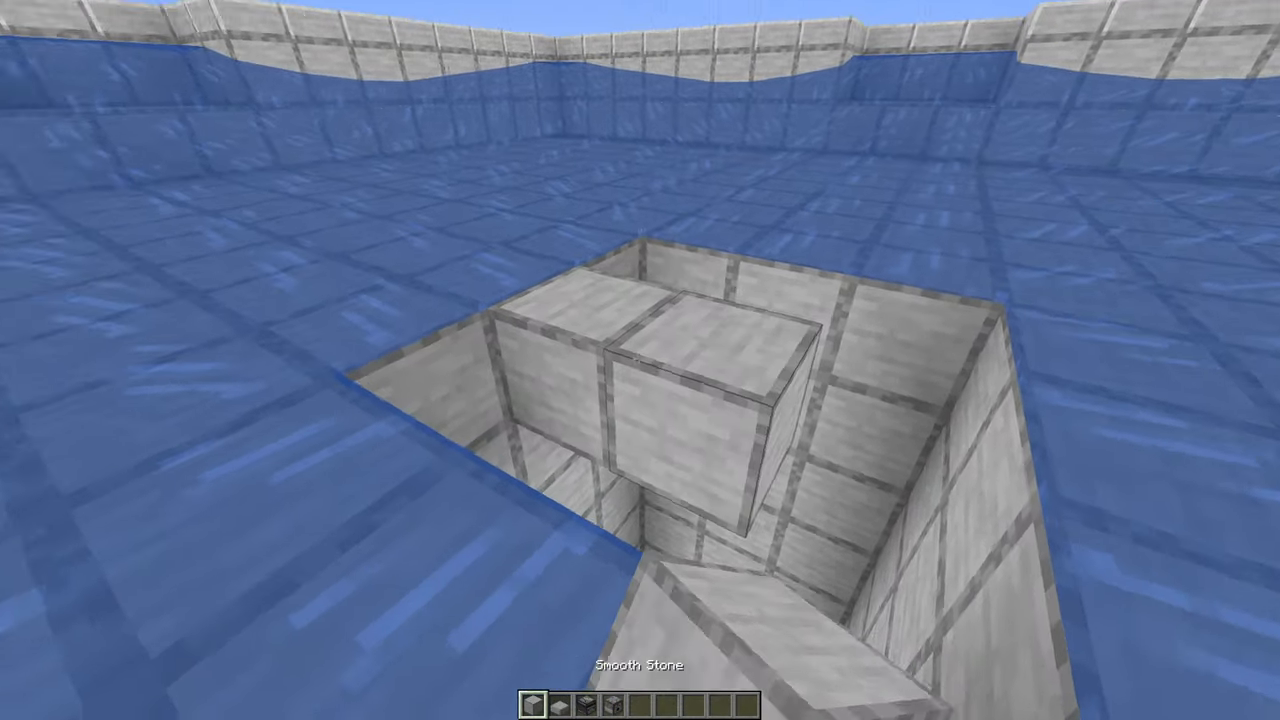
mouse_move(640, 360)
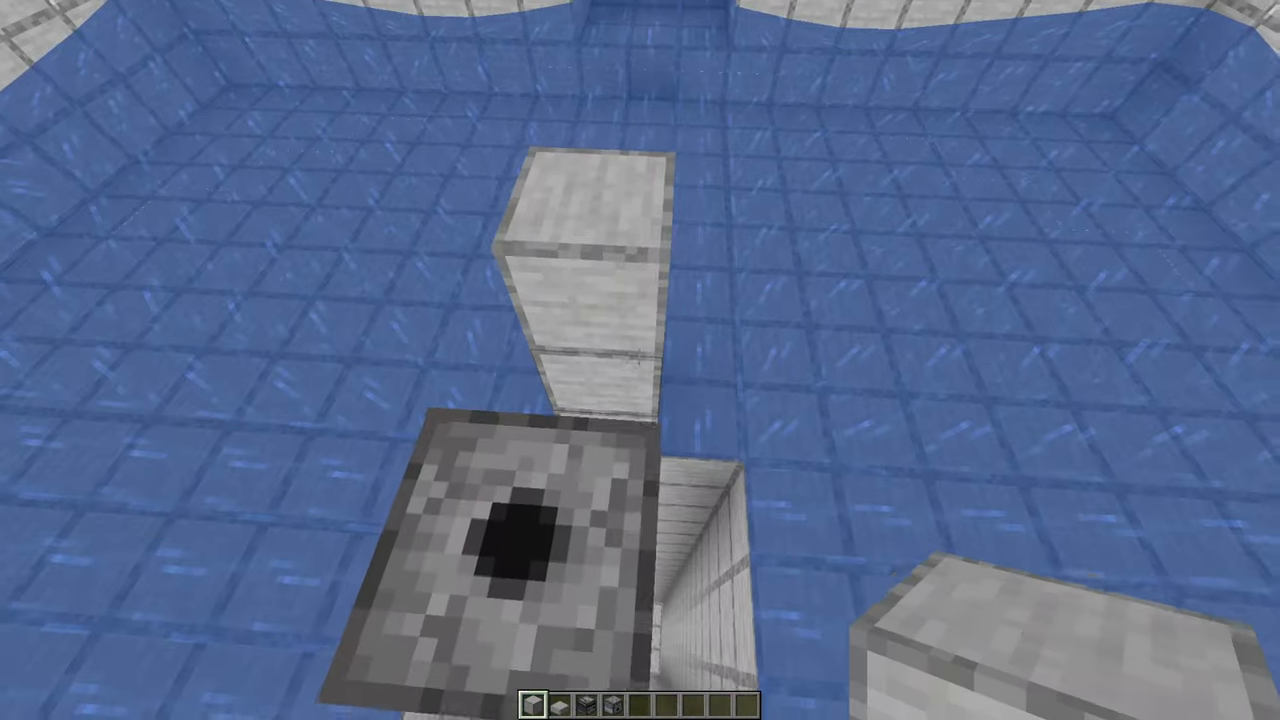
mouse_move(640, 360)
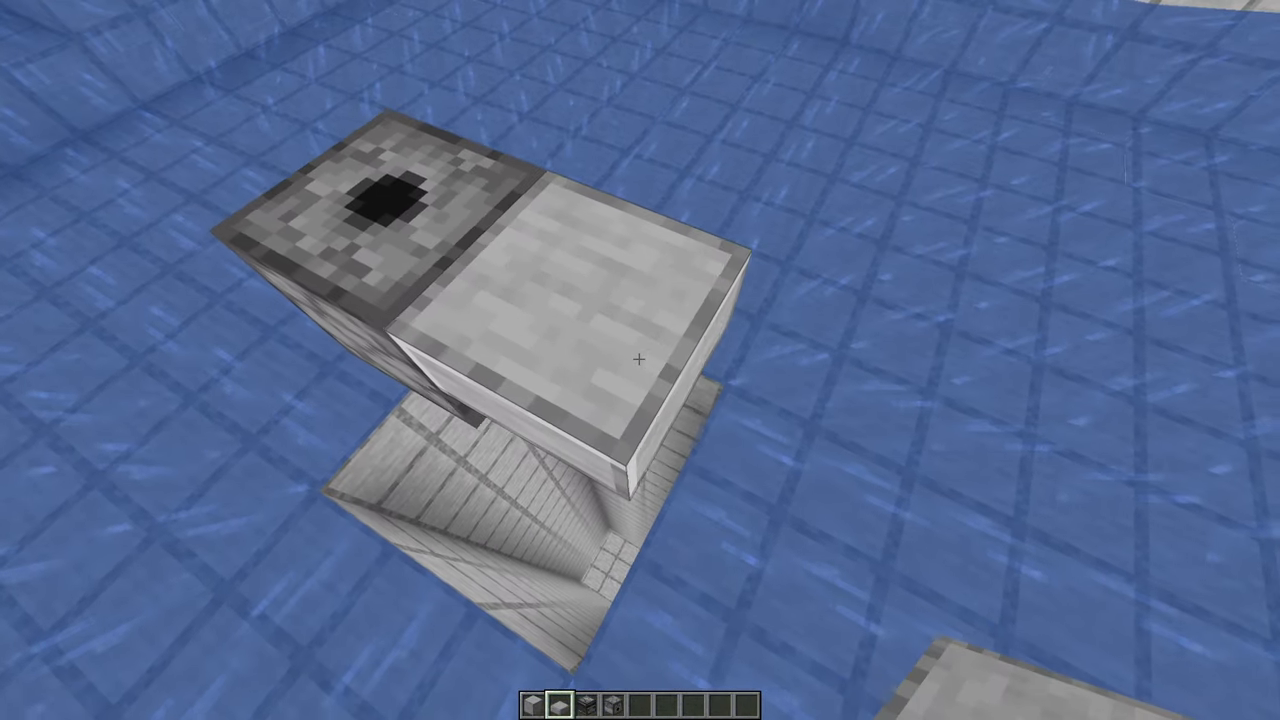
mouse_move(640, 360)
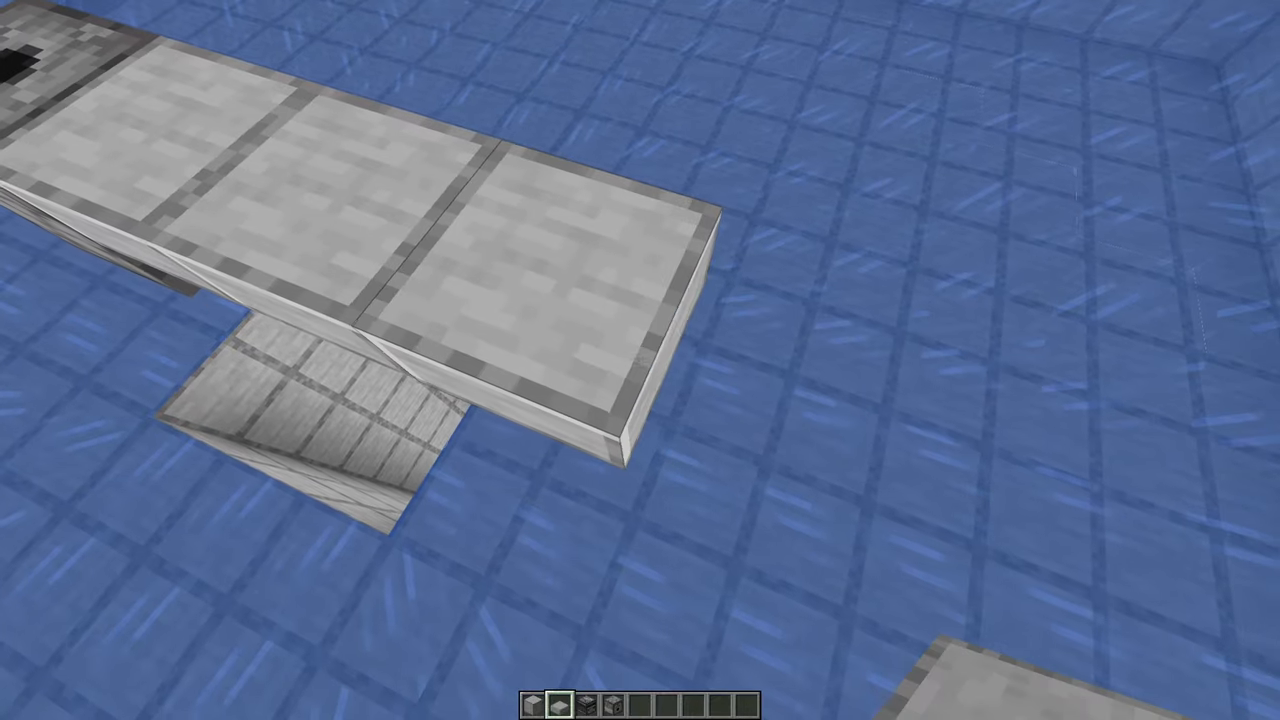
mouse_move(640, 360)
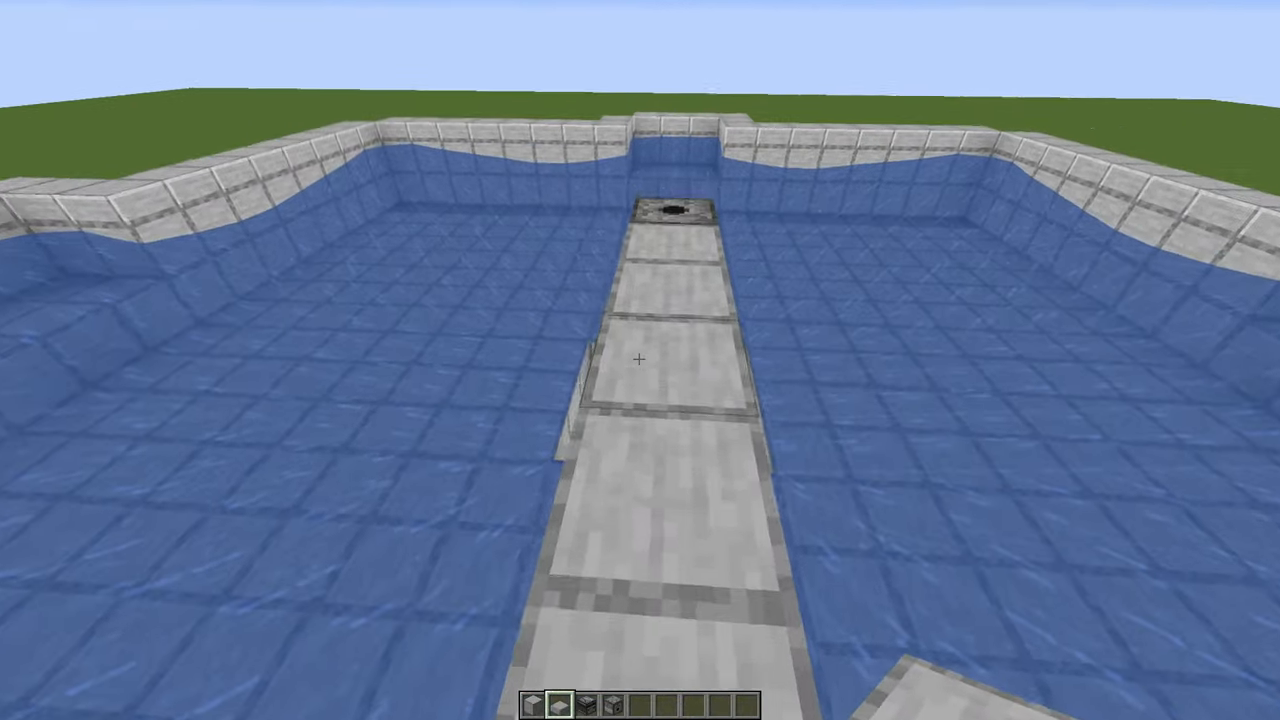
mouse_move(640, 360)
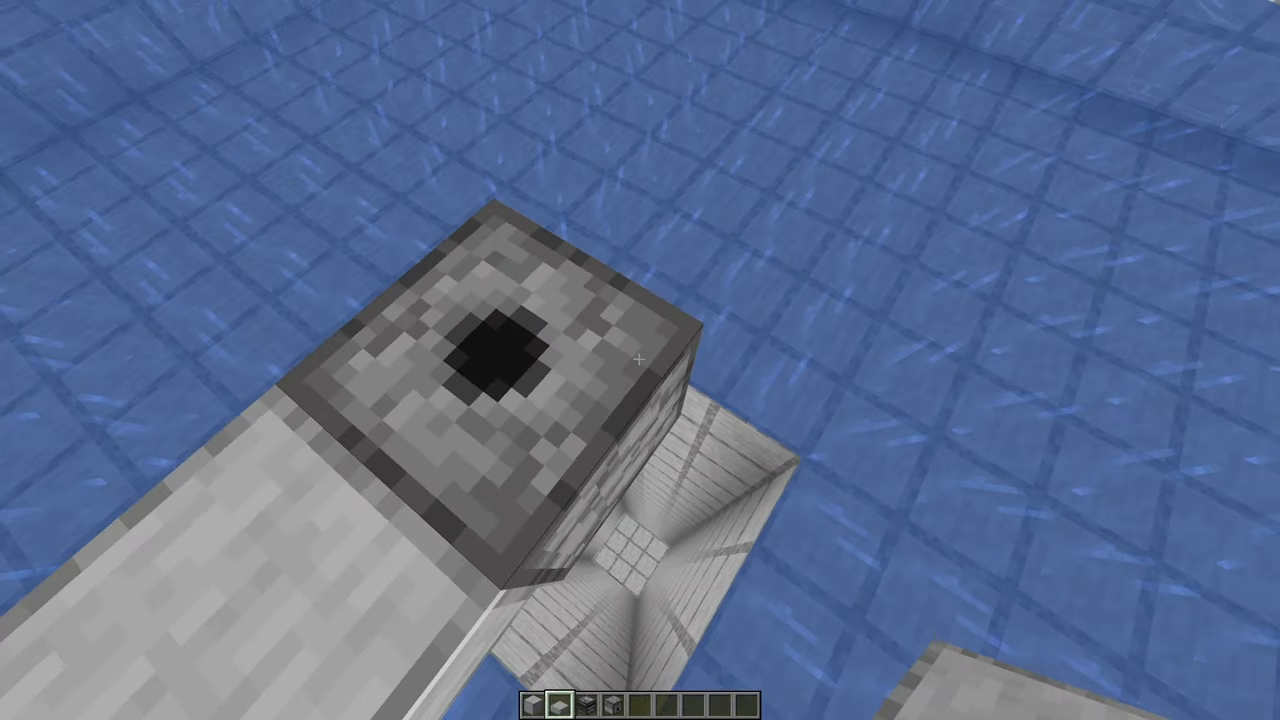
mouse_move(640, 360)
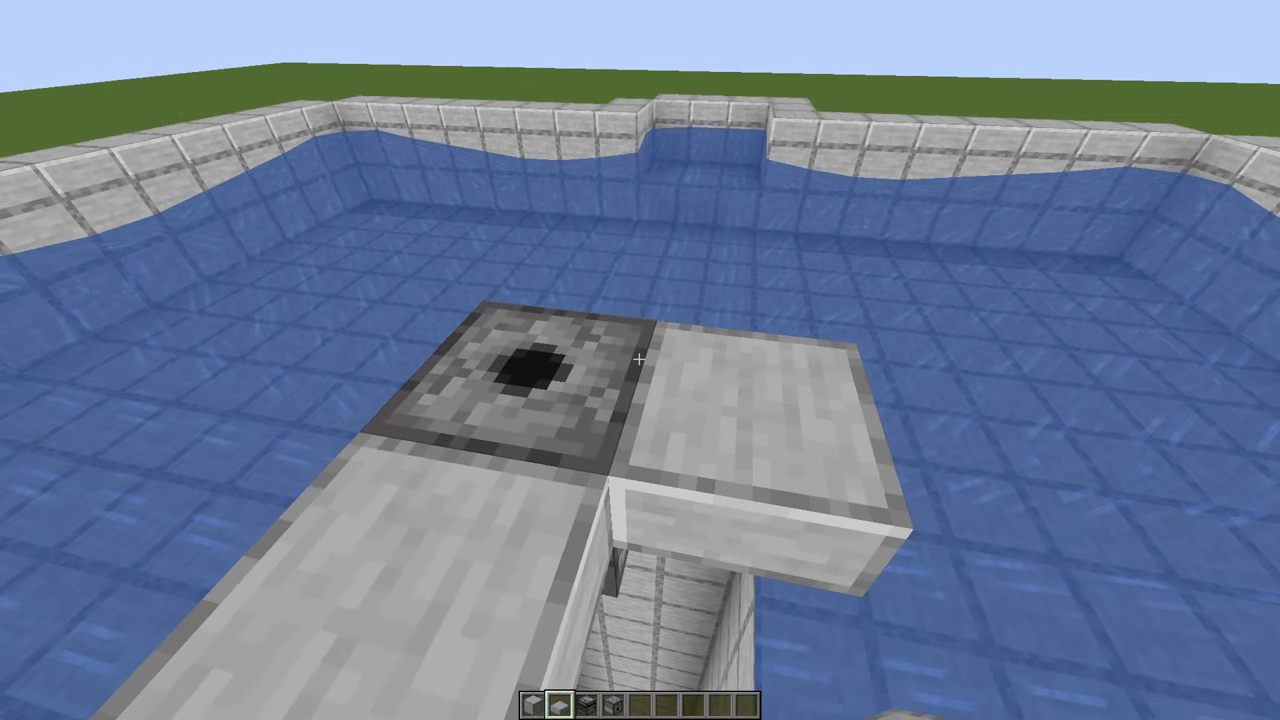
mouse_move(640, 360)
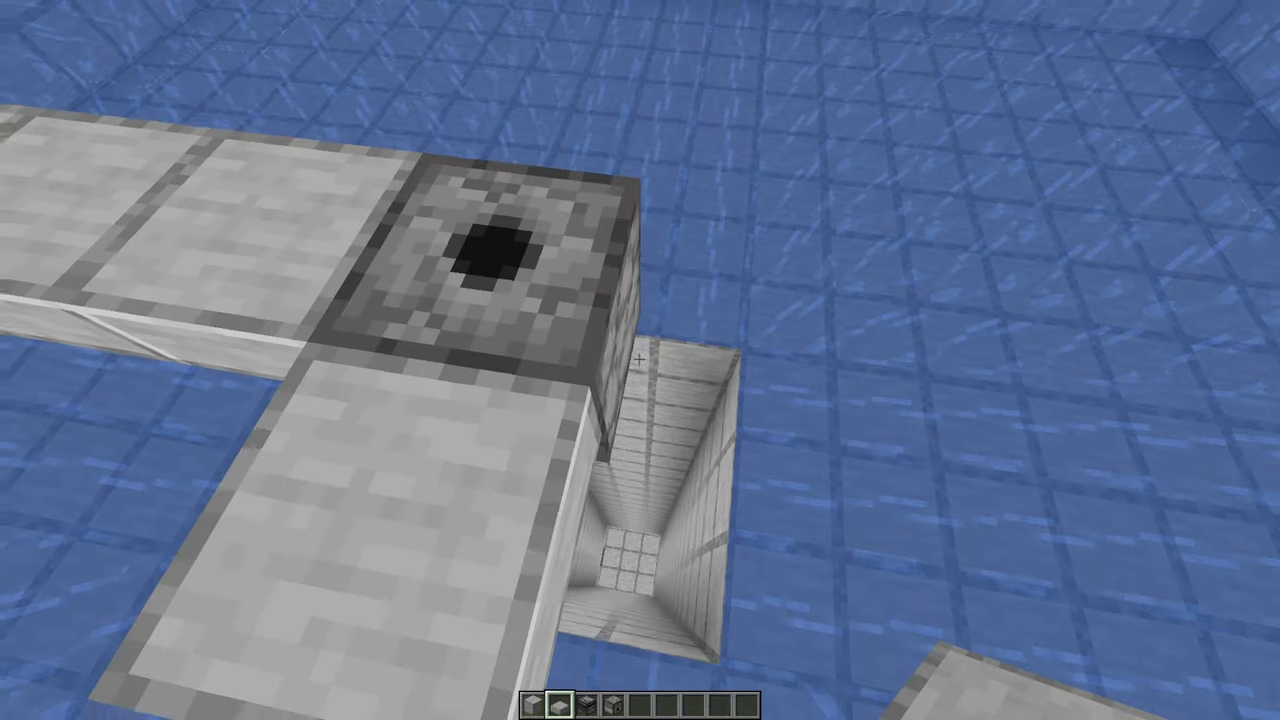
mouse_move(640, 360)
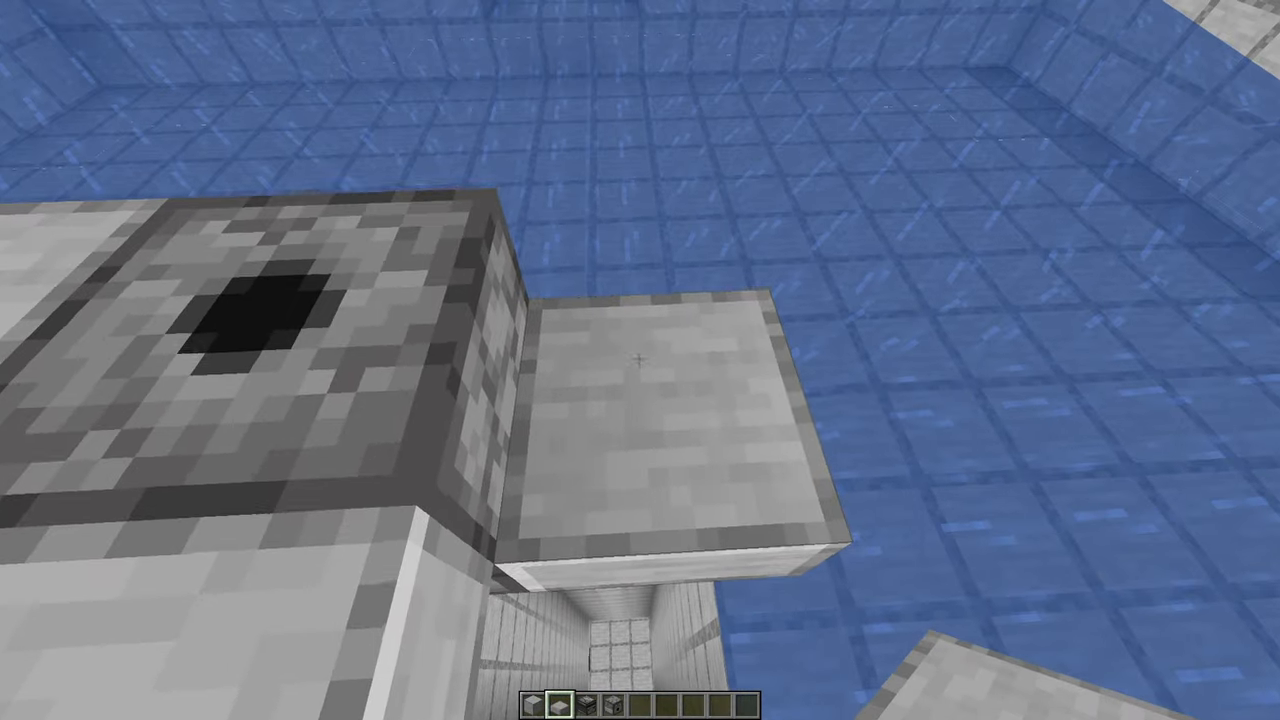
mouse_move(640, 360)
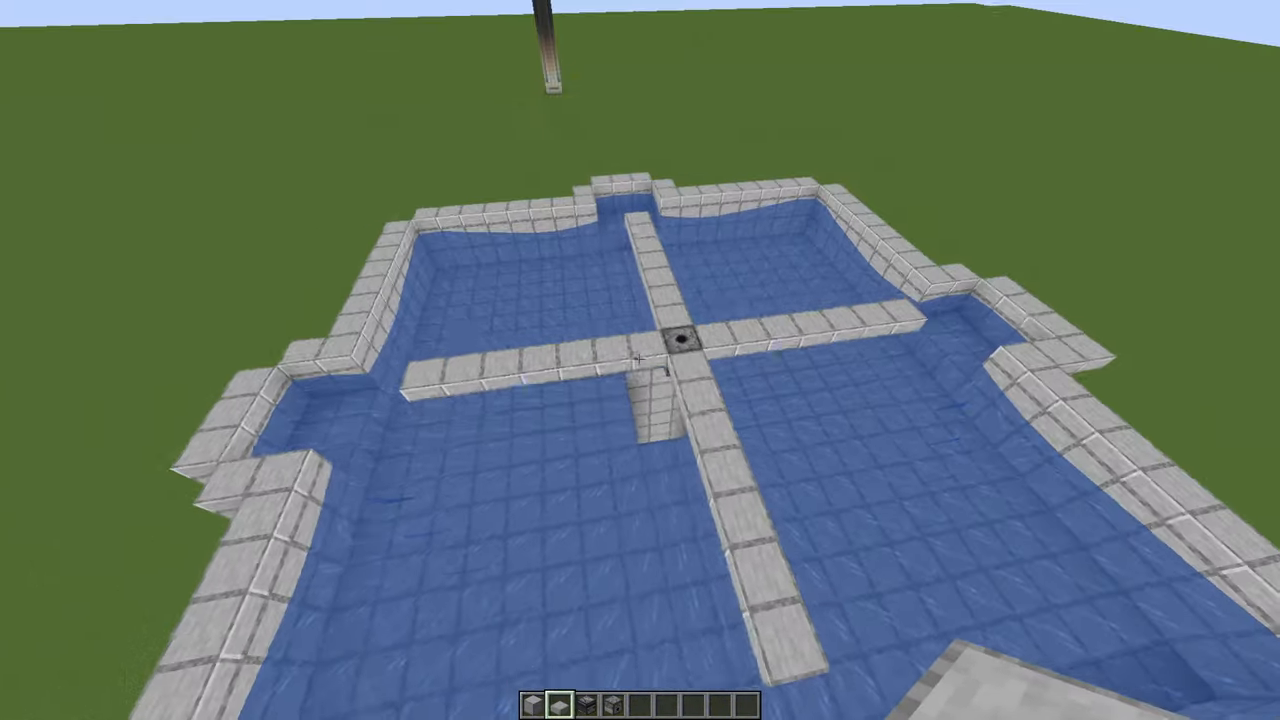
mouse_move(640, 360)
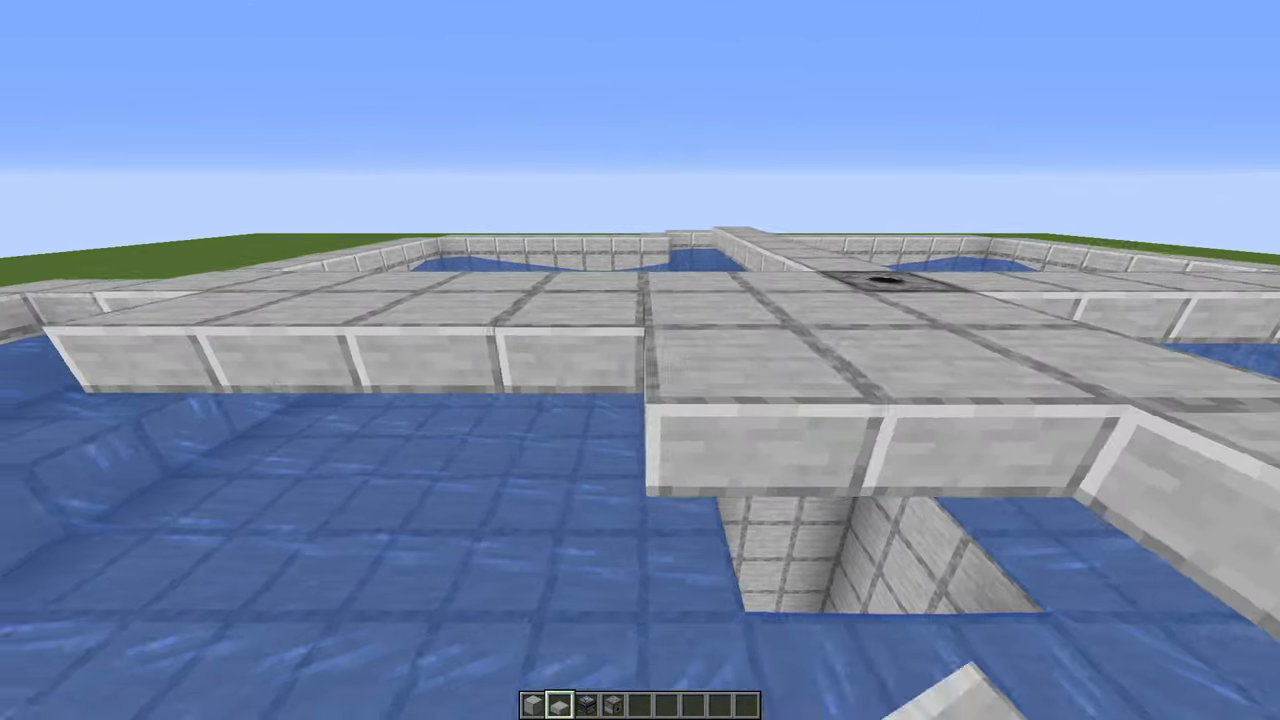
mouse_move(640, 360)
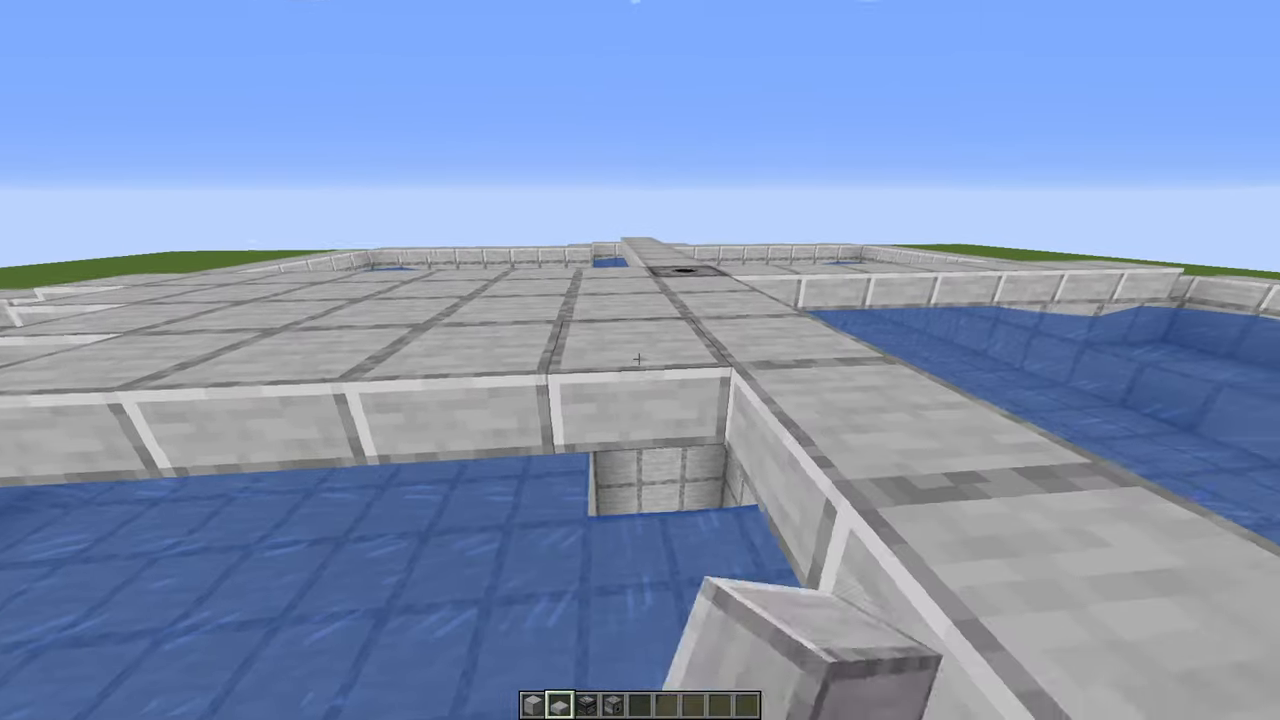
mouse_move(640, 360)
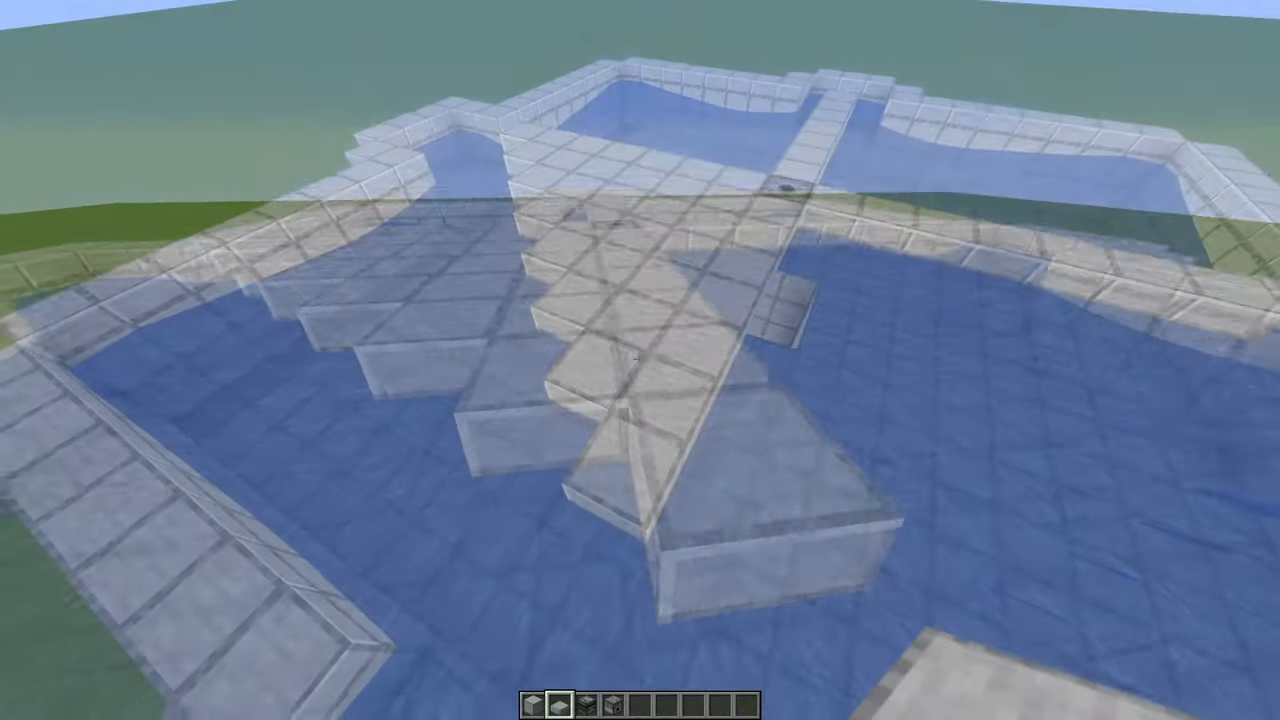
mouse_move(640, 360)
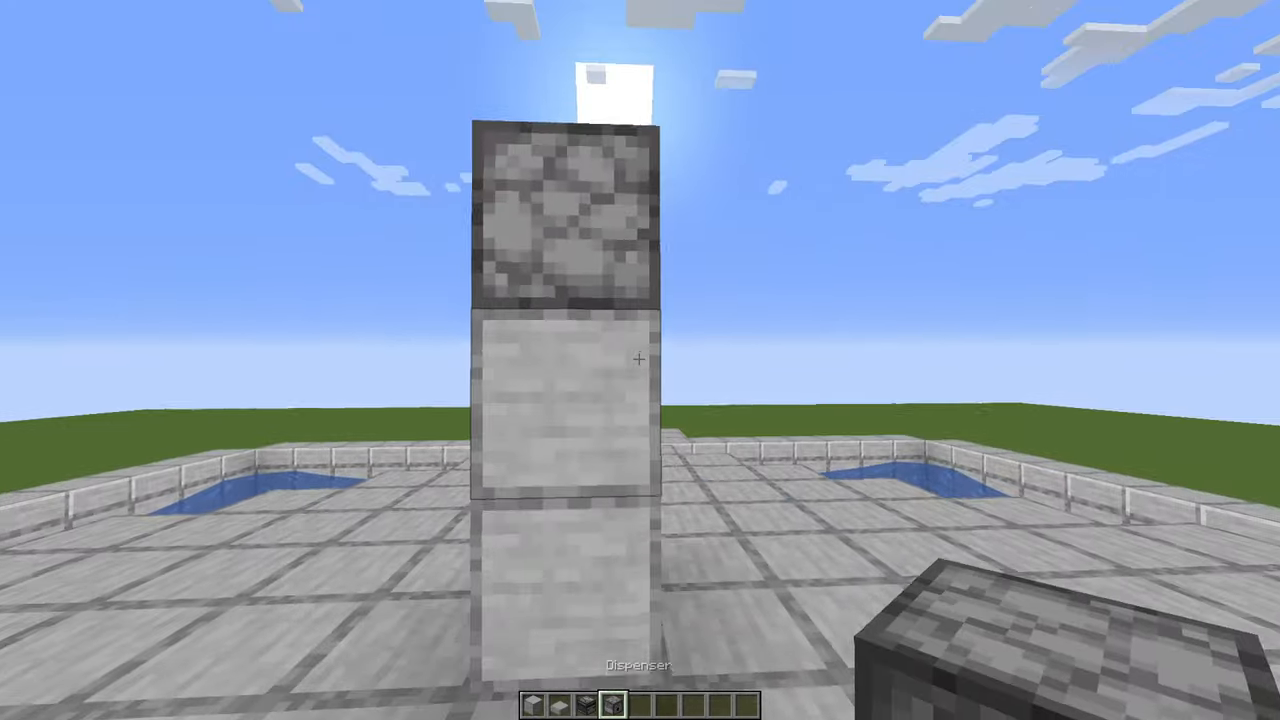
mouse_move(640, 360)
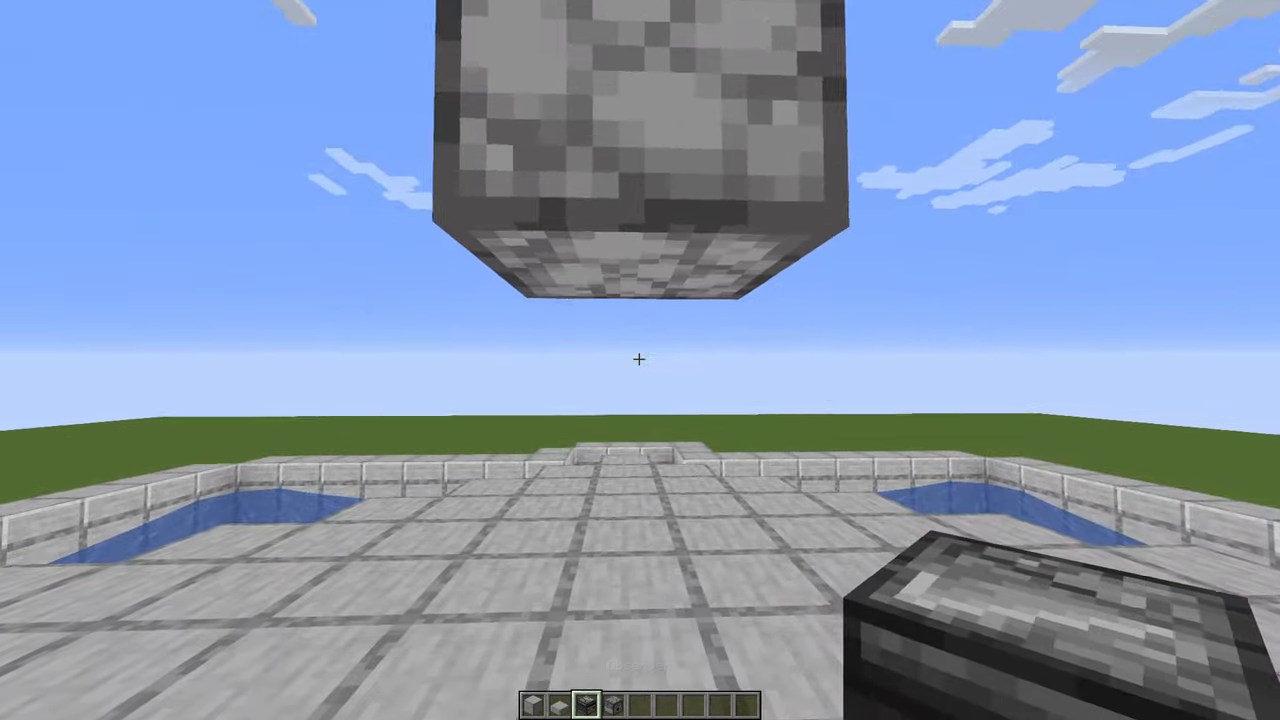
mouse_move(640, 360)
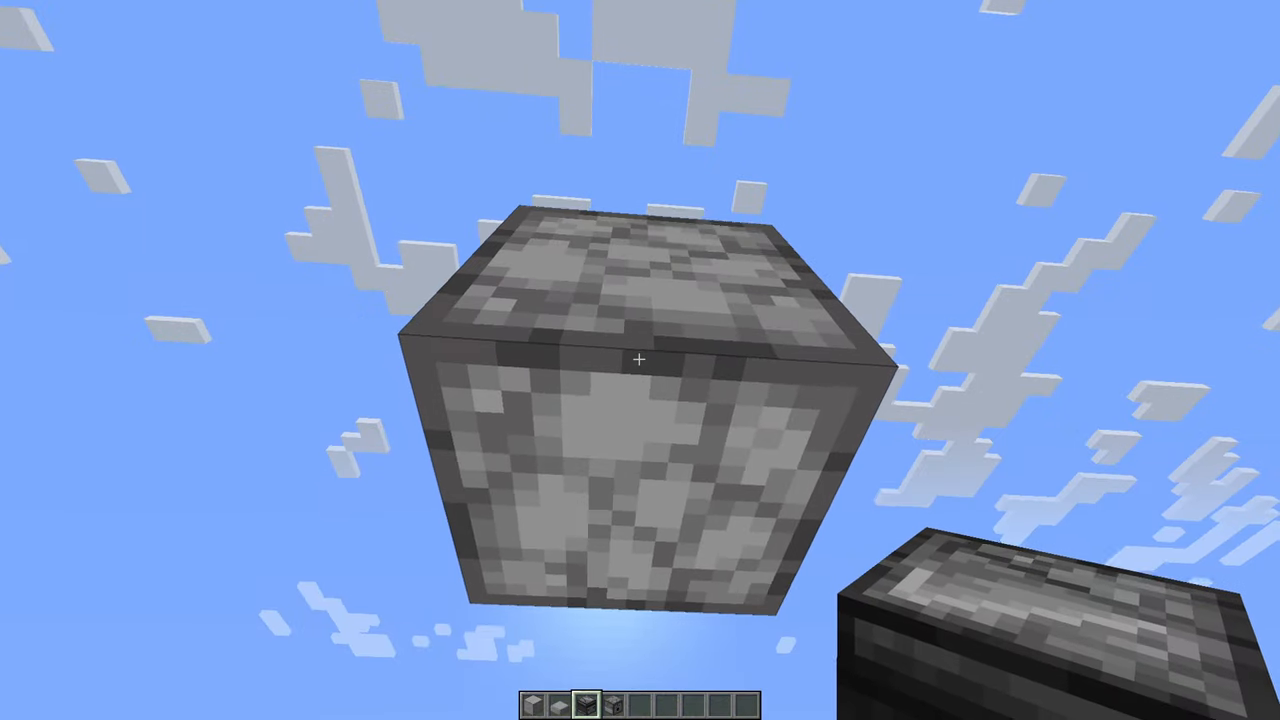
mouse_move(640, 360)
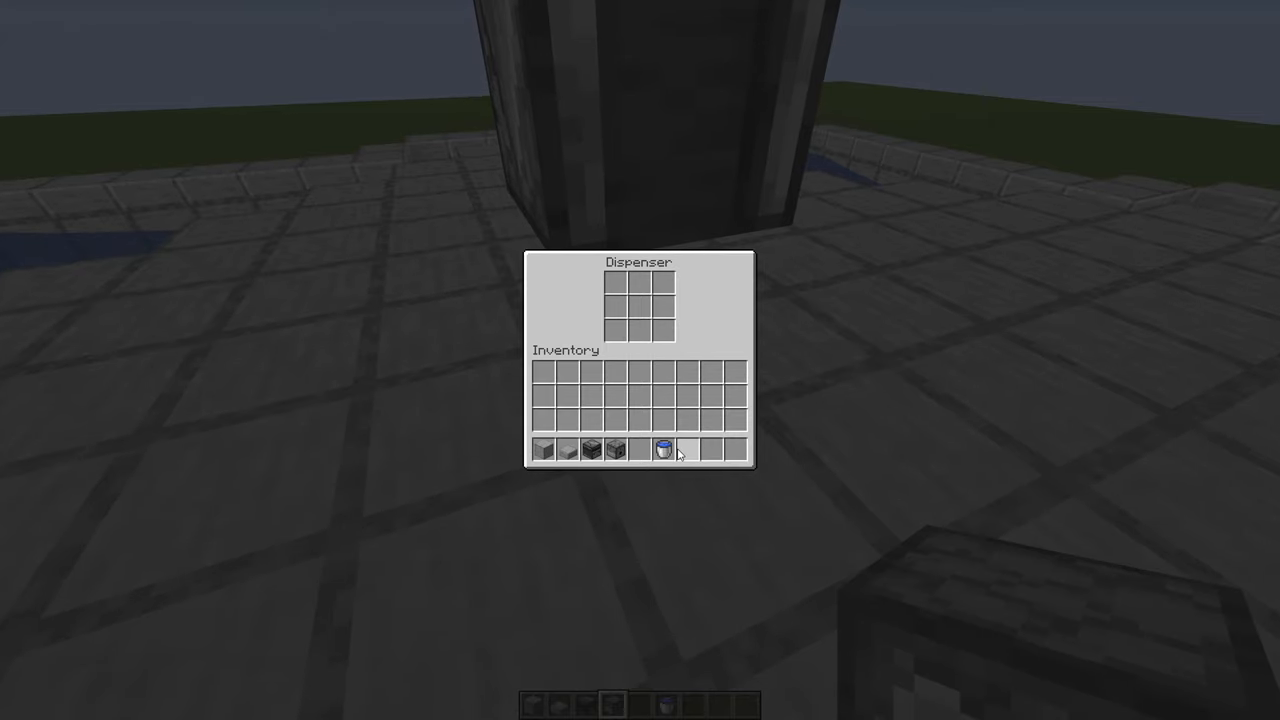
Step: Close the inventory after collecting water buckets for the rooftop dispenser
key(Escape)
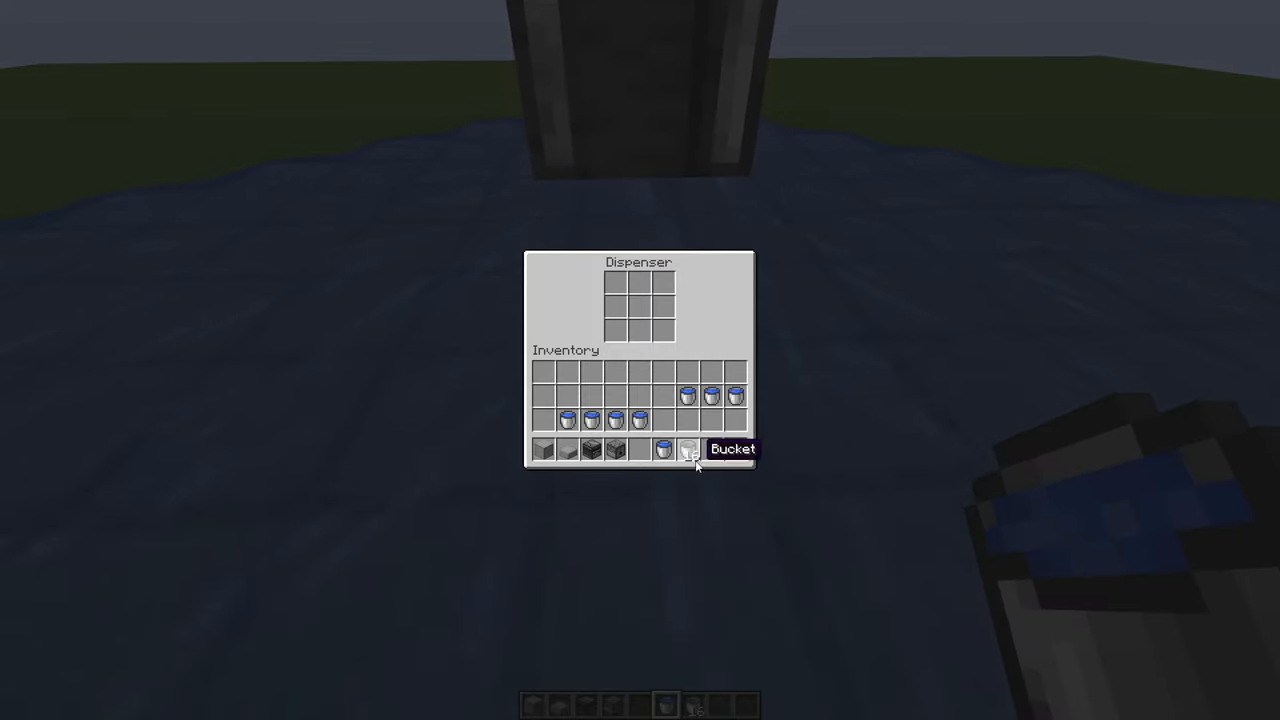
Step: Load the central dispensers with water buckets and close their storage screens
key(Escape)
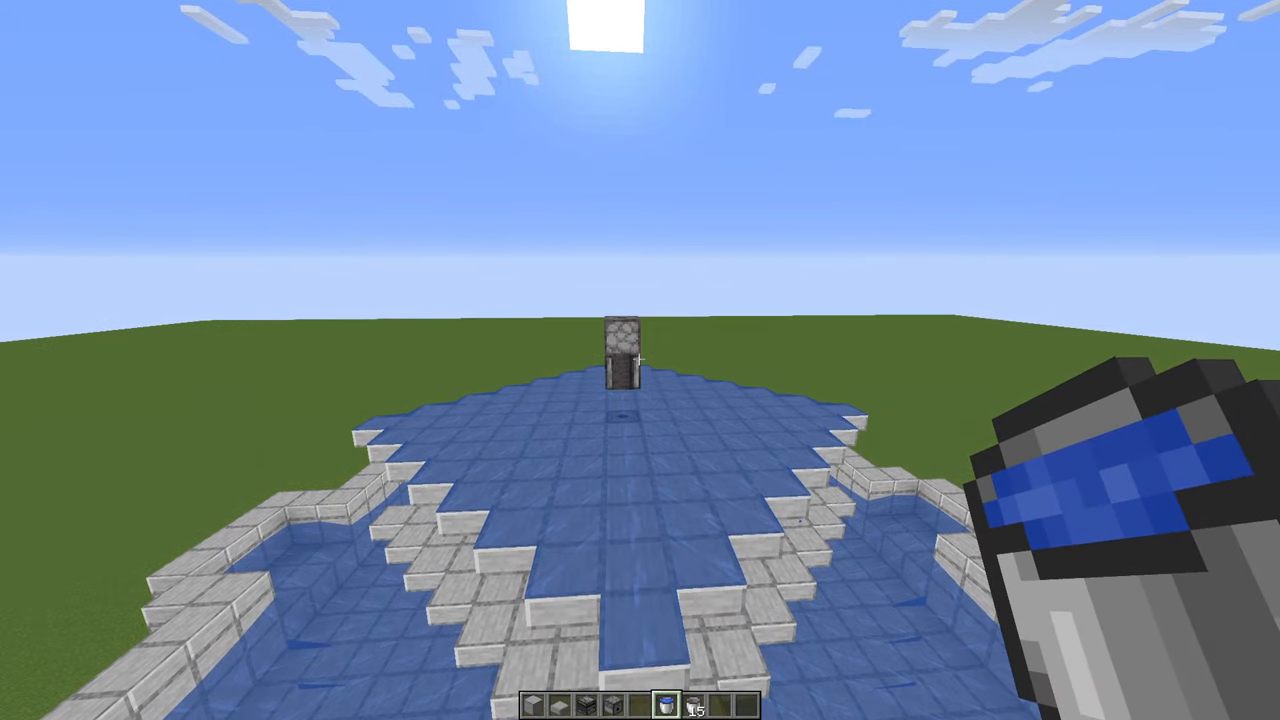
mouse_move(640, 360)
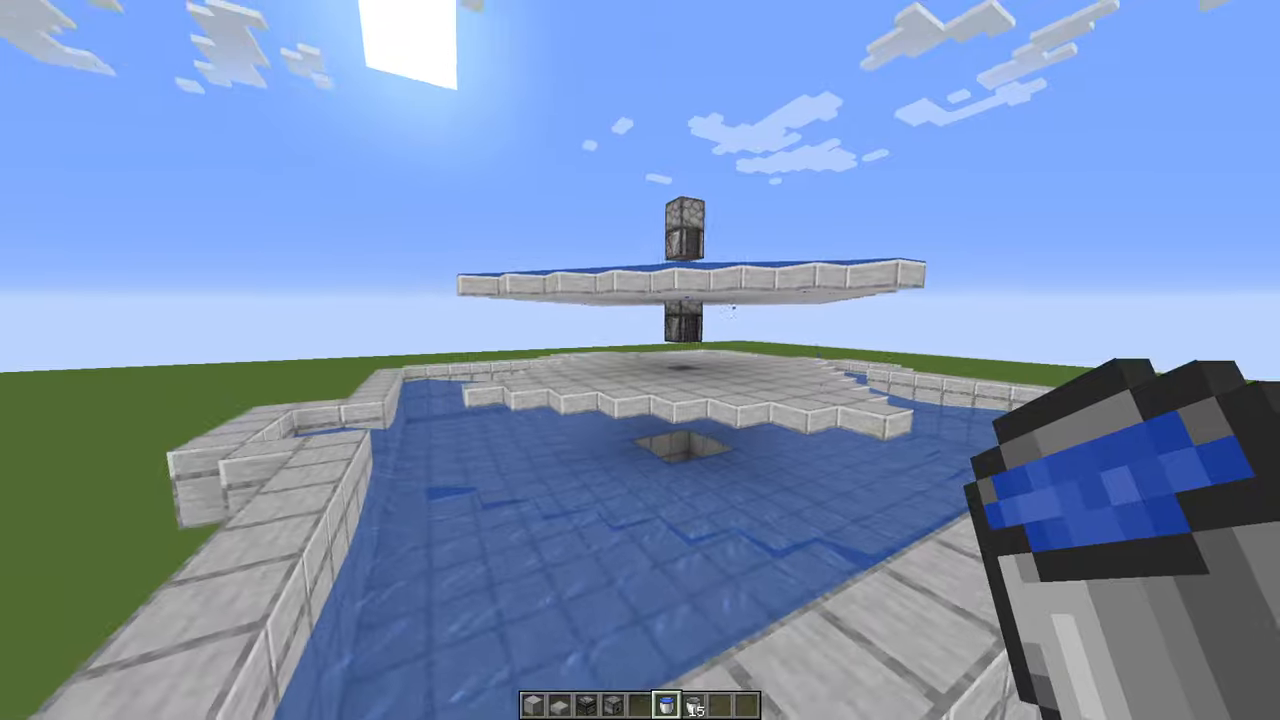
mouse_move(640, 360)
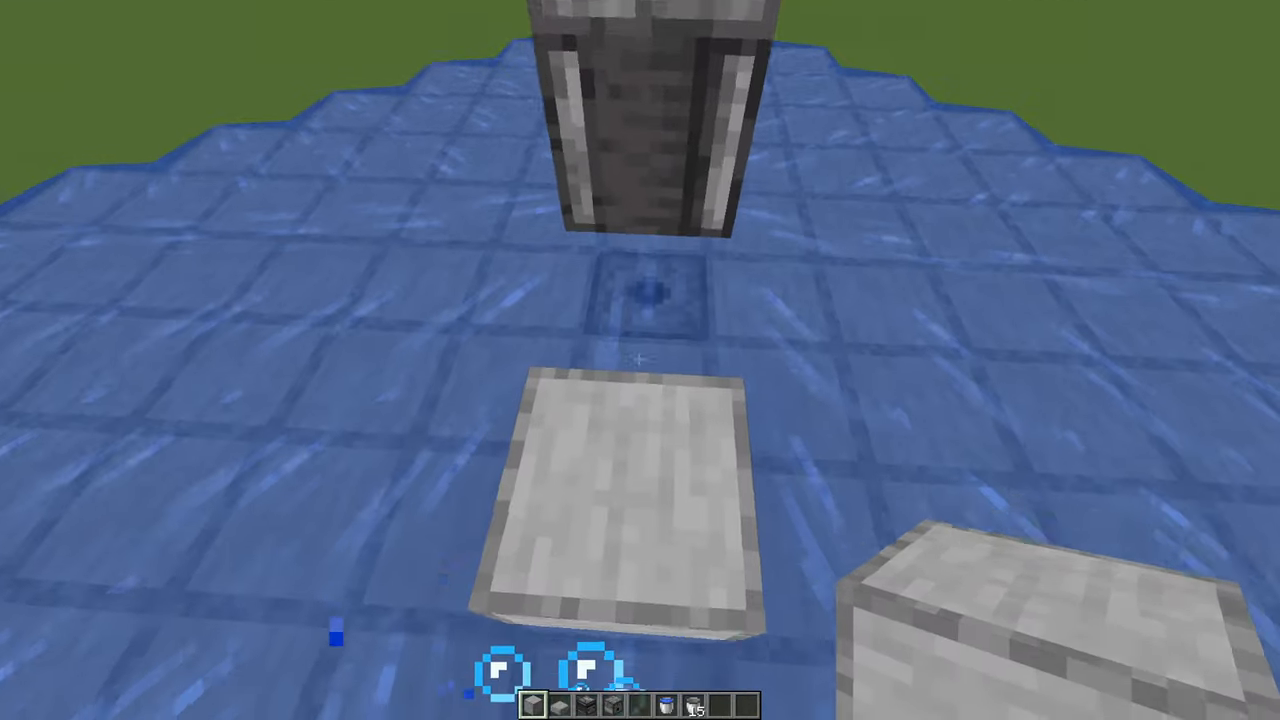
mouse_move(640, 360)
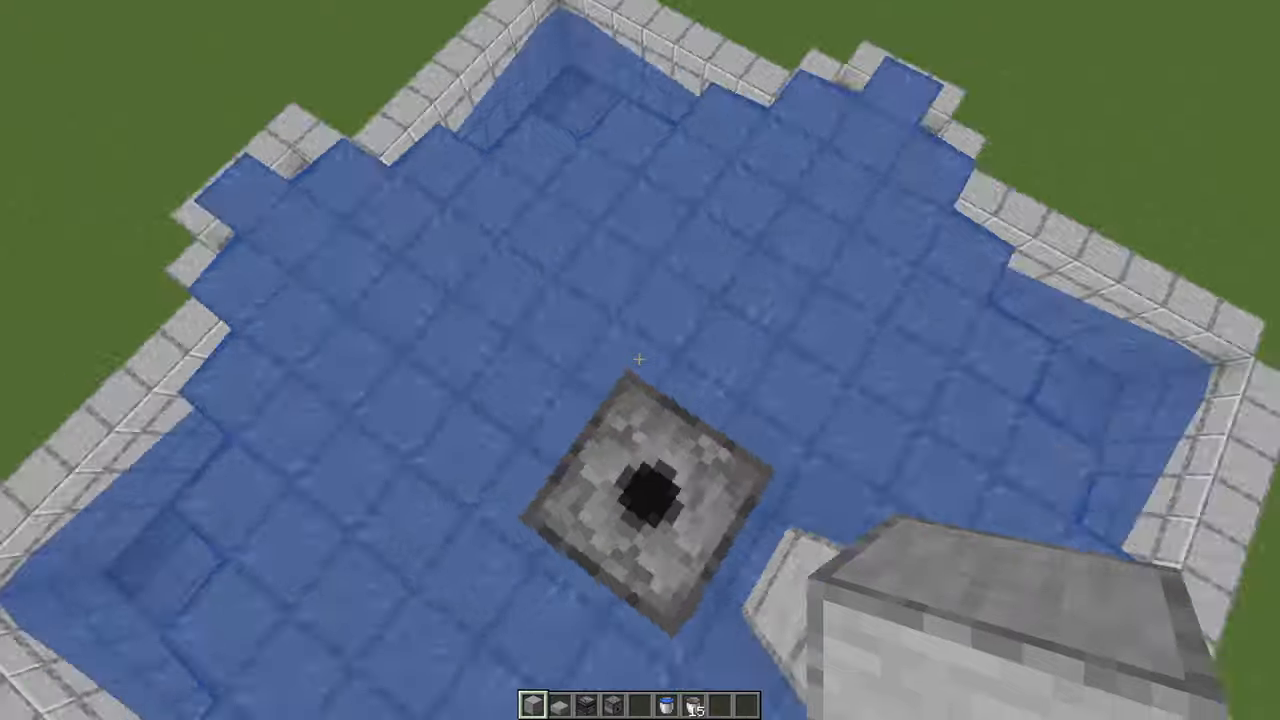
mouse_move(640, 360)
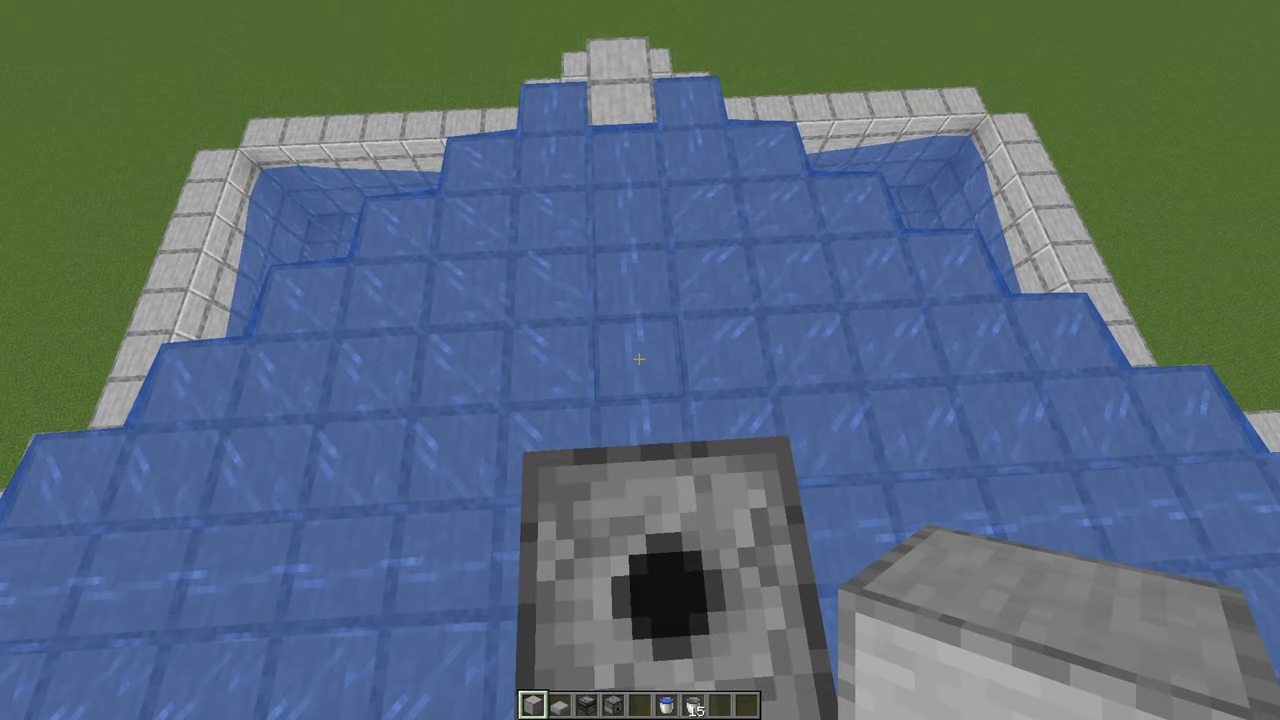
mouse_move(640, 360)
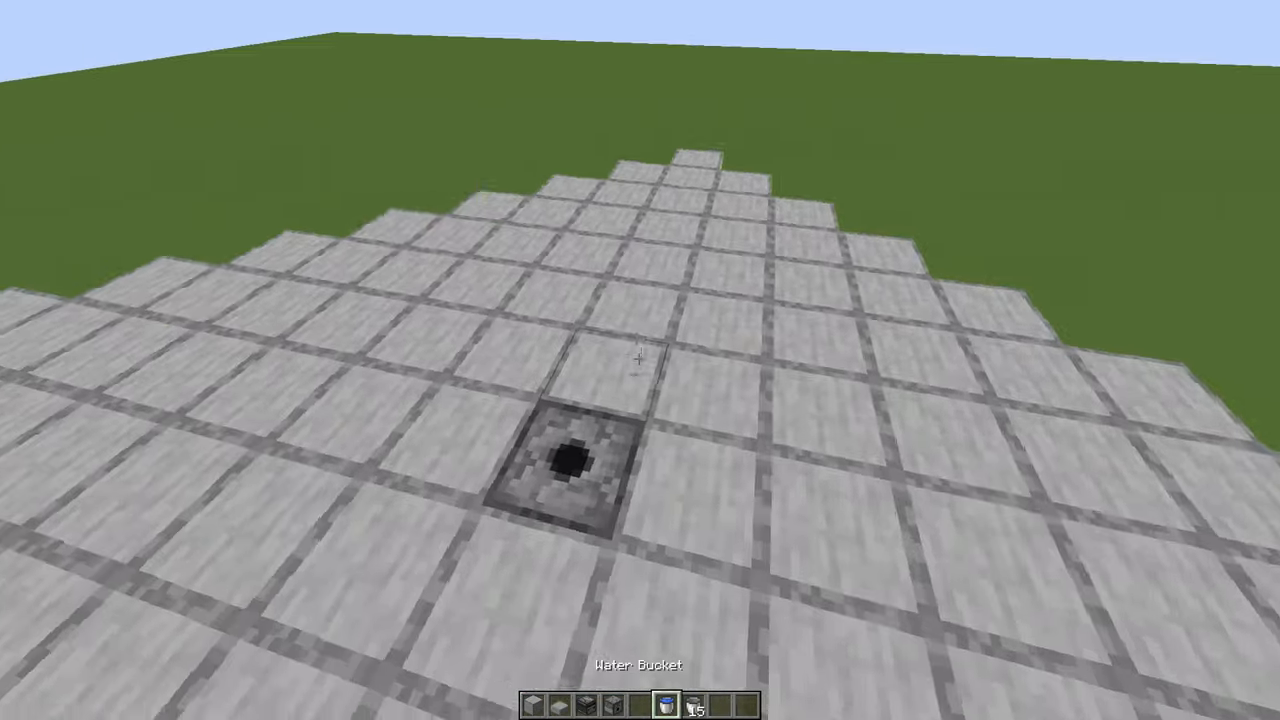
right_click(576, 460)
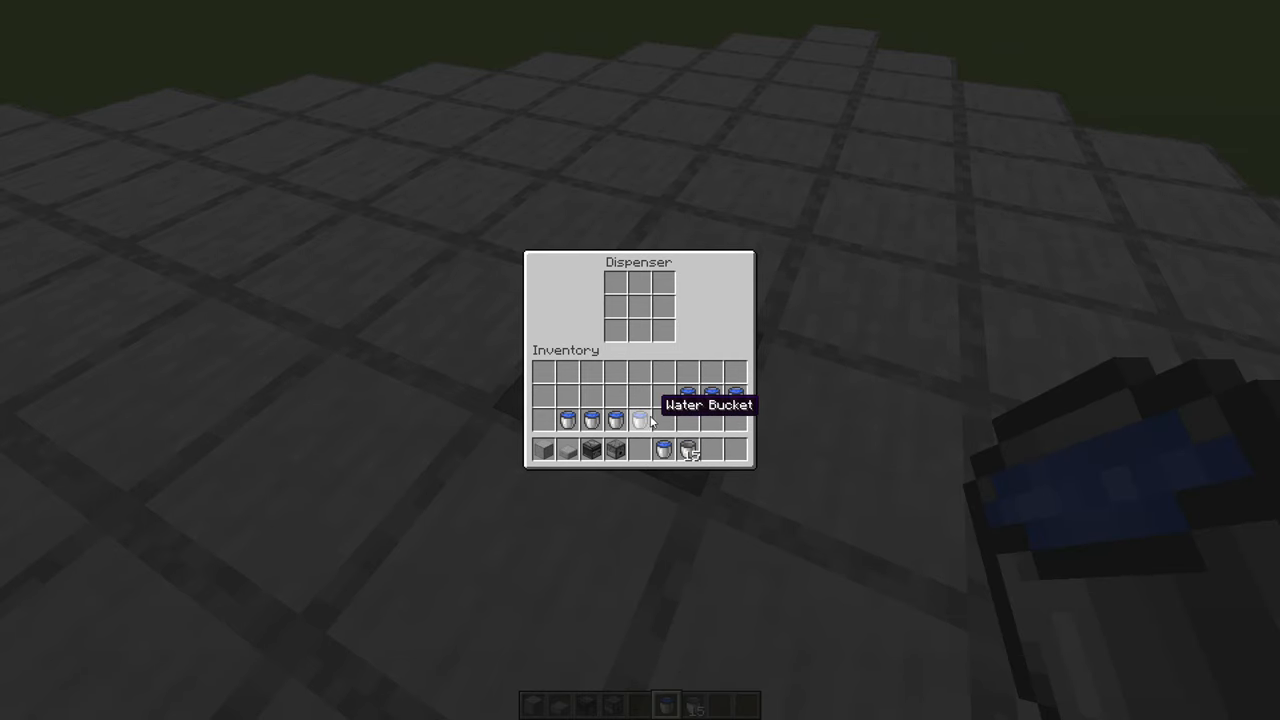
key(Escape)
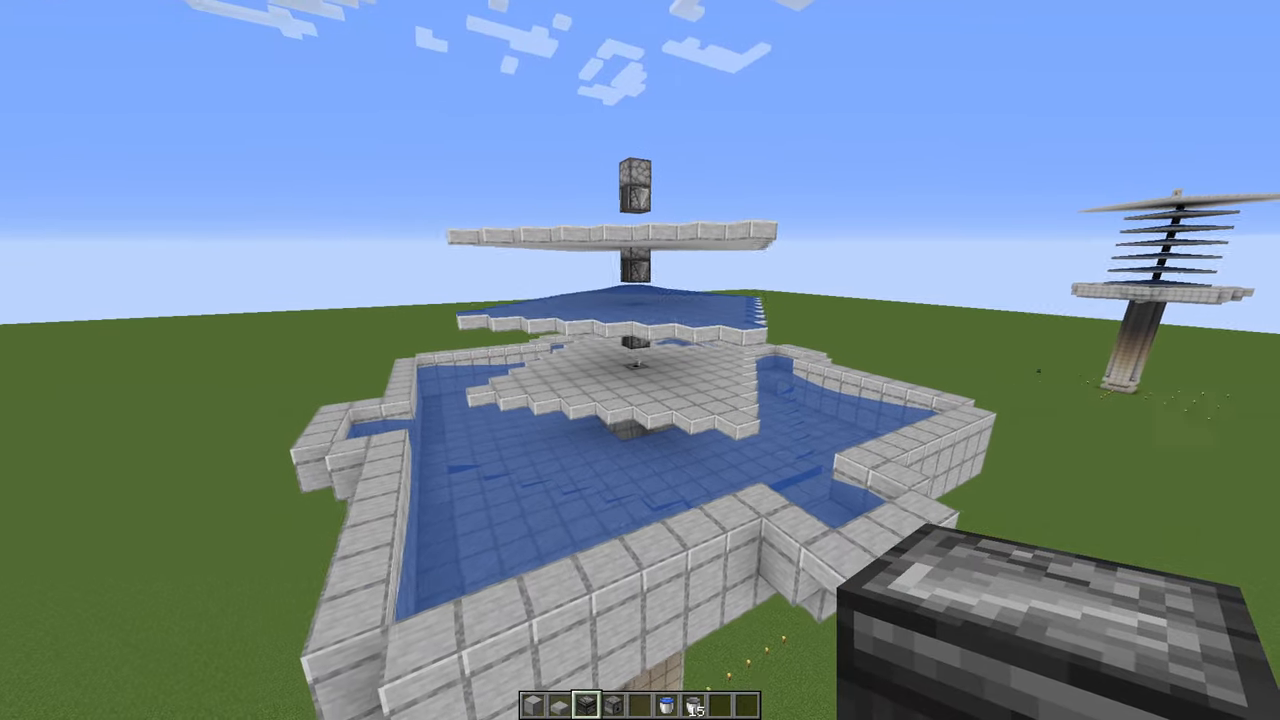
mouse_move(640, 360)
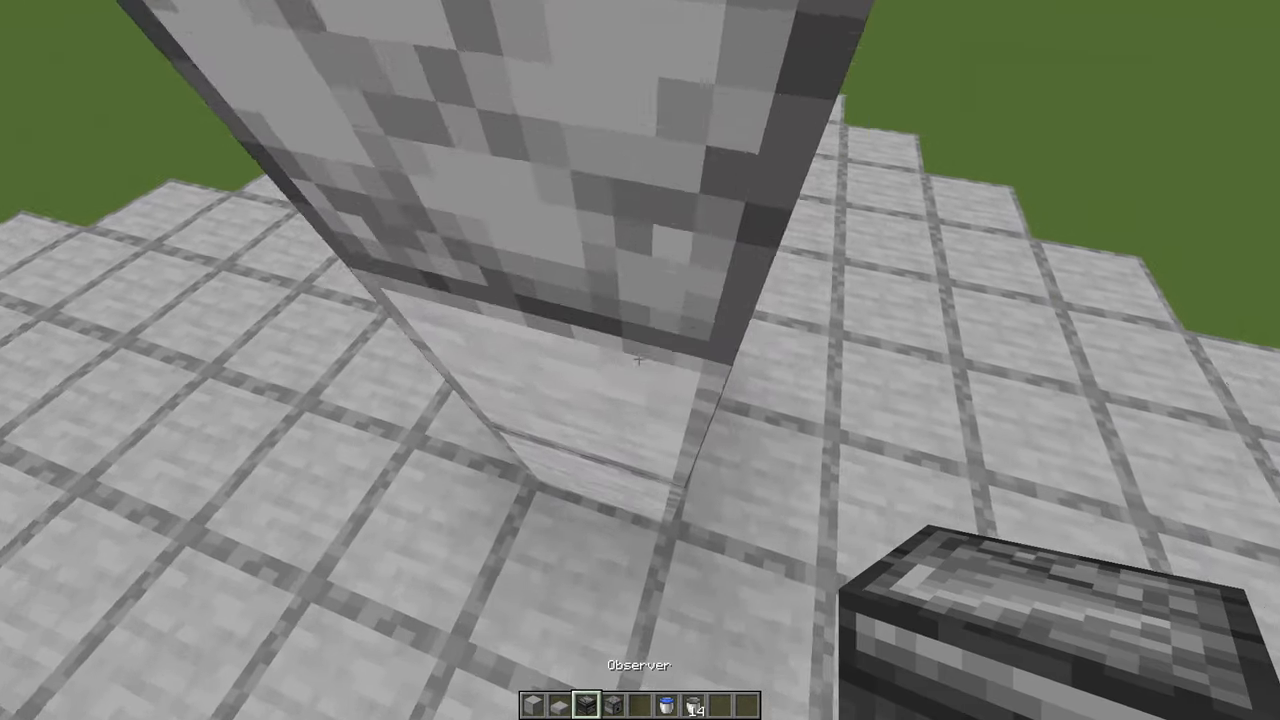
mouse_move(640, 360)
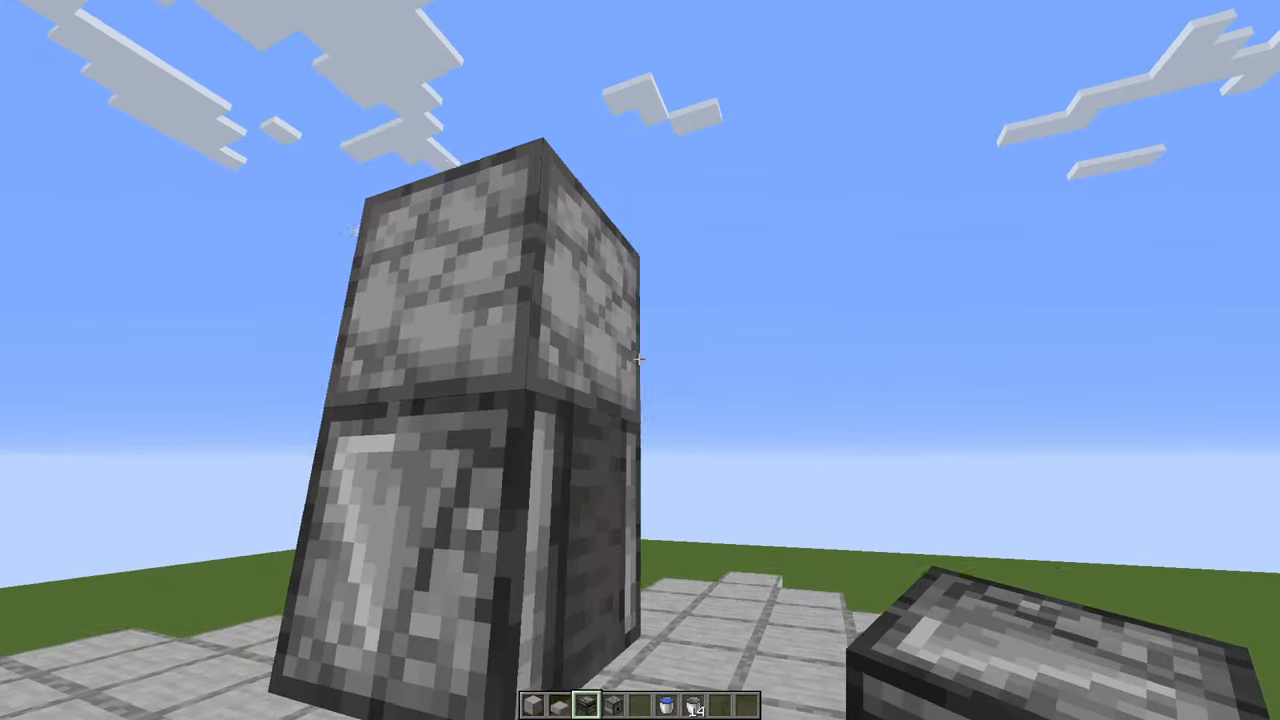
mouse_move(640, 360)
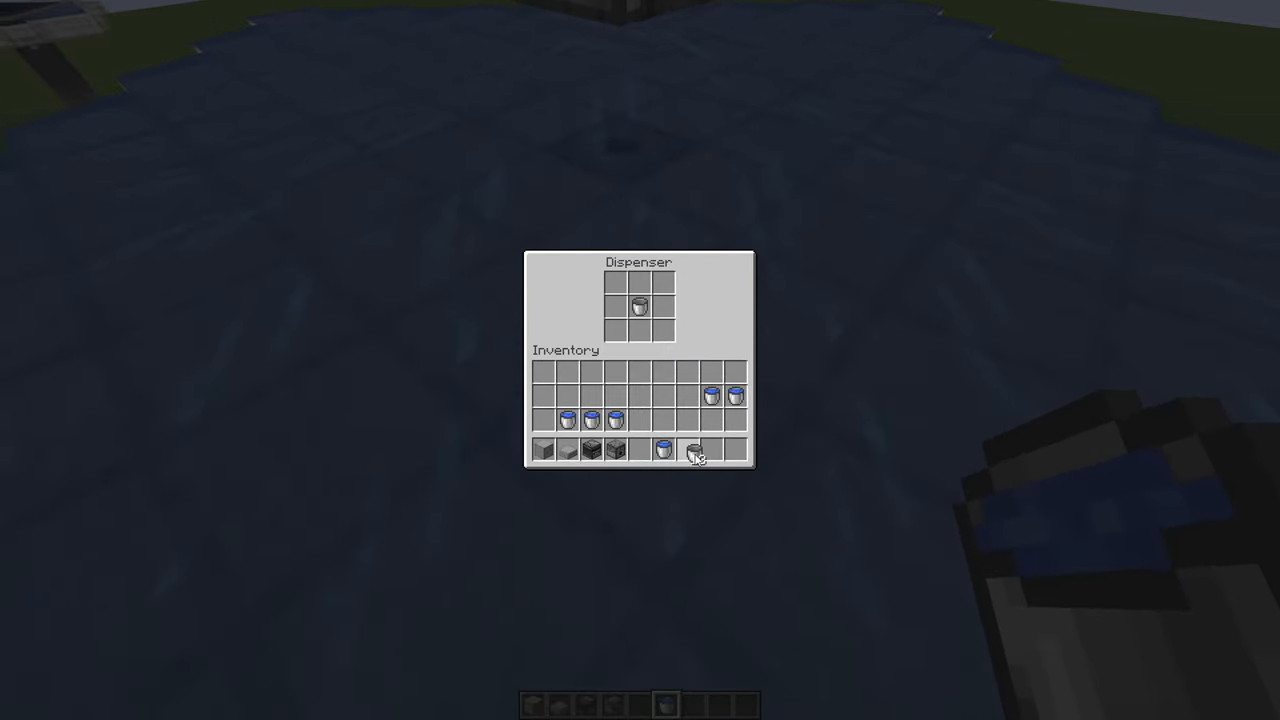
Step: Load a water bucket into the top dispenser beneath the observer
key(Escape)
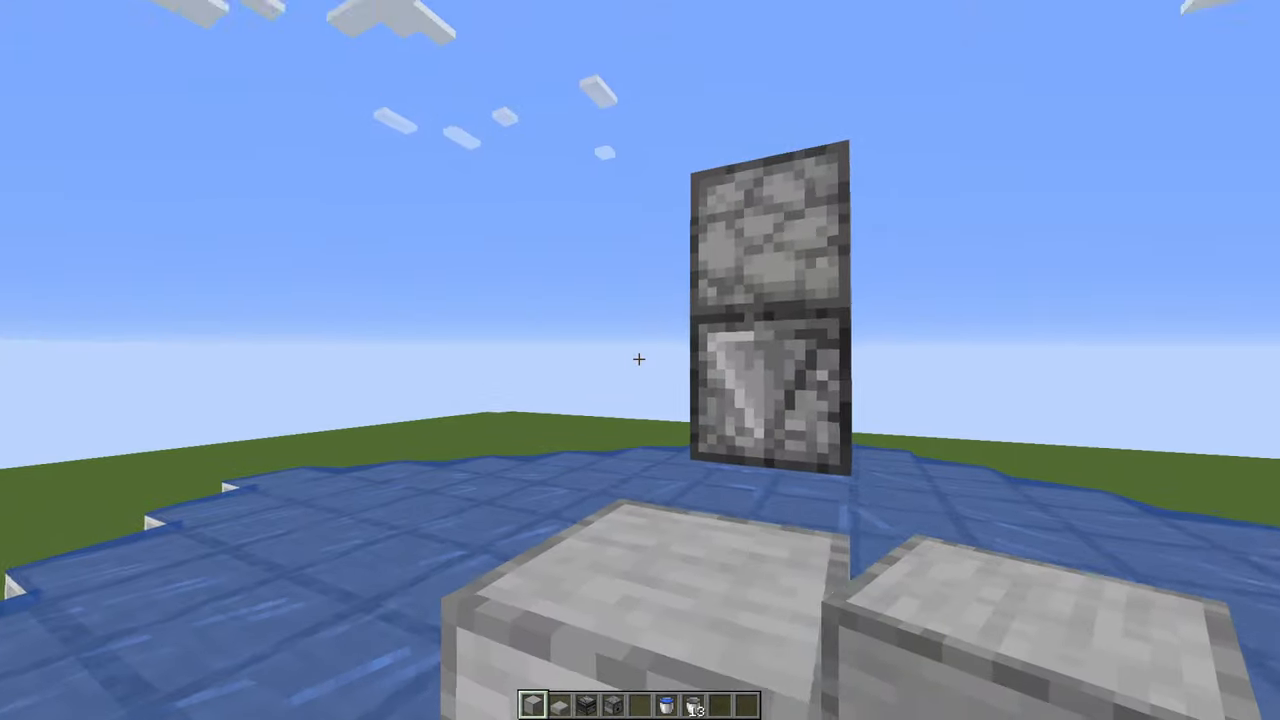
mouse_move(640, 360)
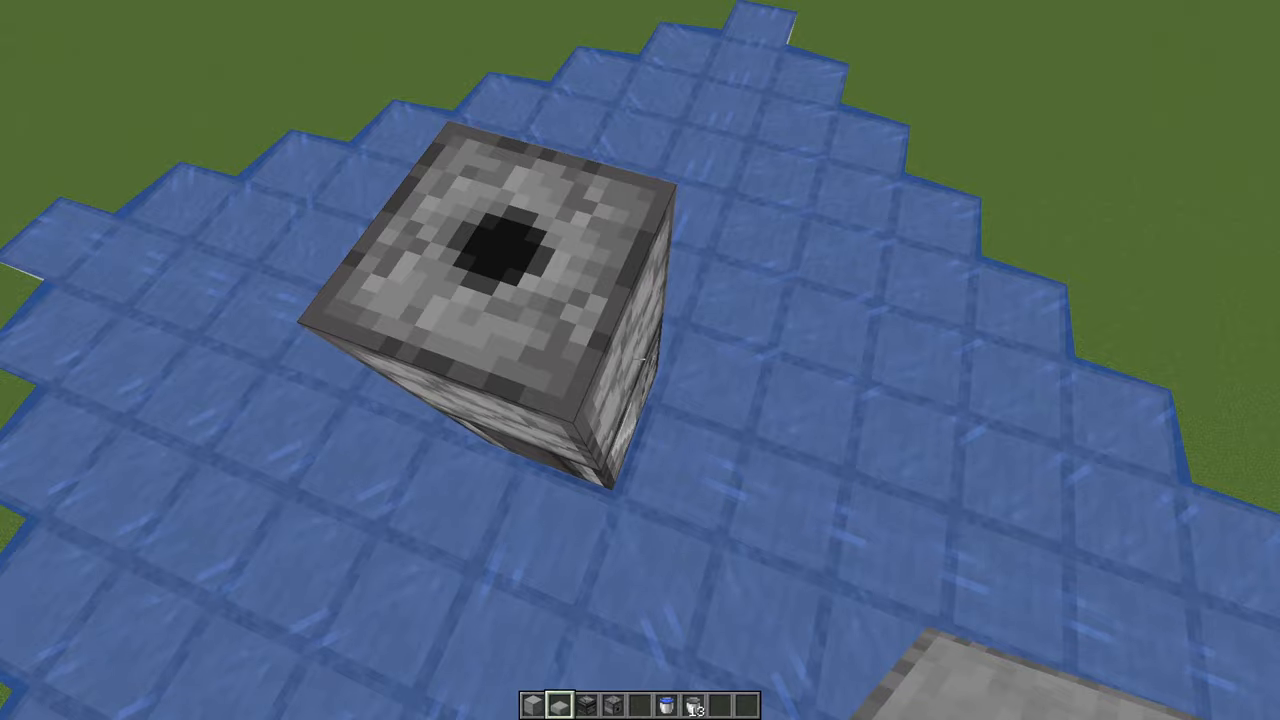
mouse_move(640, 360)
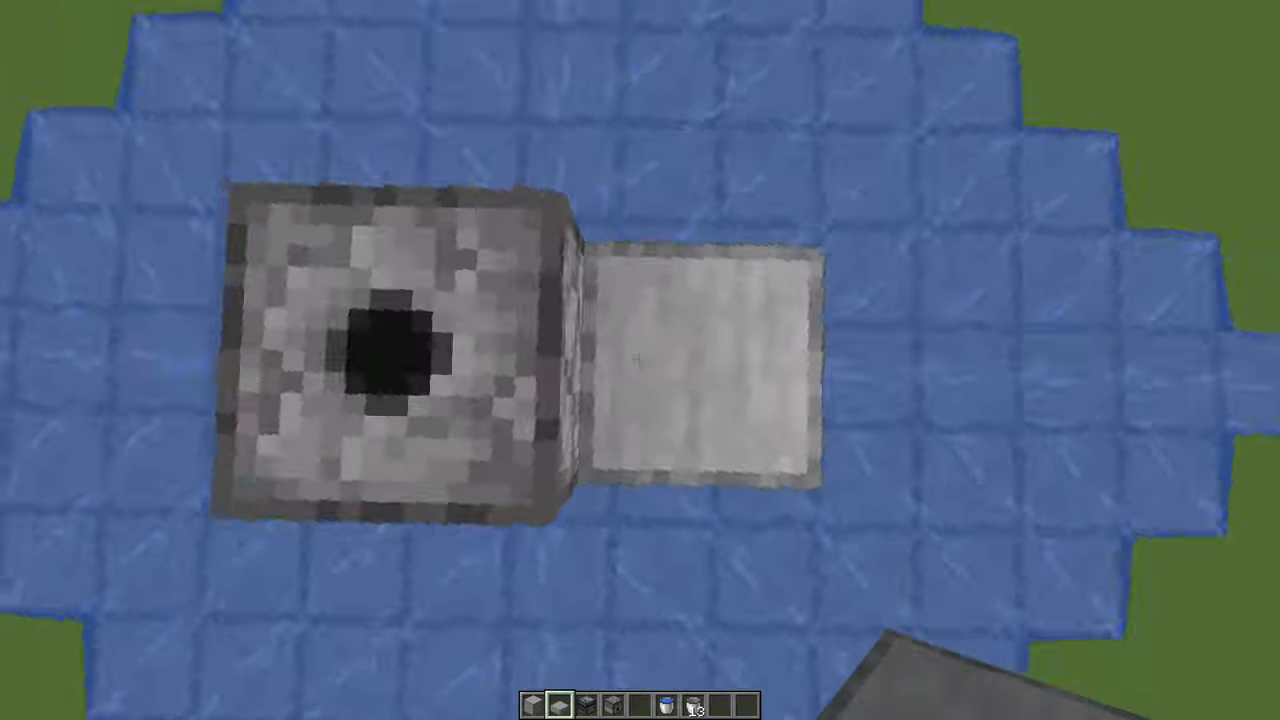
mouse_move(640, 360)
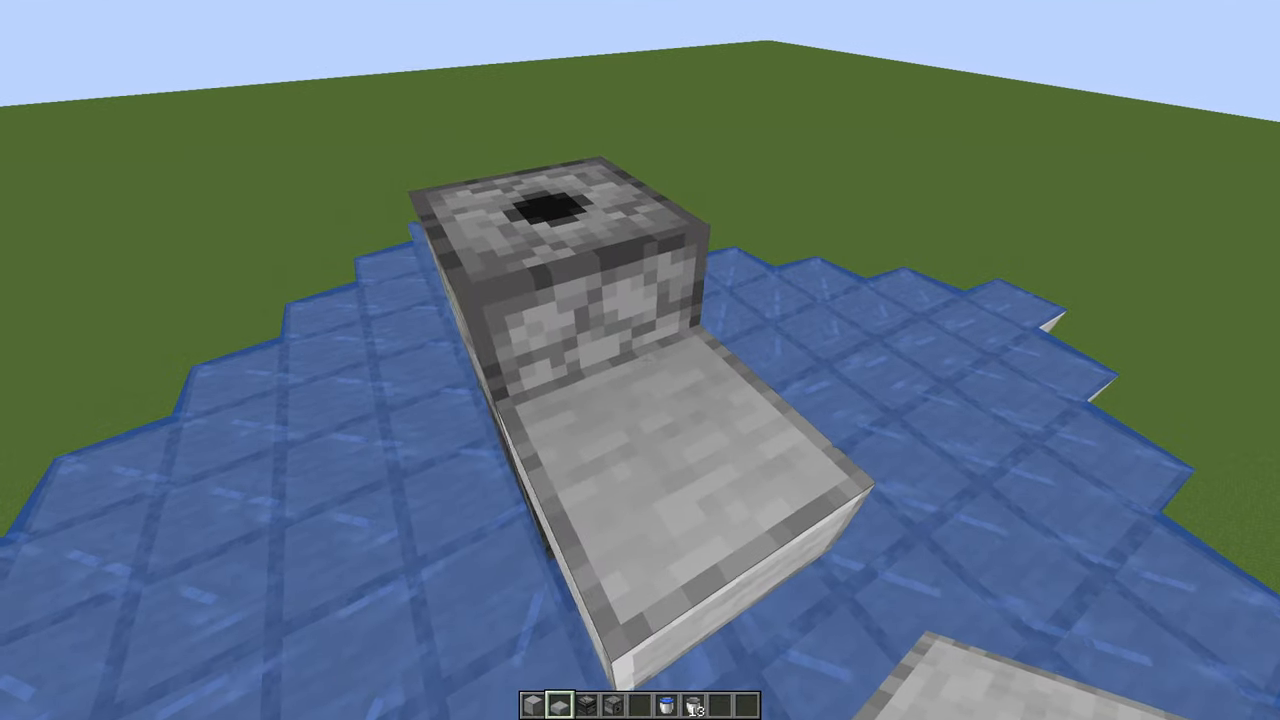
mouse_move(640, 360)
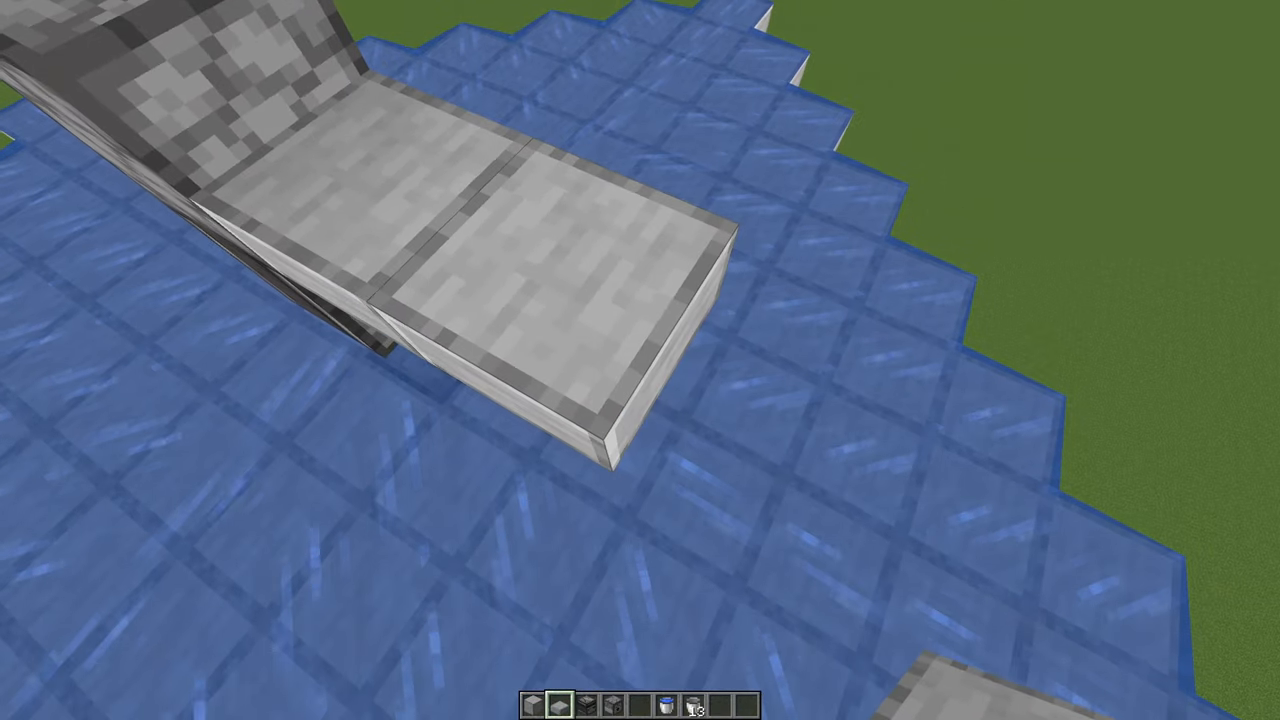
mouse_move(640, 360)
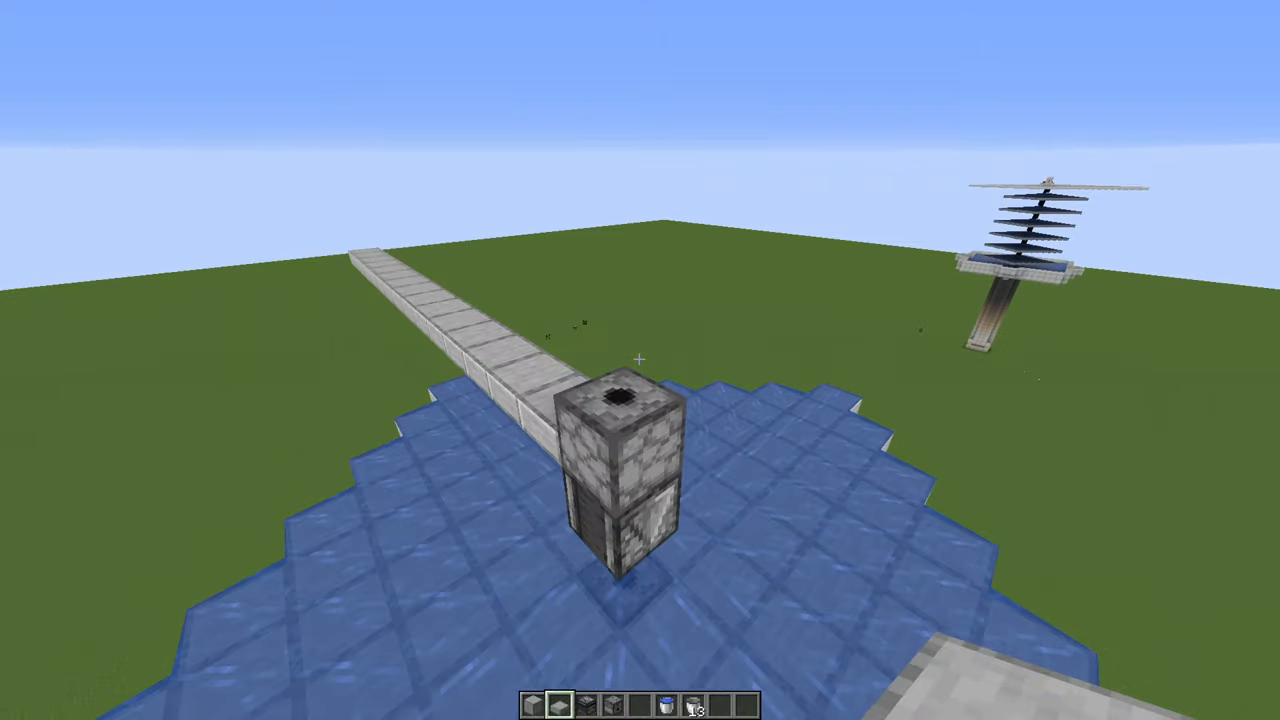
mouse_move(640, 360)
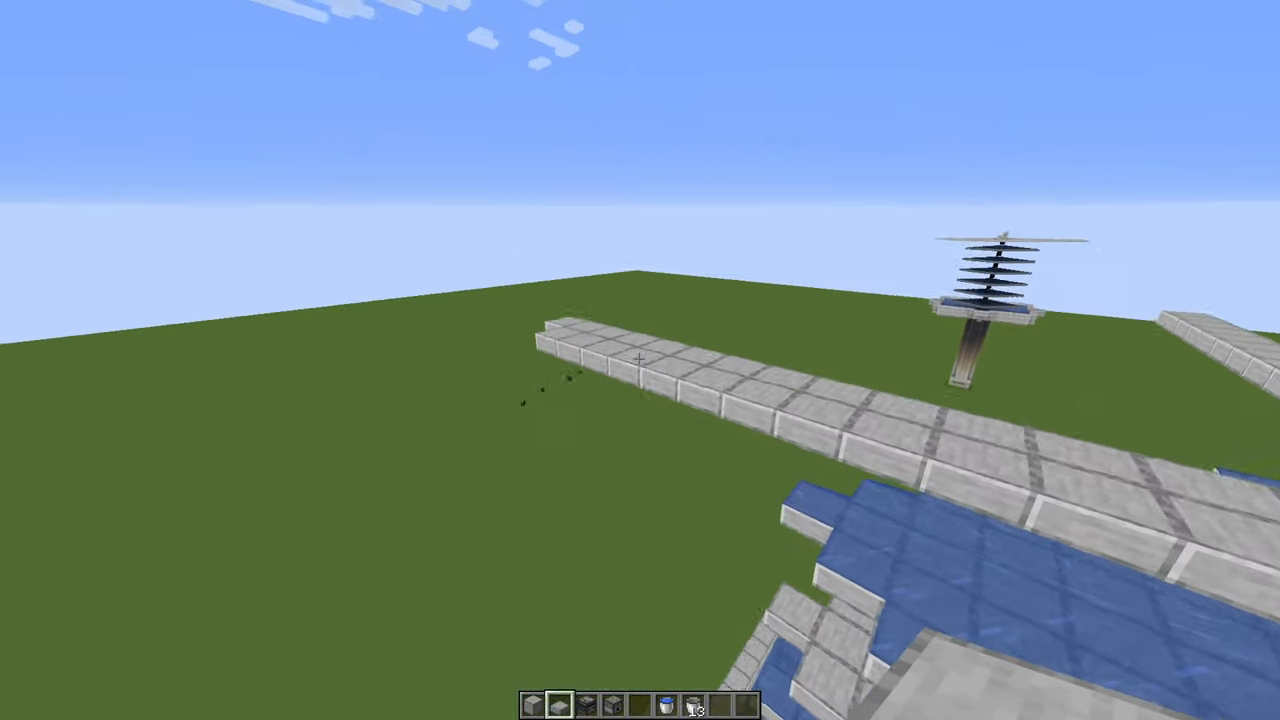
mouse_move(640, 360)
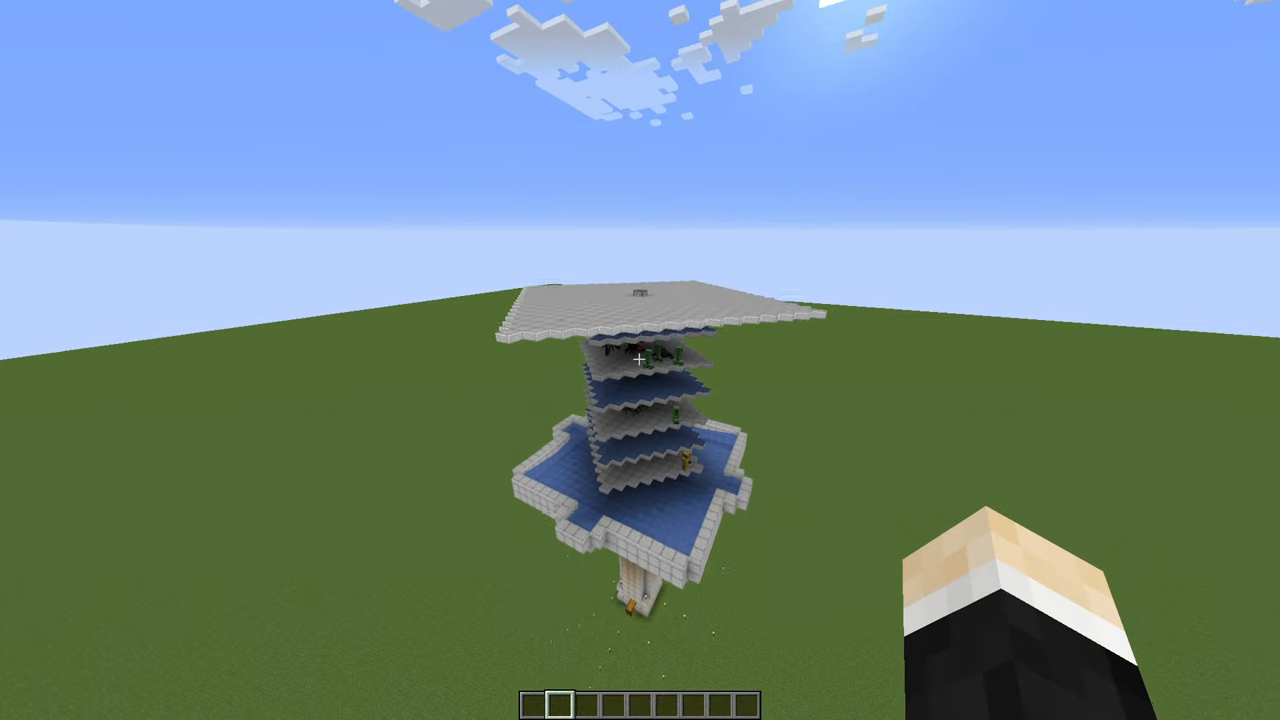
Step: Stock the hotbar with redstone components and Smooth Stone Slab via 'slab' and 'smoot' searches
key(e)
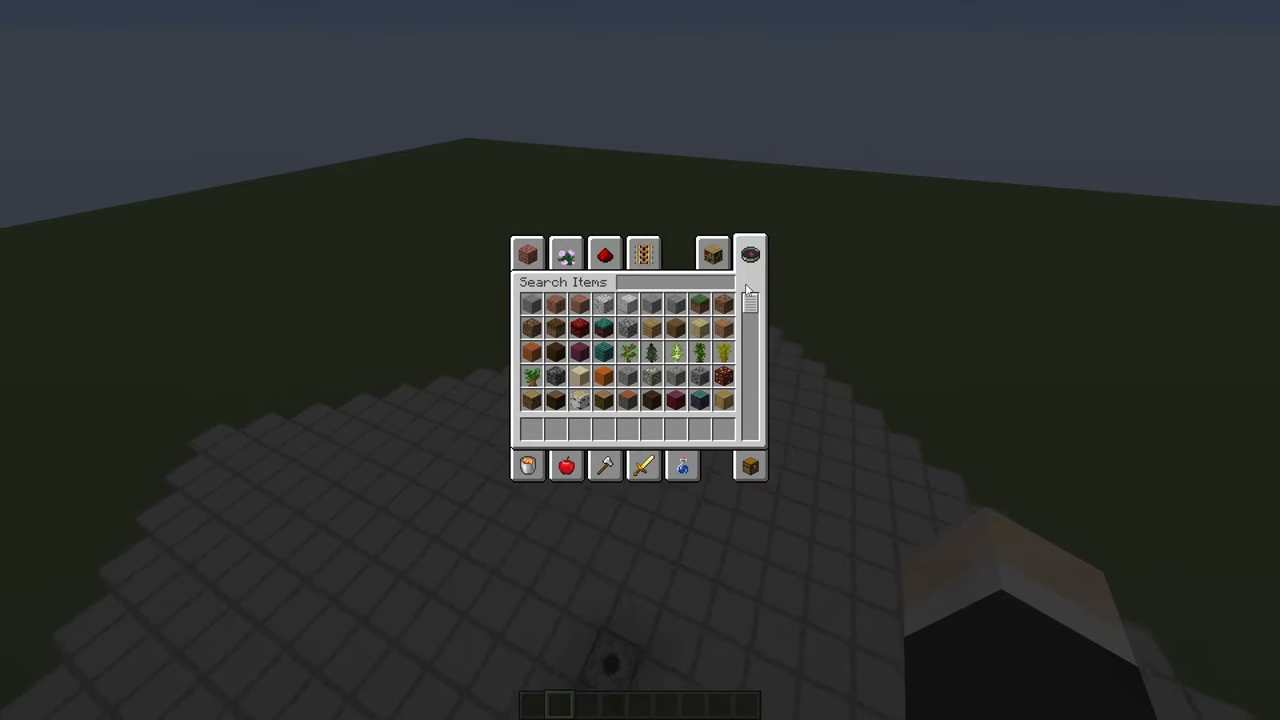
text(slab)
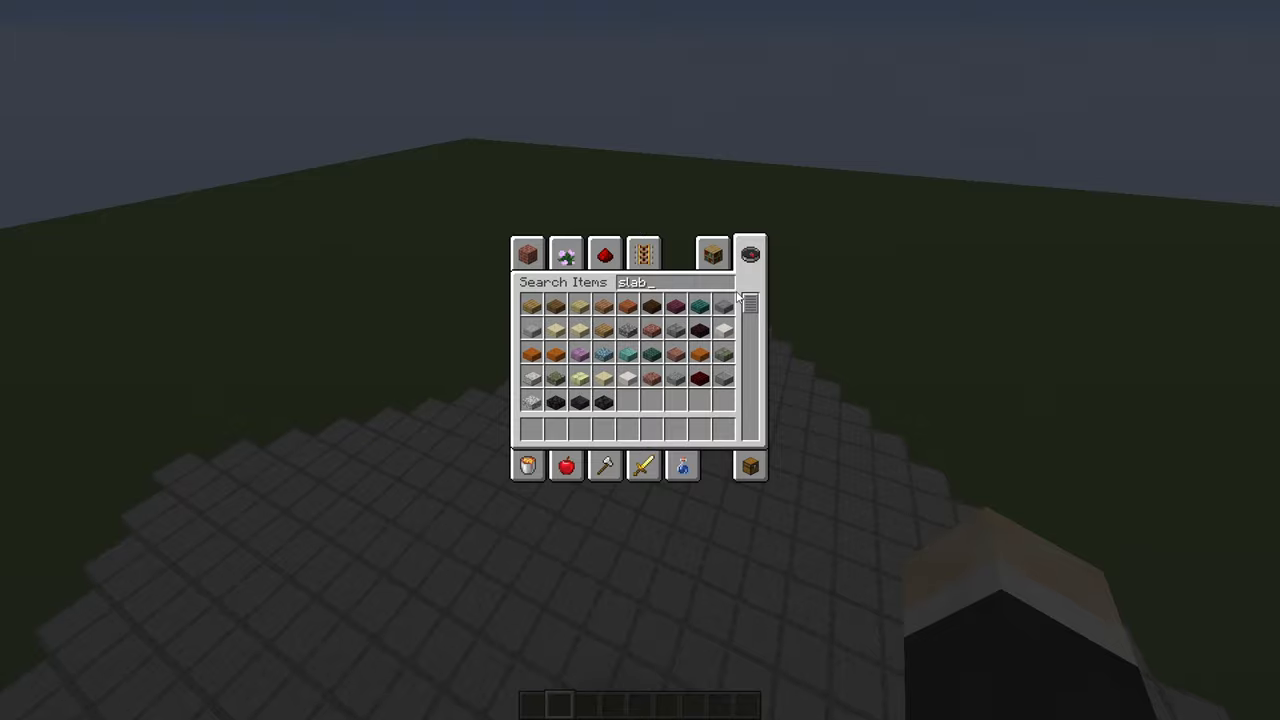
click(604, 252)
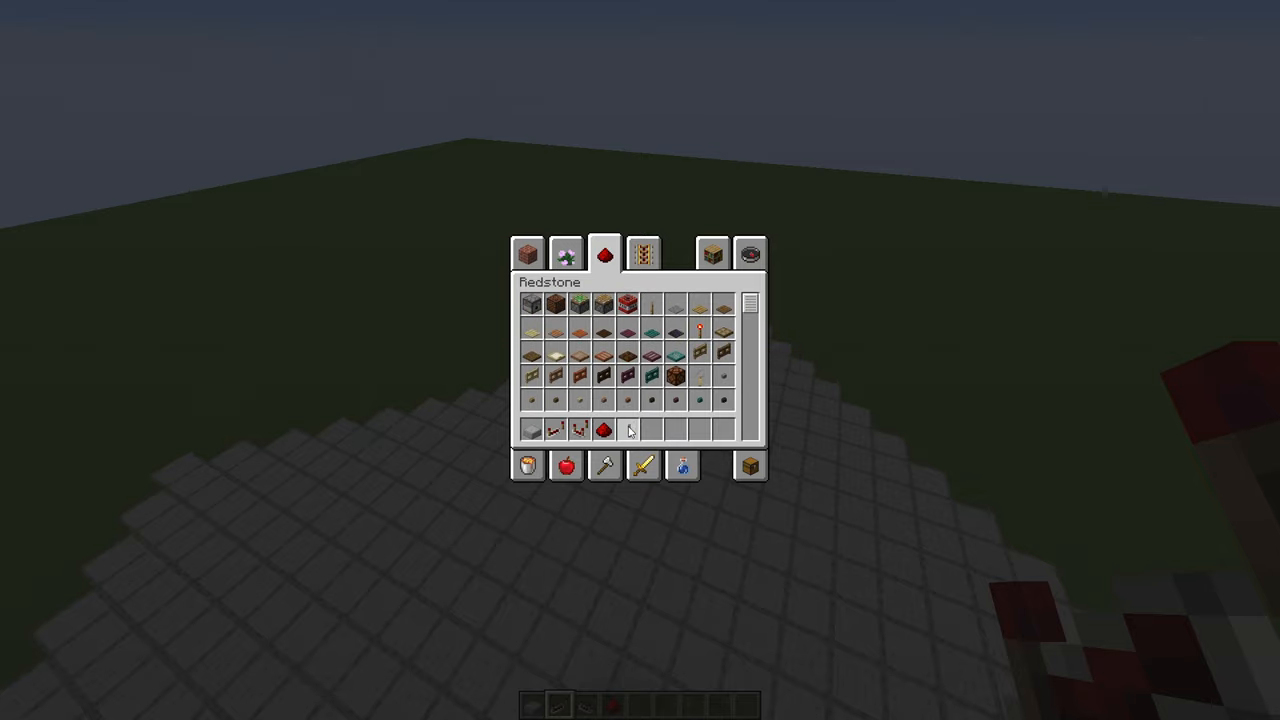
click(750, 252)
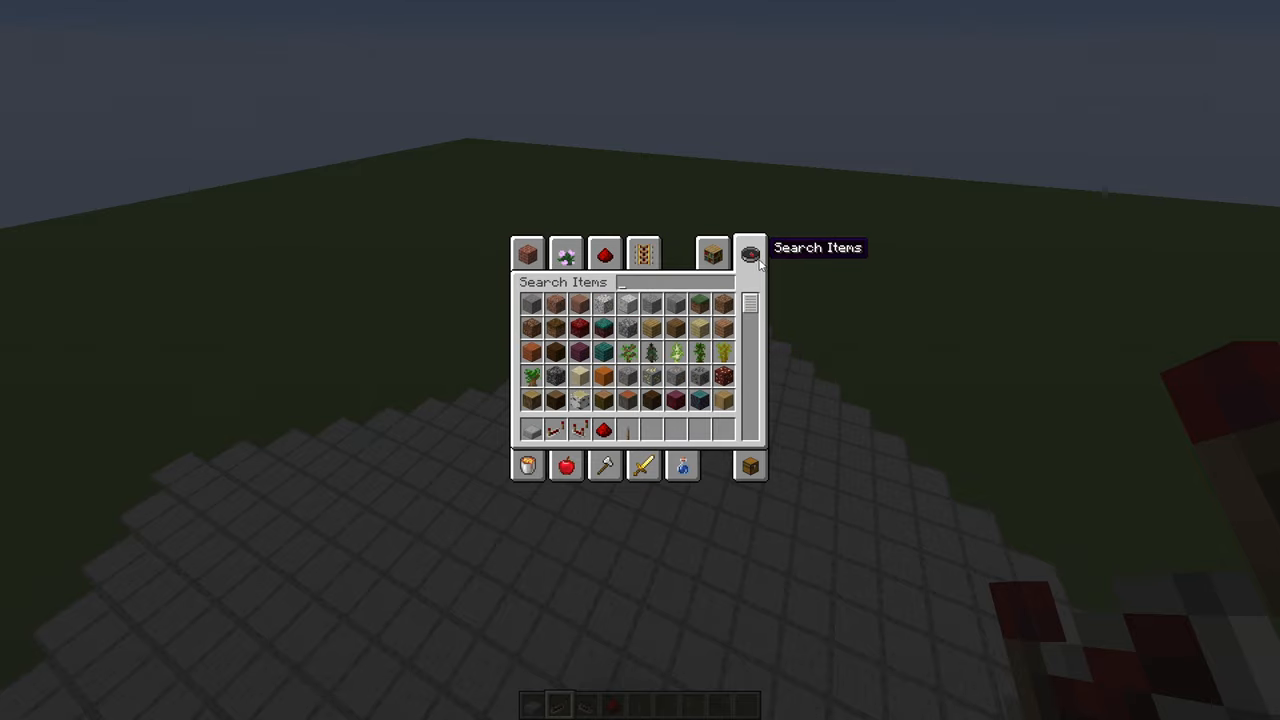
text(smoot)
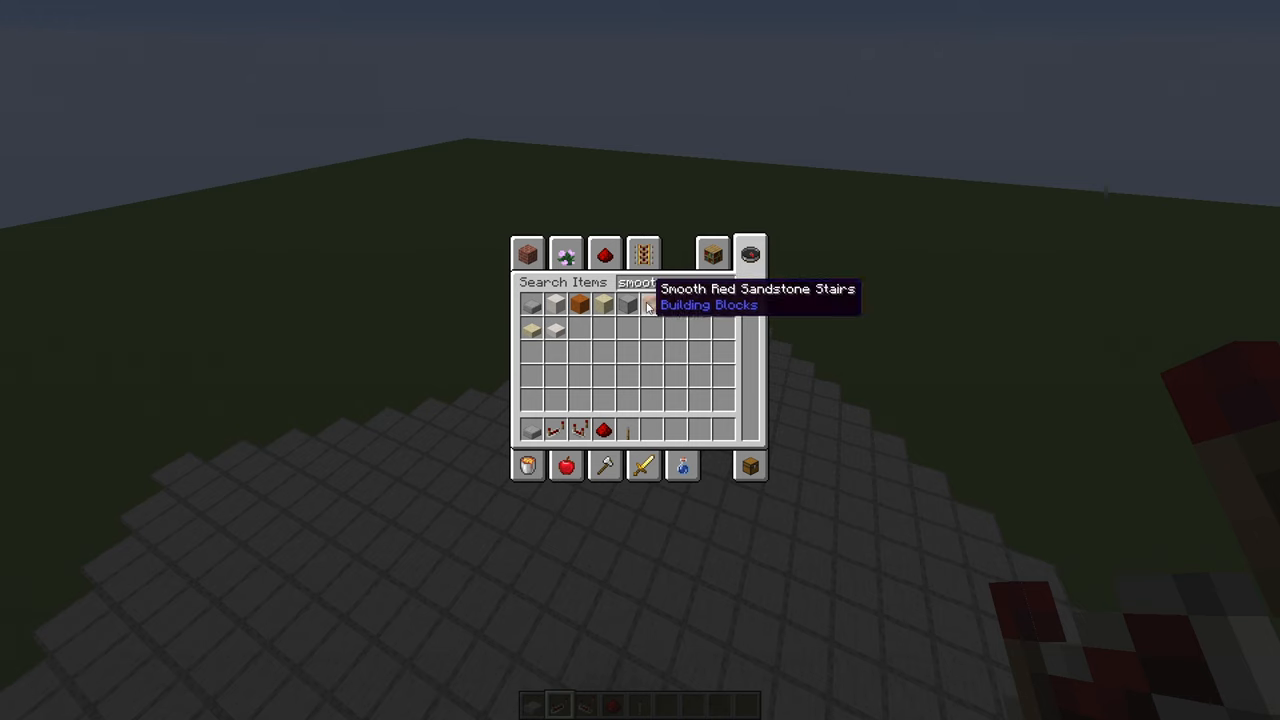
key(Escape)
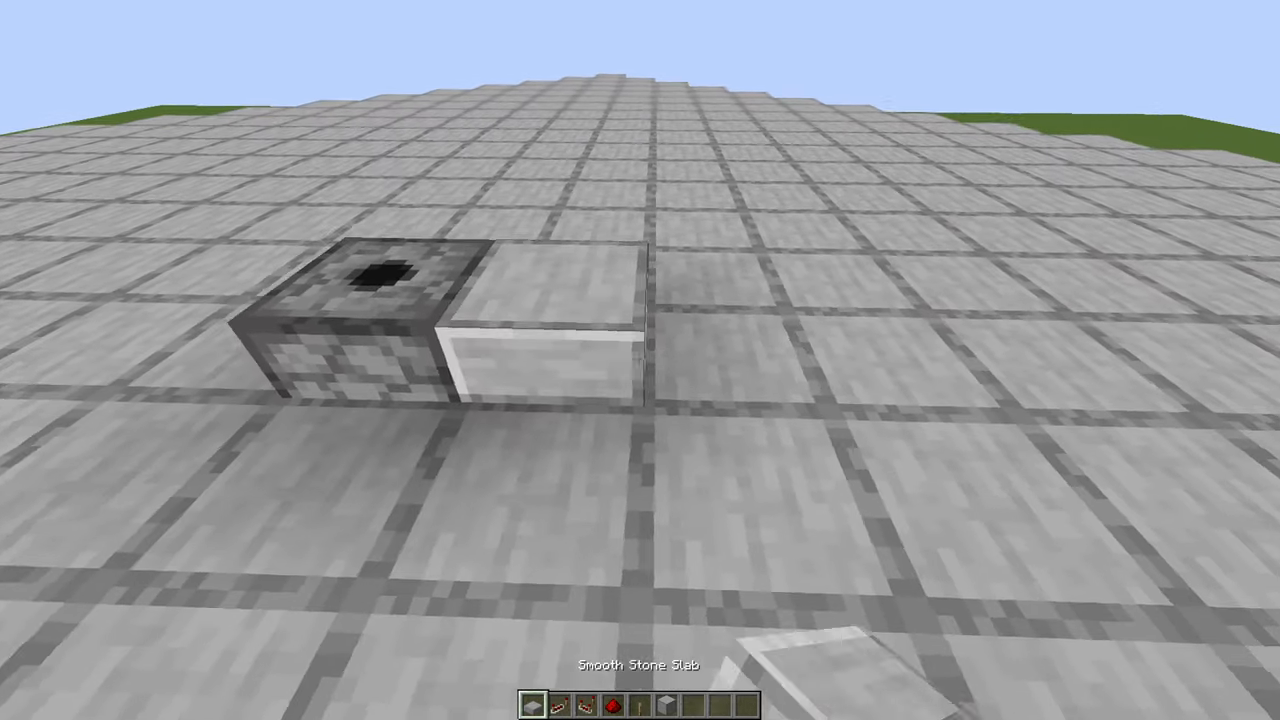
mouse_move(640, 360)
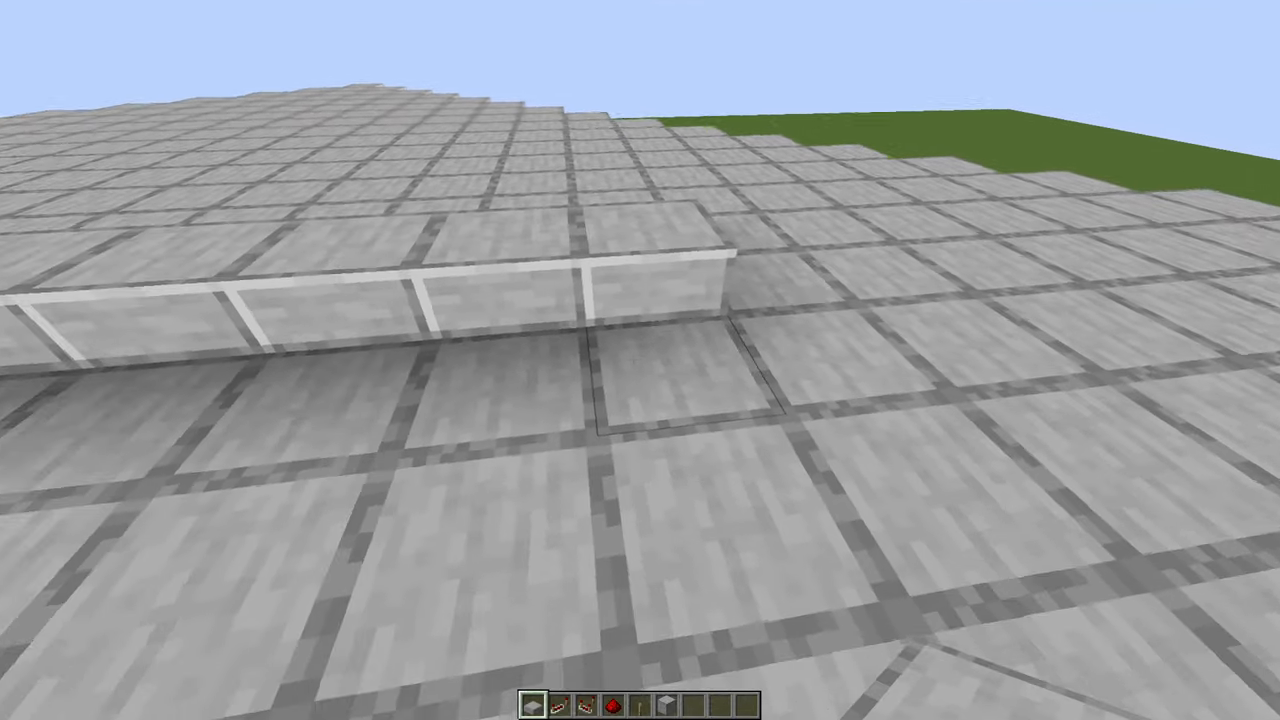
mouse_move(640, 360)
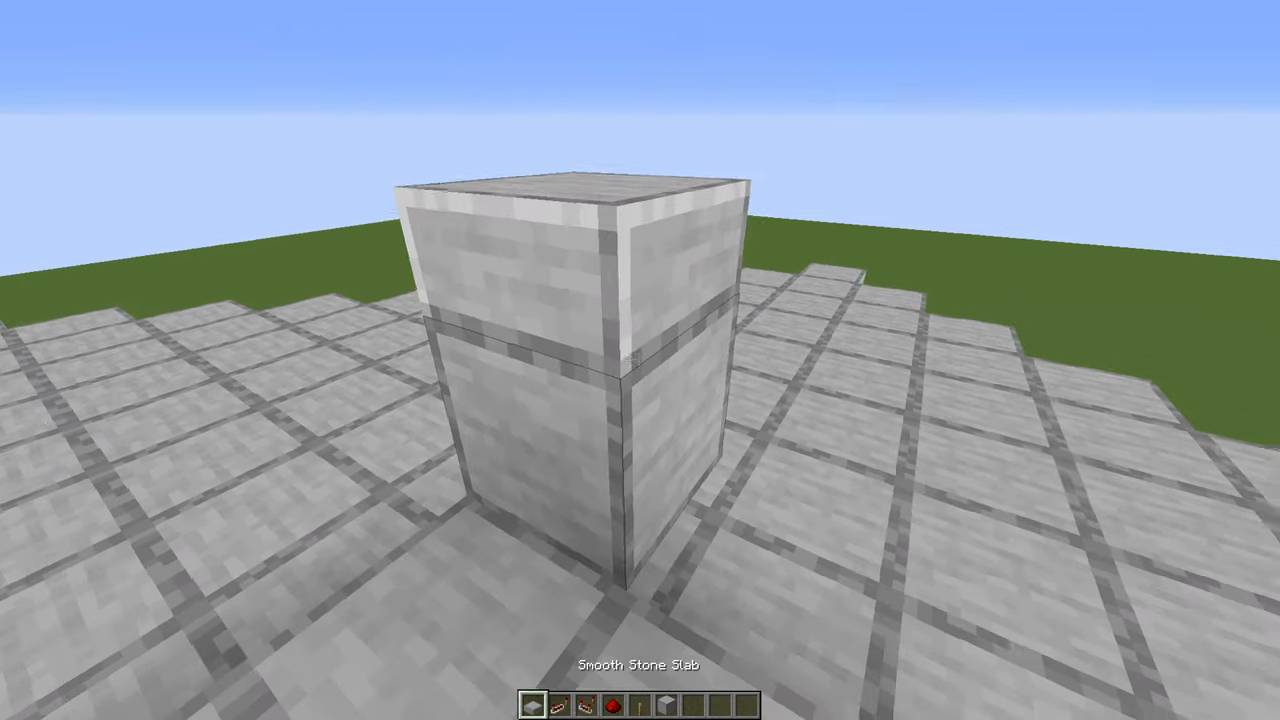
mouse_move(640, 360)
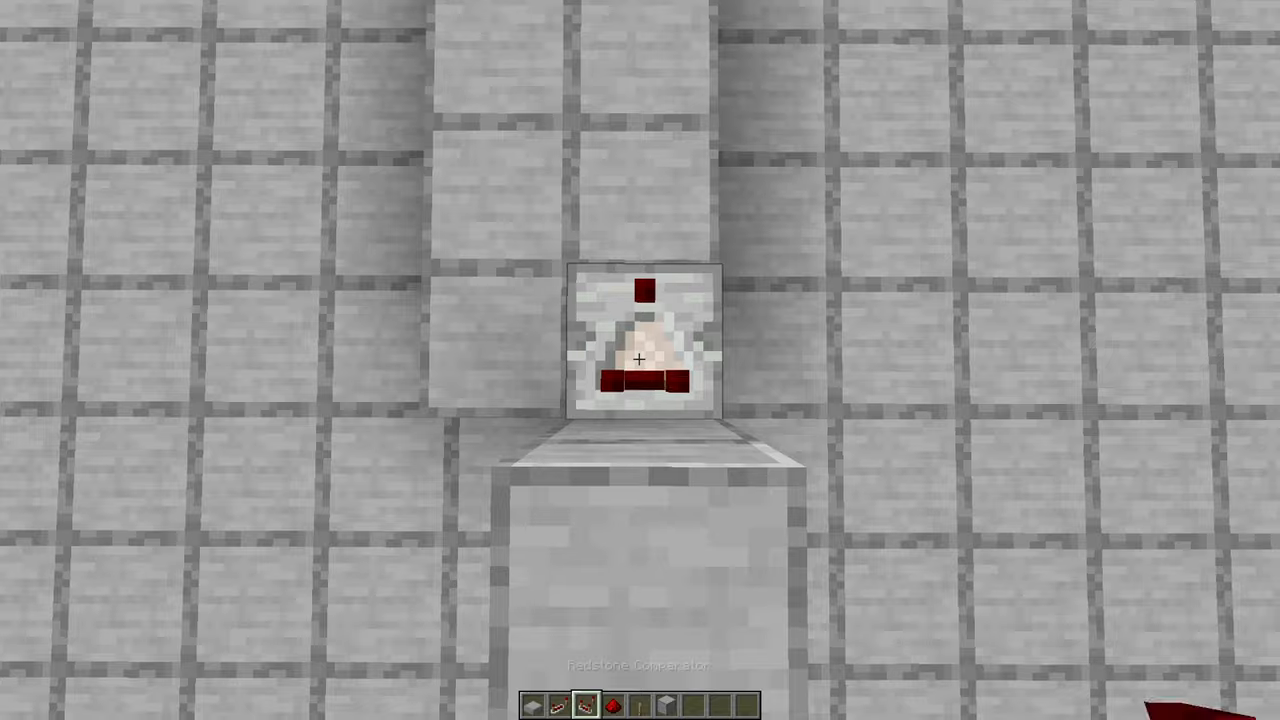
mouse_move(640, 360)
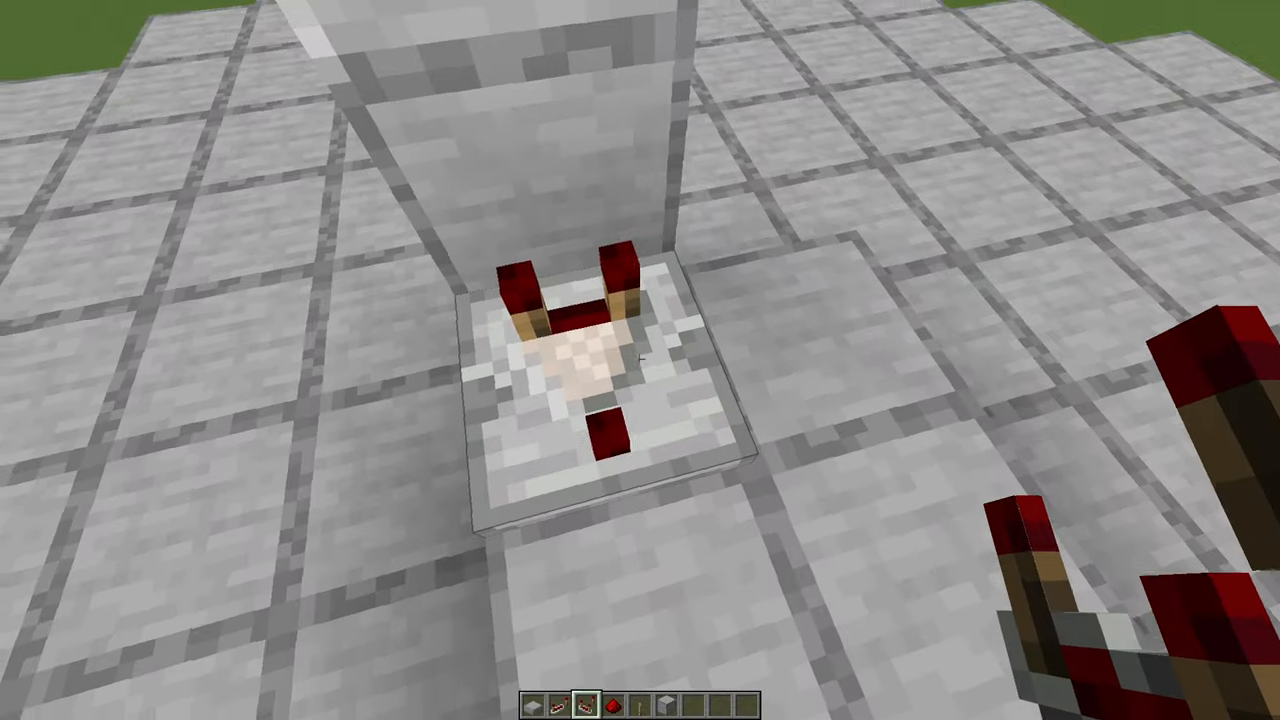
mouse_move(640, 360)
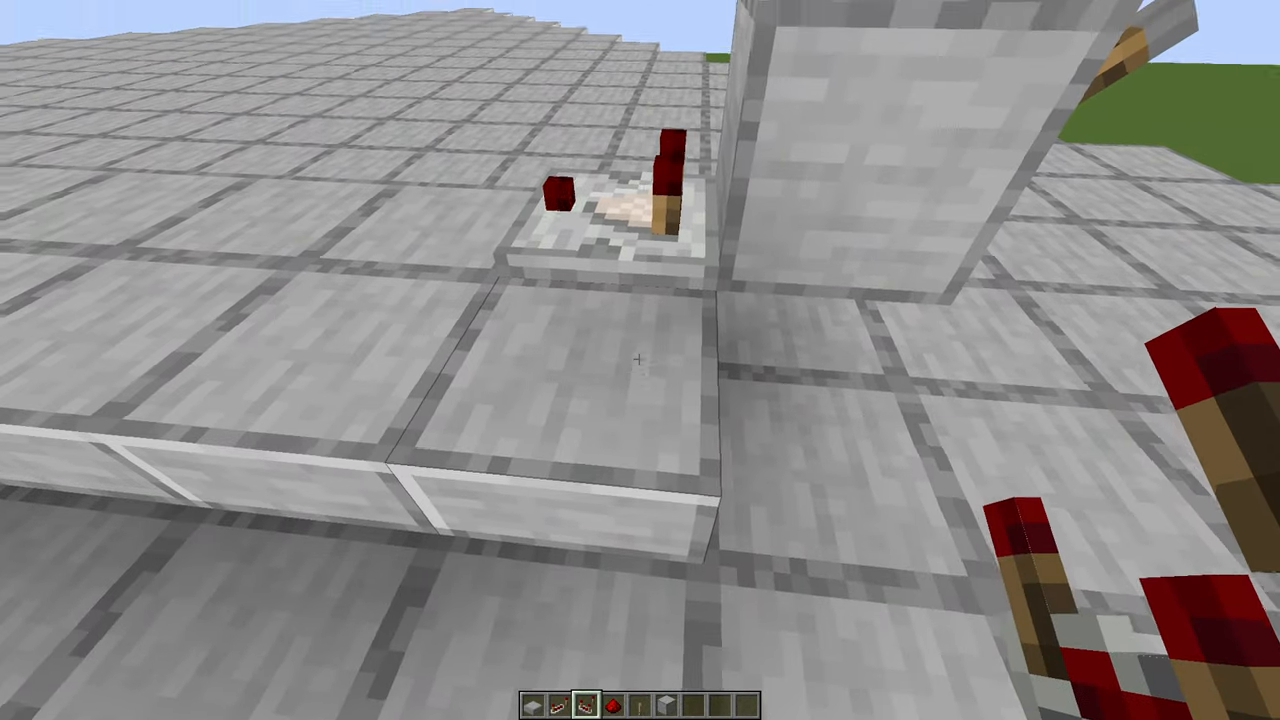
mouse_move(640, 360)
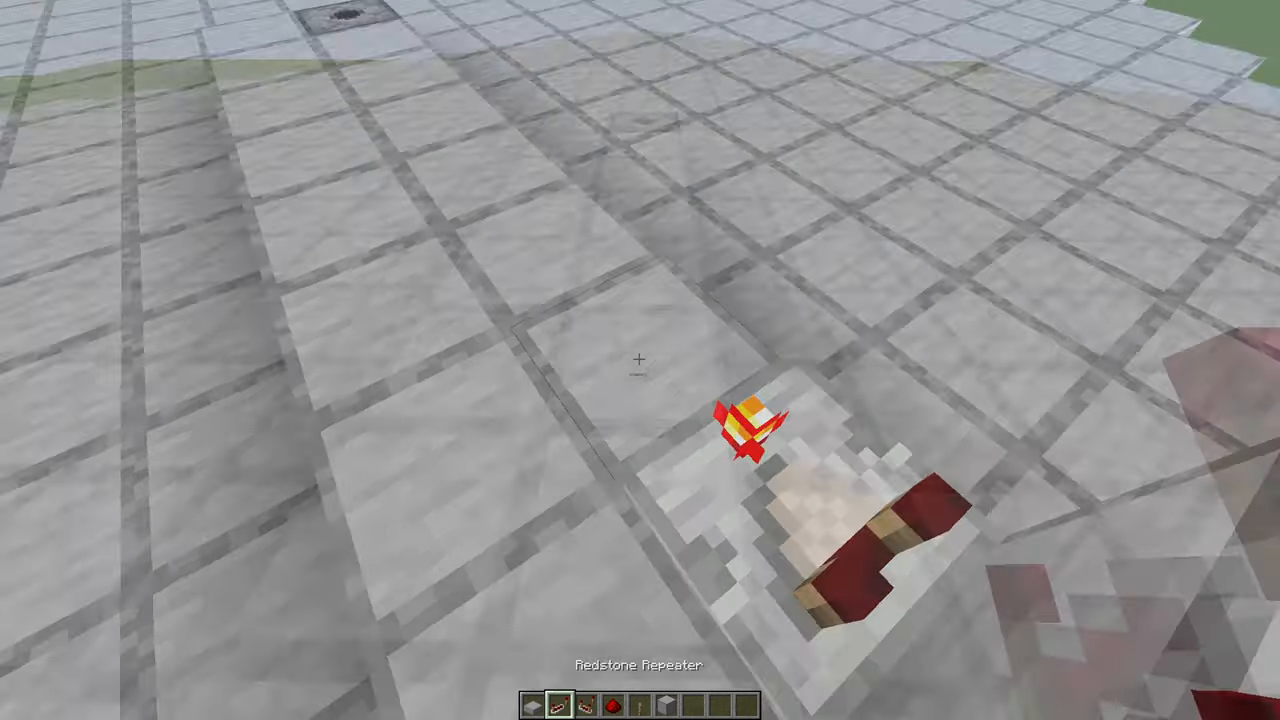
mouse_move(640, 360)
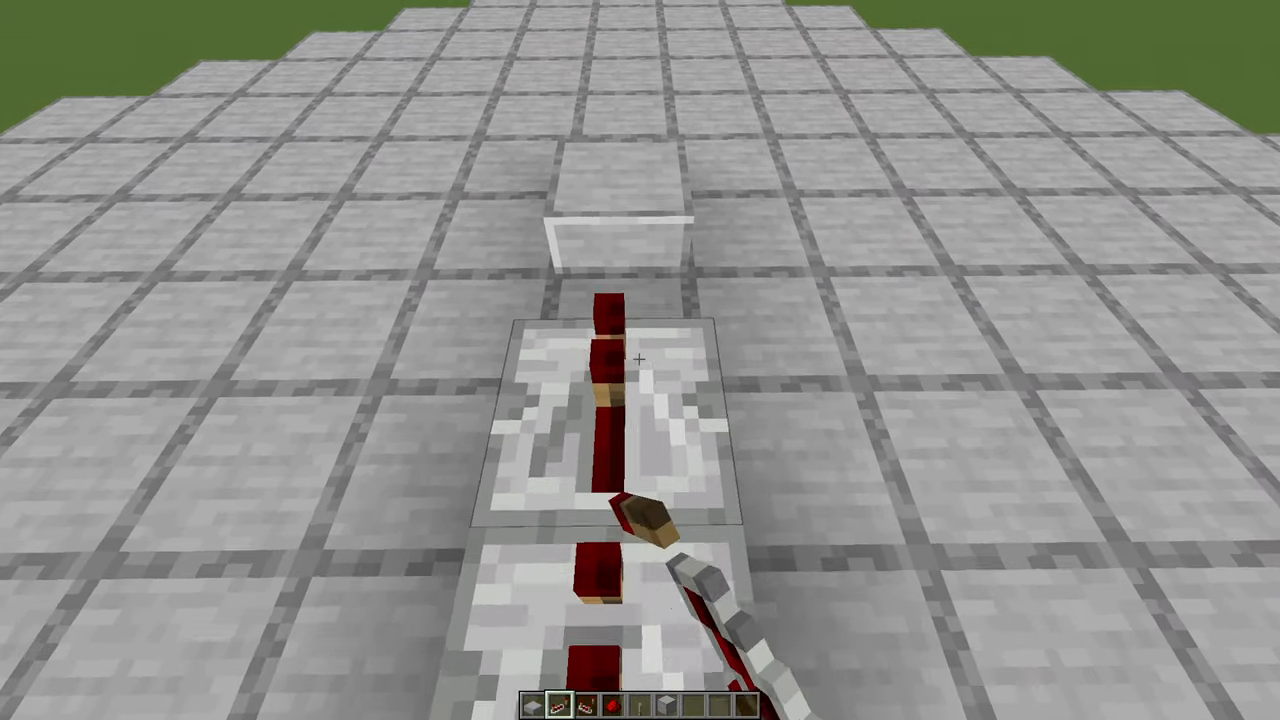
mouse_move(640, 360)
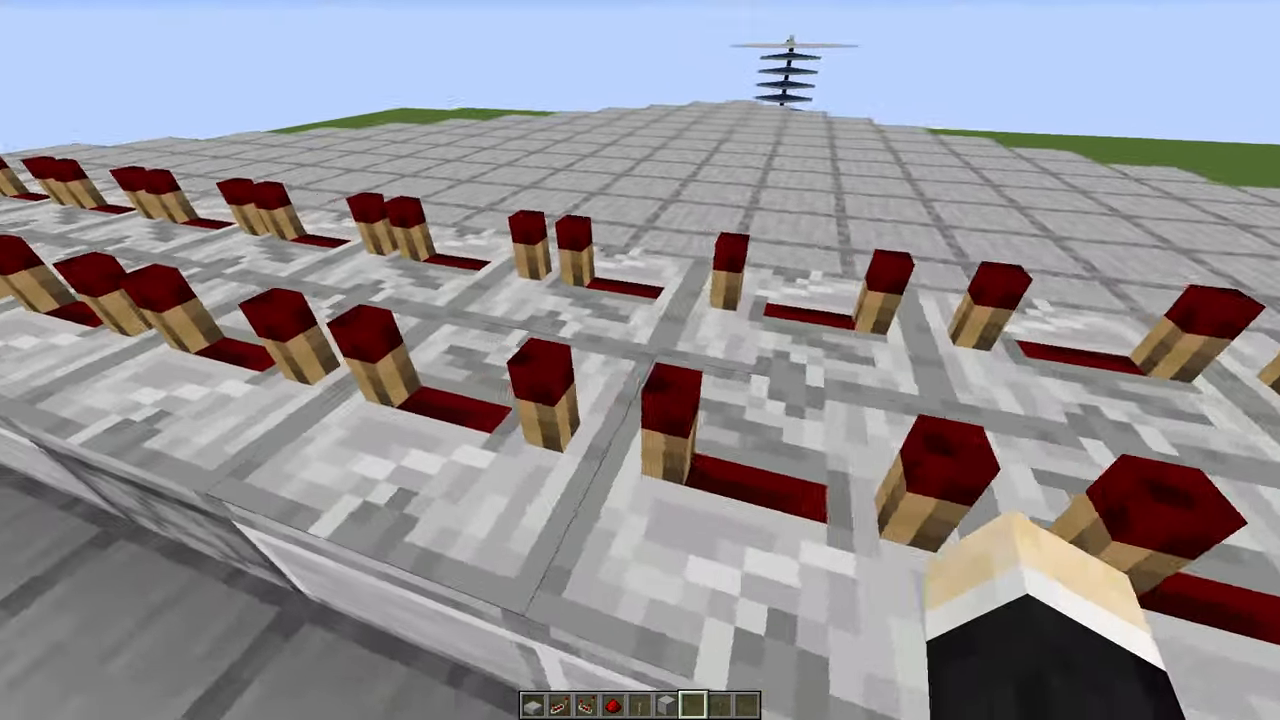
mouse_move(640, 360)
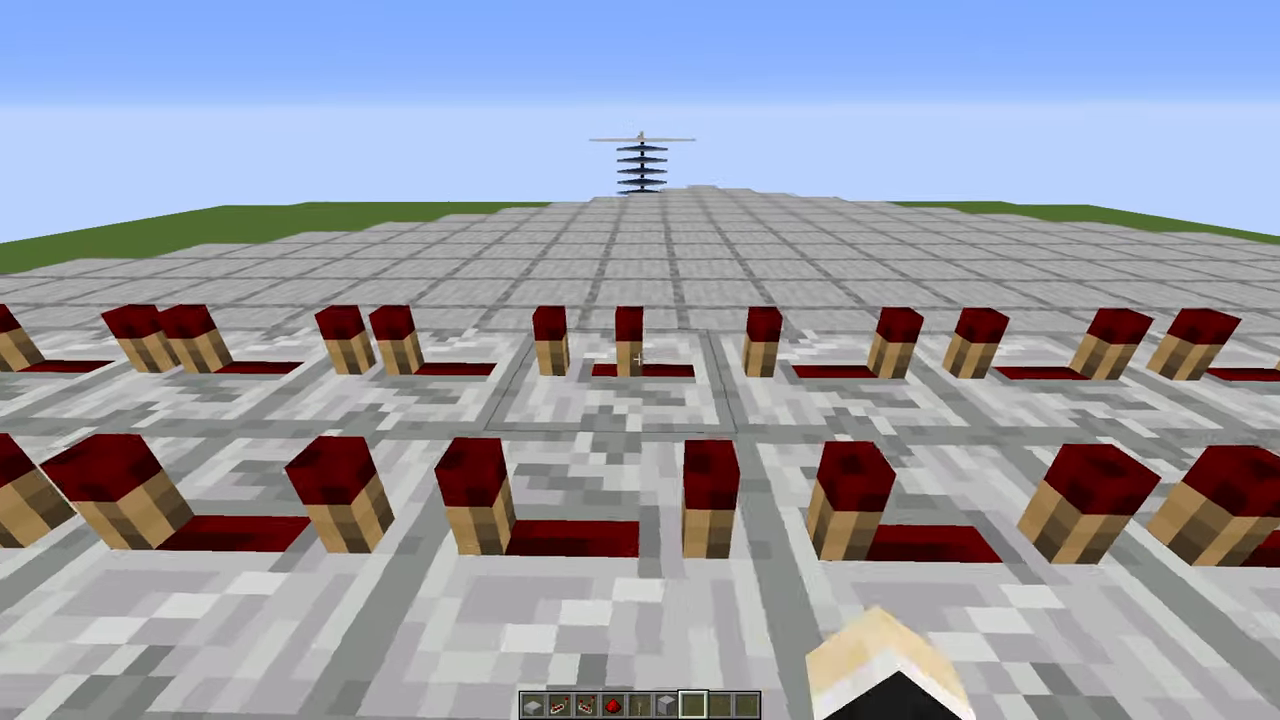
mouse_move(640, 360)
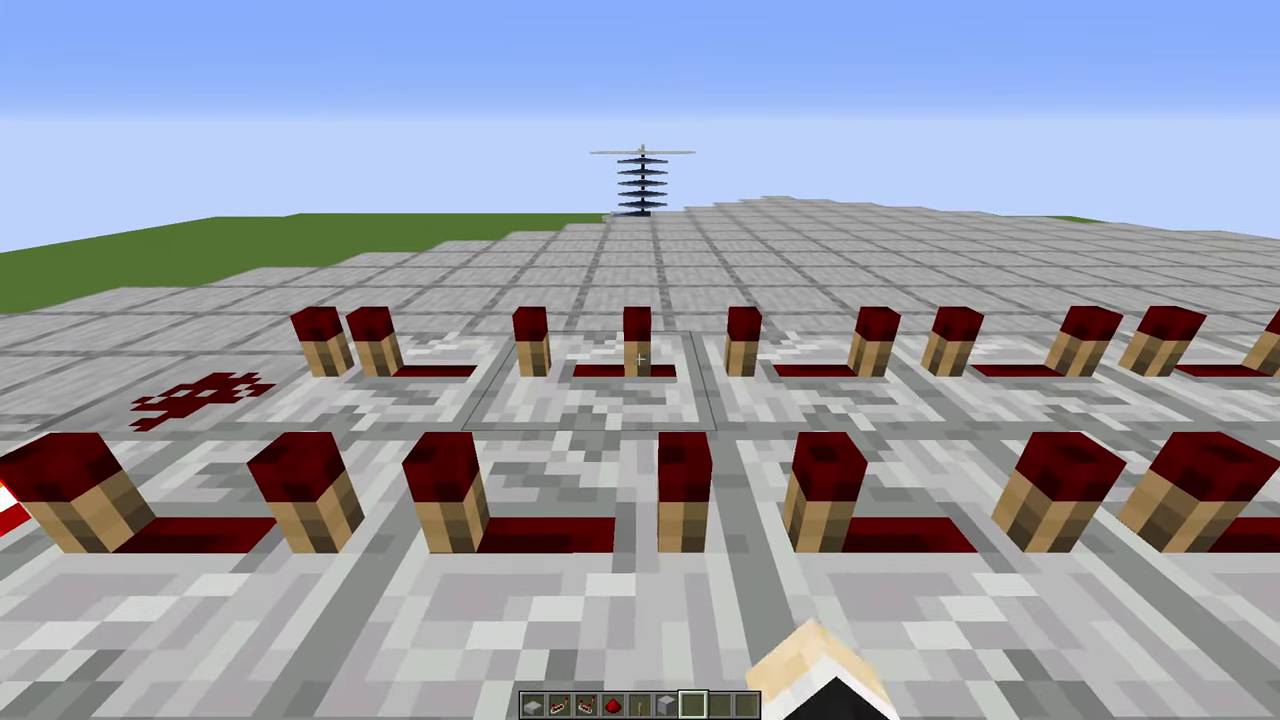
mouse_move(640, 360)
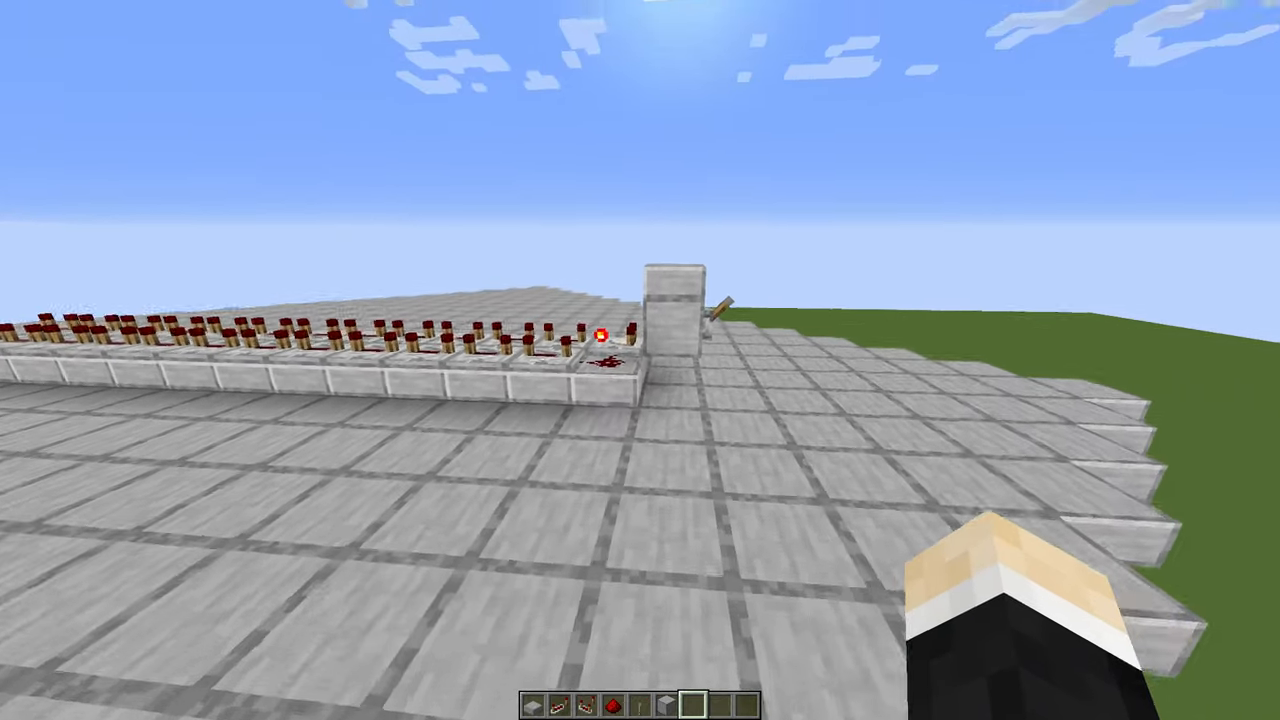
mouse_move(640, 360)
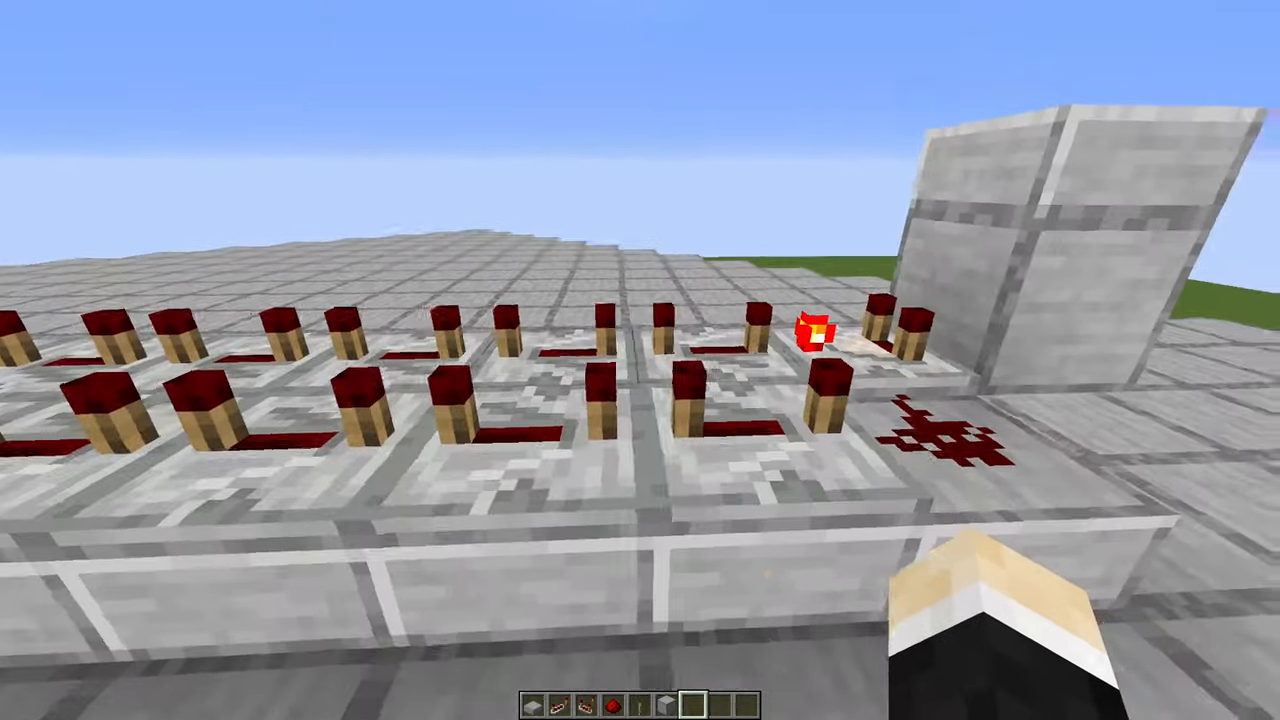
mouse_move(640, 360)
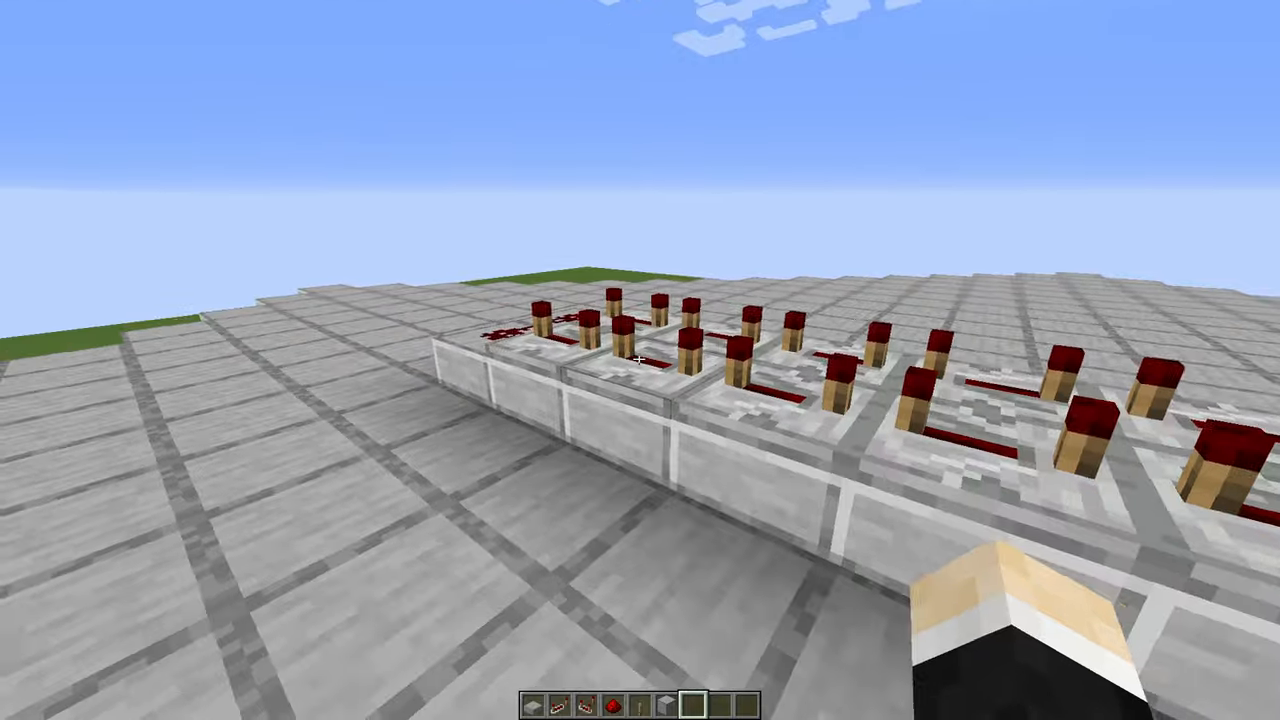
mouse_move(640, 360)
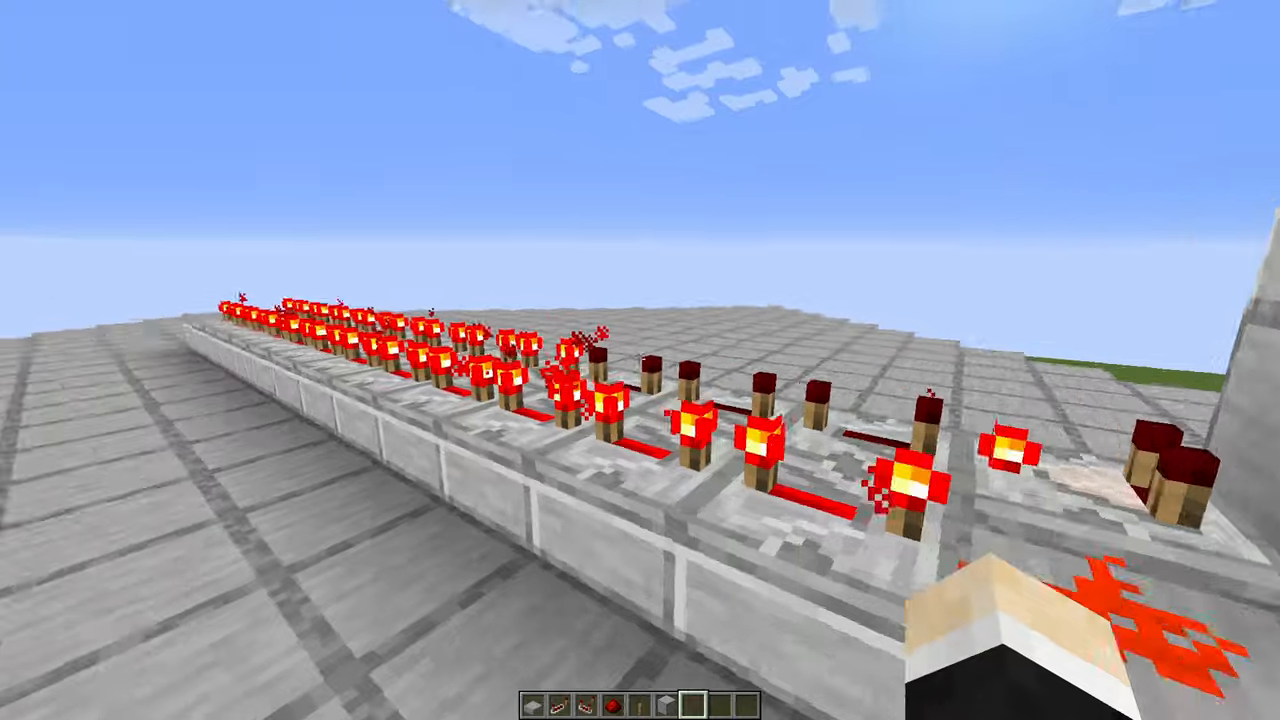
mouse_move(640, 360)
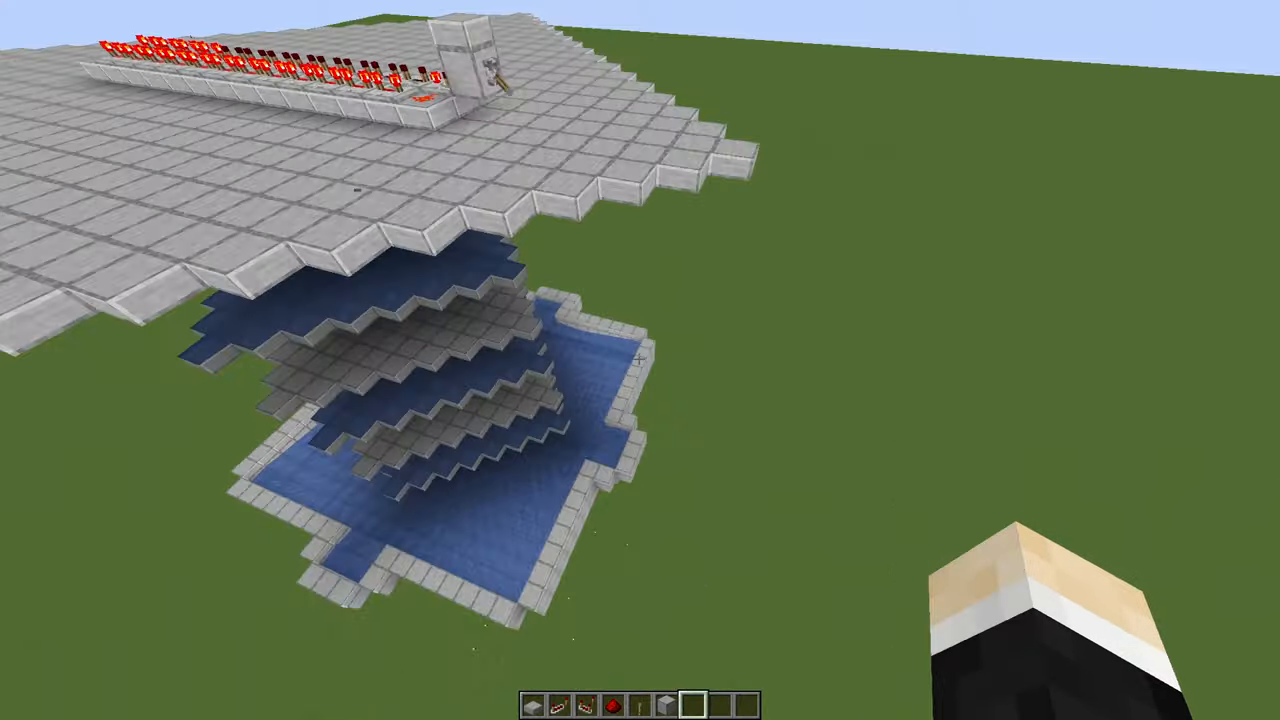
mouse_move(640, 360)
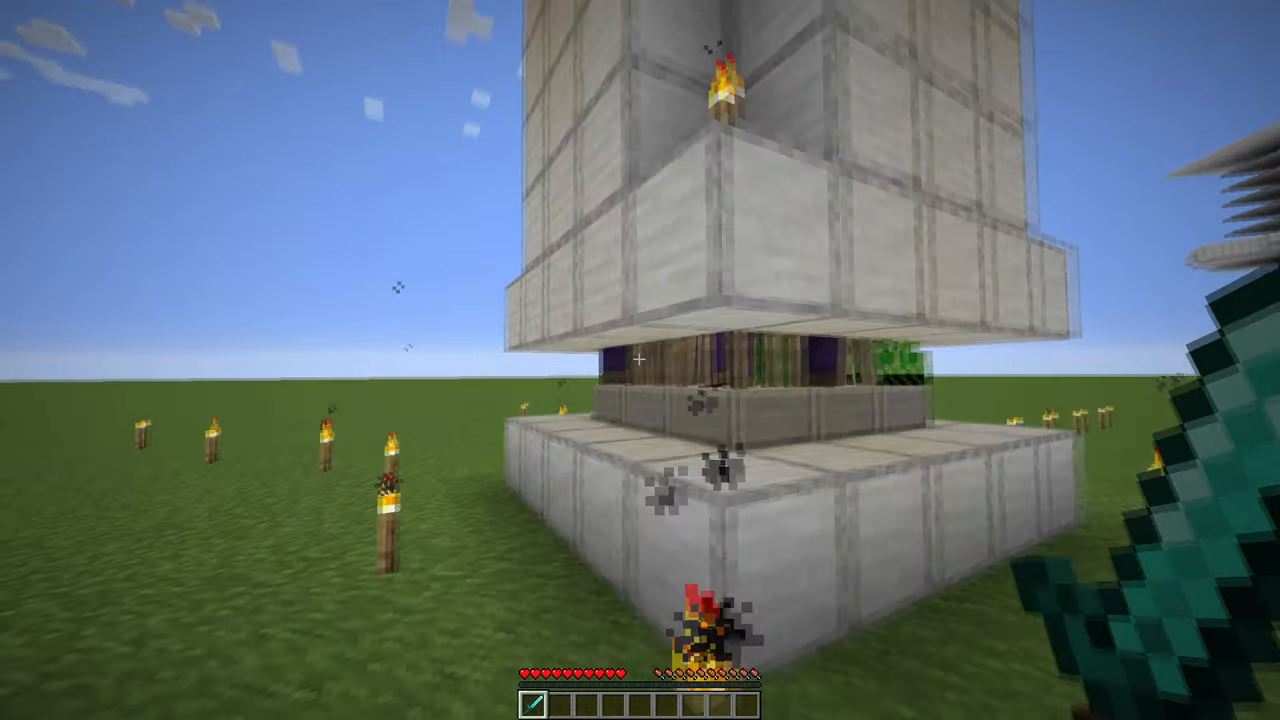
mouse_move(640, 360)
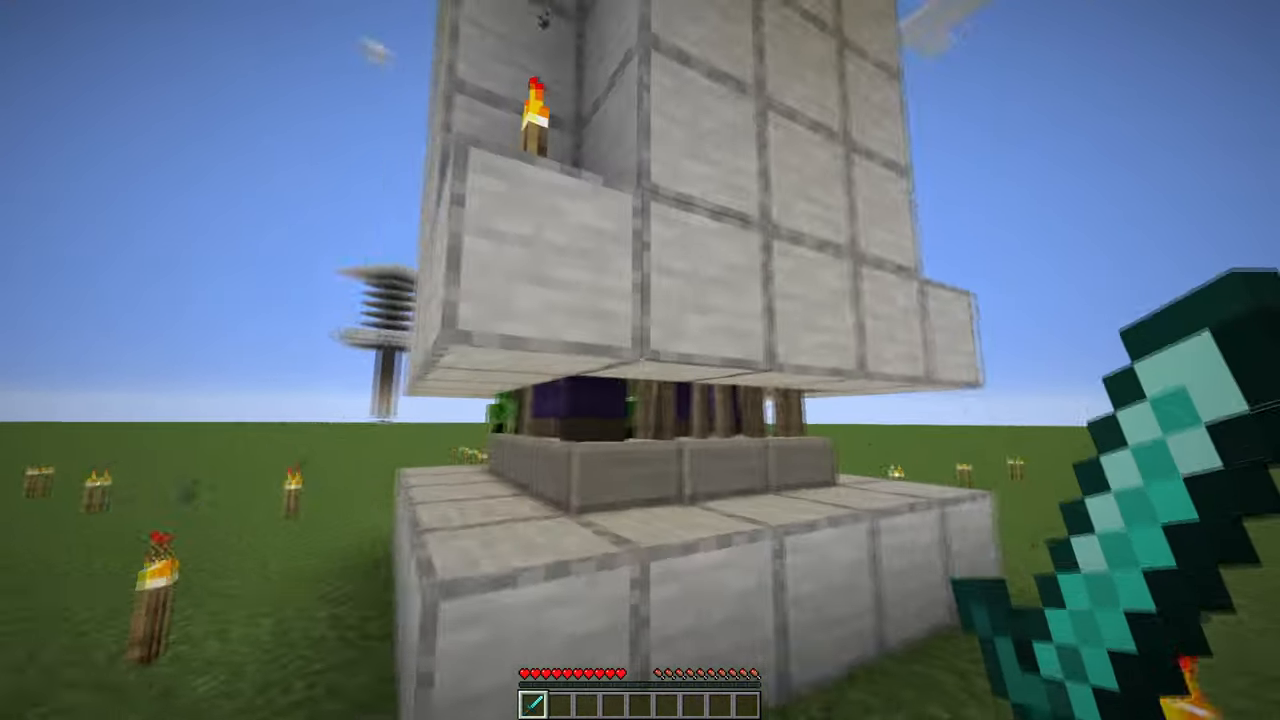
mouse_move(640, 360)
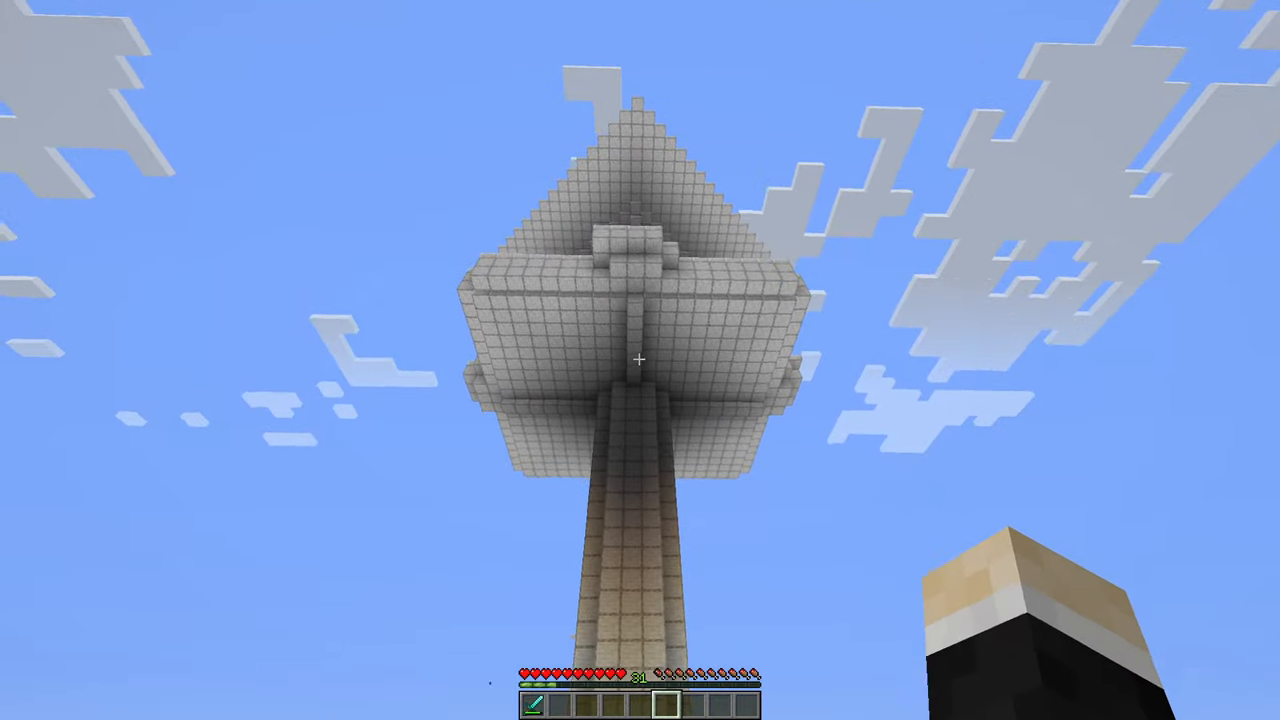
Step: Toggle the debug overlay while touring the finished farm's torch-lit base in survival
key(f3)
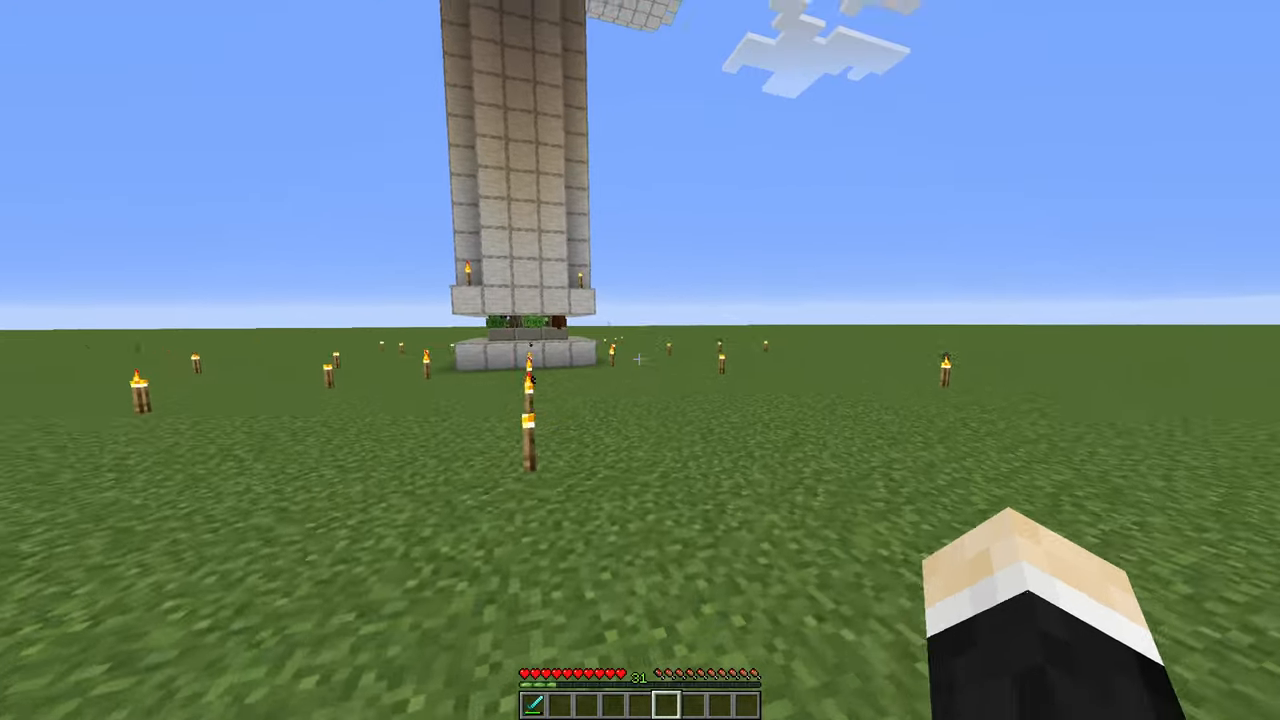
mouse_move(640, 360)
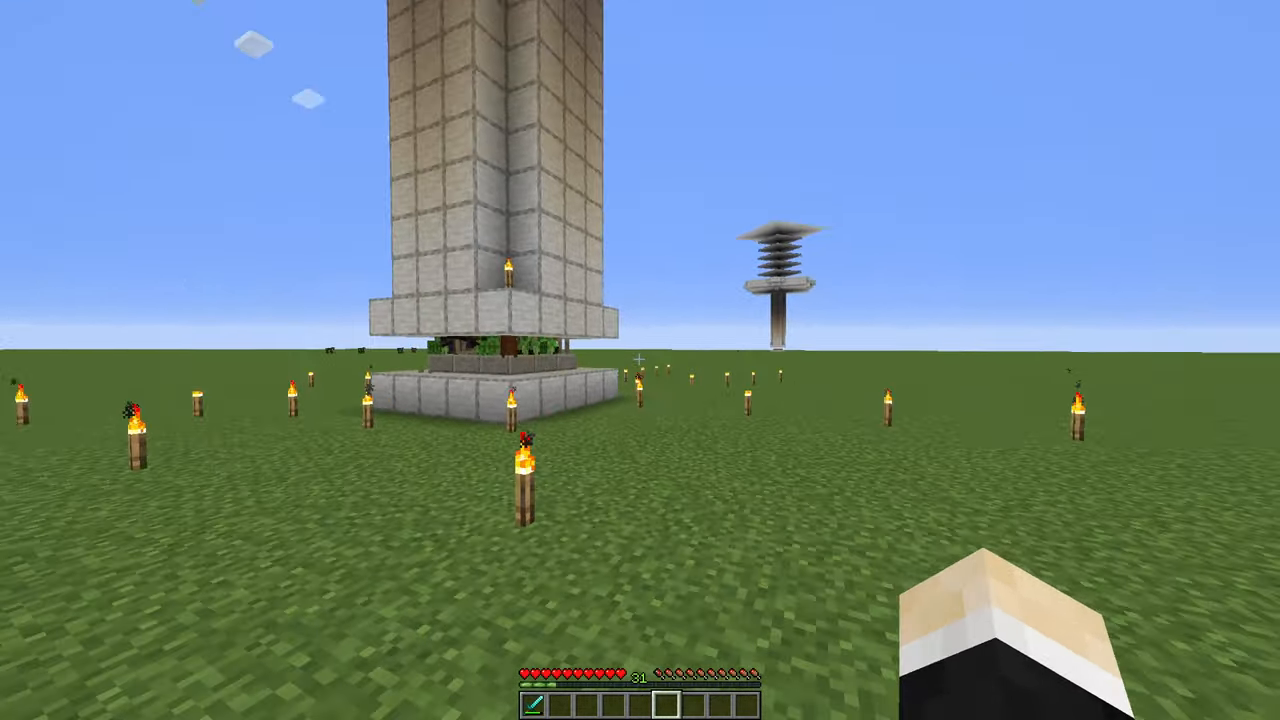
mouse_move(640, 360)
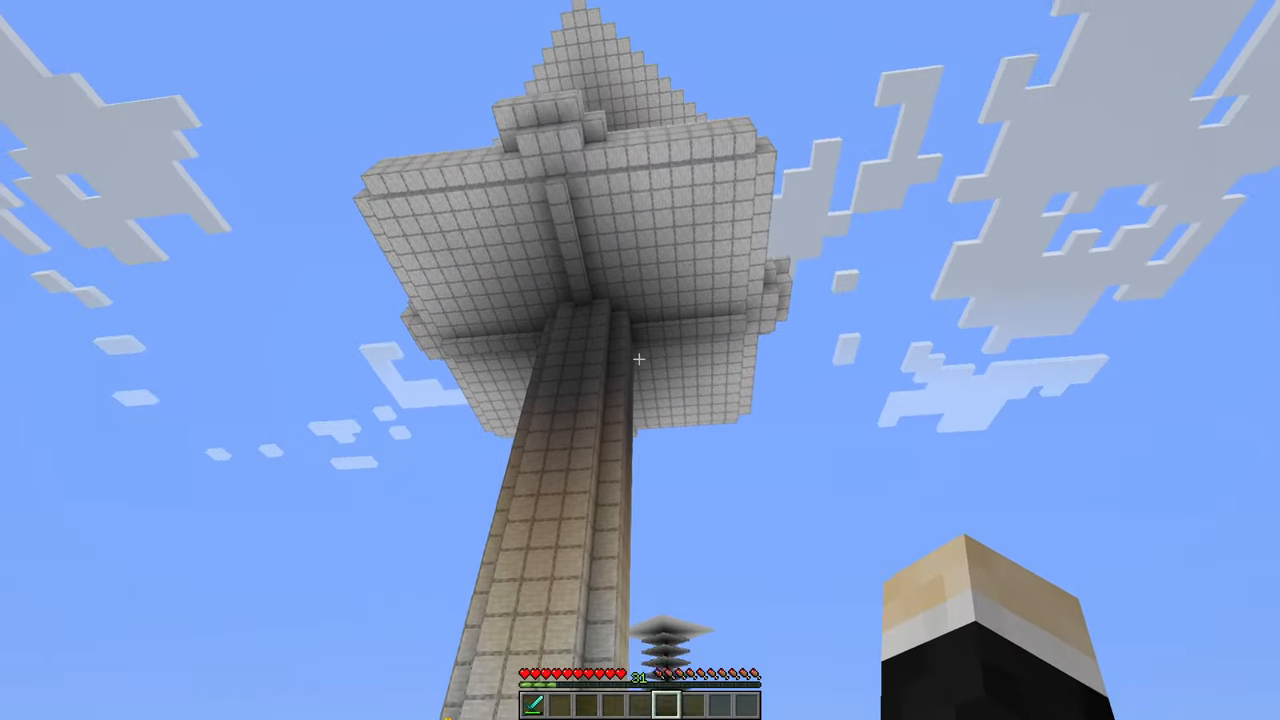
mouse_move(640, 360)
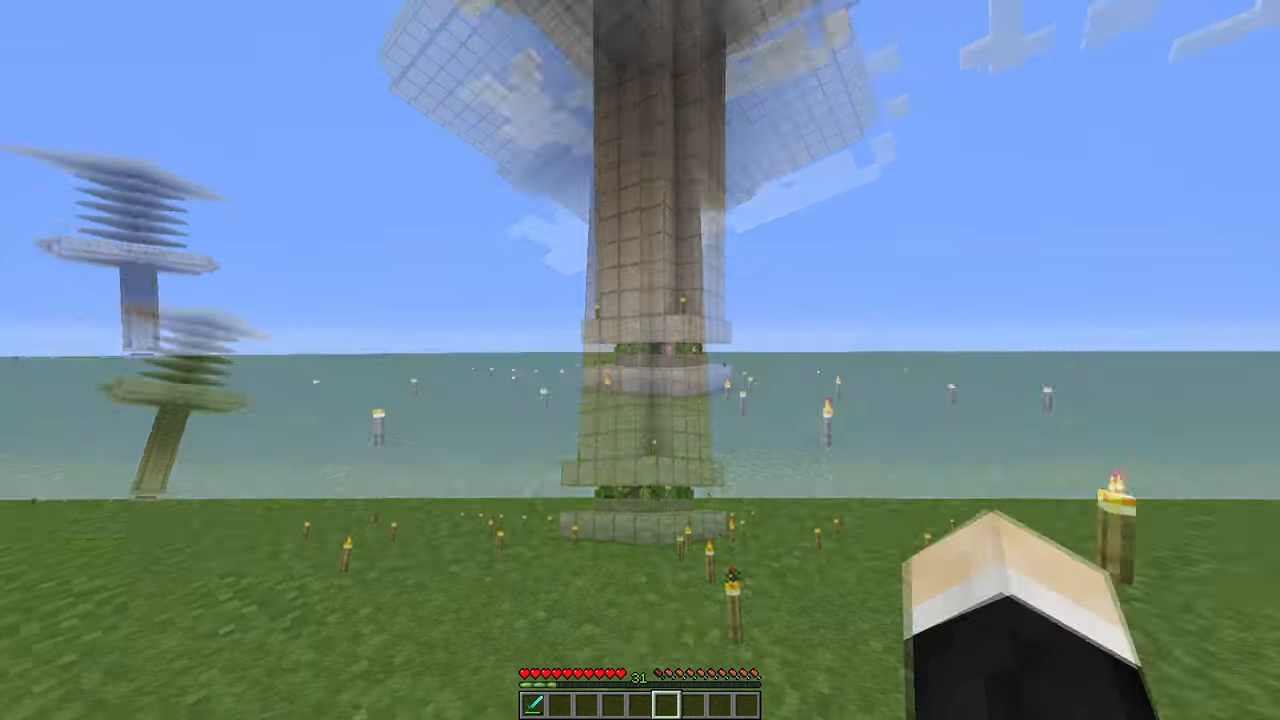
mouse_move(640, 360)
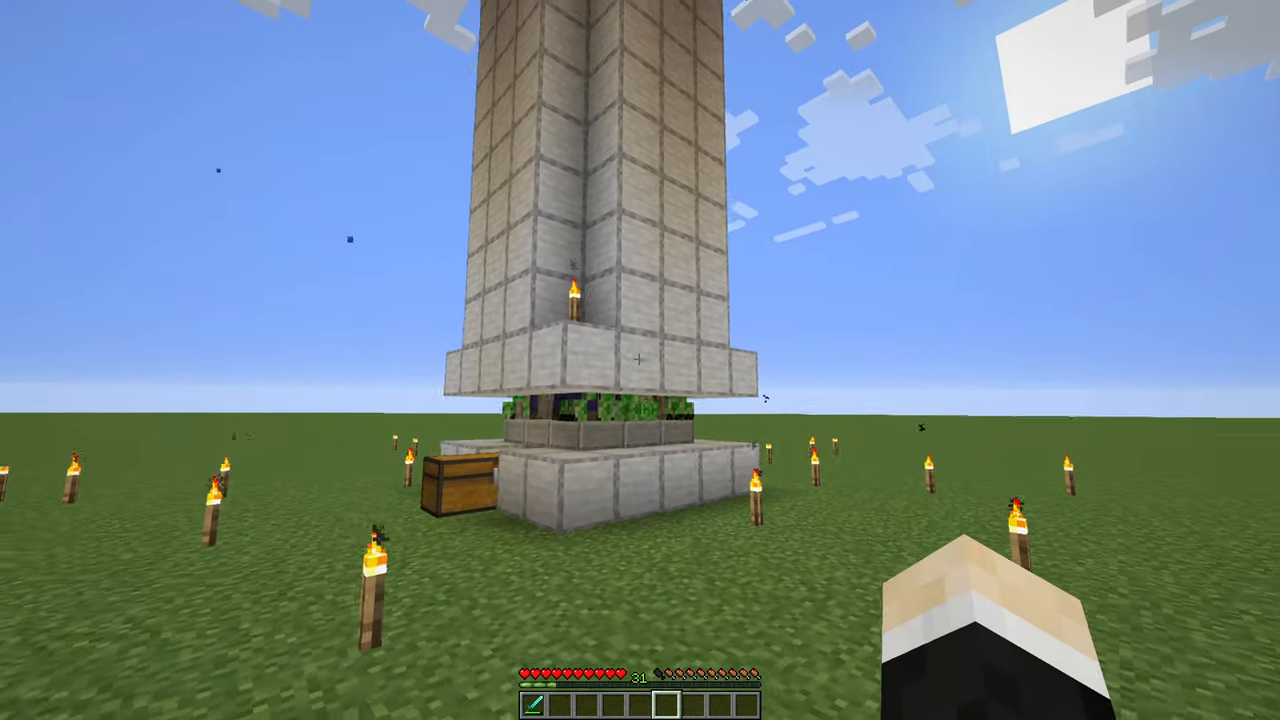
mouse_move(640, 360)
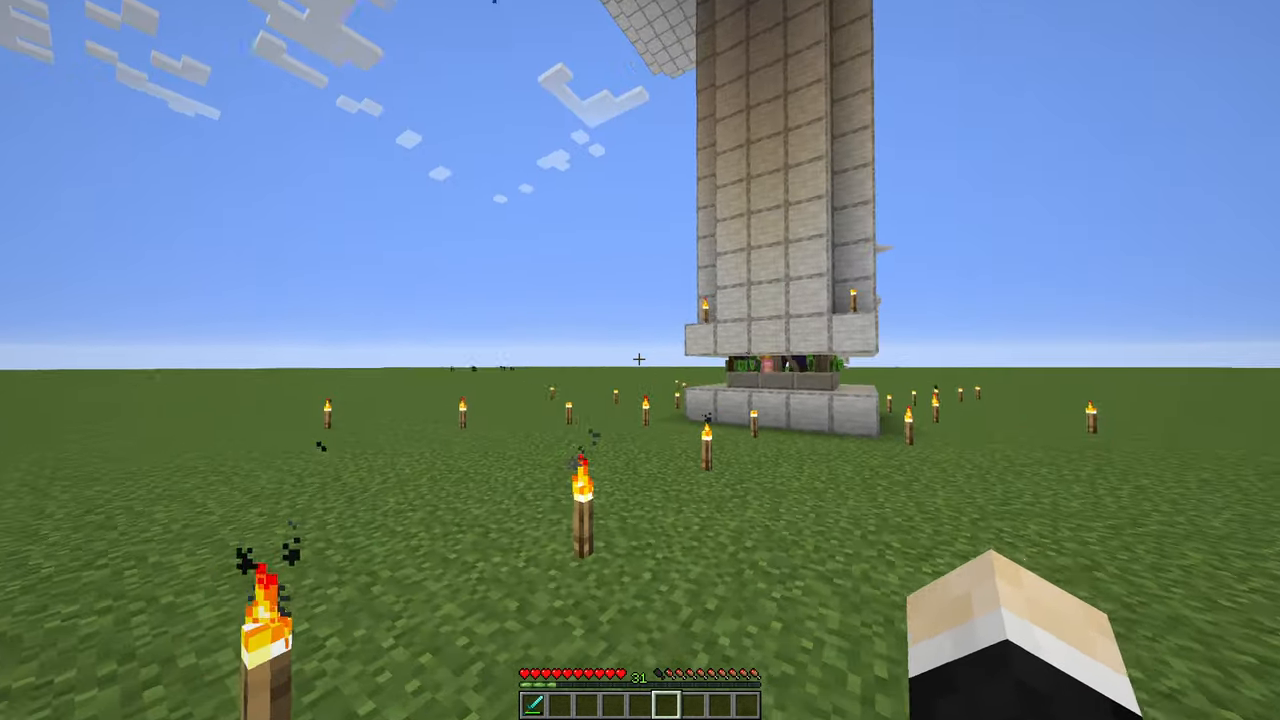
mouse_move(640, 360)
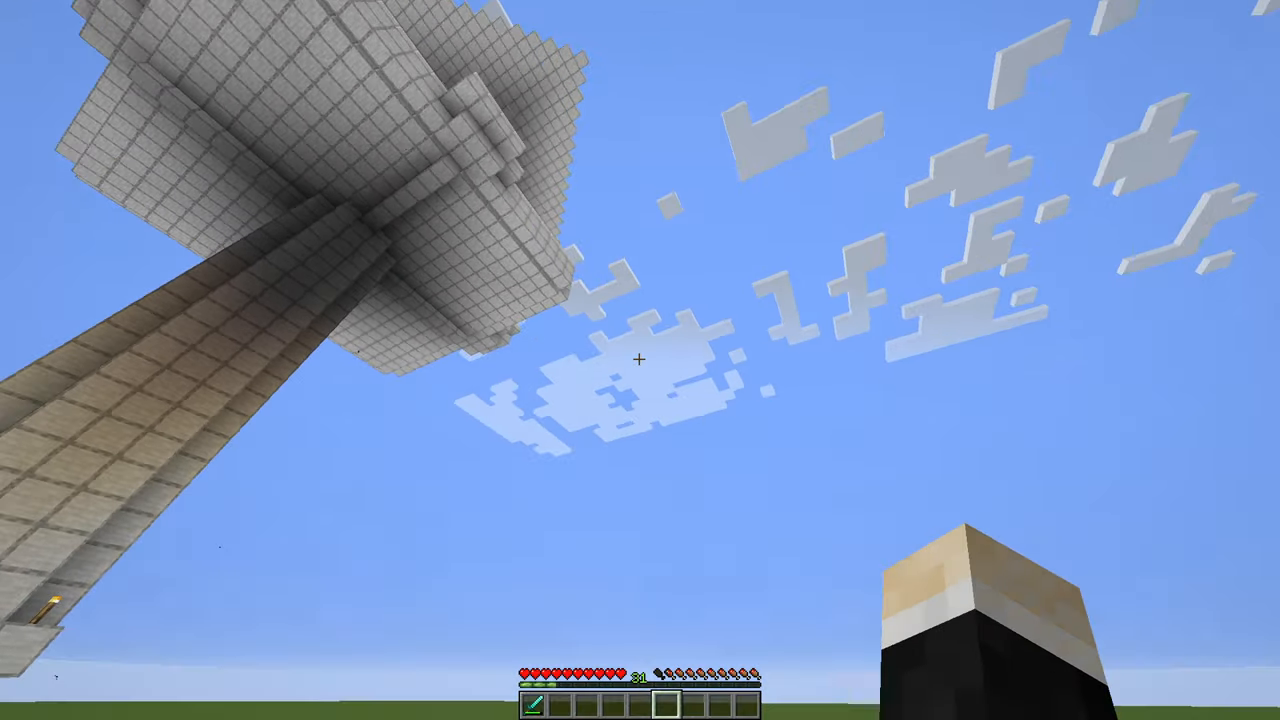
mouse_move(640, 360)
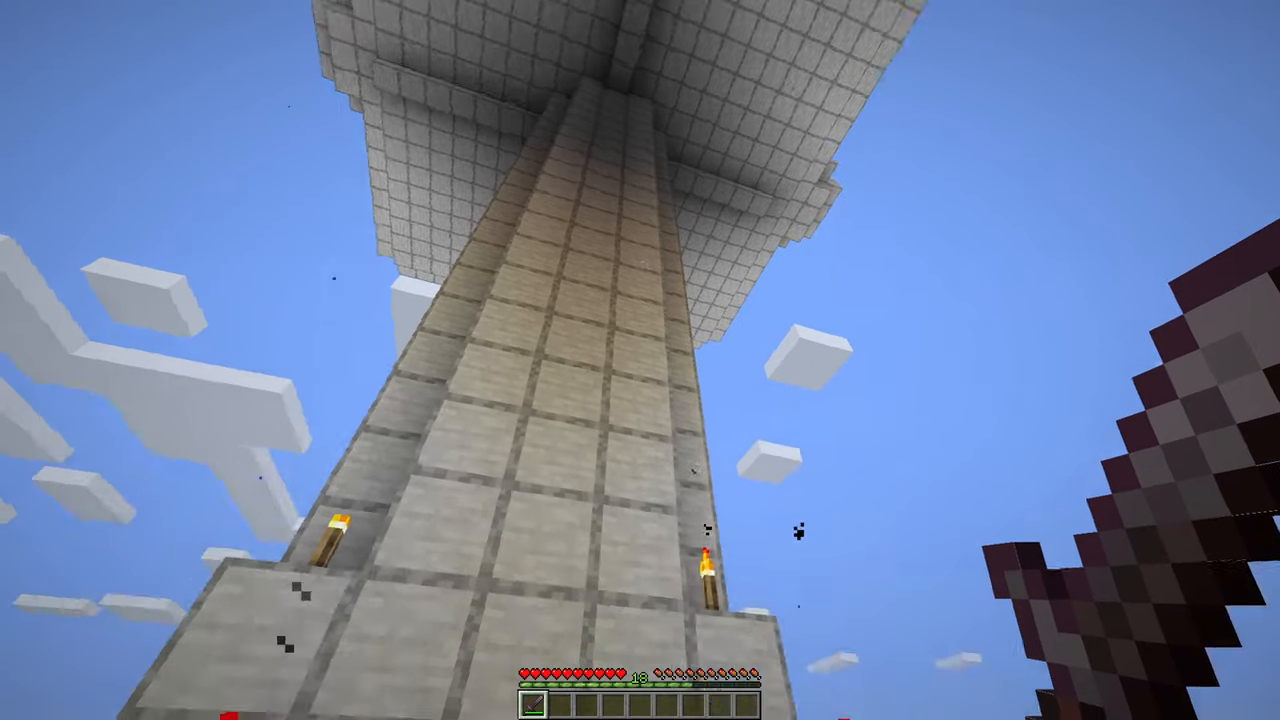
mouse_move(640, 360)
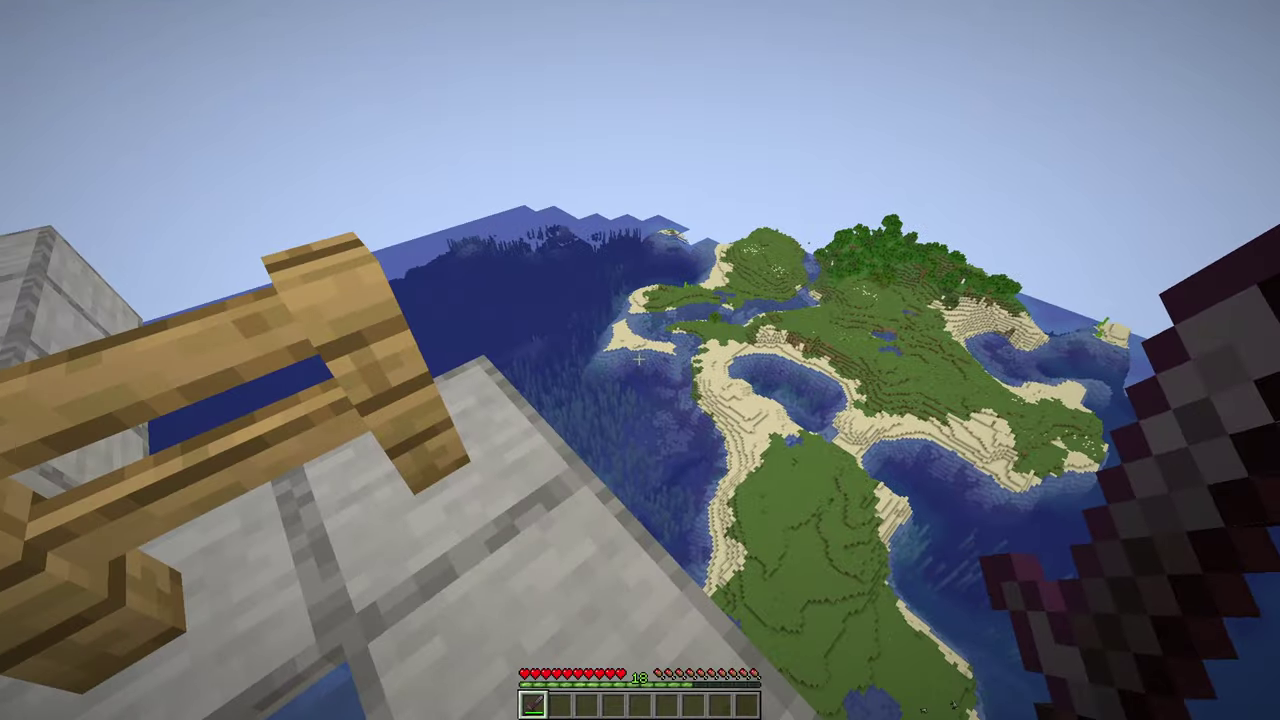
mouse_move(640, 360)
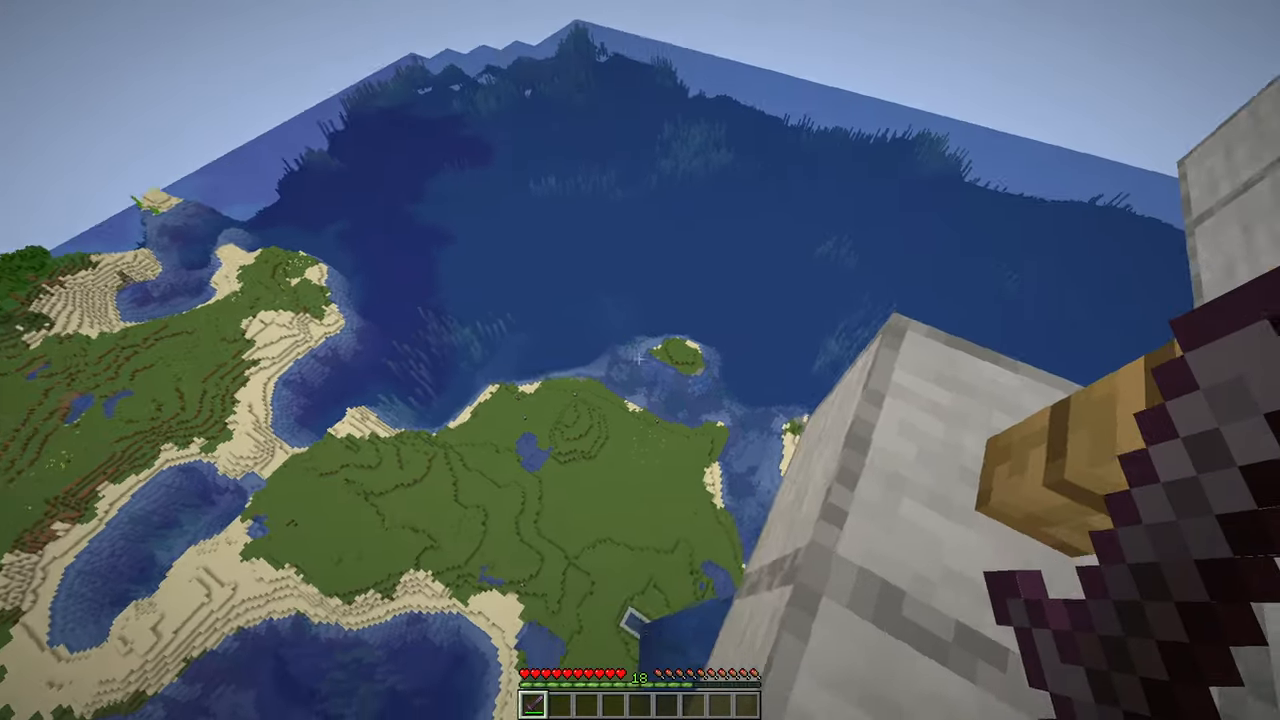
mouse_move(640, 360)
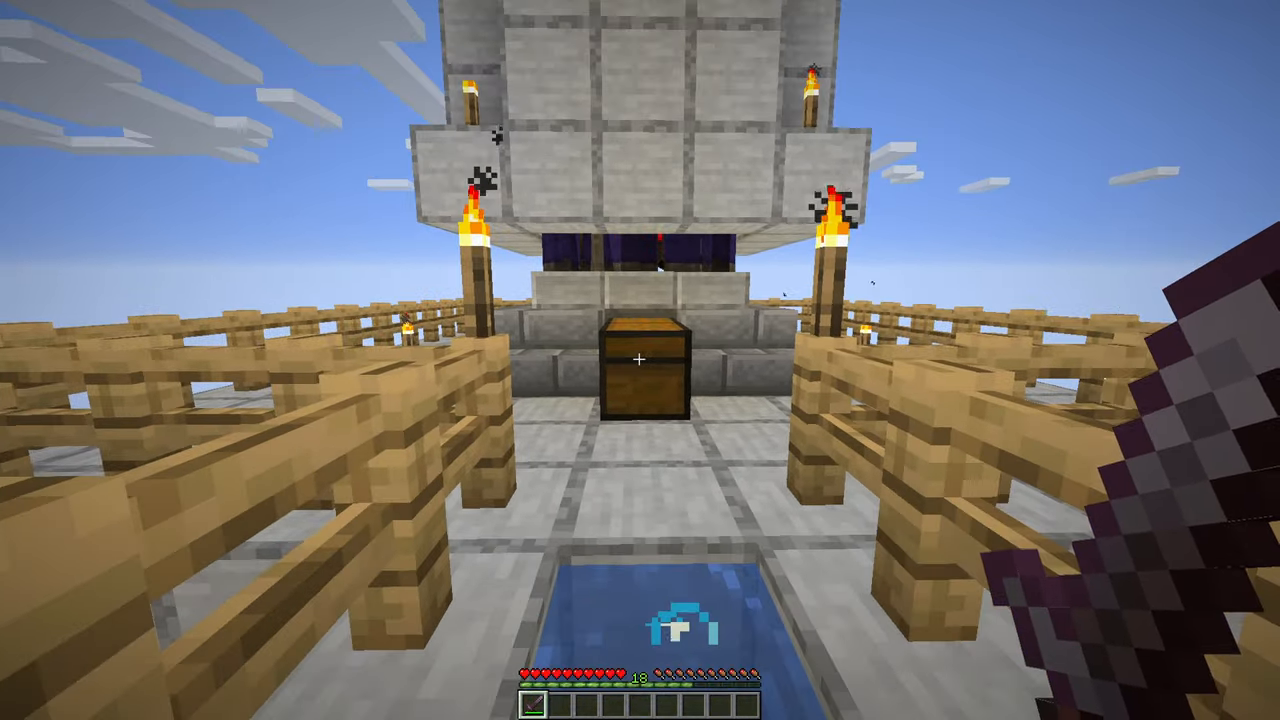
mouse_move(640, 360)
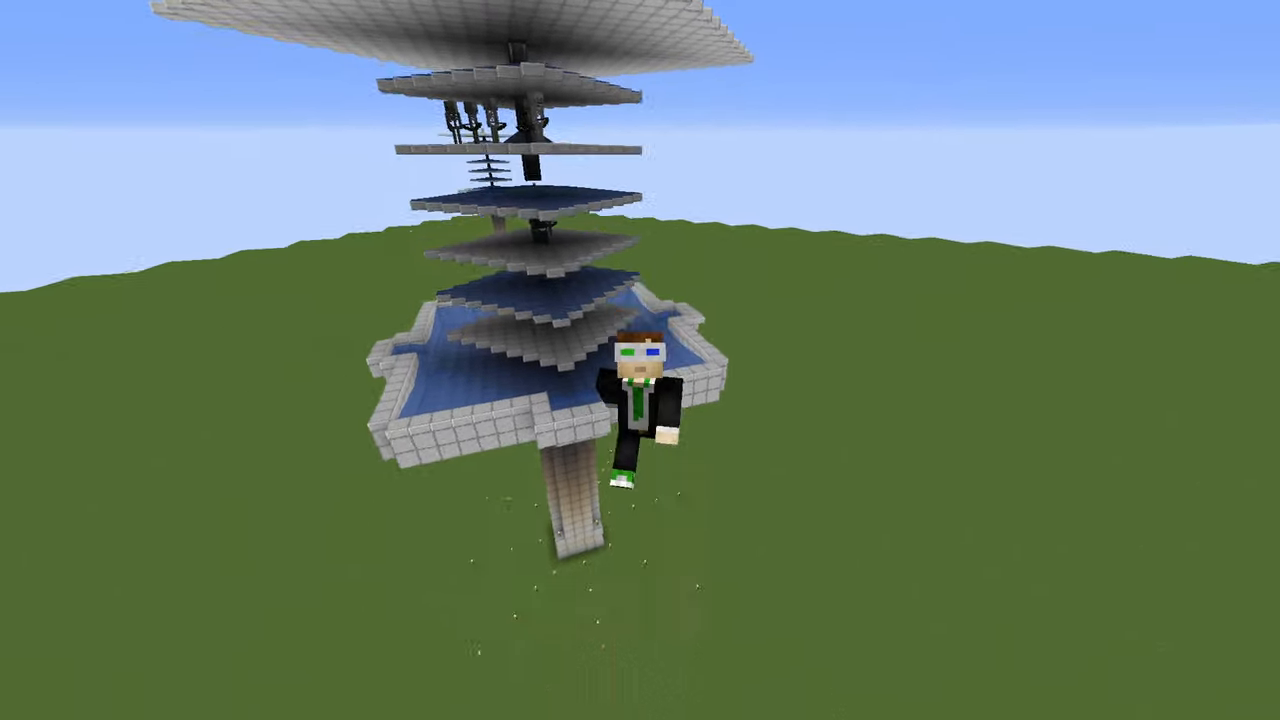
mouse_move(640, 360)
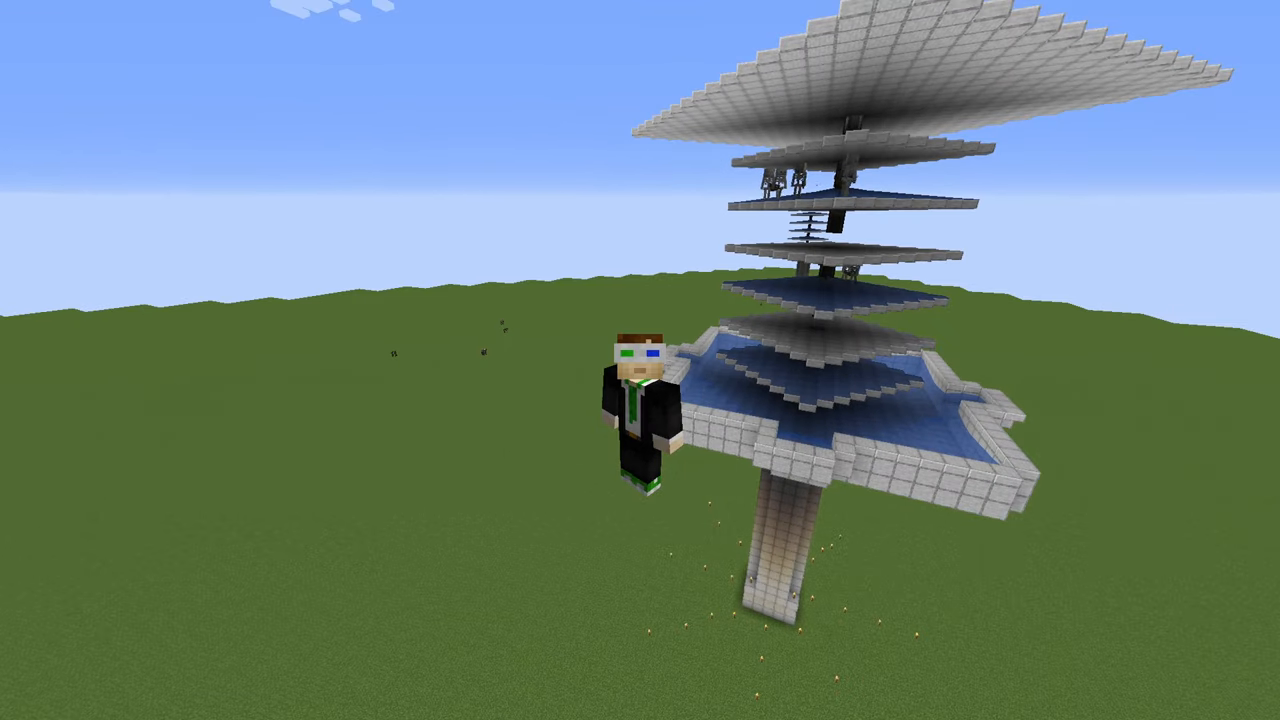
mouse_move(640, 360)
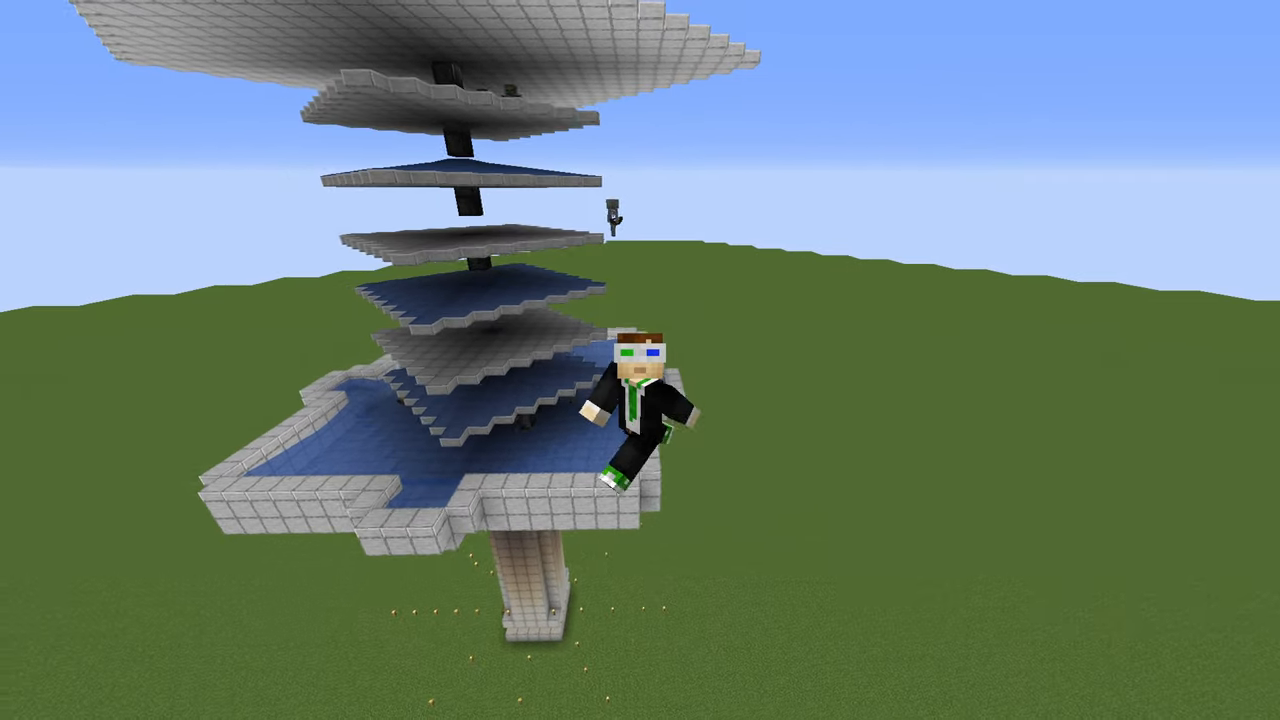
mouse_move(640, 360)
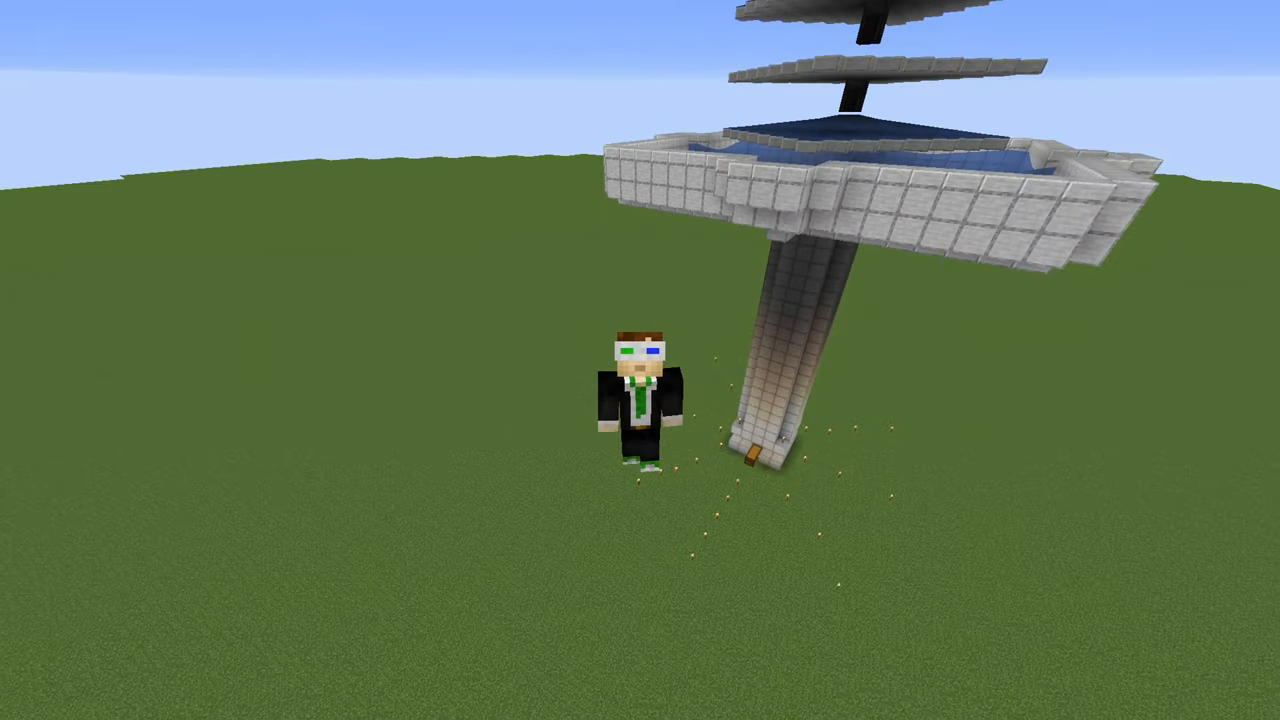
mouse_move(640, 360)
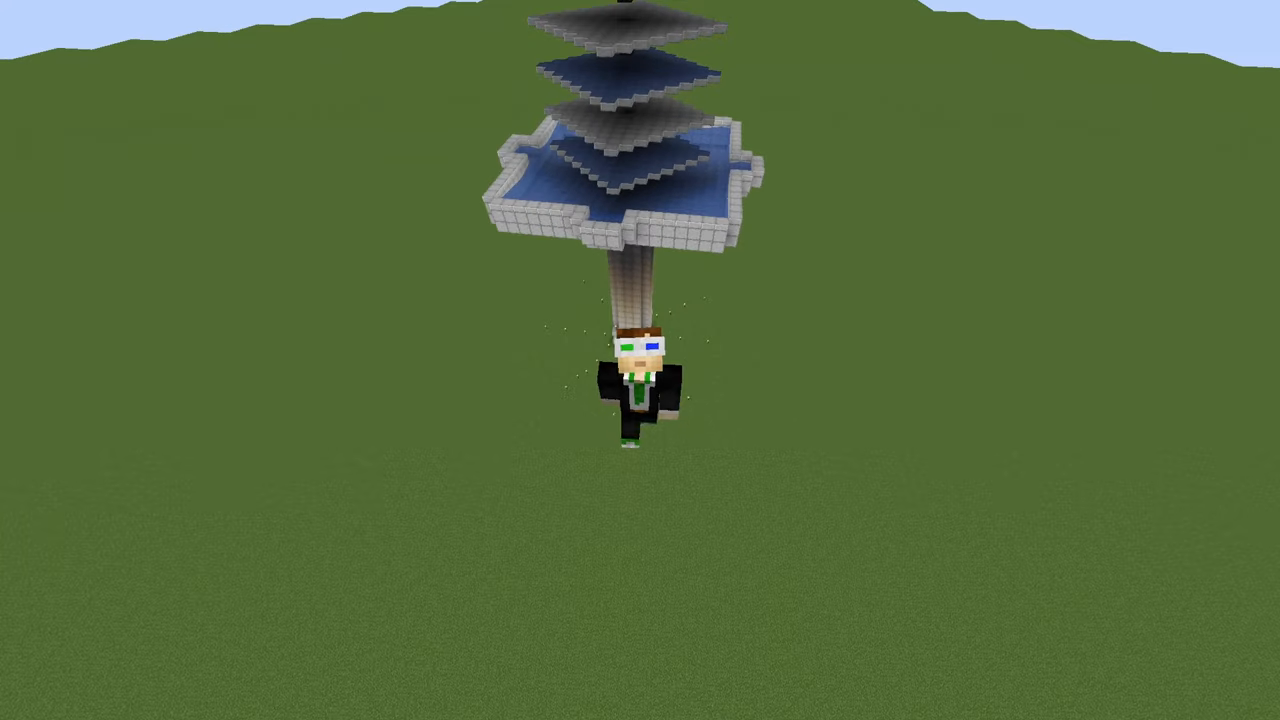